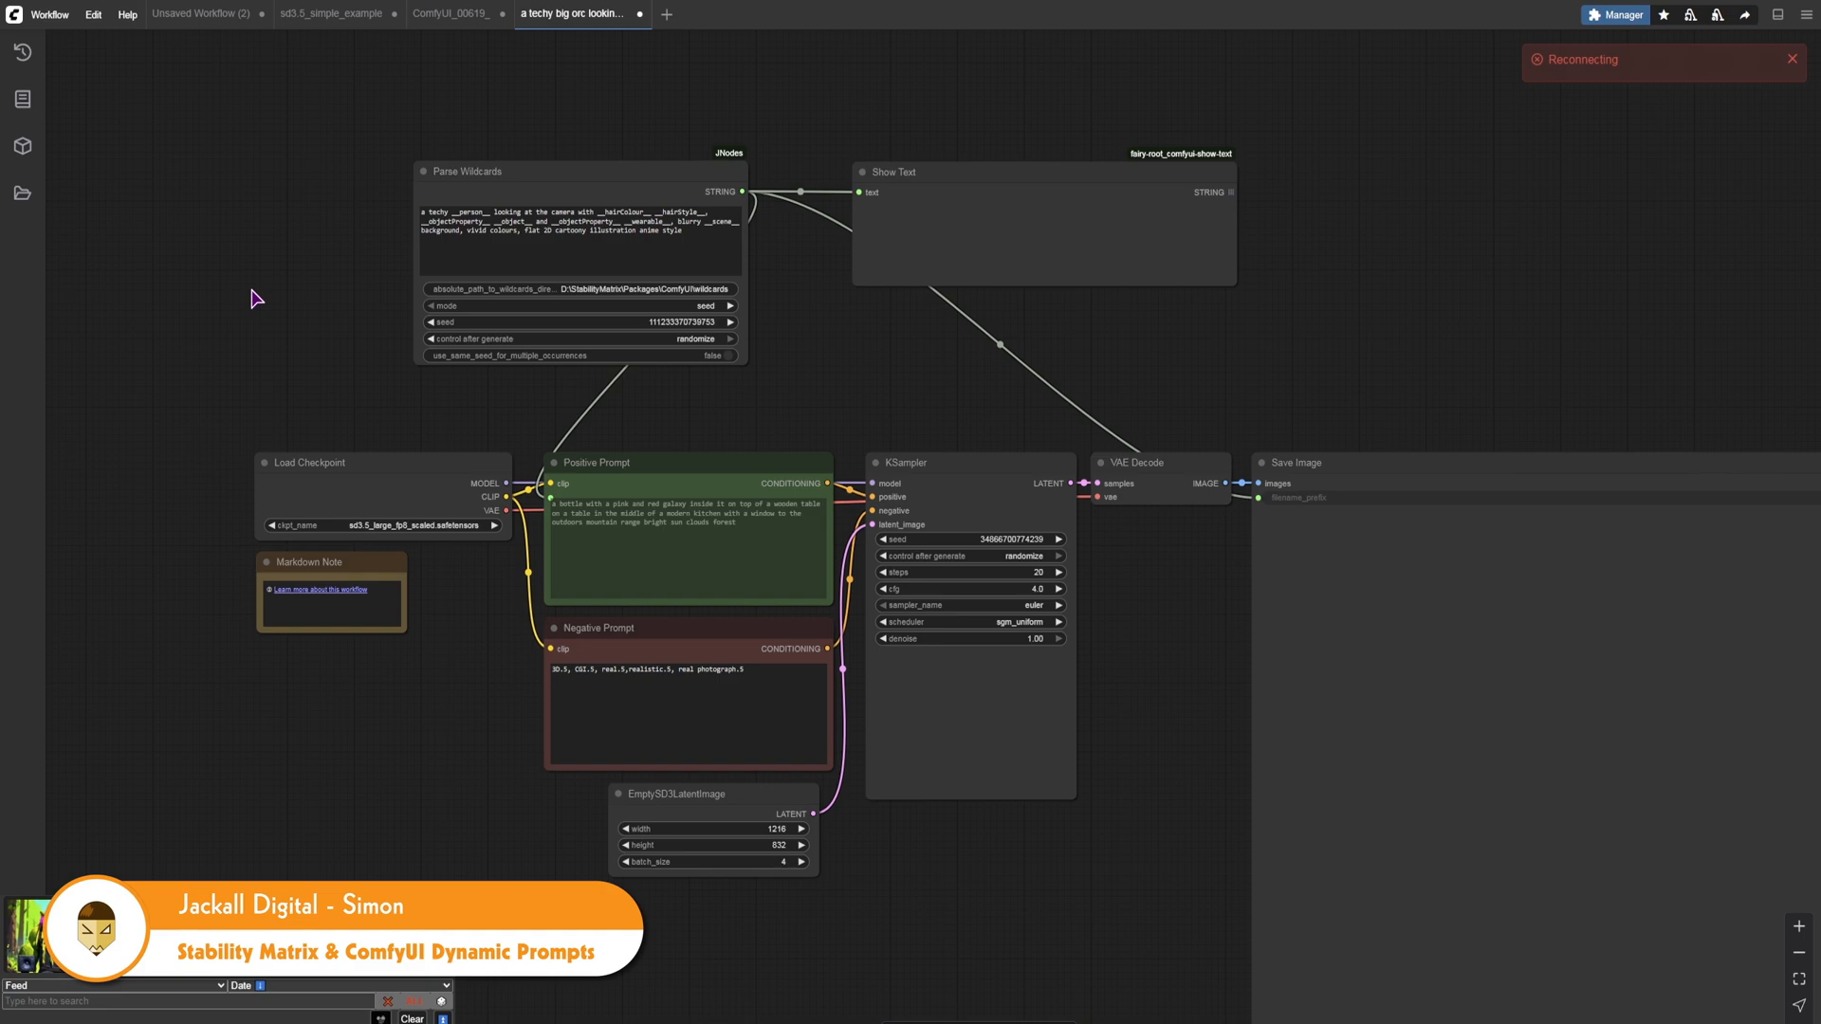
mouse_move(243, 336)
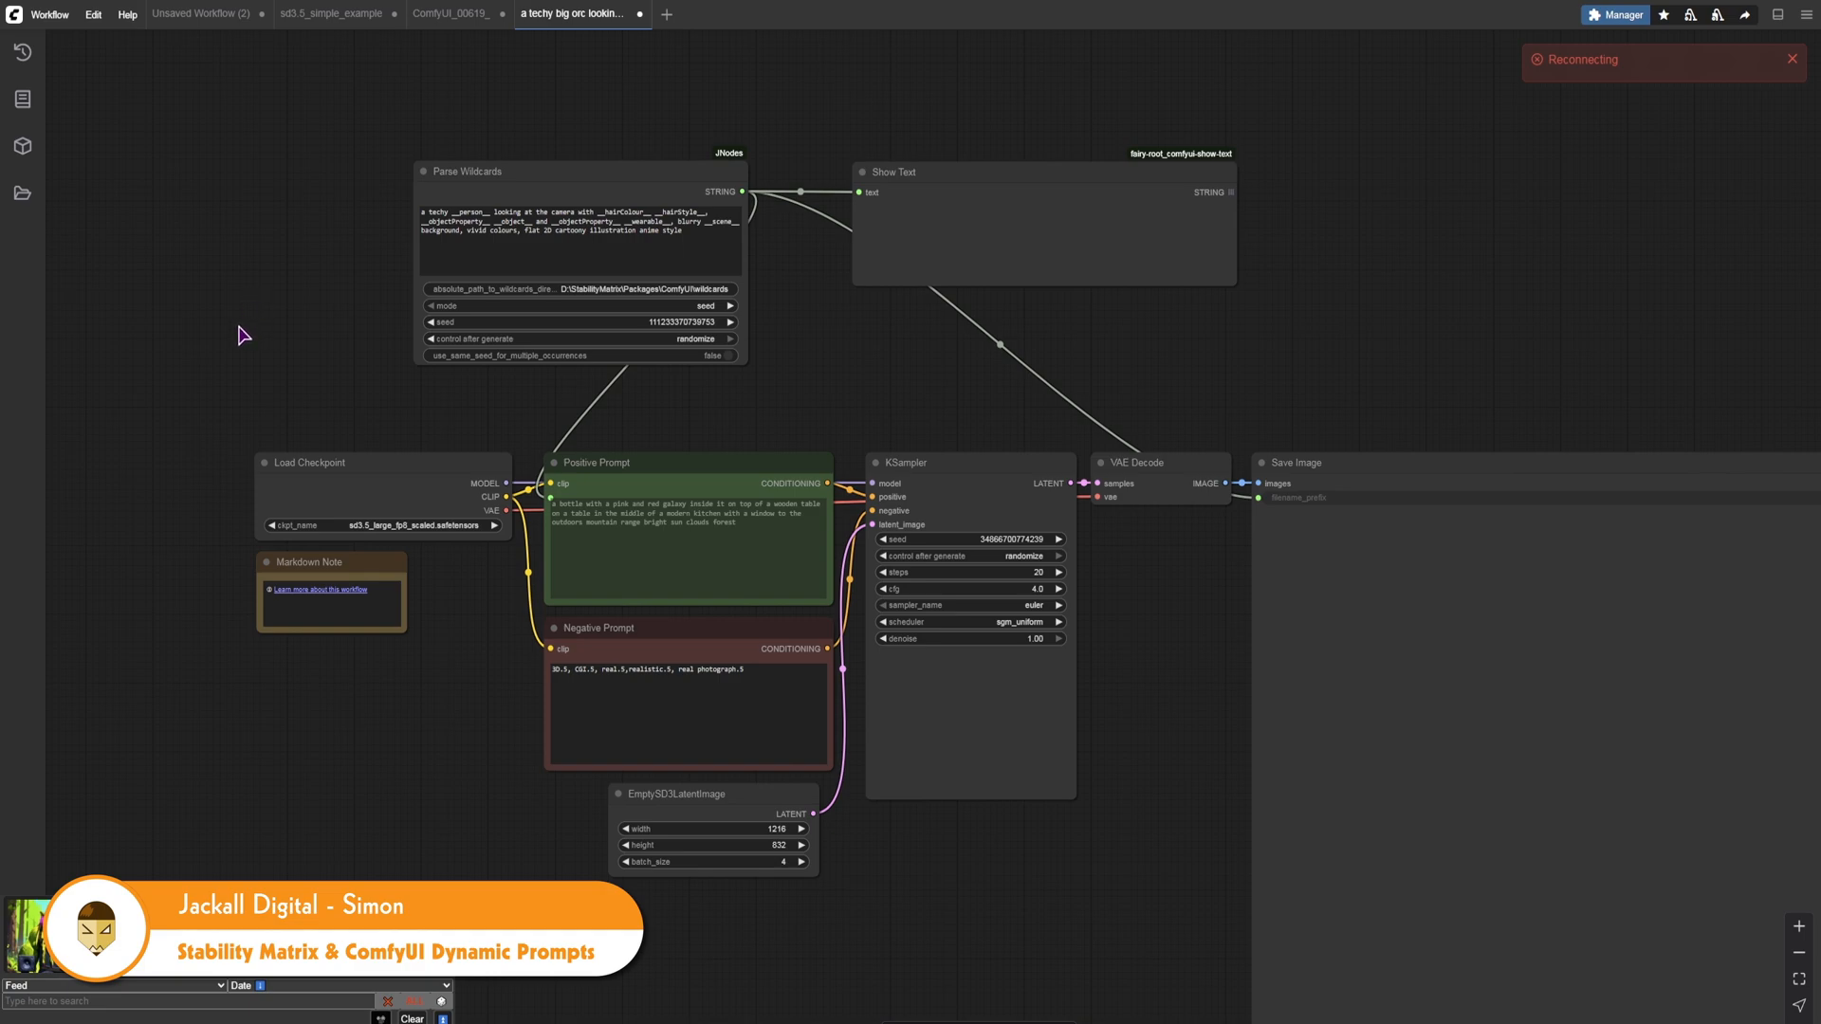
Step: Open Workflow > Browse Templates to show the Get Started with a Template dialog
left_click(49, 14)
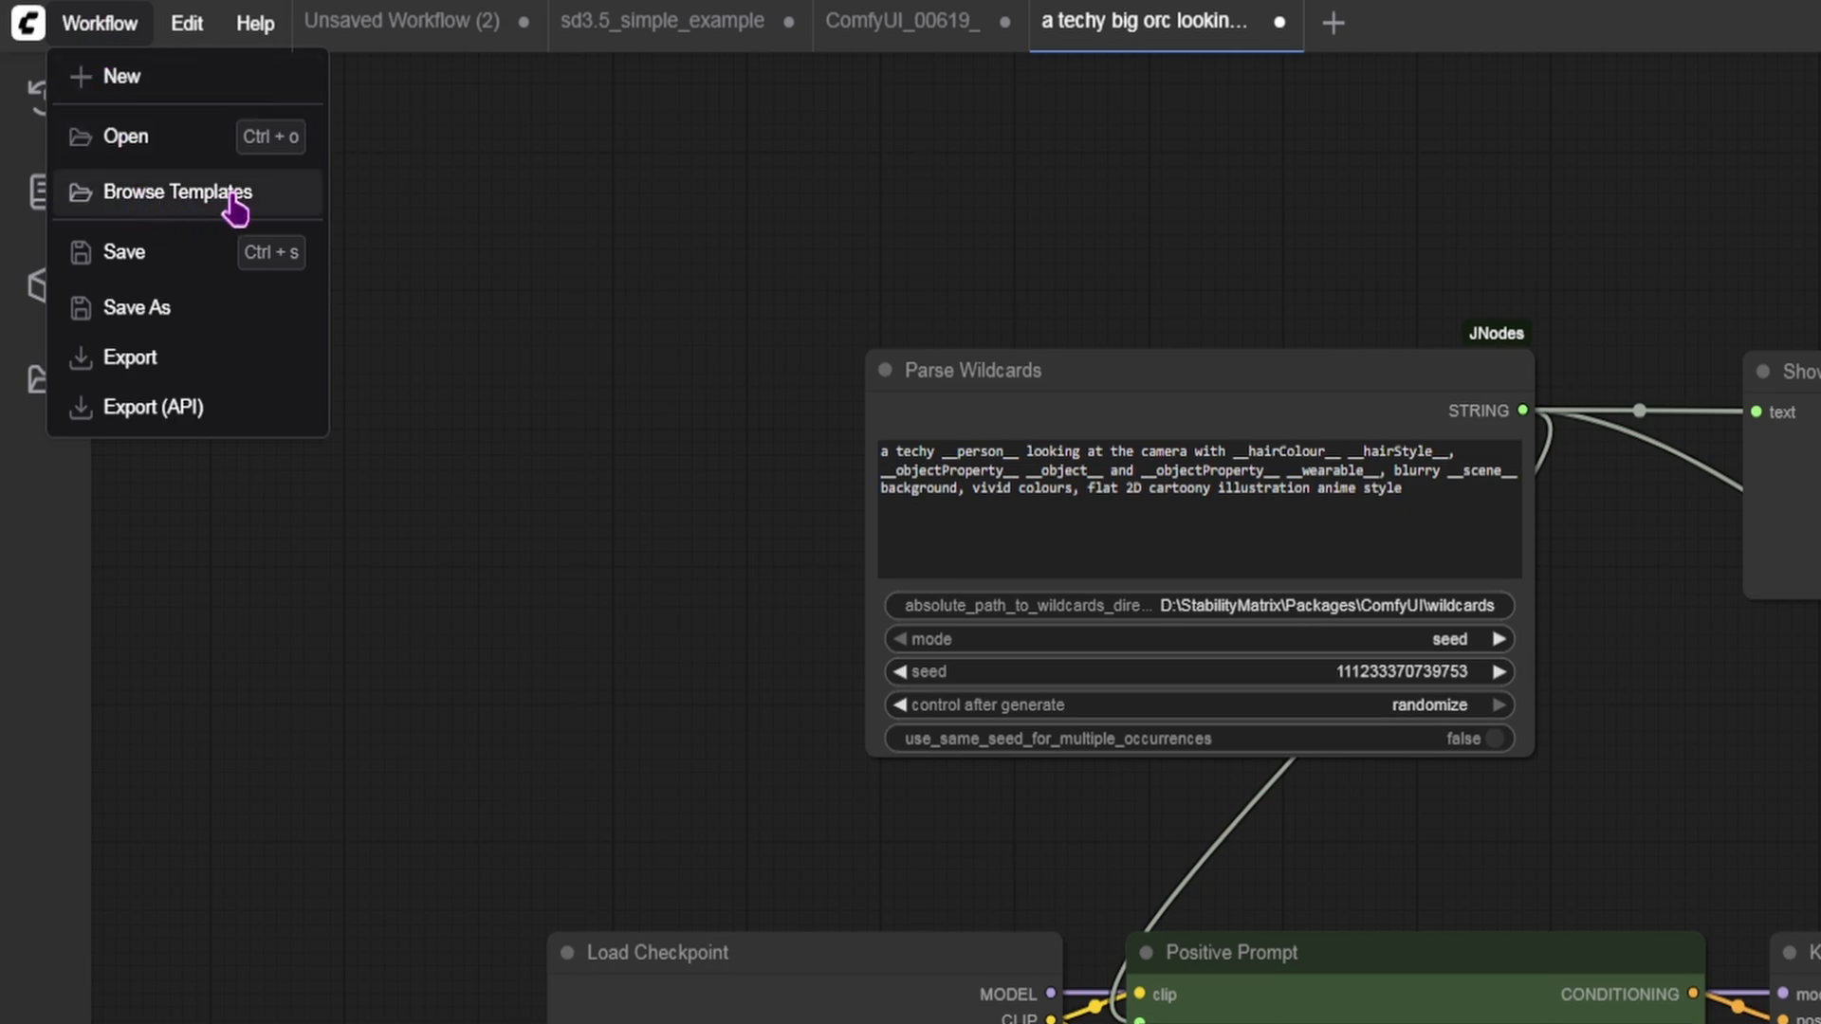
left_click(177, 192)
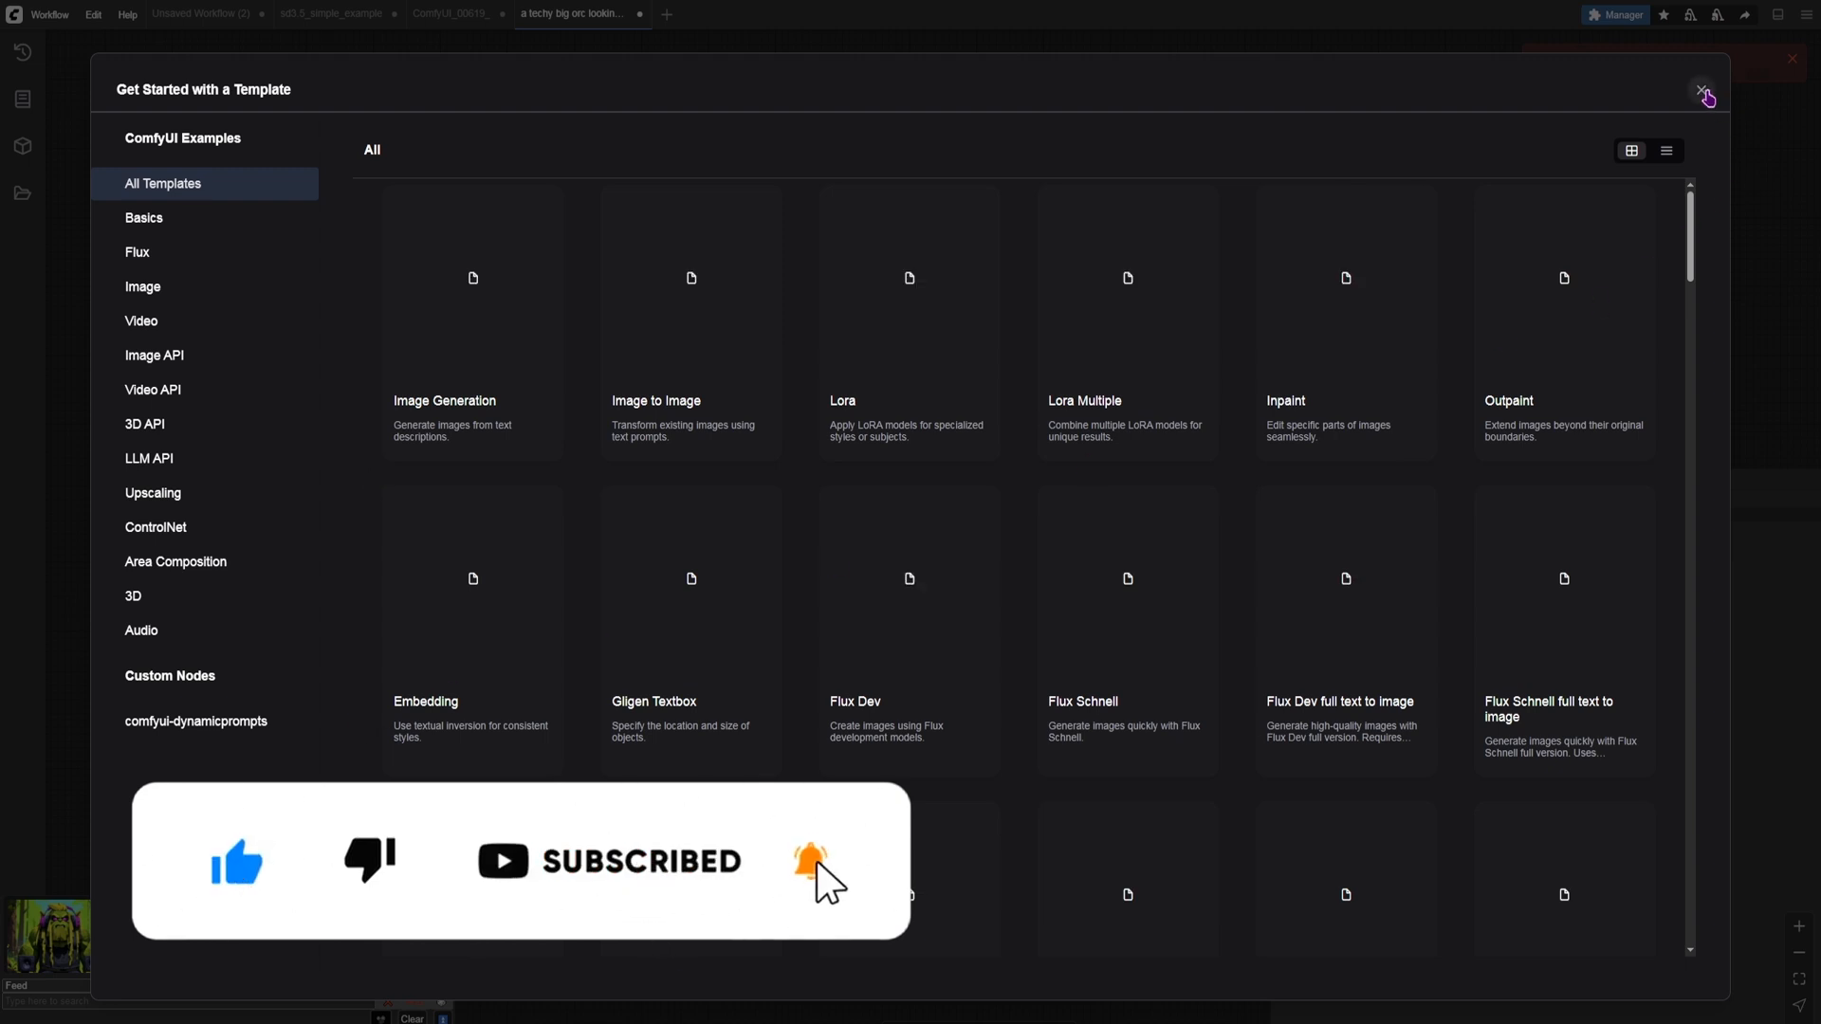
Step: Close the template gallery and enlarge the image feed with the Drawer Width and Height sliders
left_click(1705, 92)
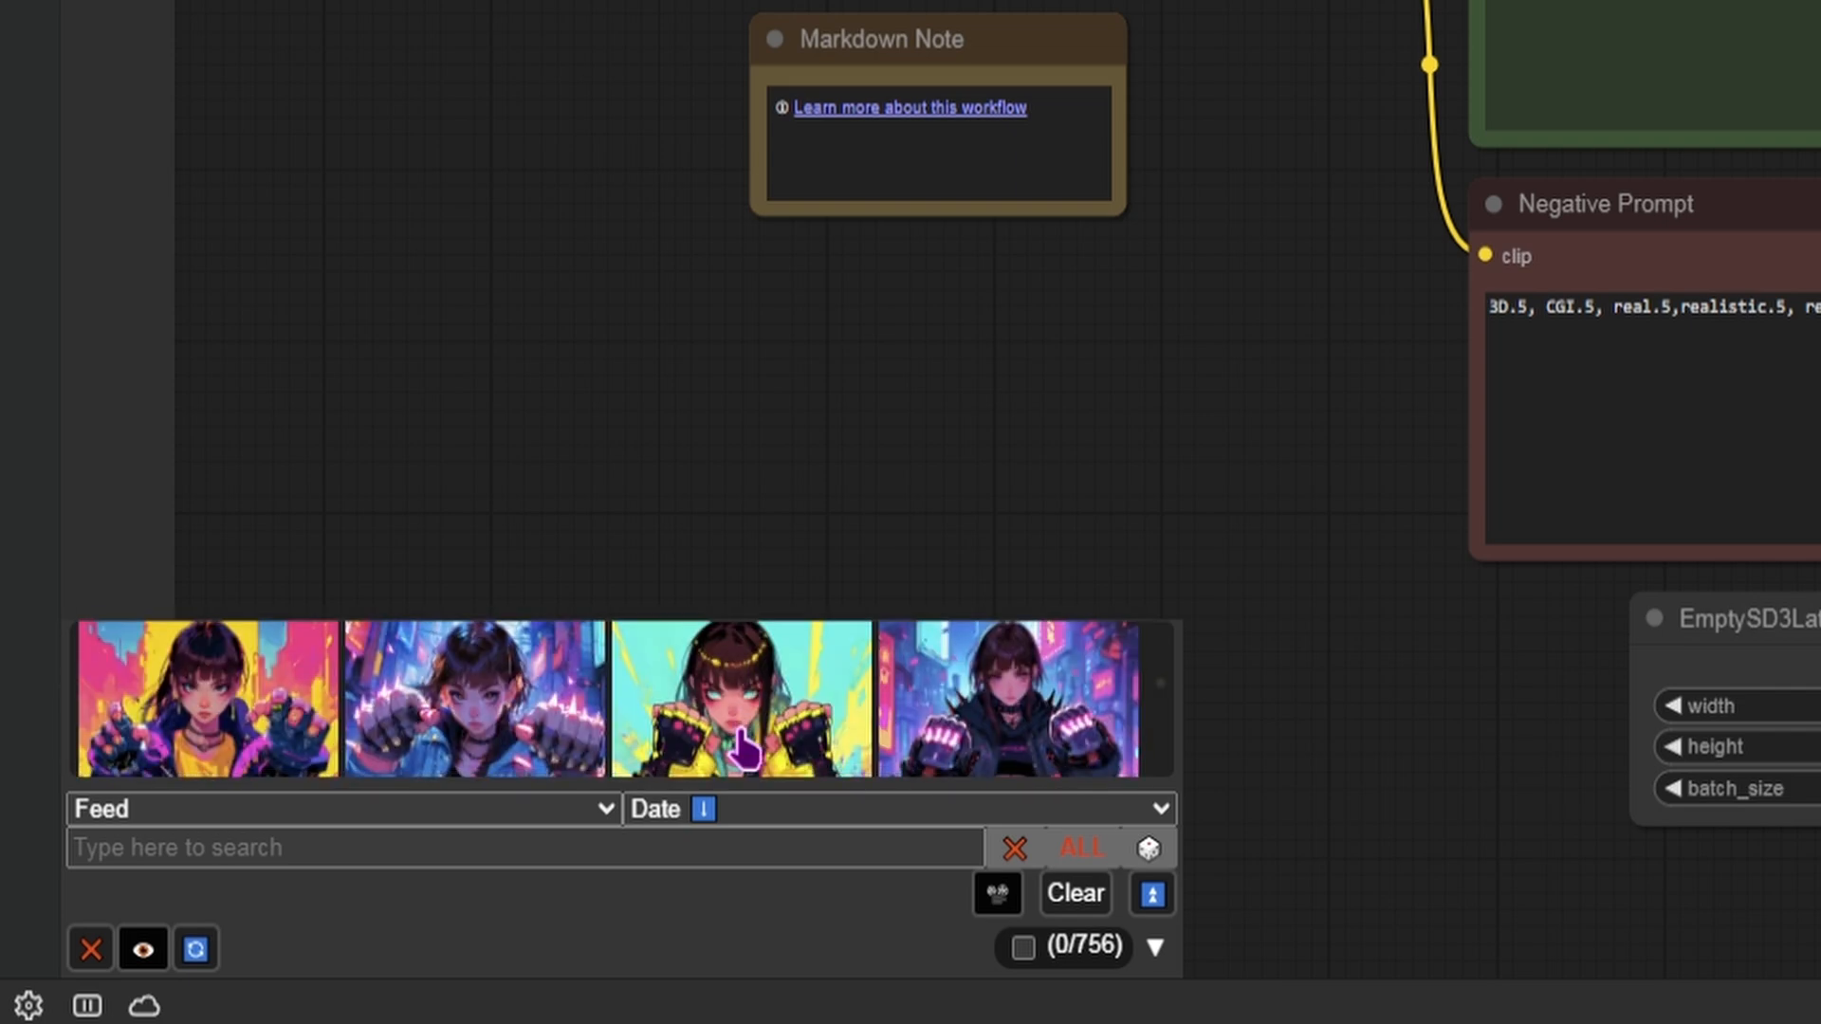
left_click(143, 949)
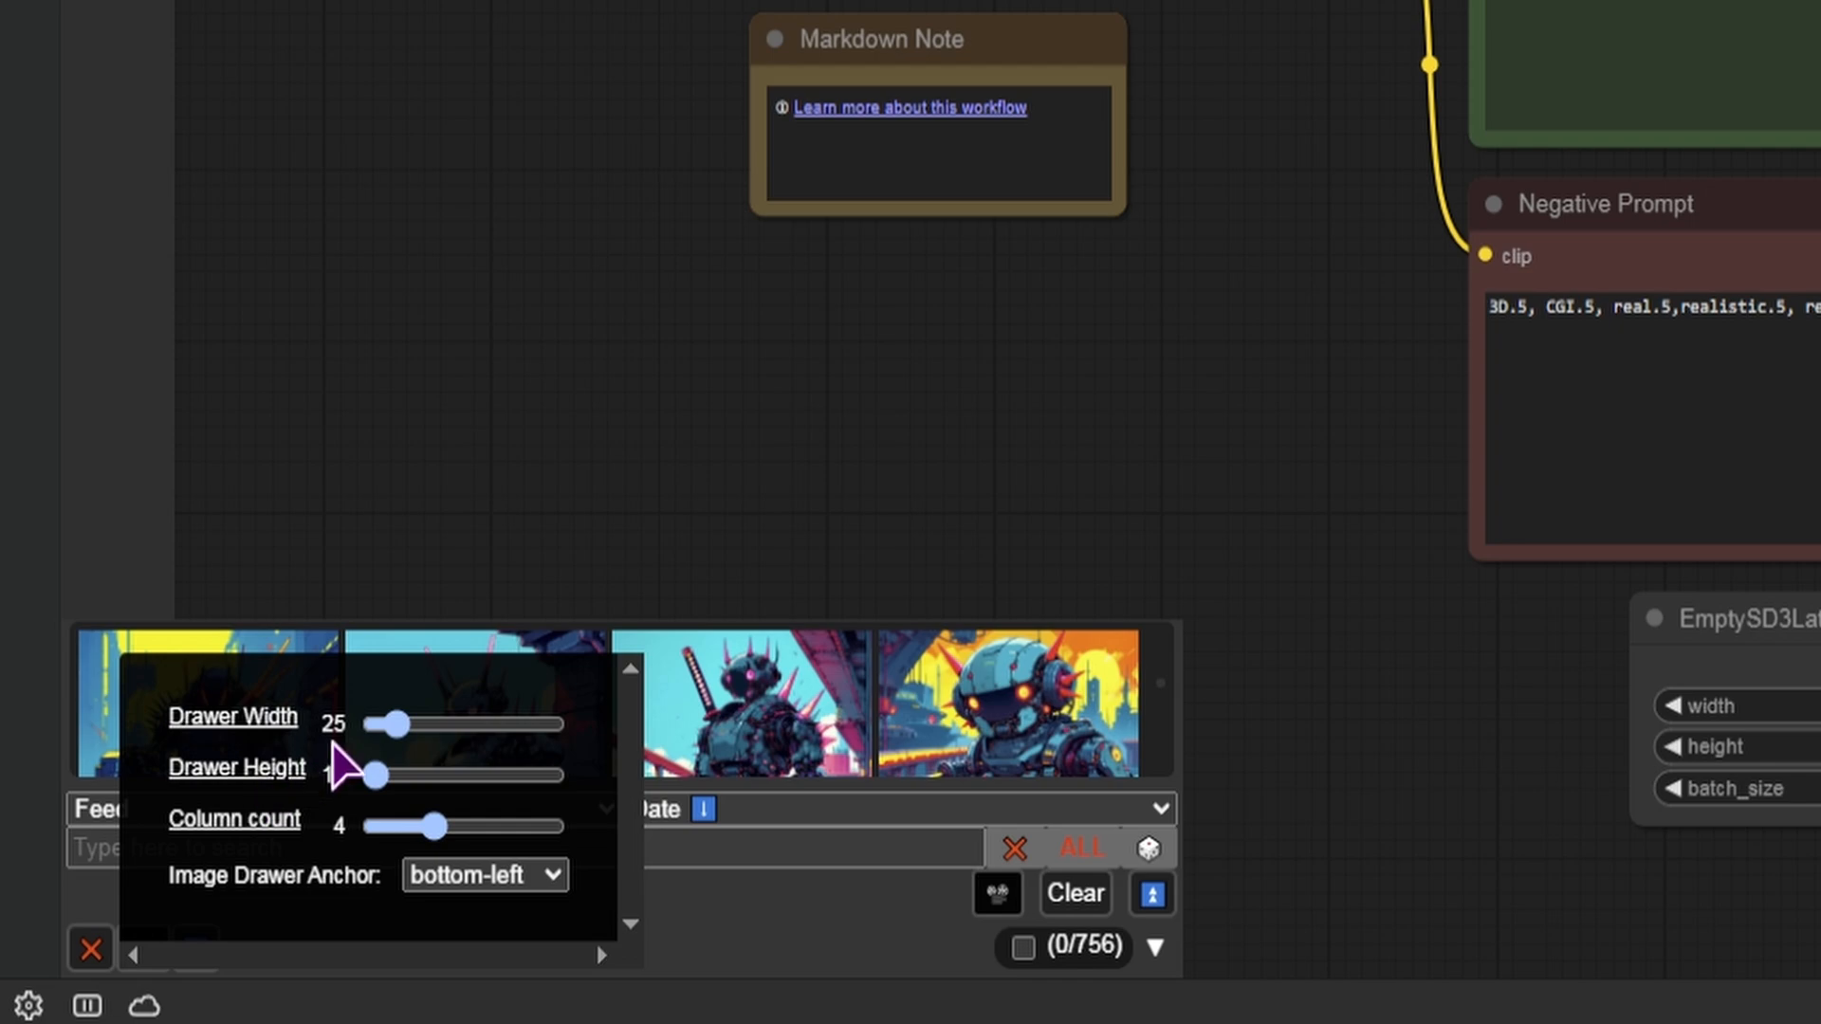
left_click_drag(379, 775, 387, 774)
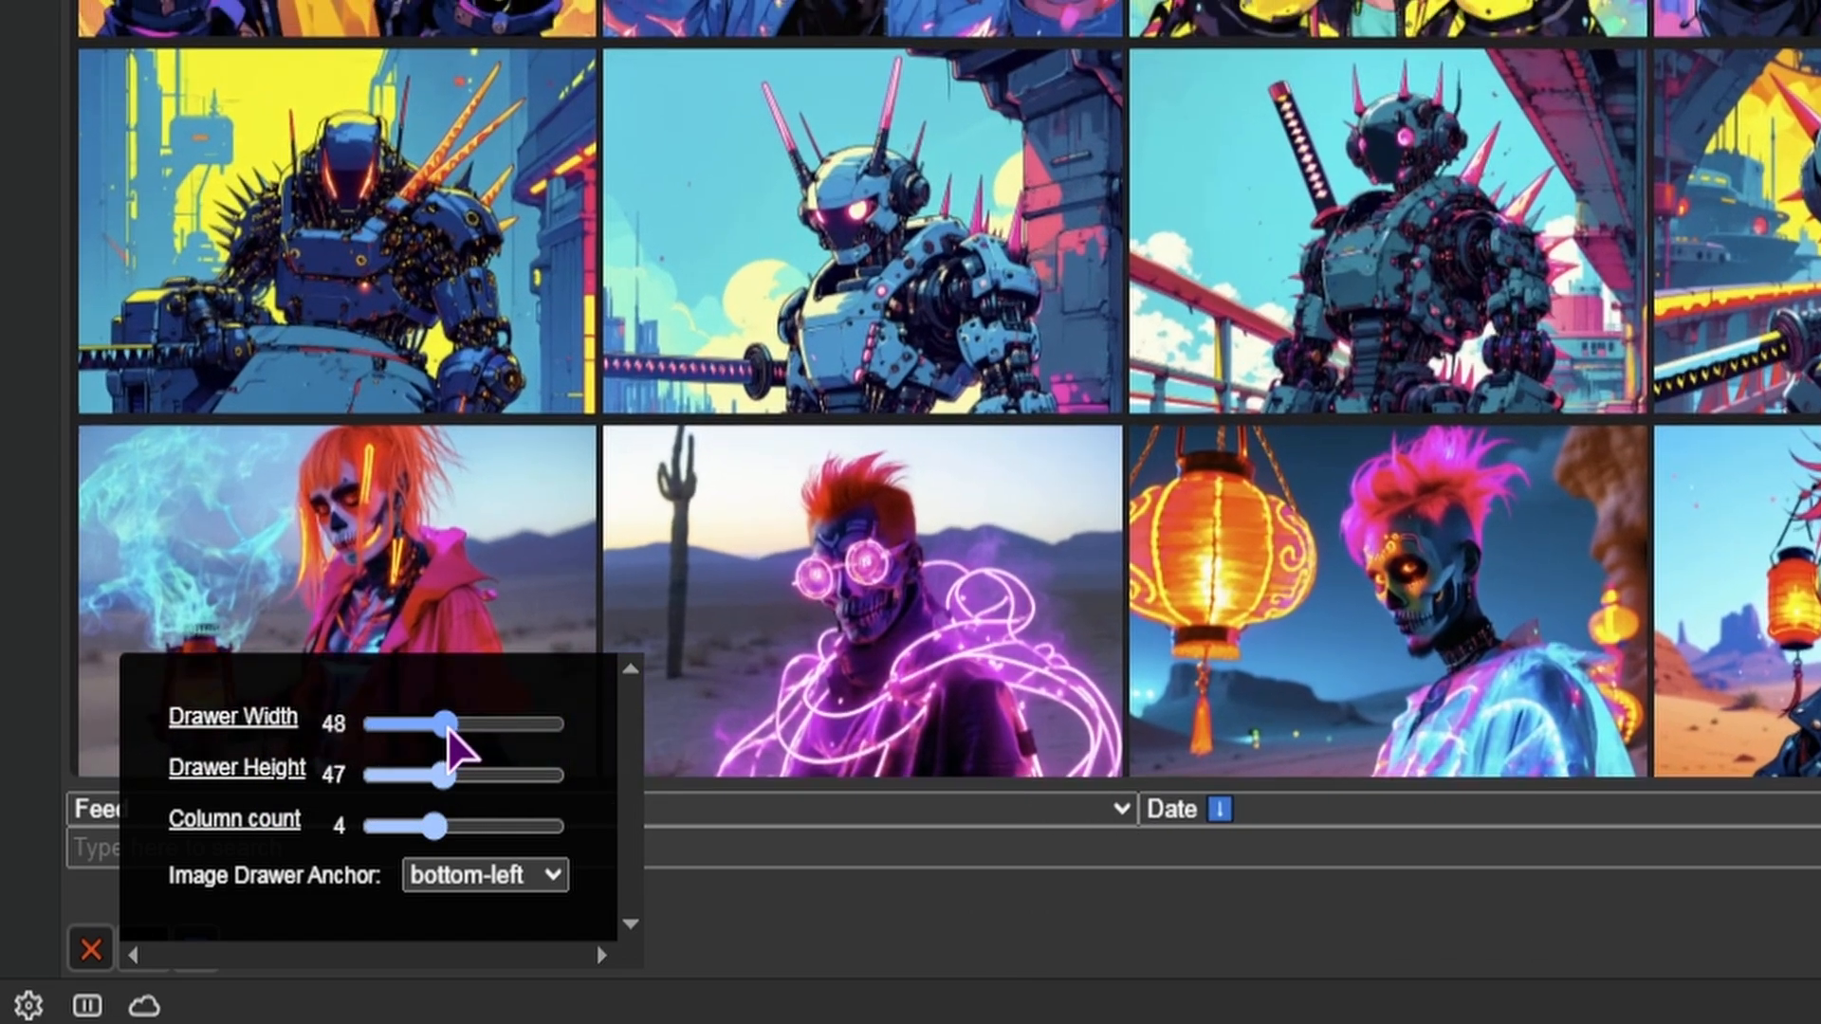
left_click_drag(446, 725, 471, 724)
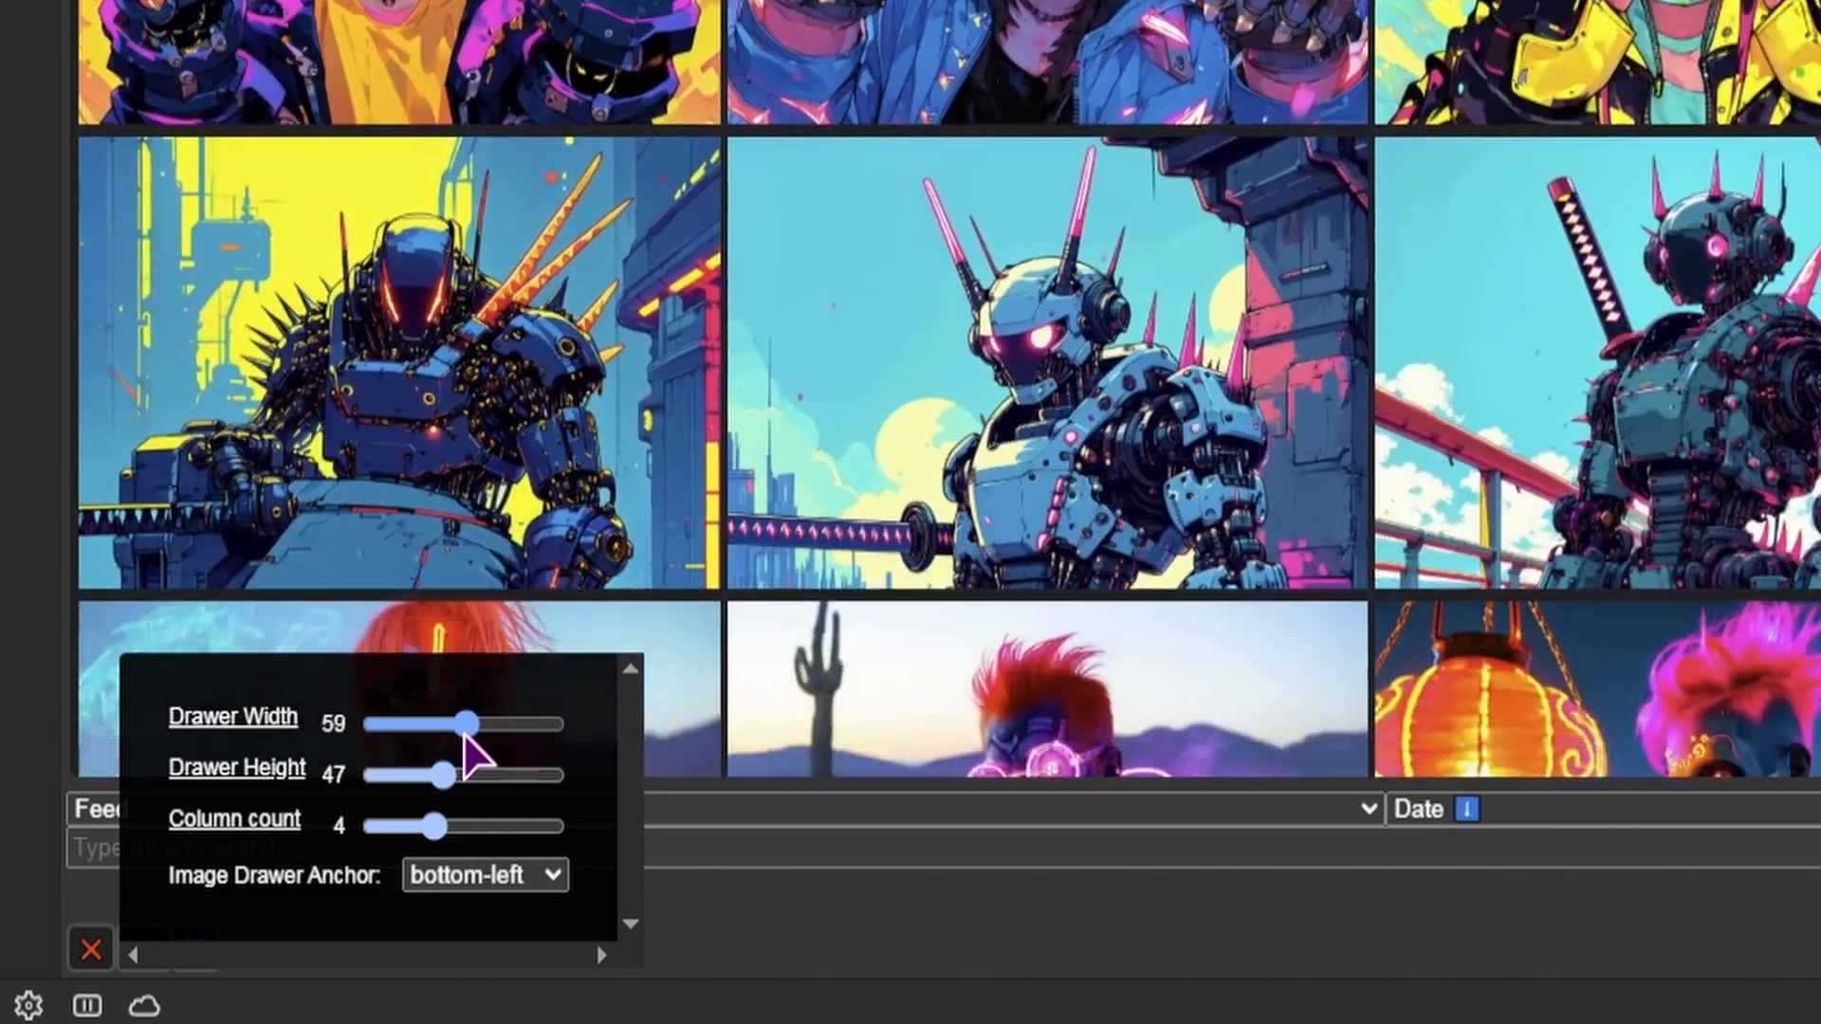
left_click_drag(471, 722, 389, 723)
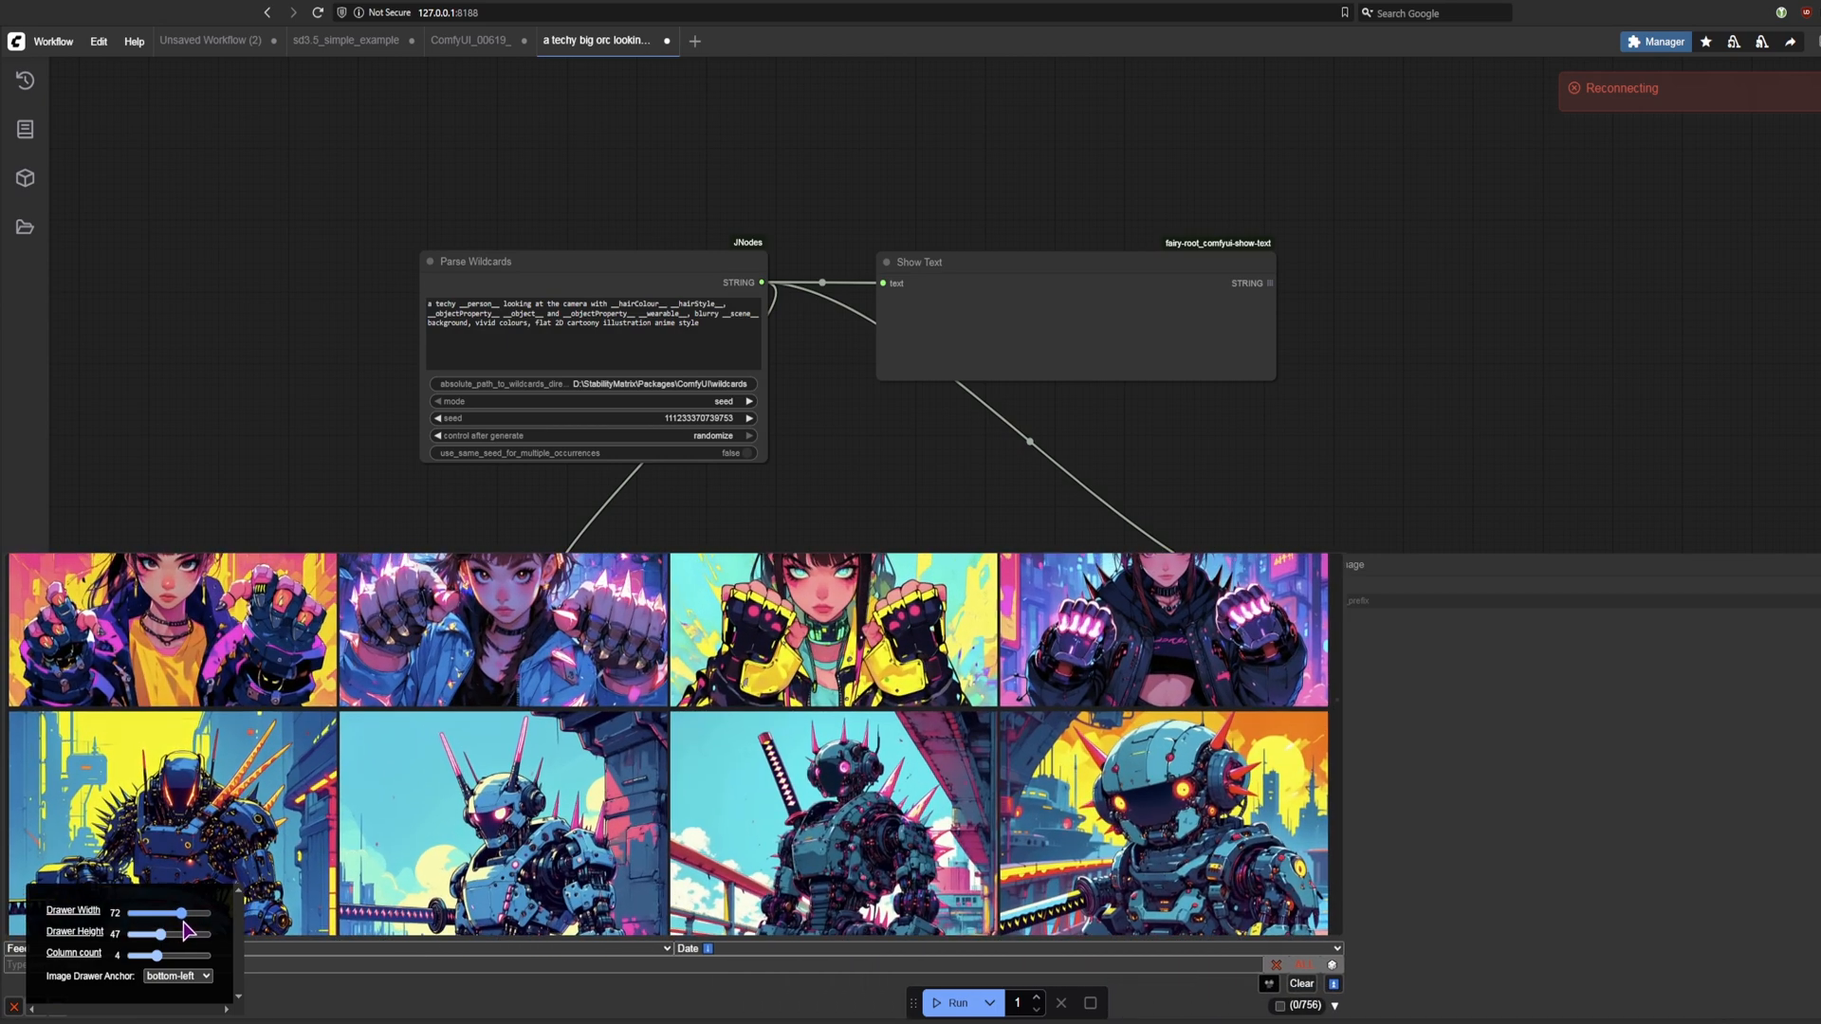
left_click_drag(174, 912, 169, 912)
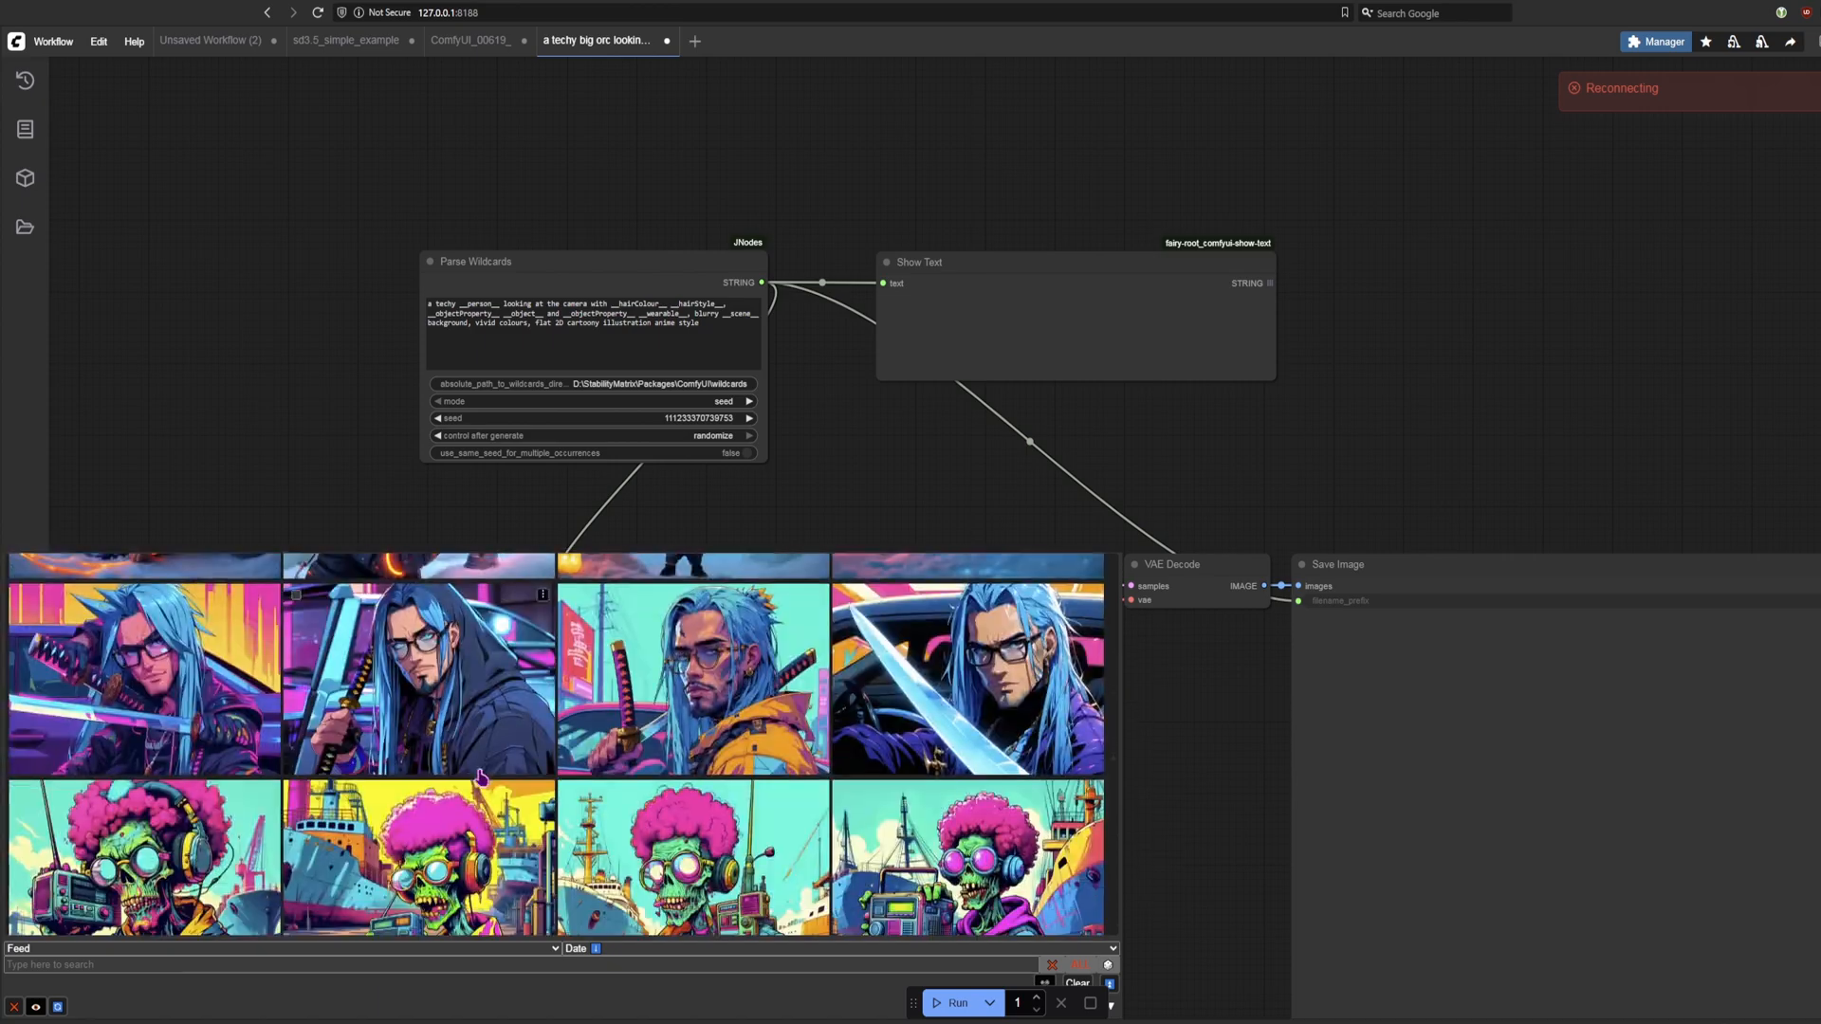
scroll("up", 3)
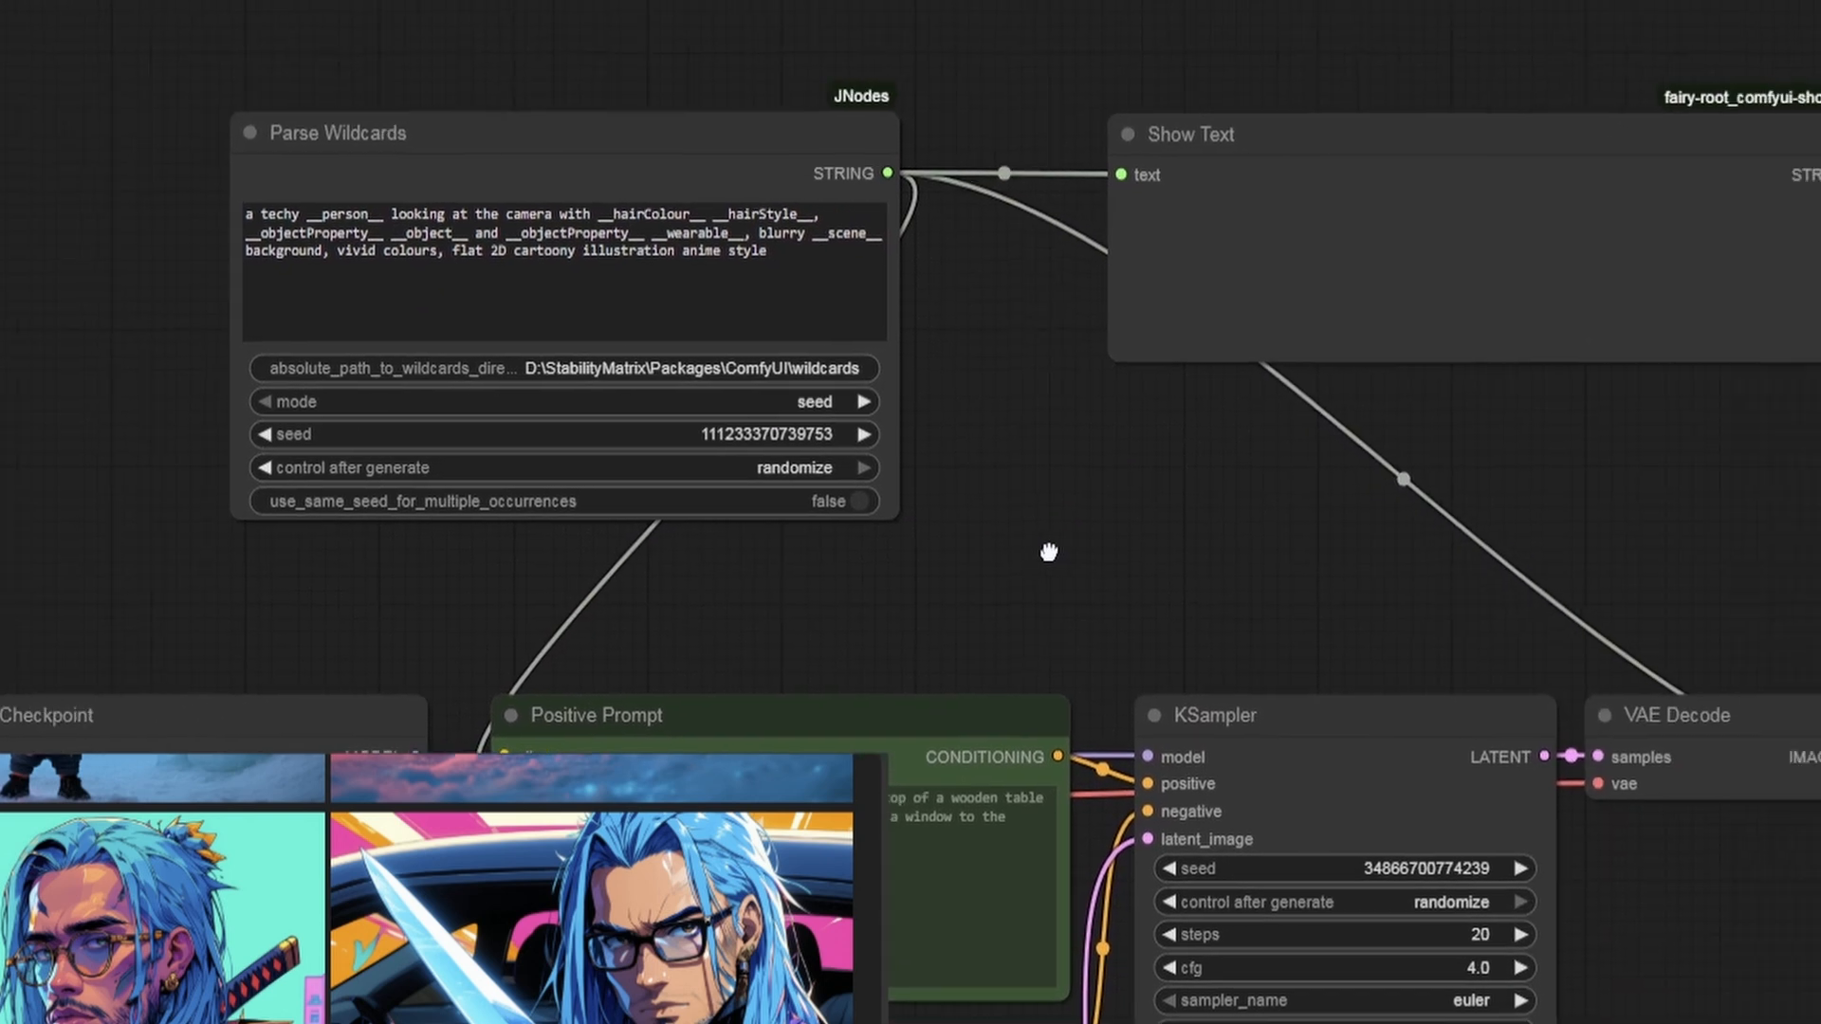
left_click_drag(1049, 550, 331, 544)
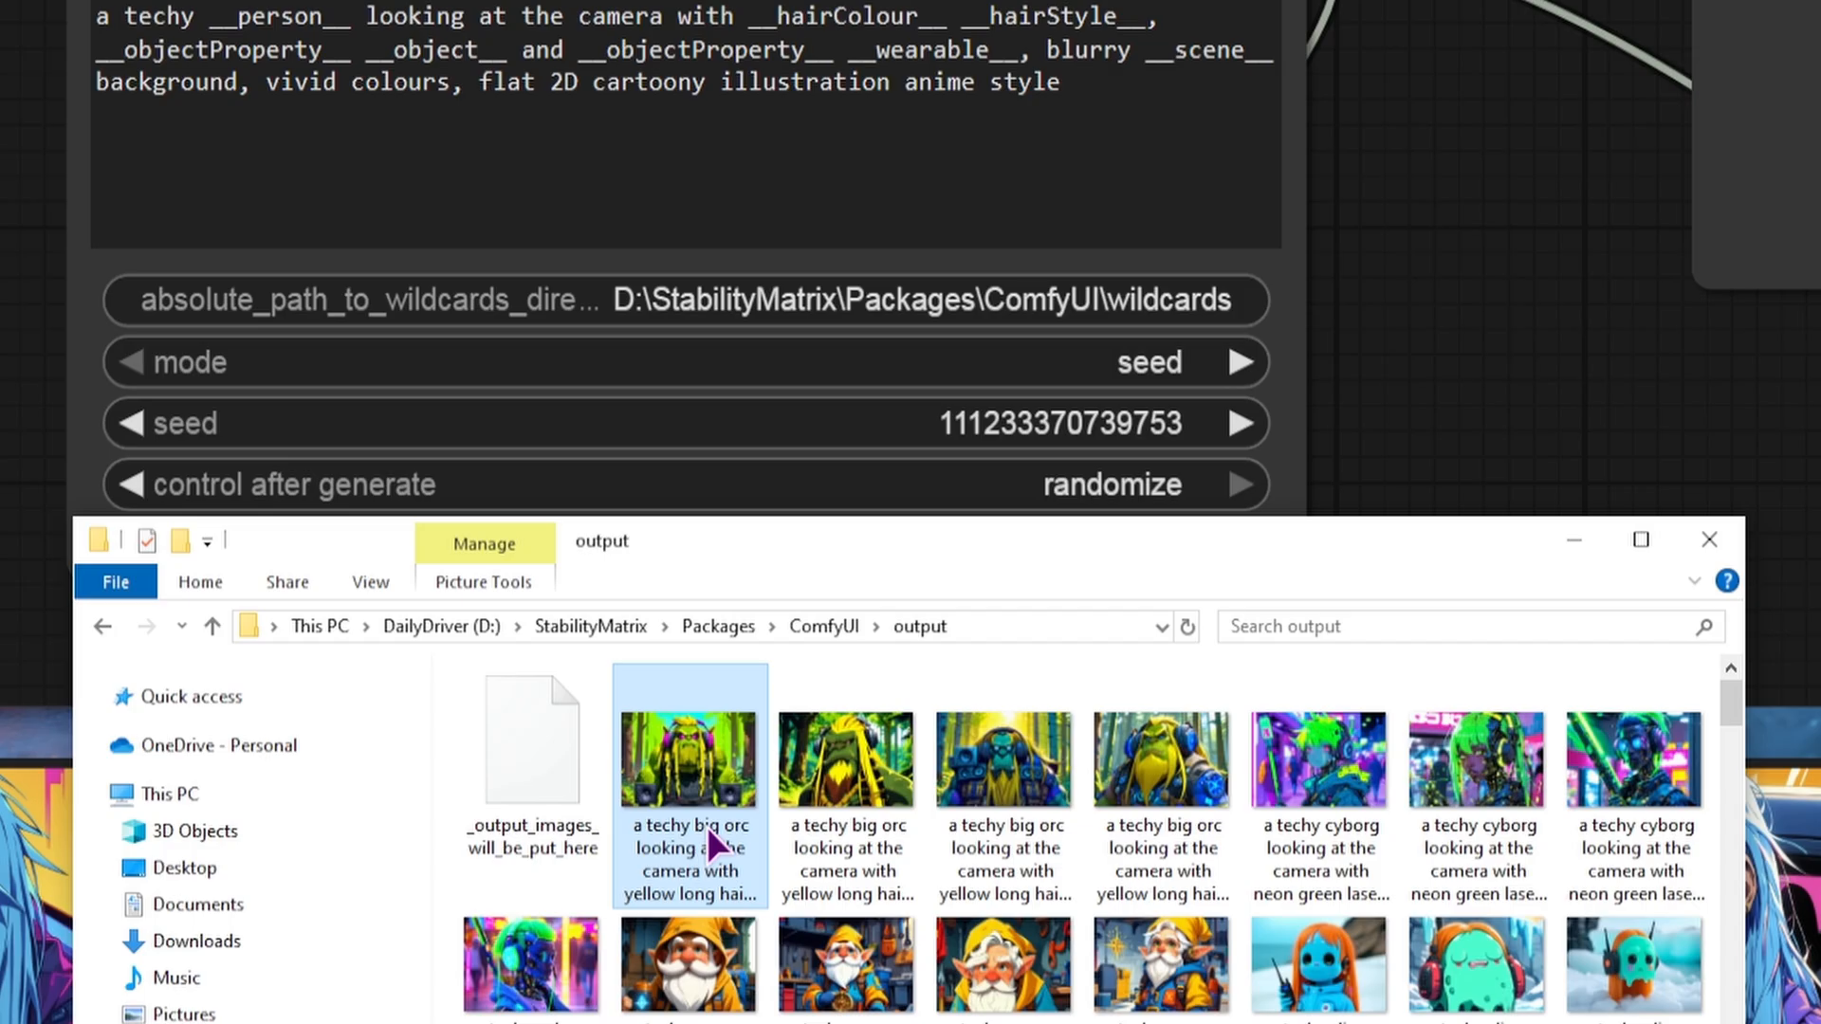
mouse_move(692, 848)
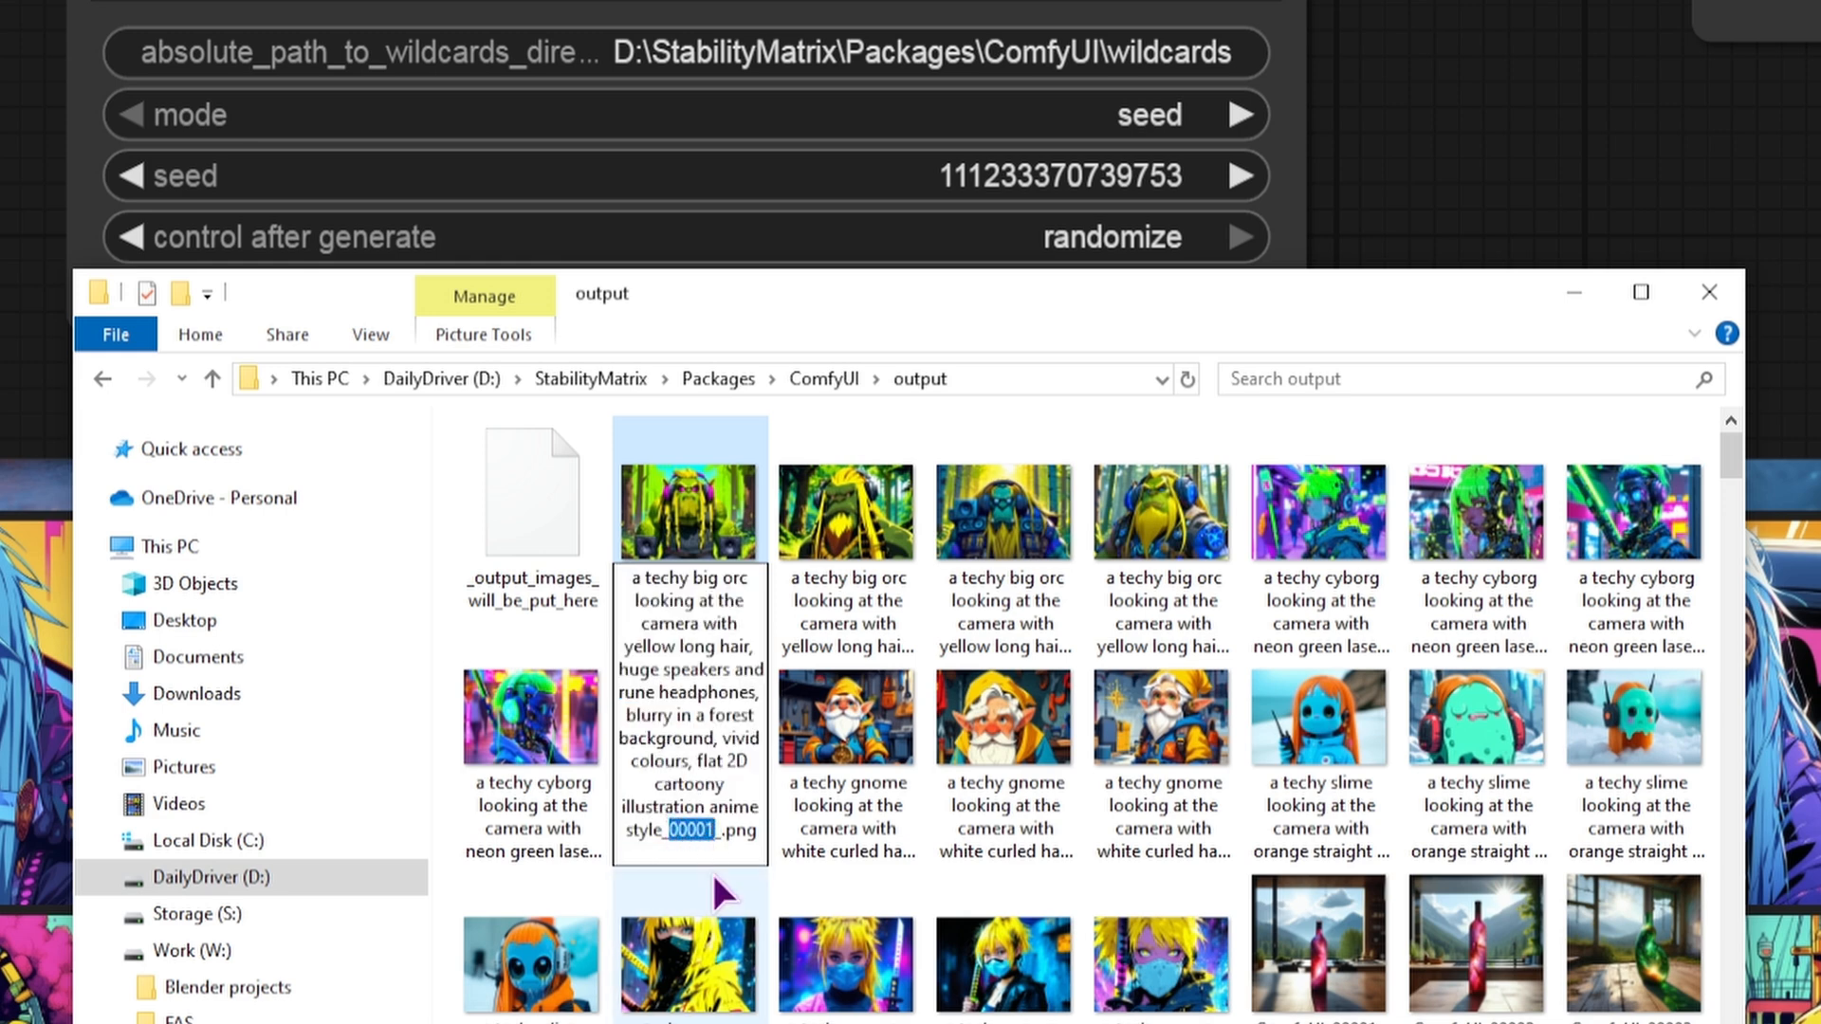
mouse_move(697, 884)
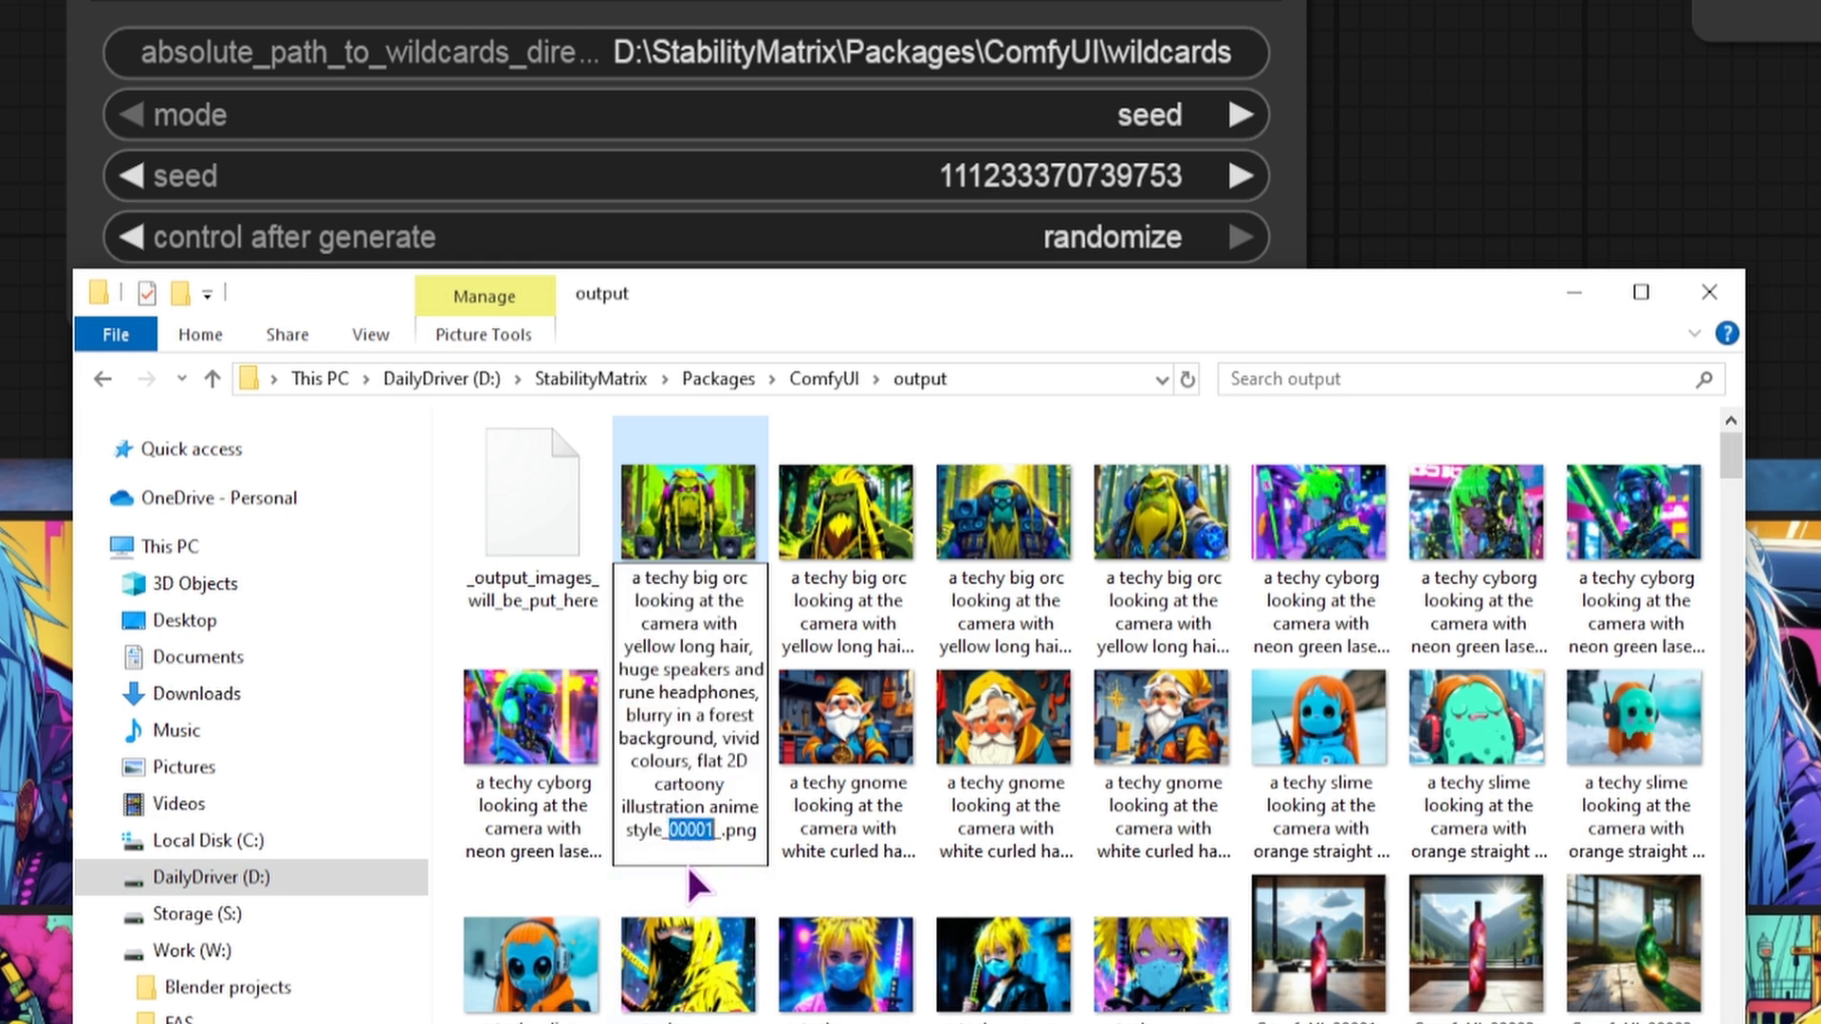
Step: Stop renaming the orc image file and scroll down to older numbered ComfyUI images
left_click(845, 511)
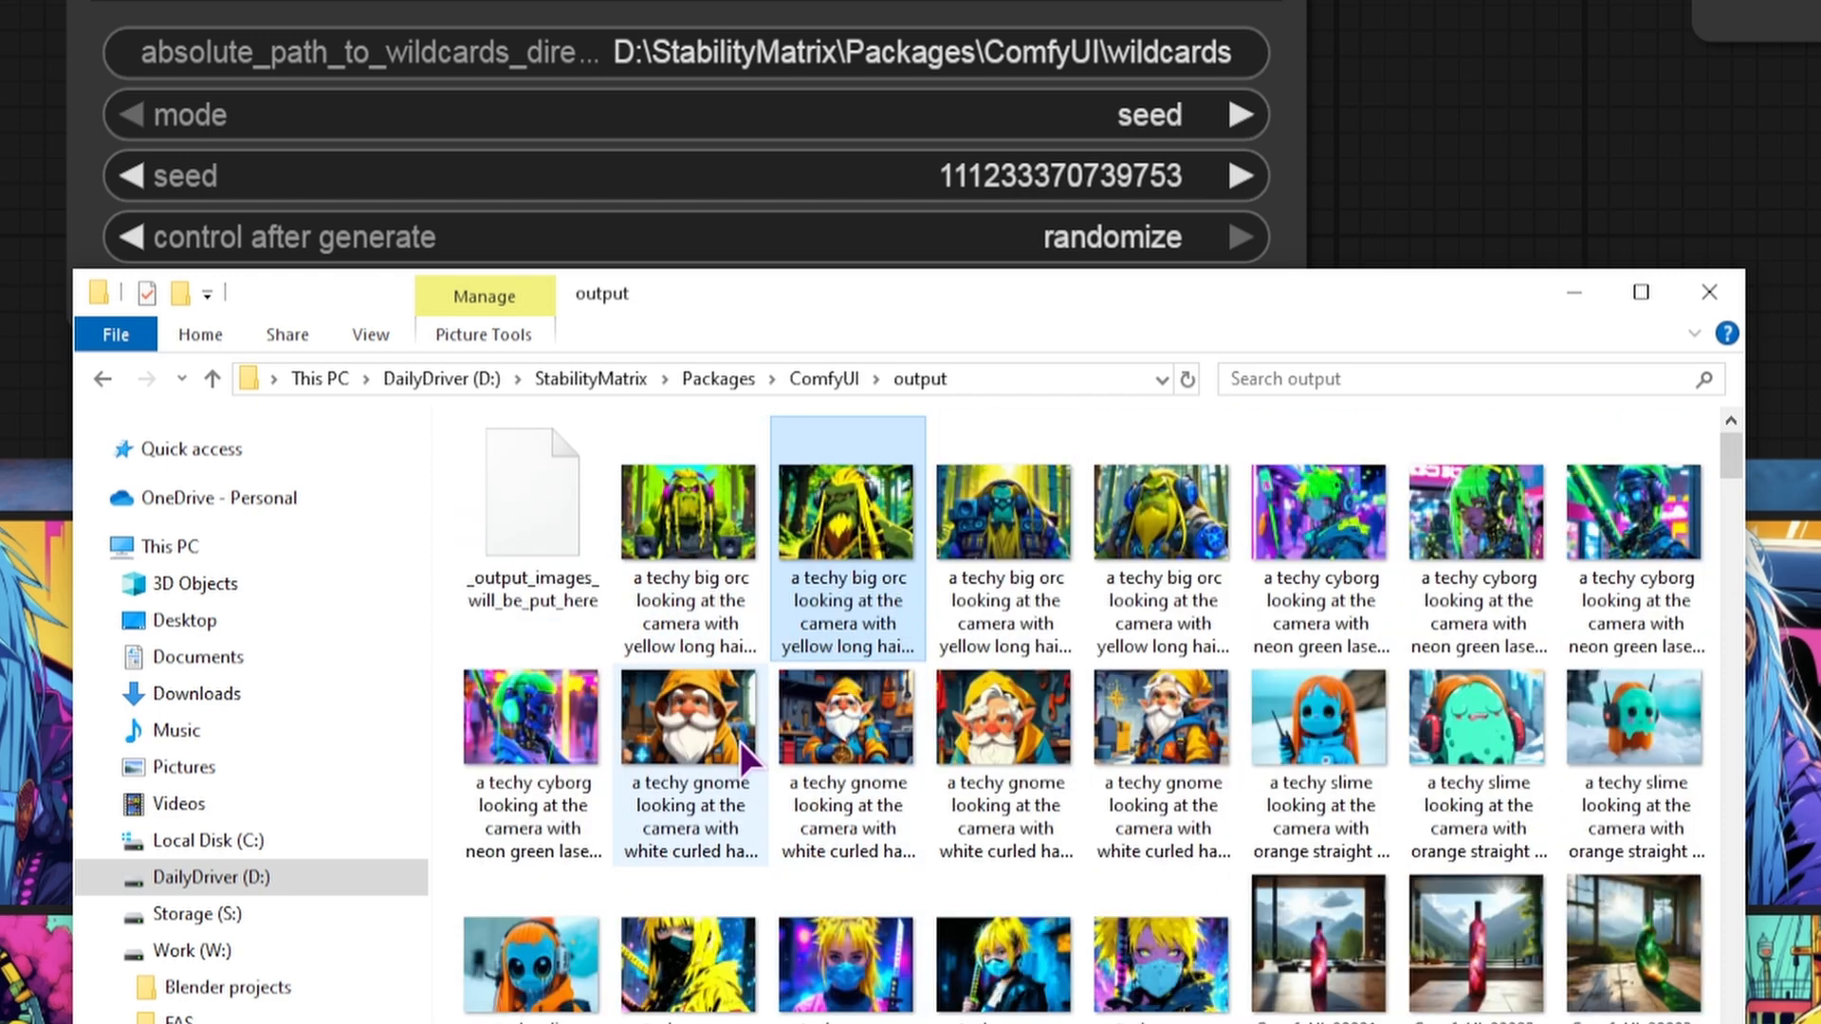
scroll("down", 3)
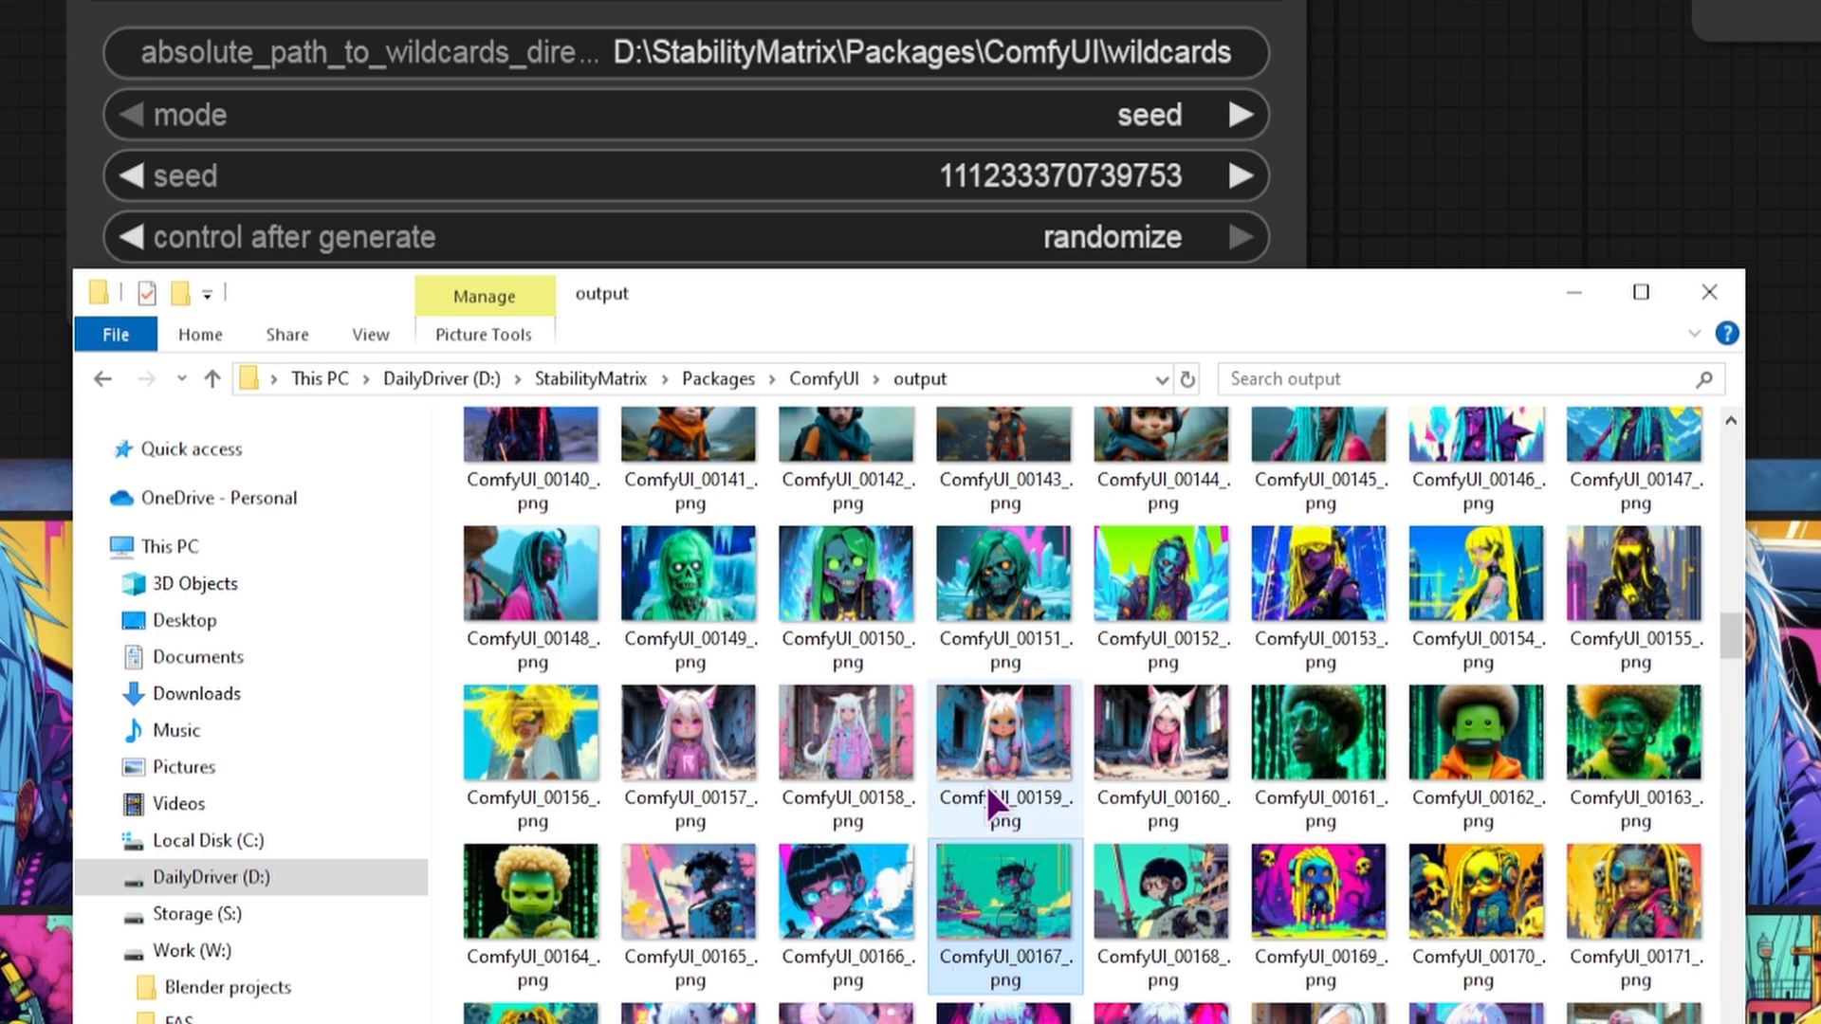
mouse_move(1039, 837)
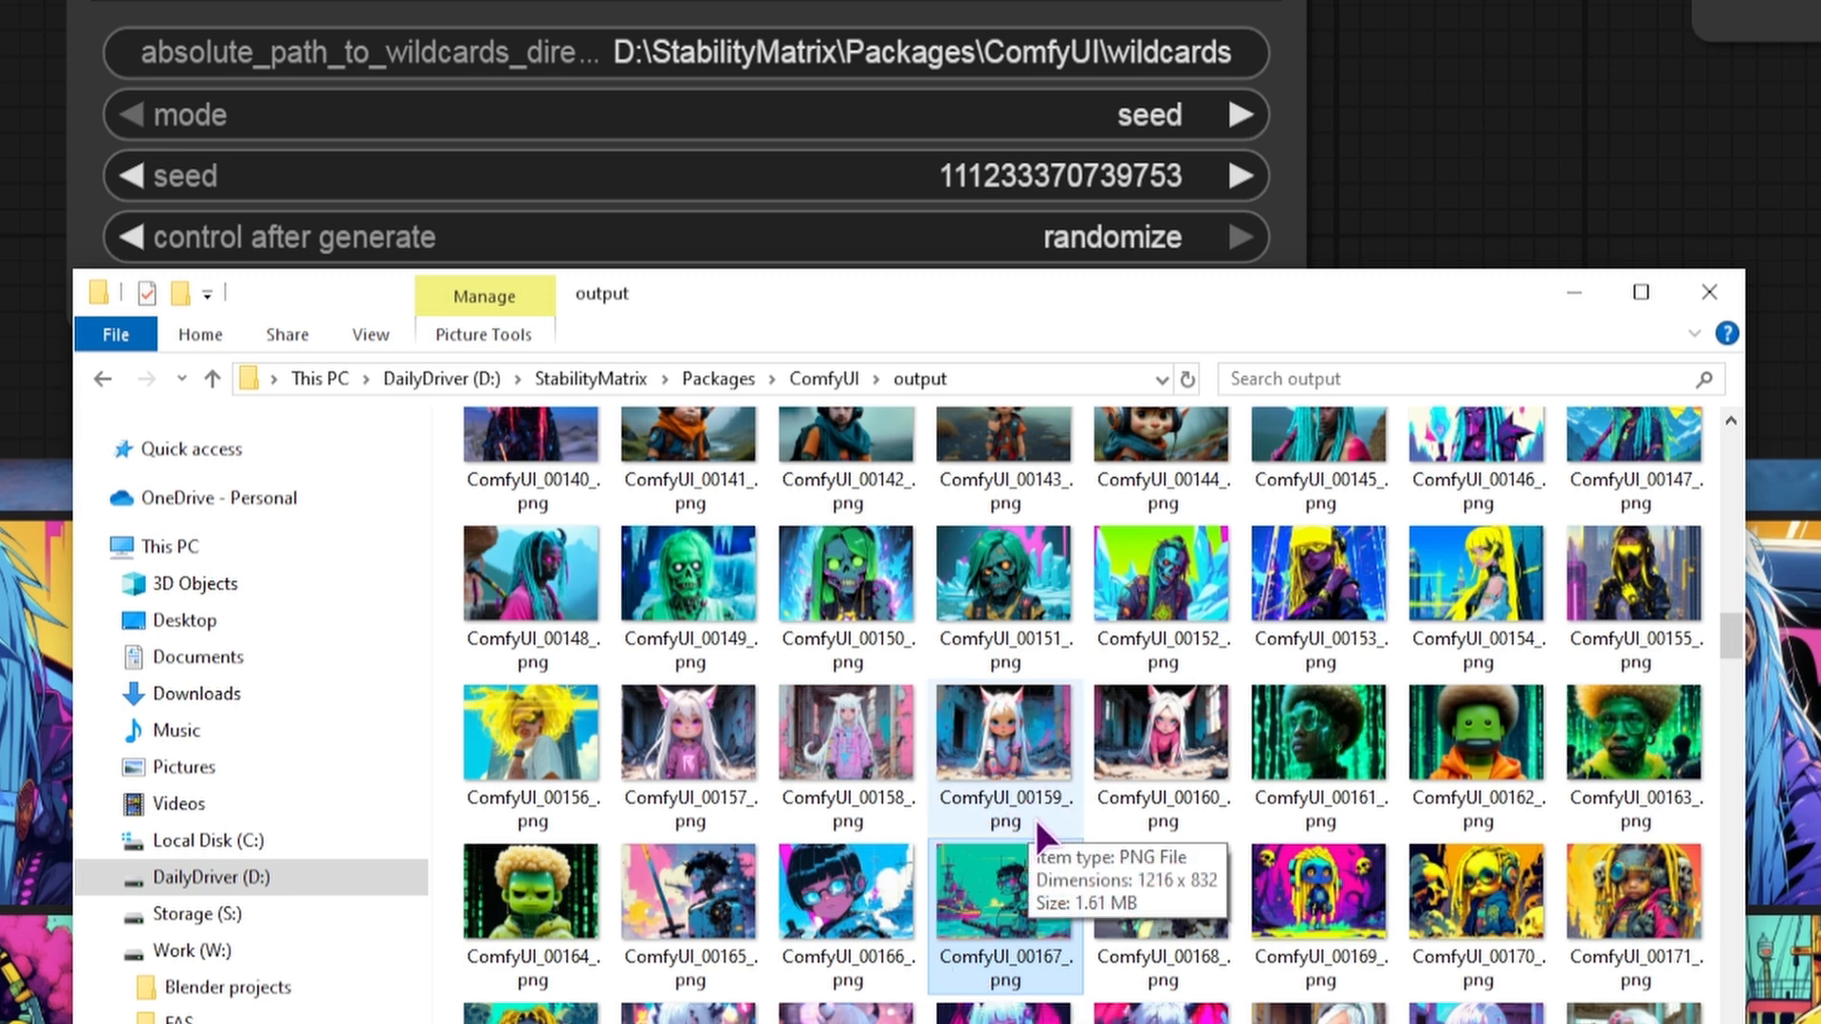
mouse_move(1574, 294)
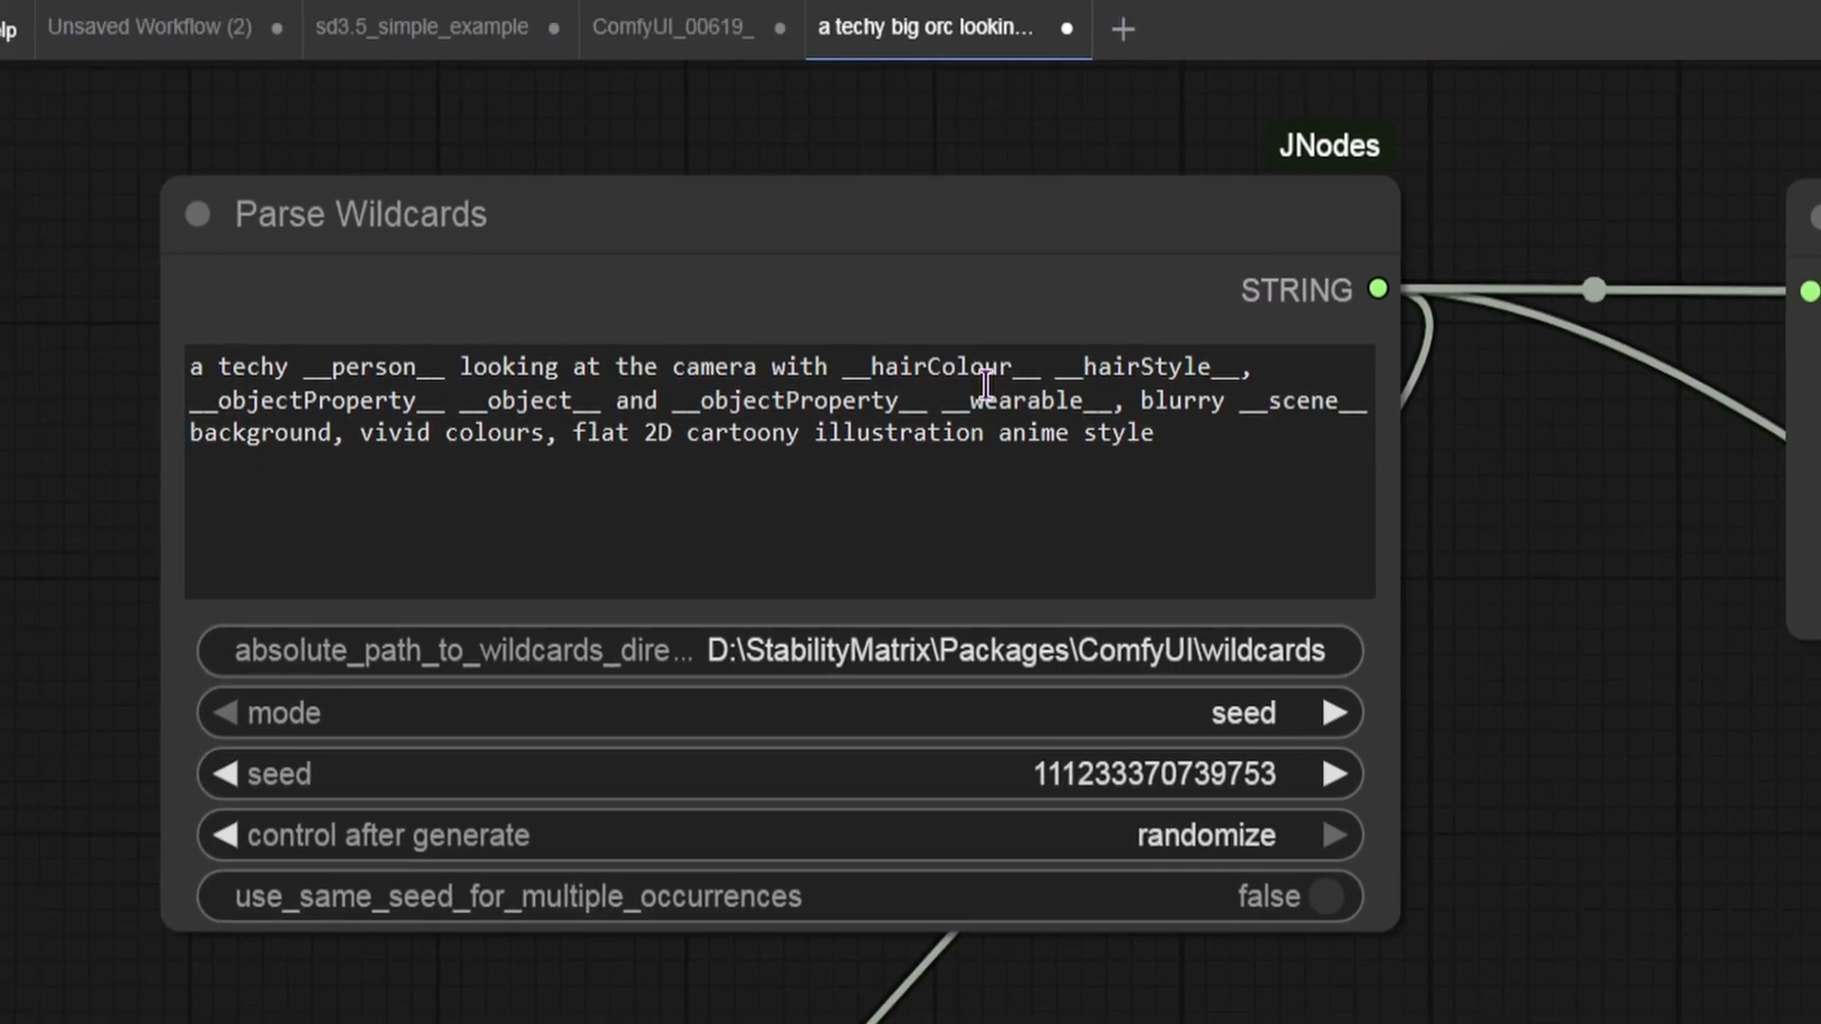
mouse_move(1155, 505)
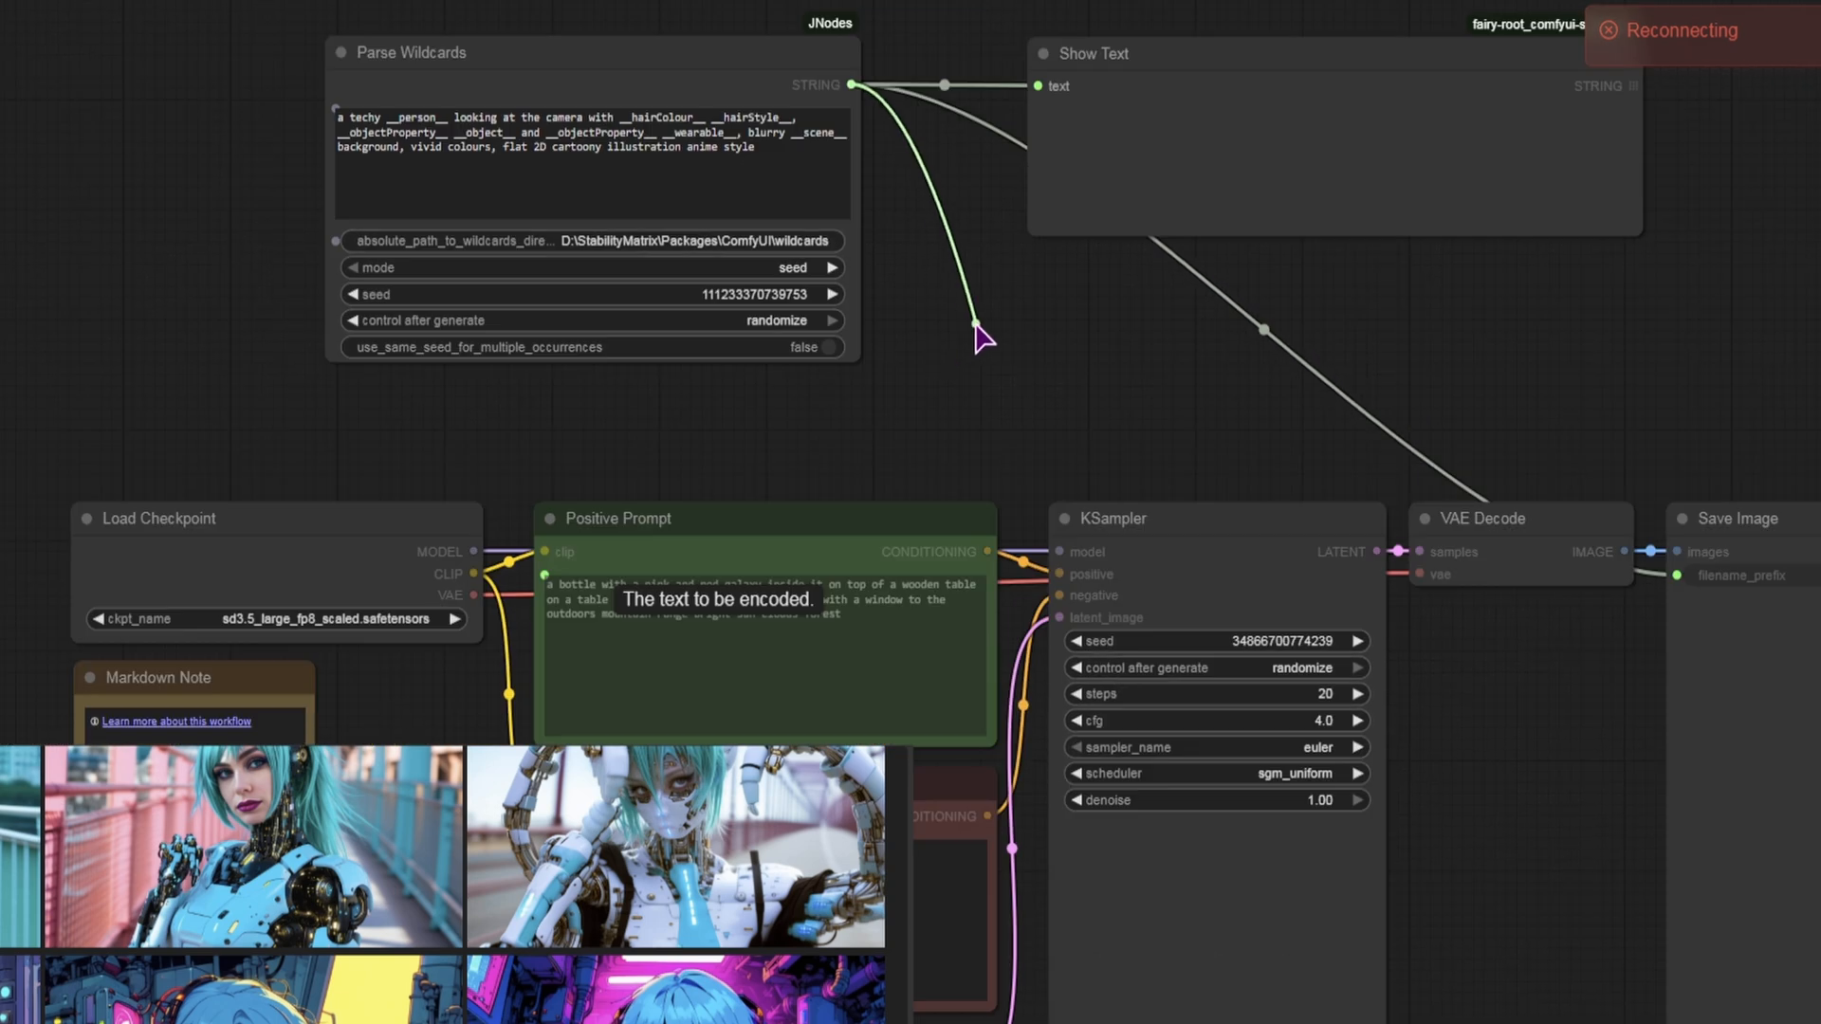
Step: Discard the stray link and connect Parse Wildcards STRING output to the Positive Prompt text input
left_click(974, 337)
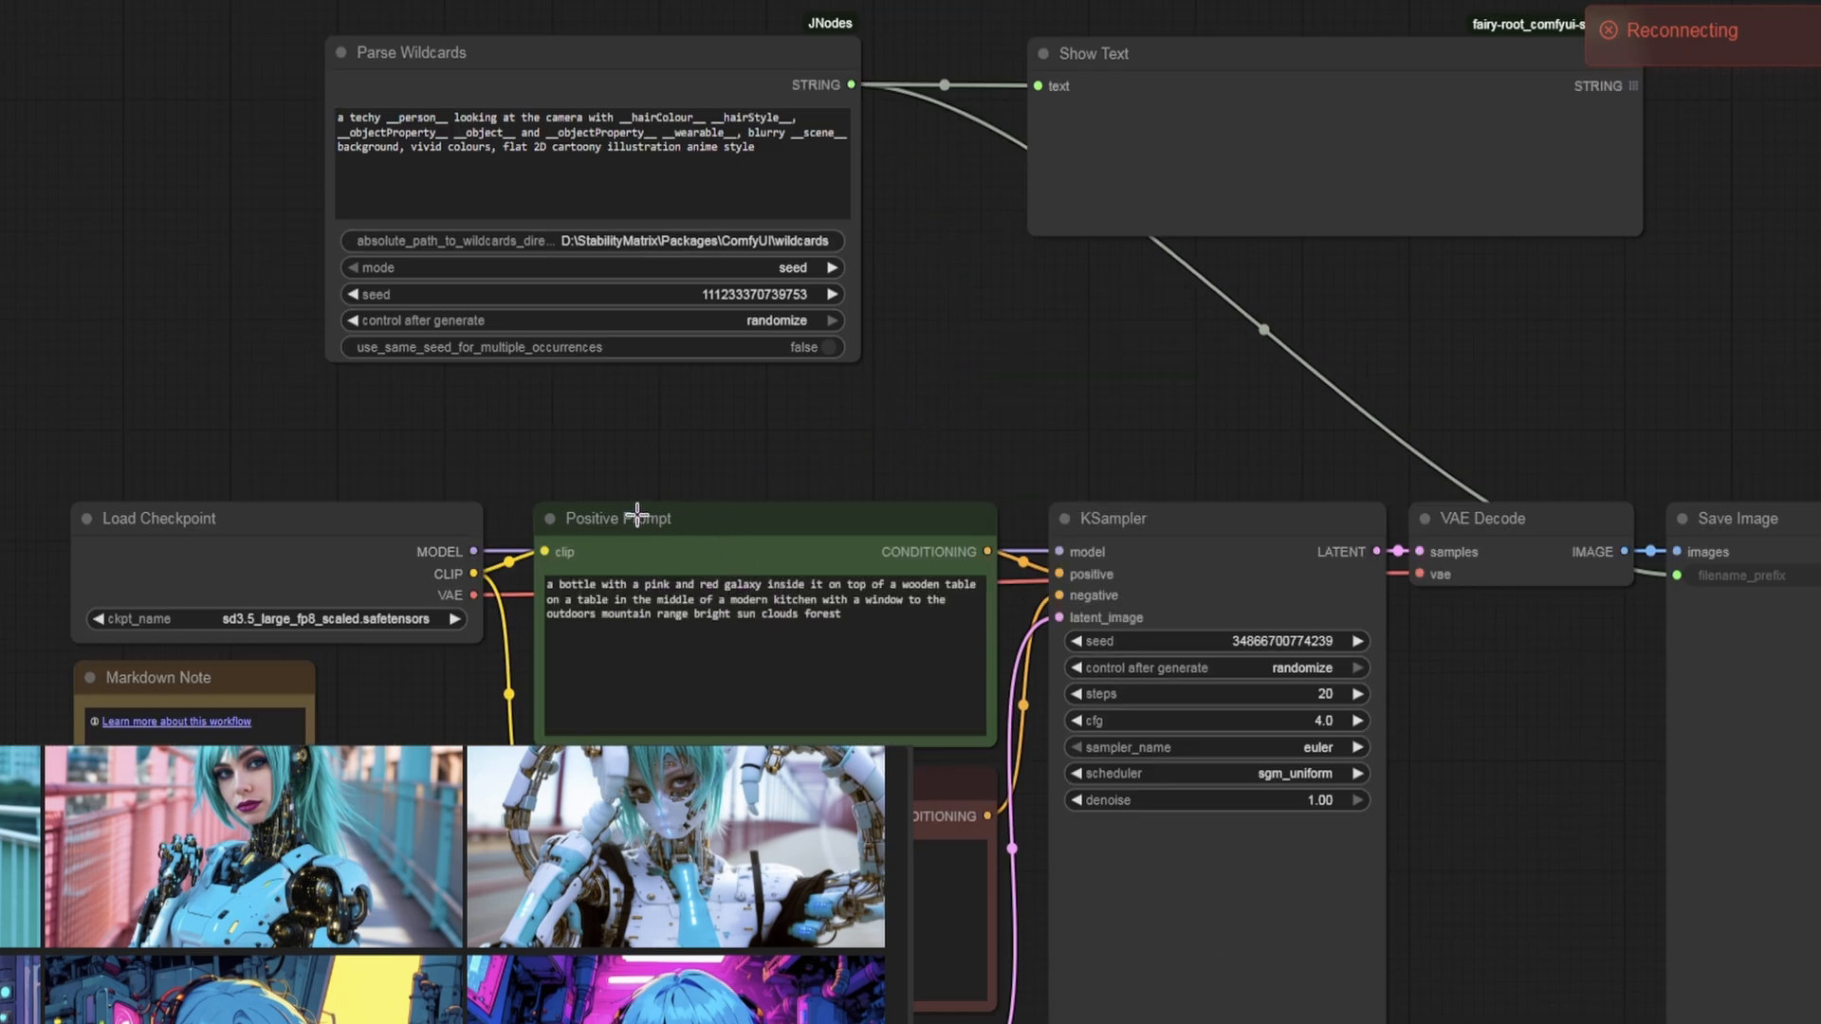
mouse_move(531, 592)
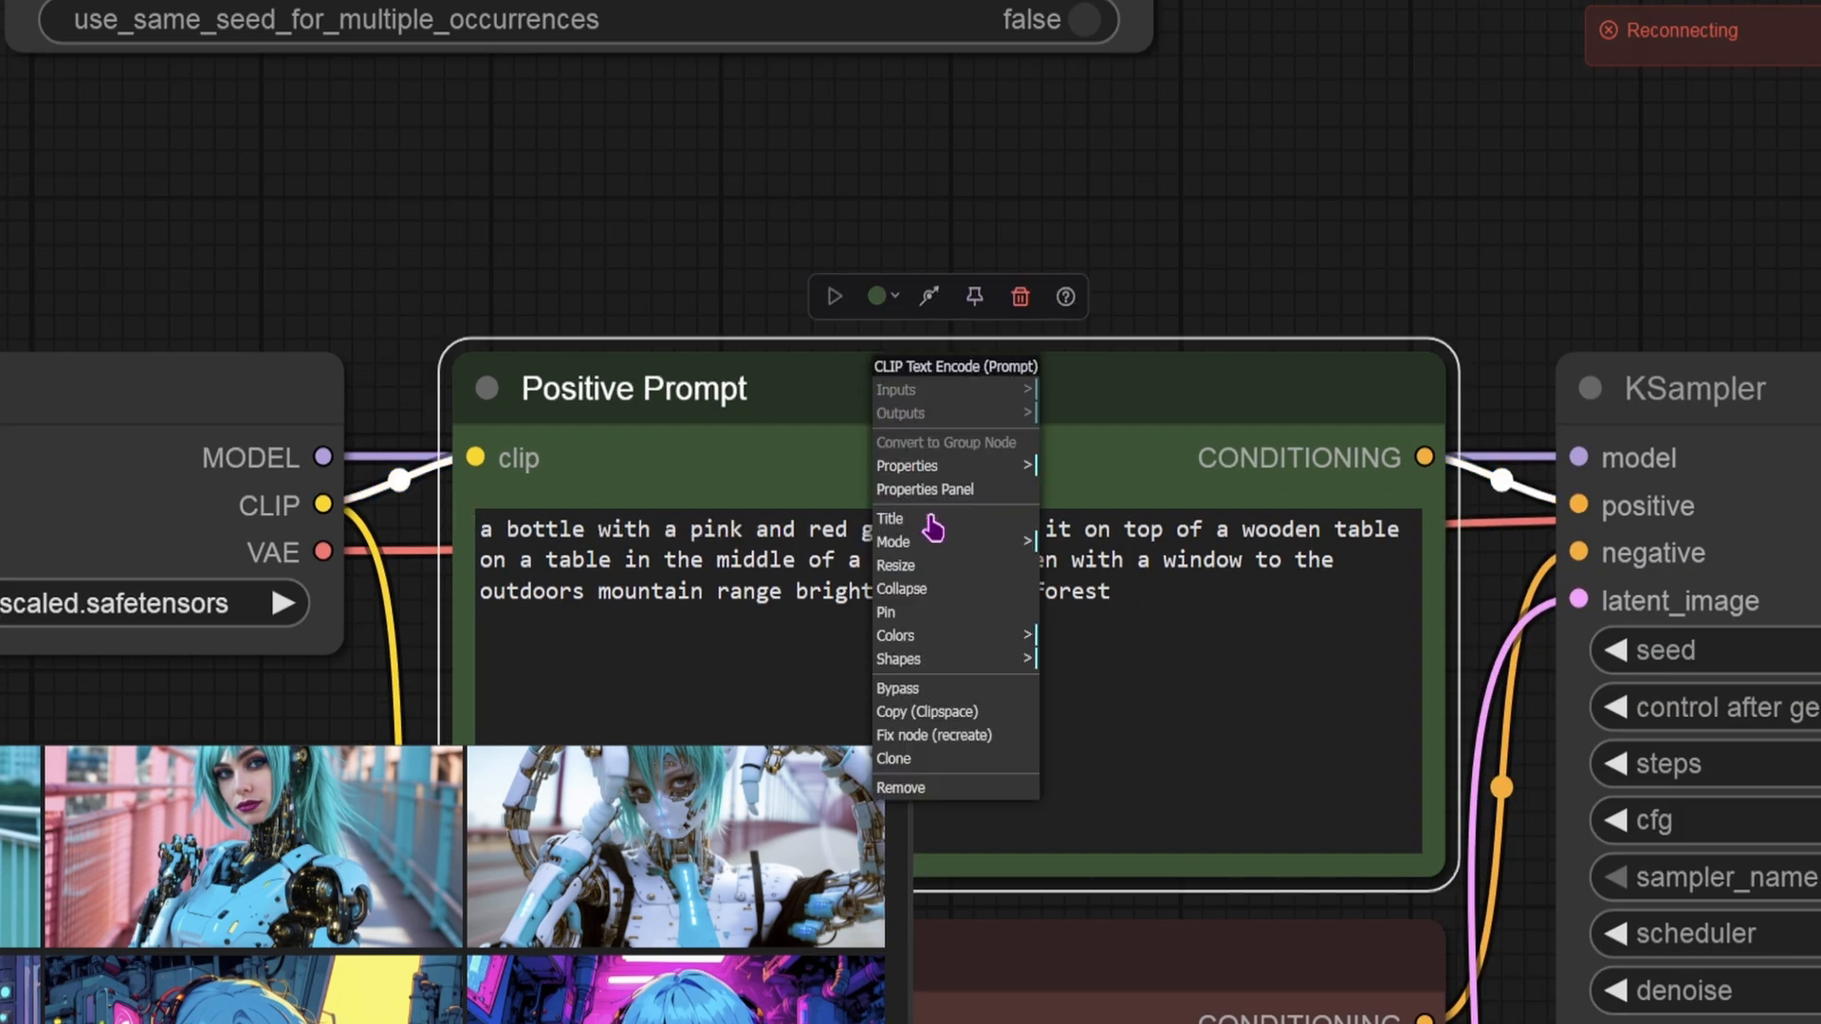
mouse_move(917, 735)
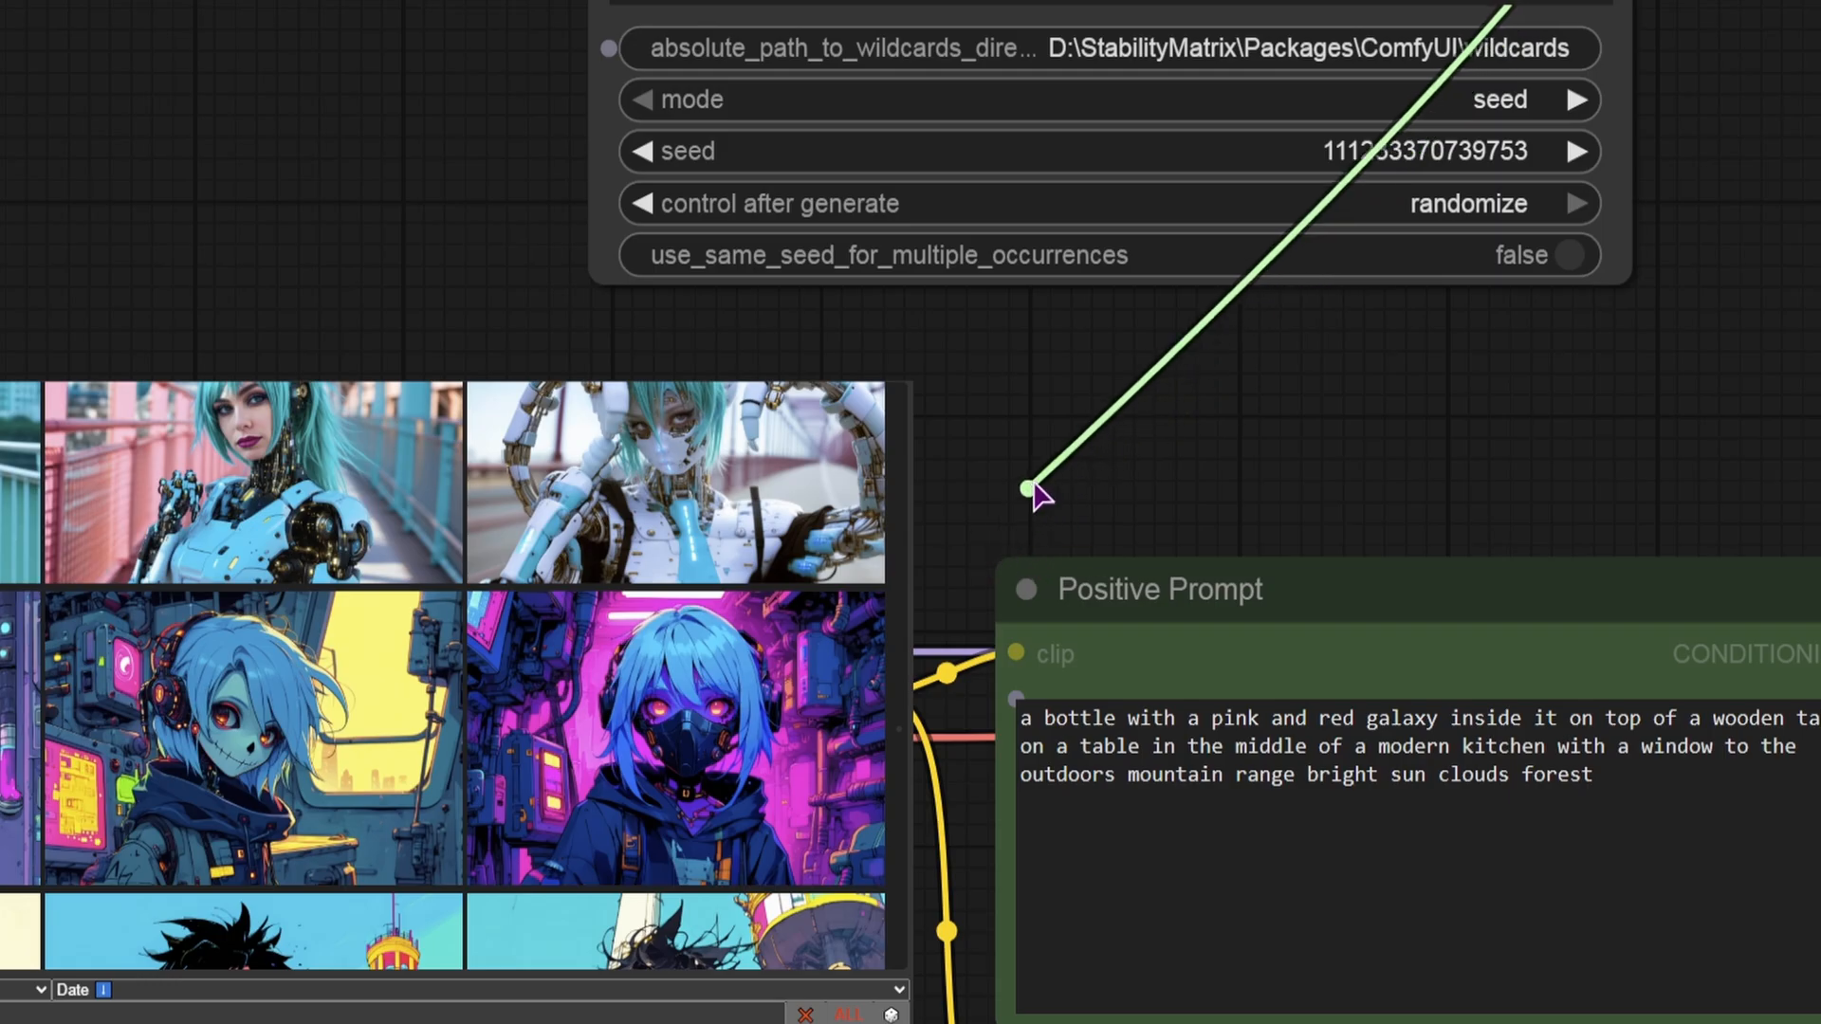
left_click_drag(1034, 492, 967, 544)
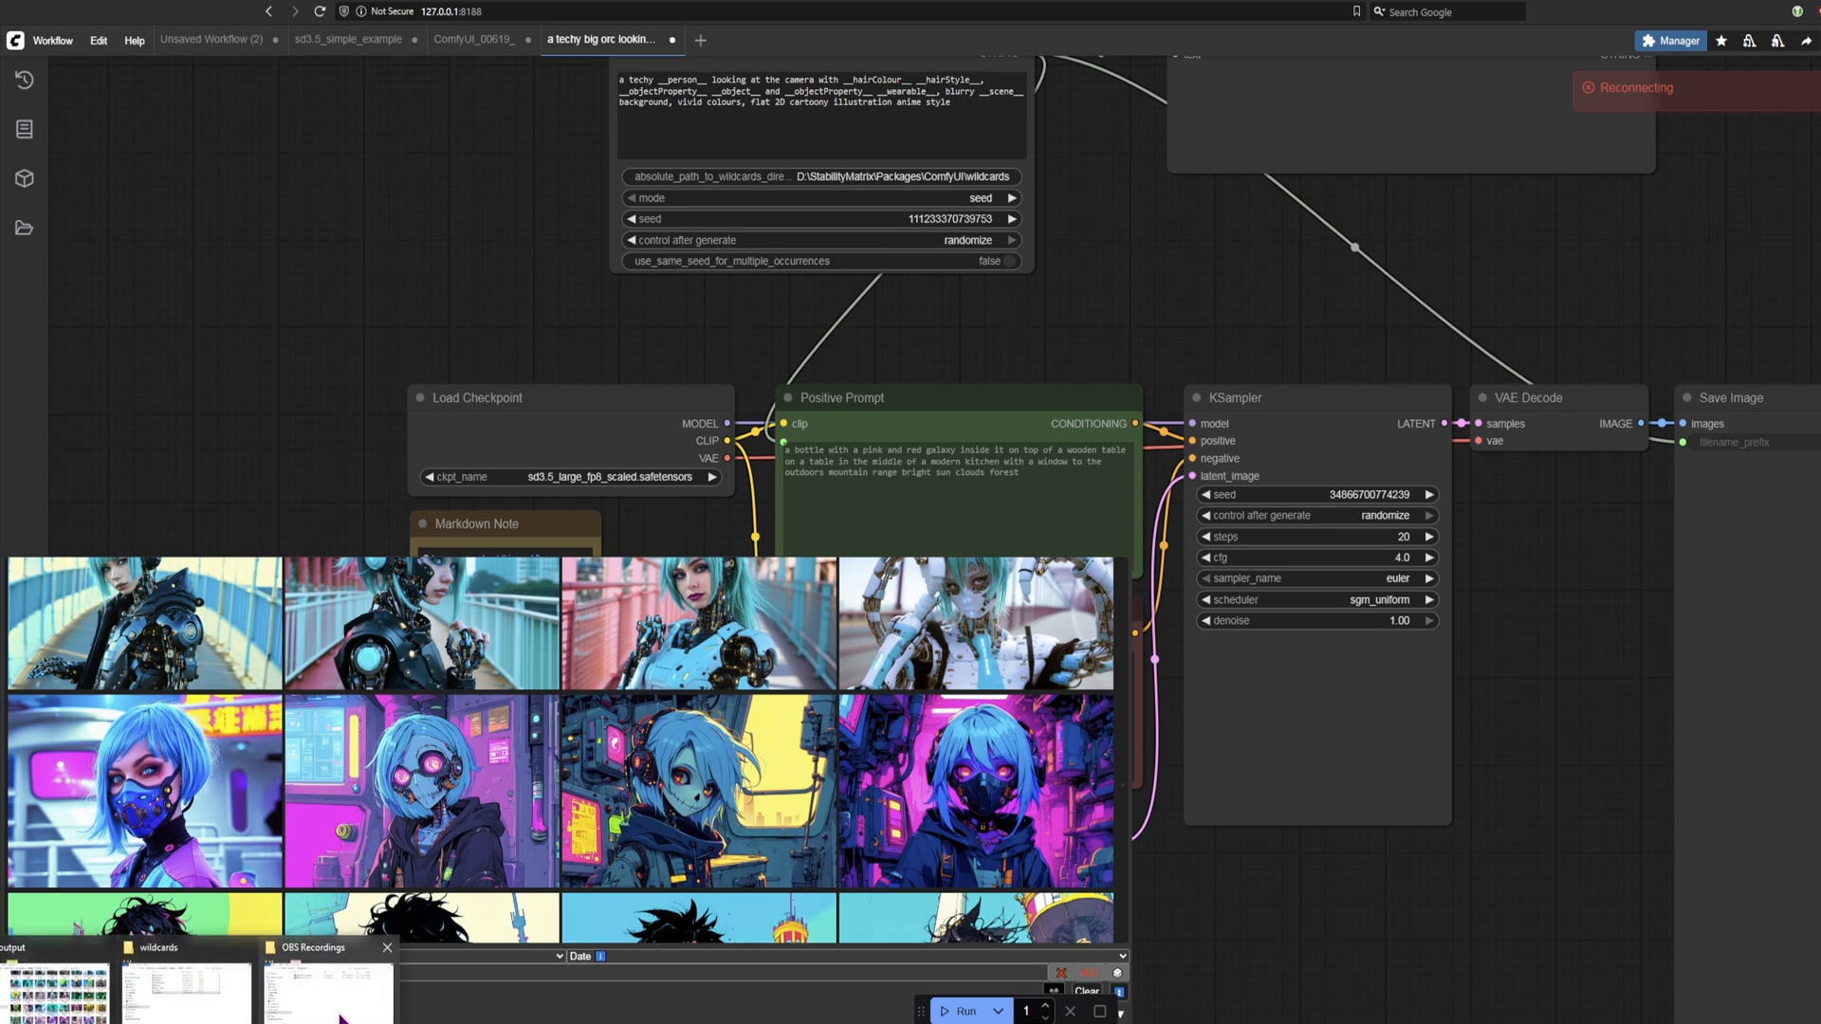
Step: Bring up the wildcards folder window and open wearable.txt in Notepad++
left_click(186, 991)
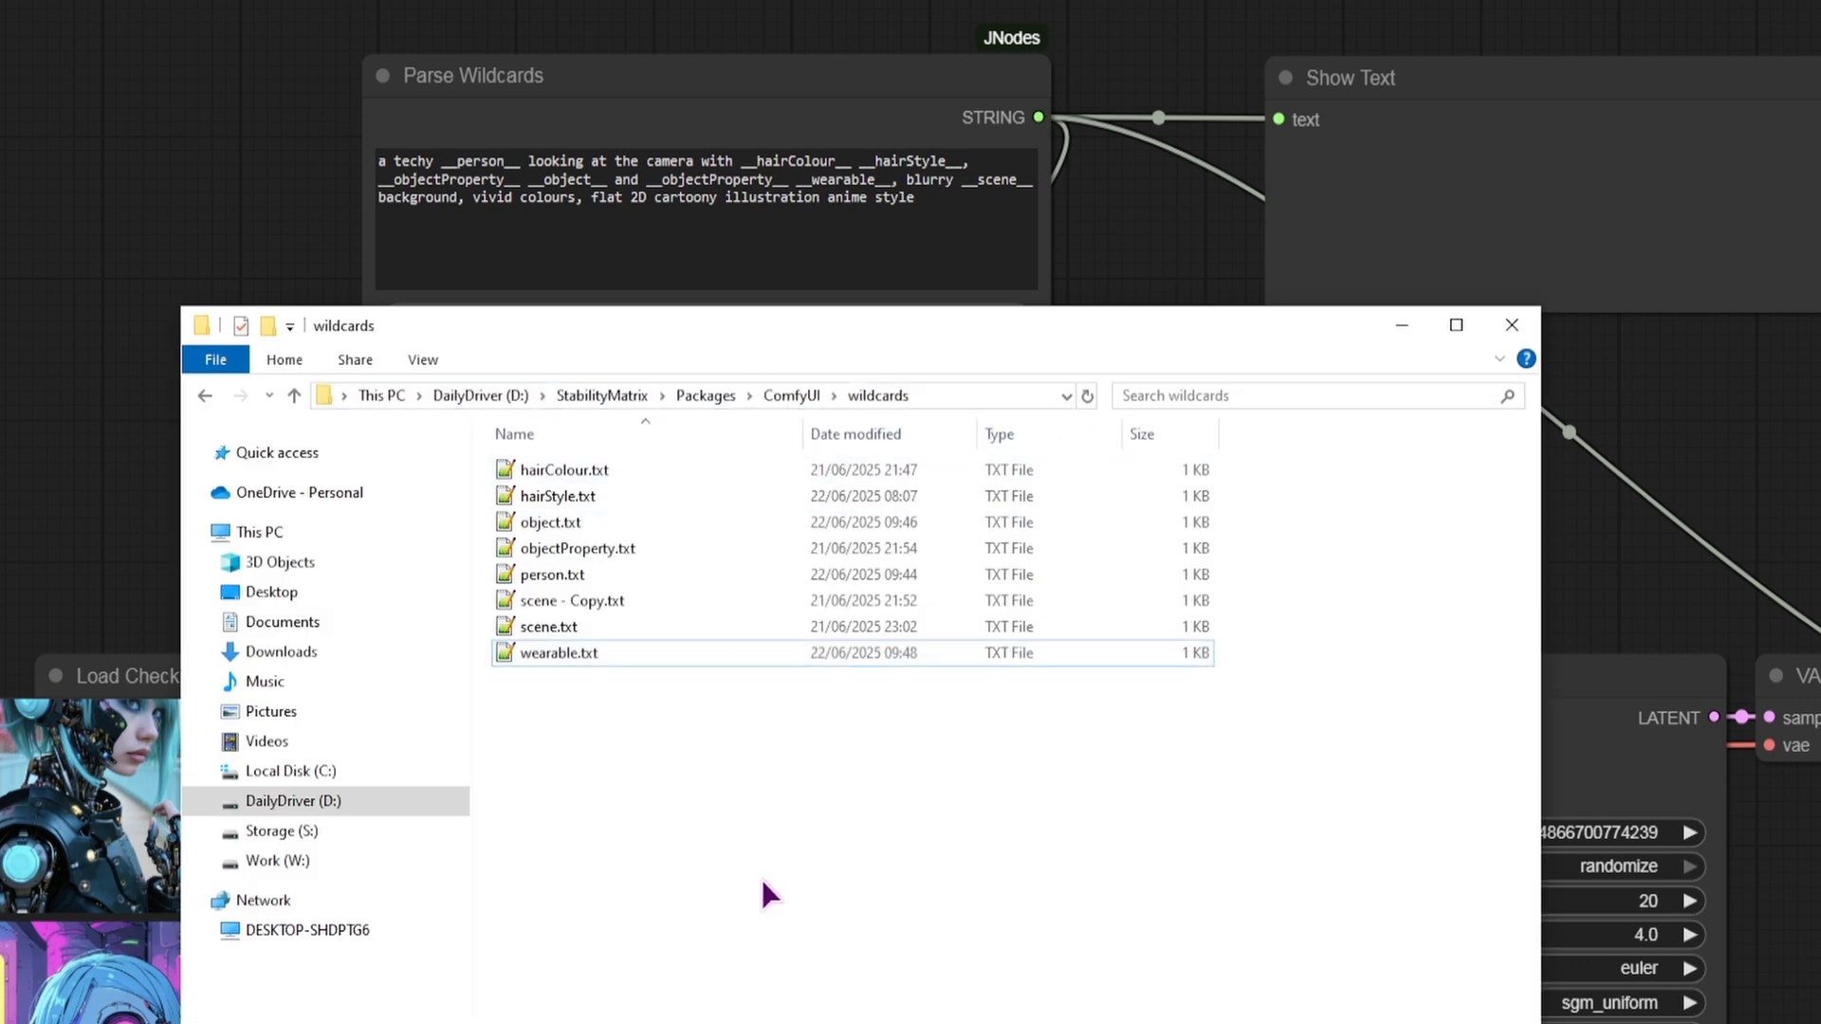
mouse_move(1332, 428)
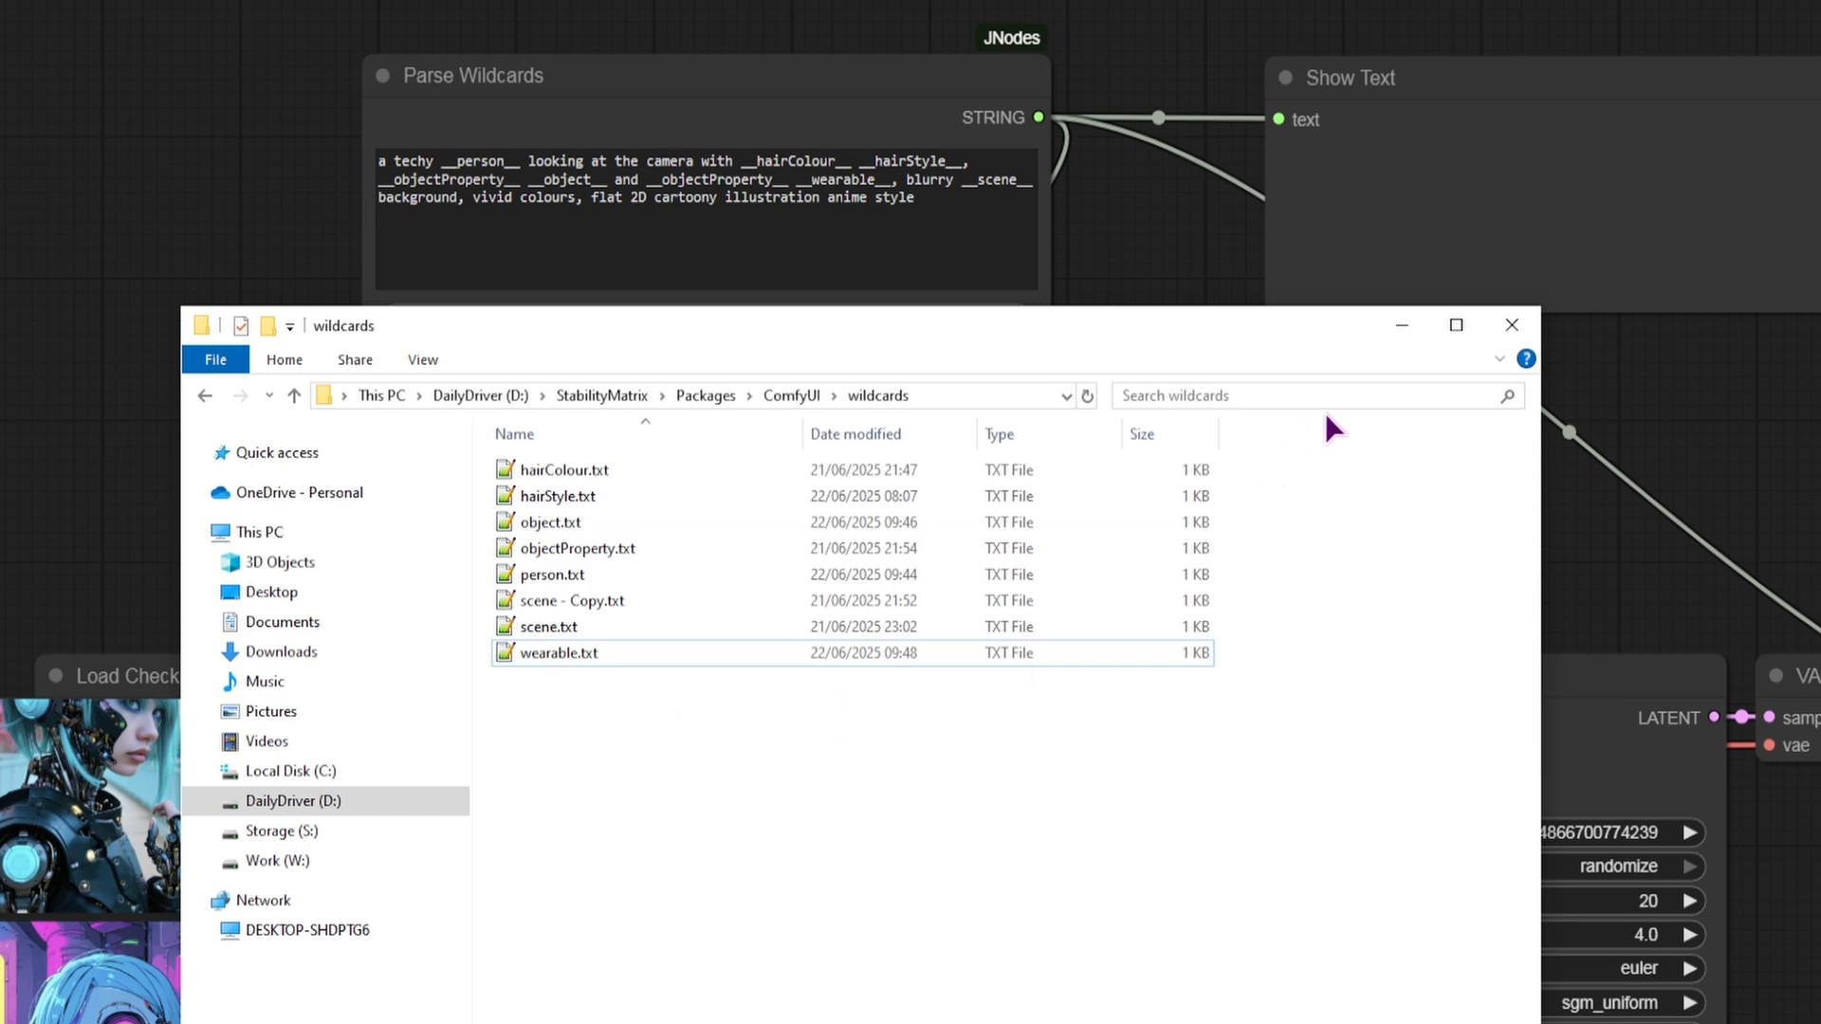
double_click(561, 652)
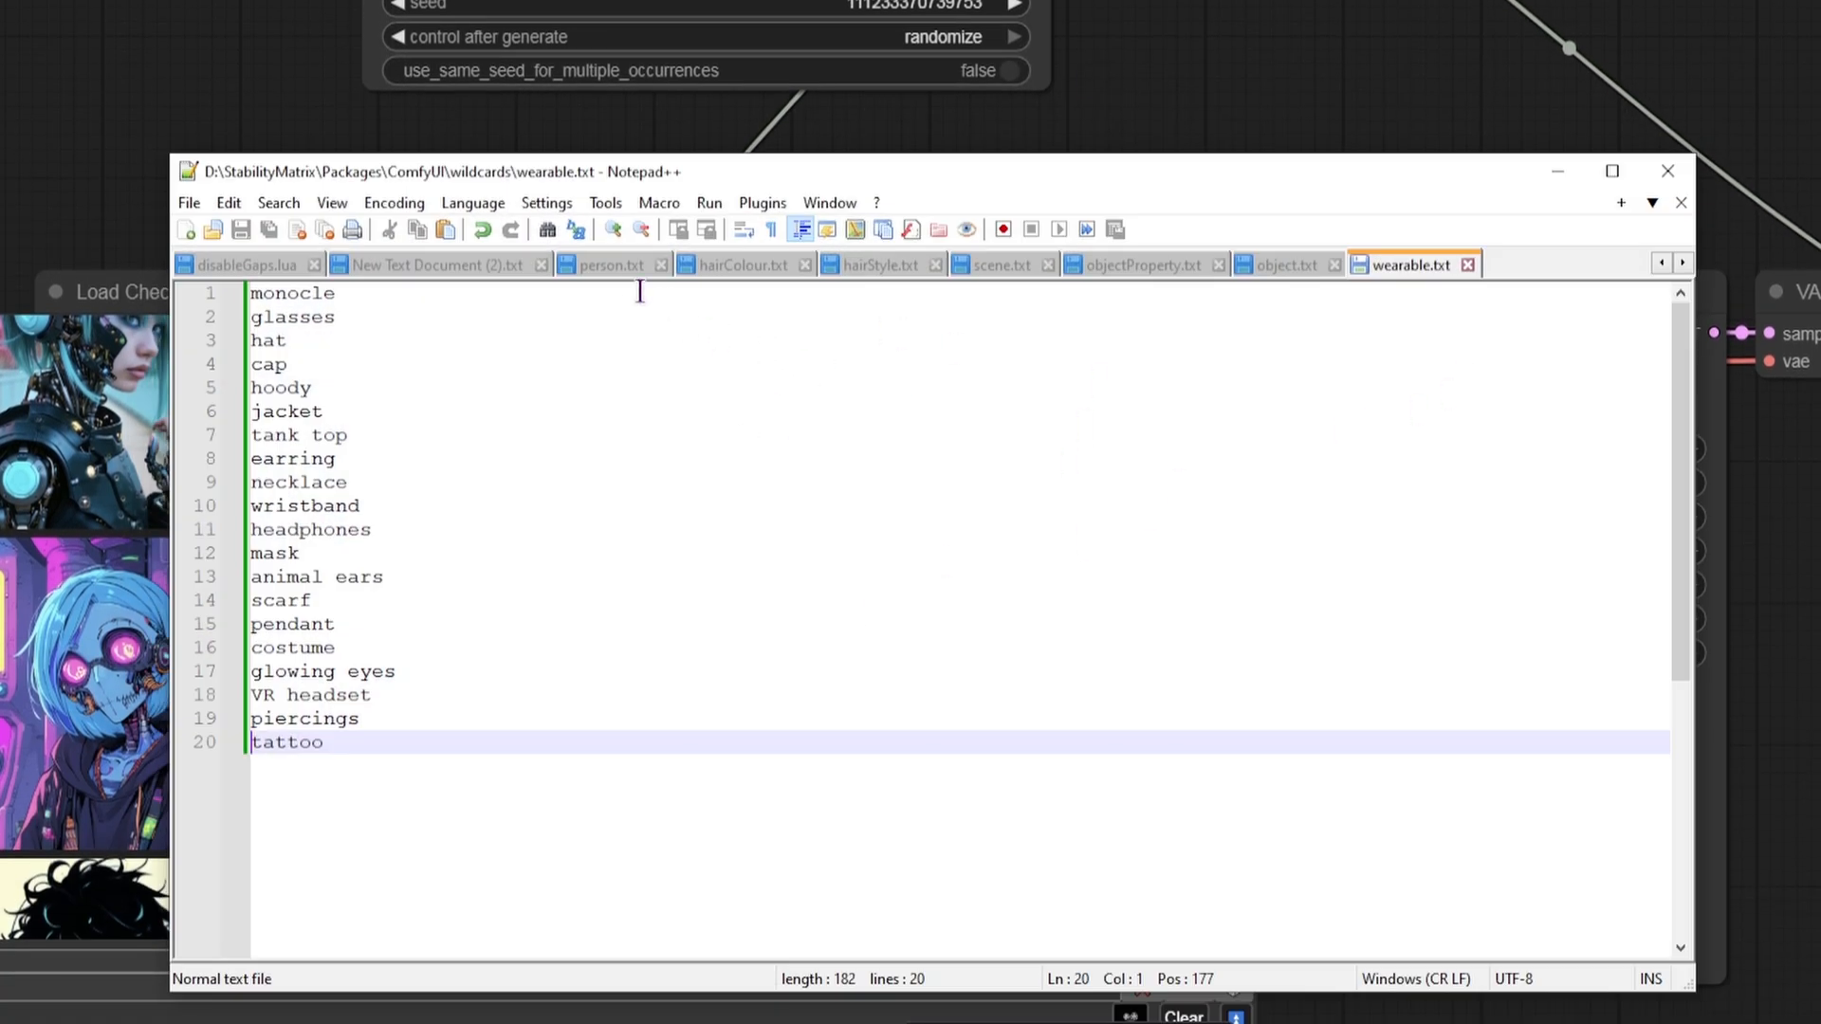
Step: Switch to person.txt and select its whole wildcard list
left_click(608, 264)
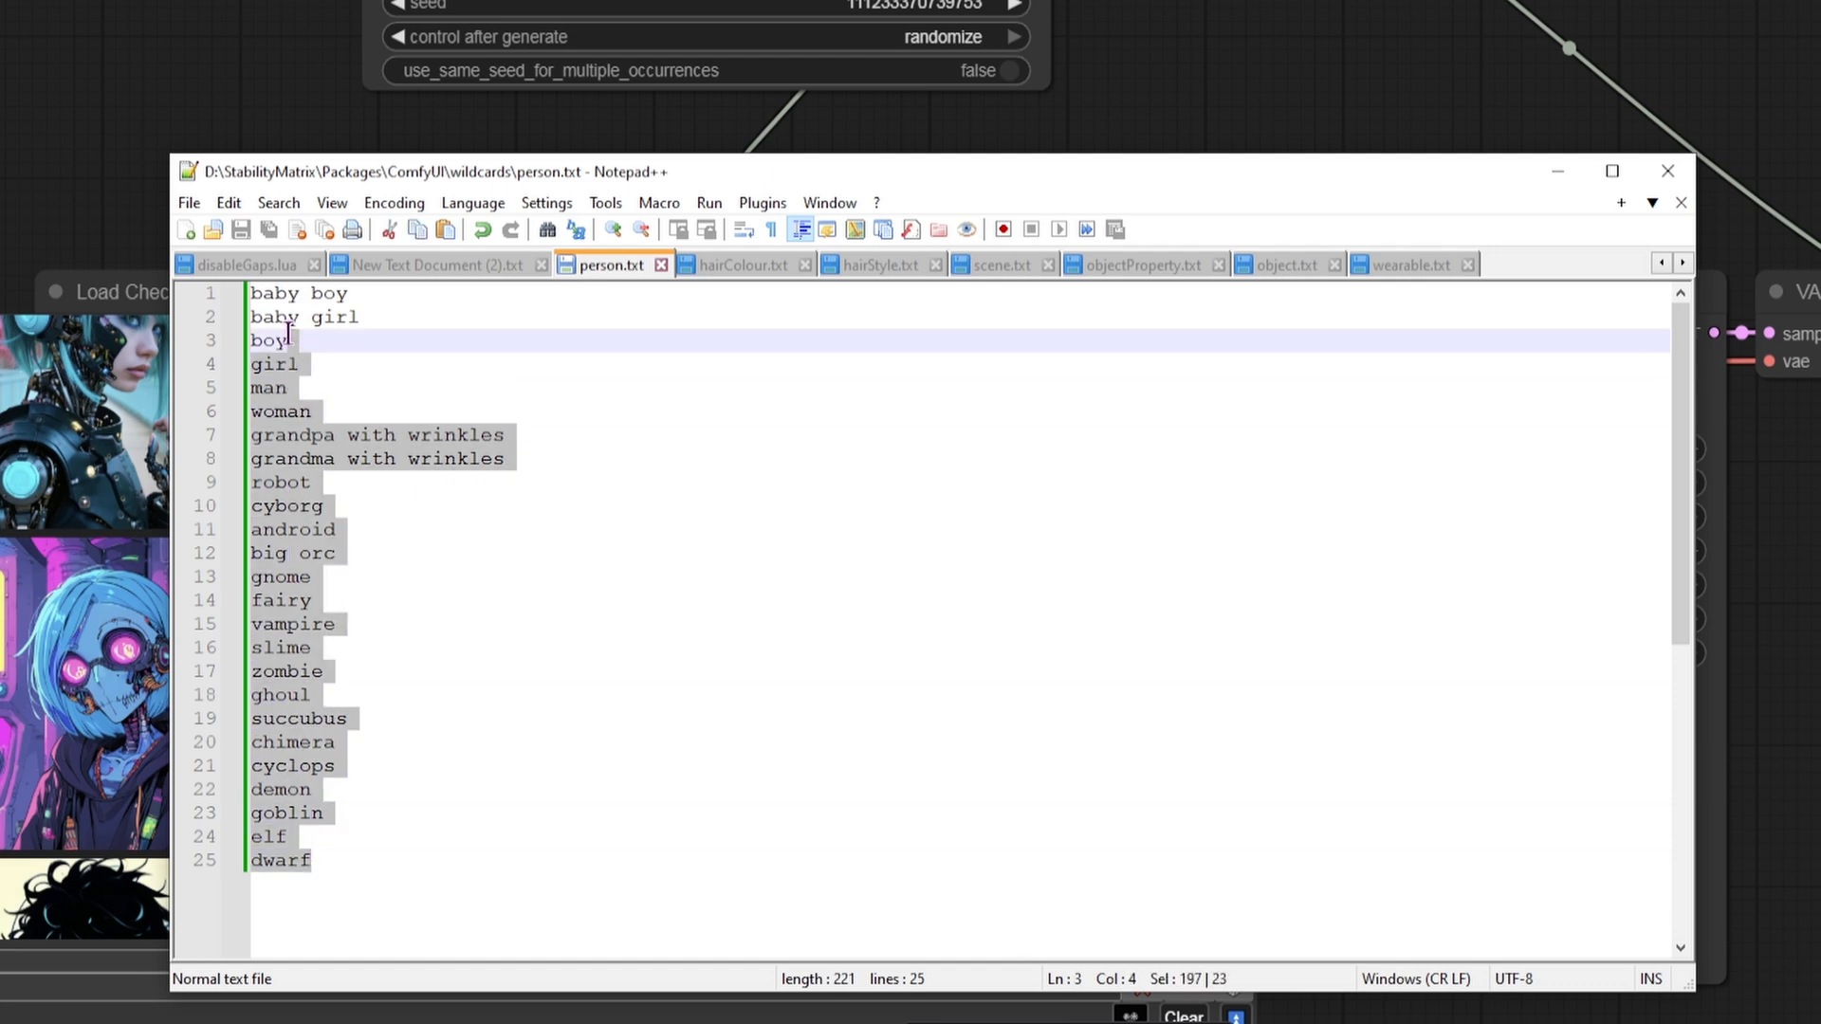
key("ctrl+a")
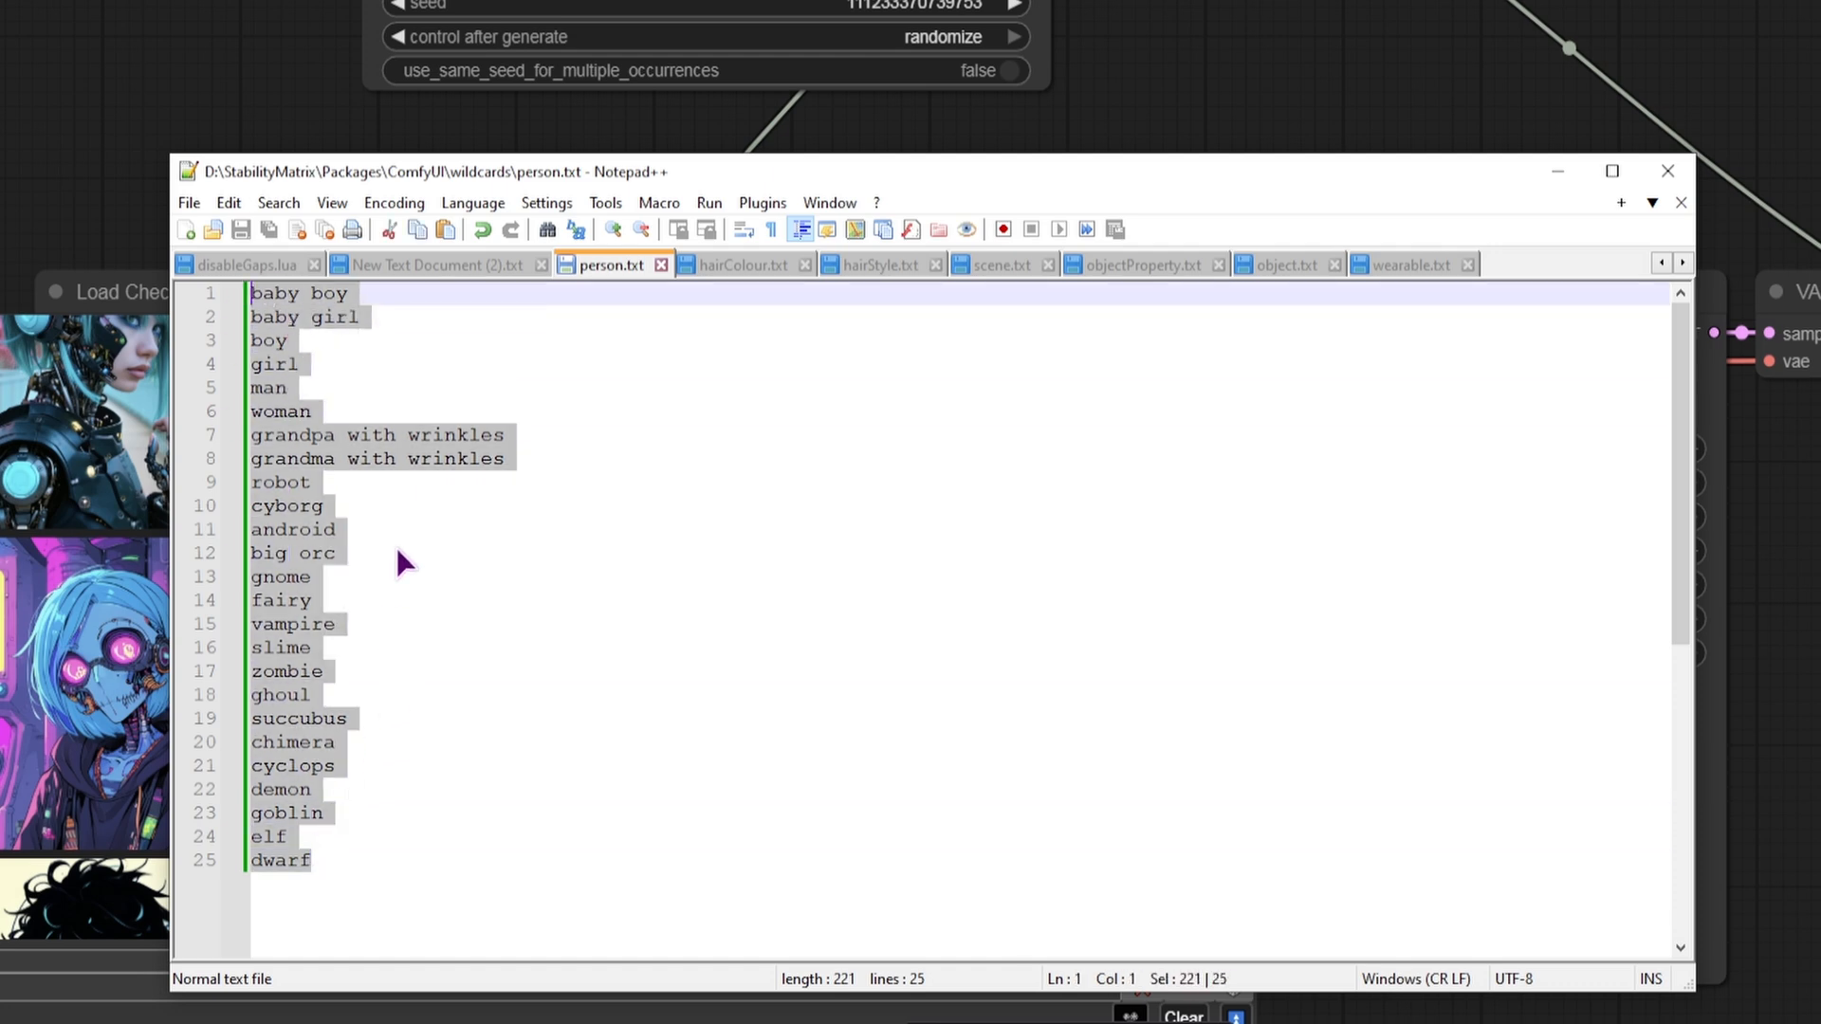
left_click(335, 529)
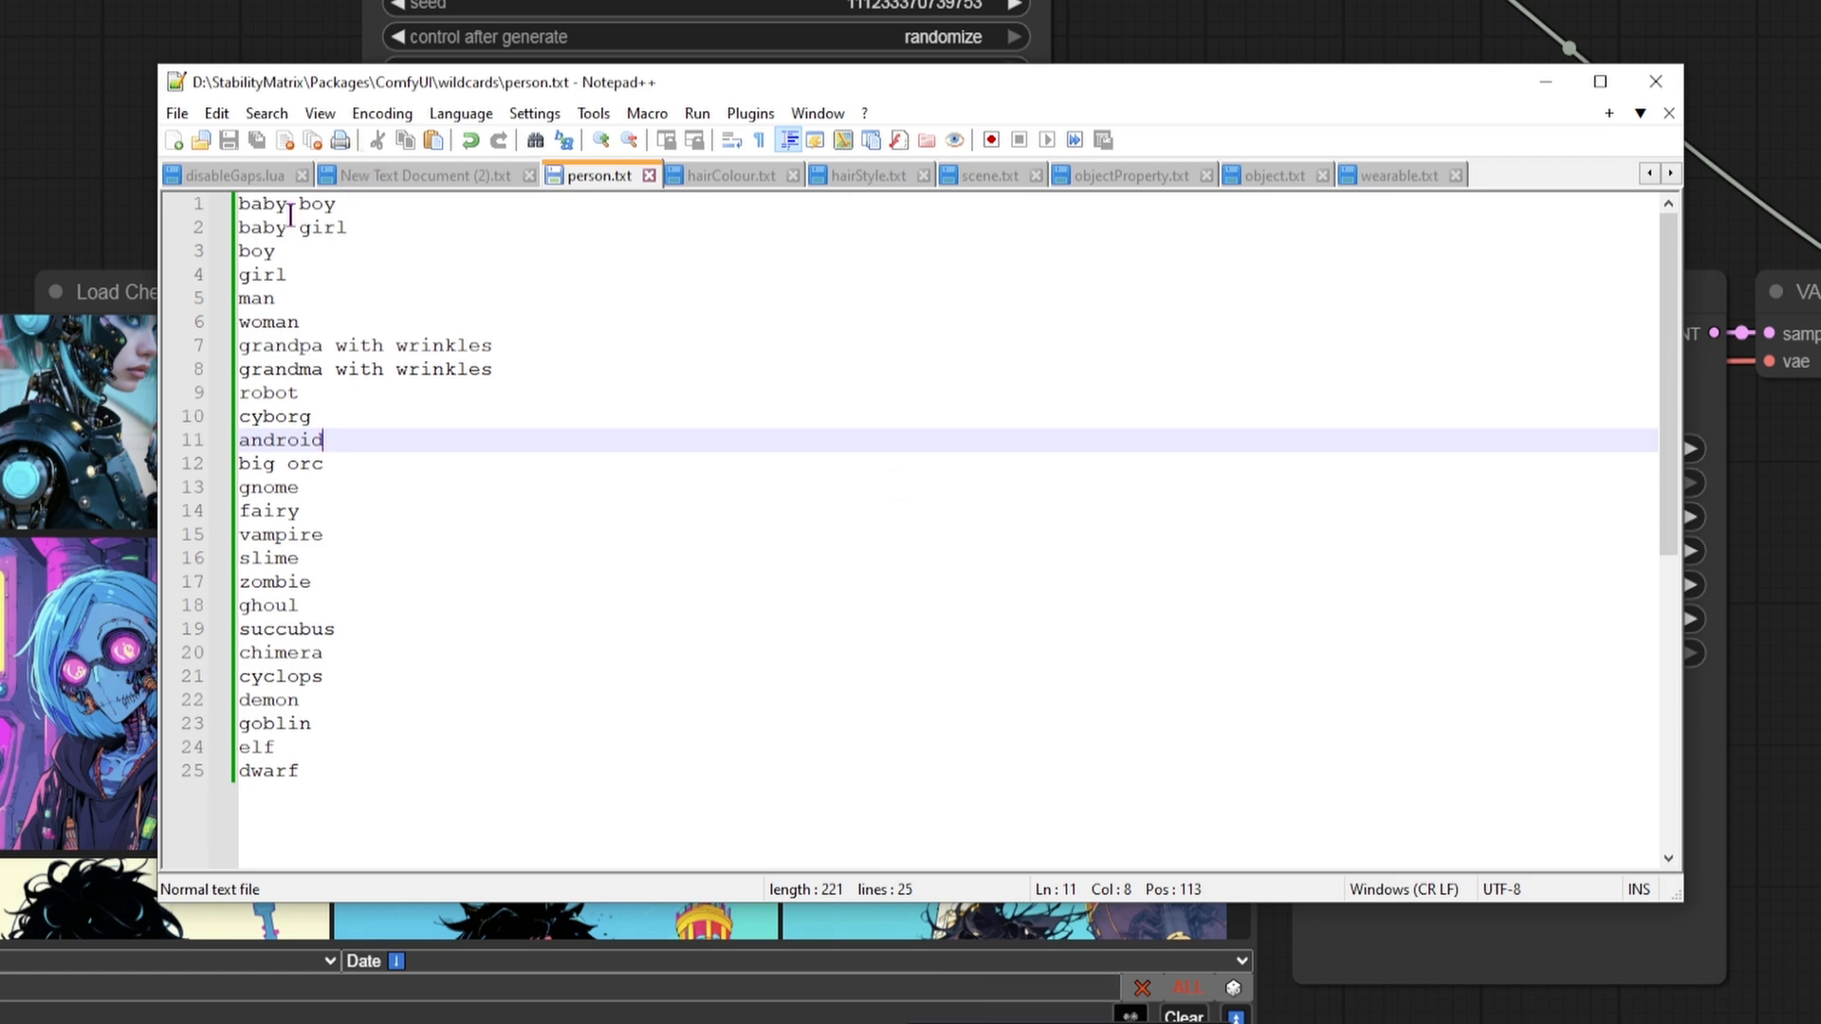
left_click(268, 464)
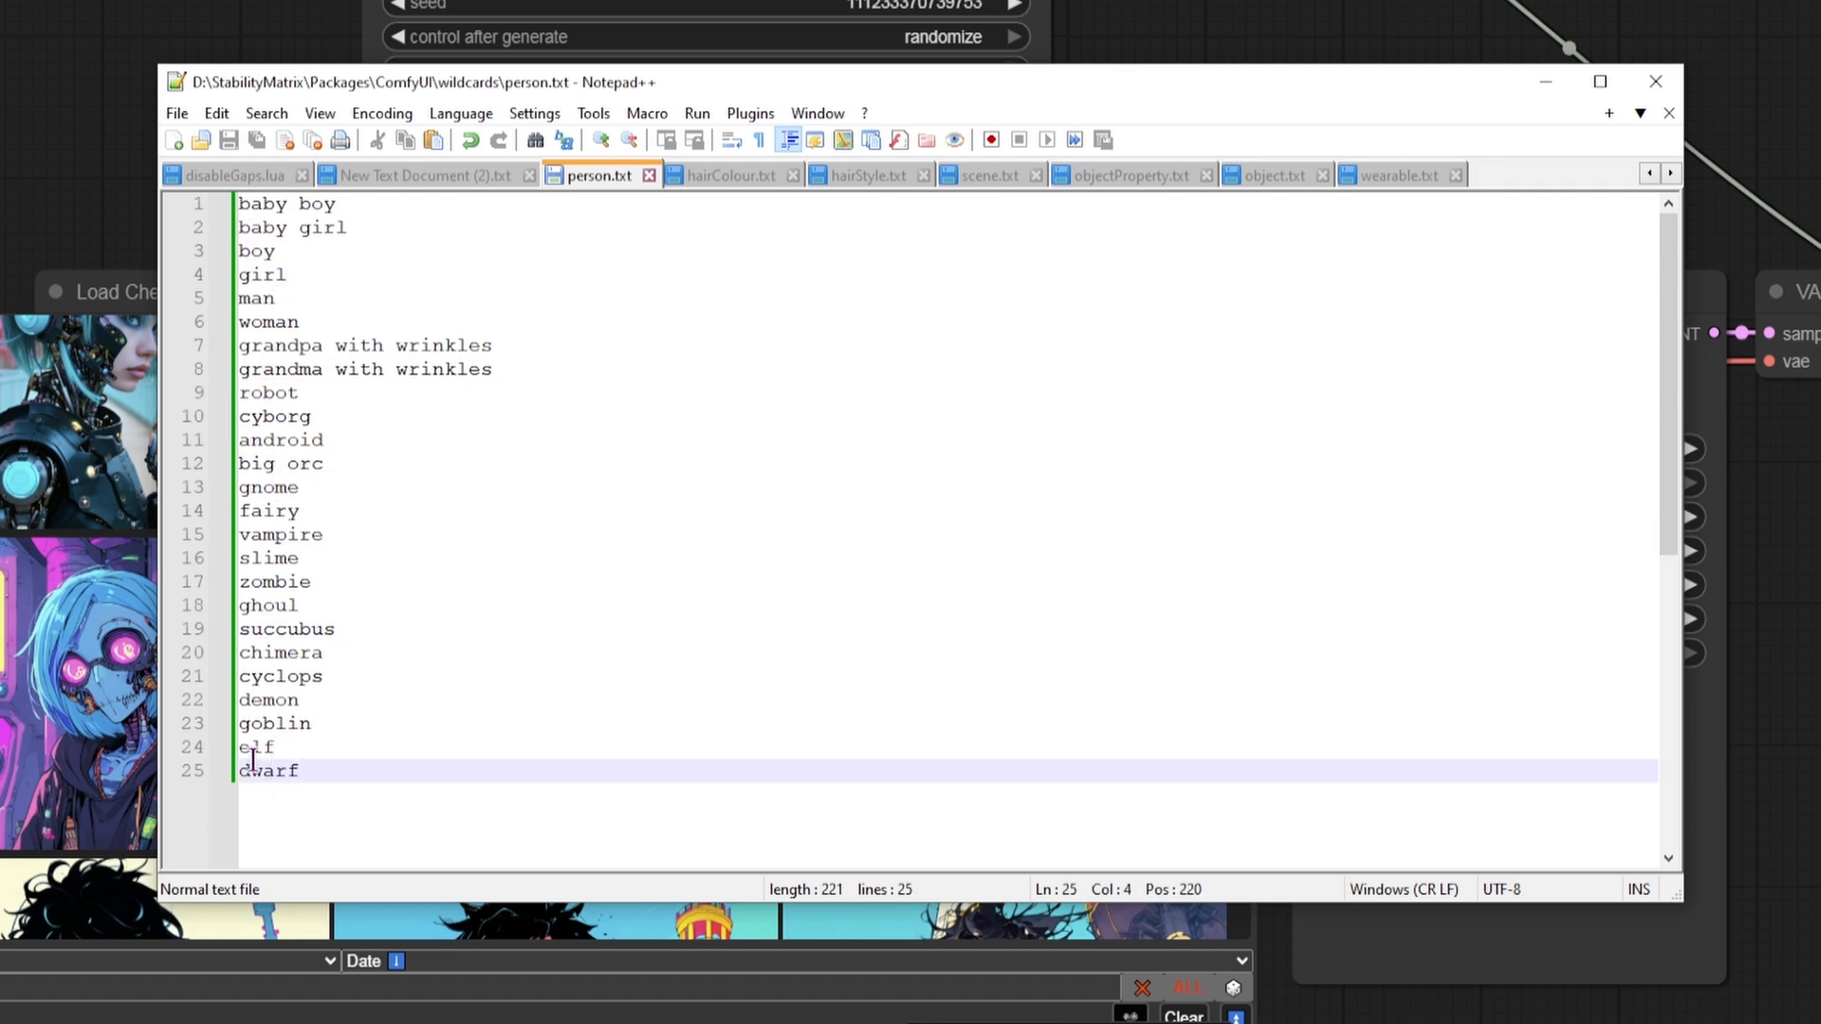
Step: Review the hairColour, hairStyle, objectProperty, object, wearable and scene wildcard lists
left_click(731, 176)
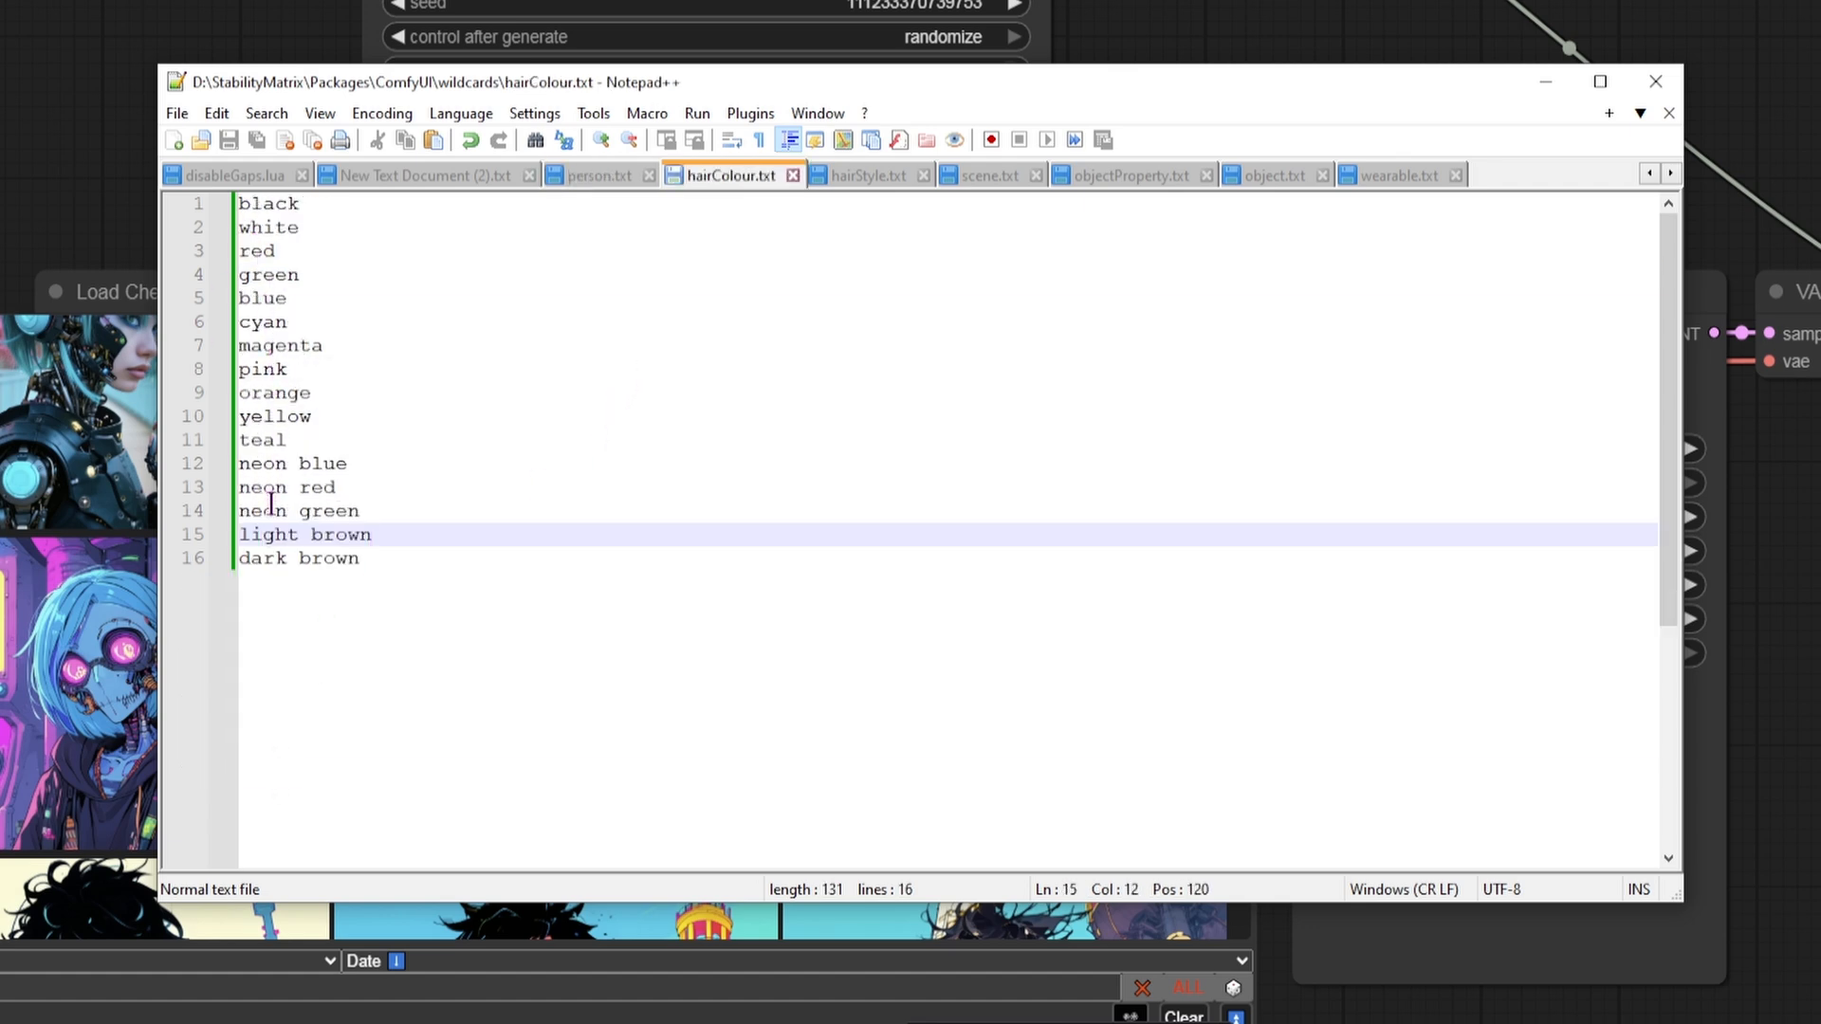
left_click(865, 176)
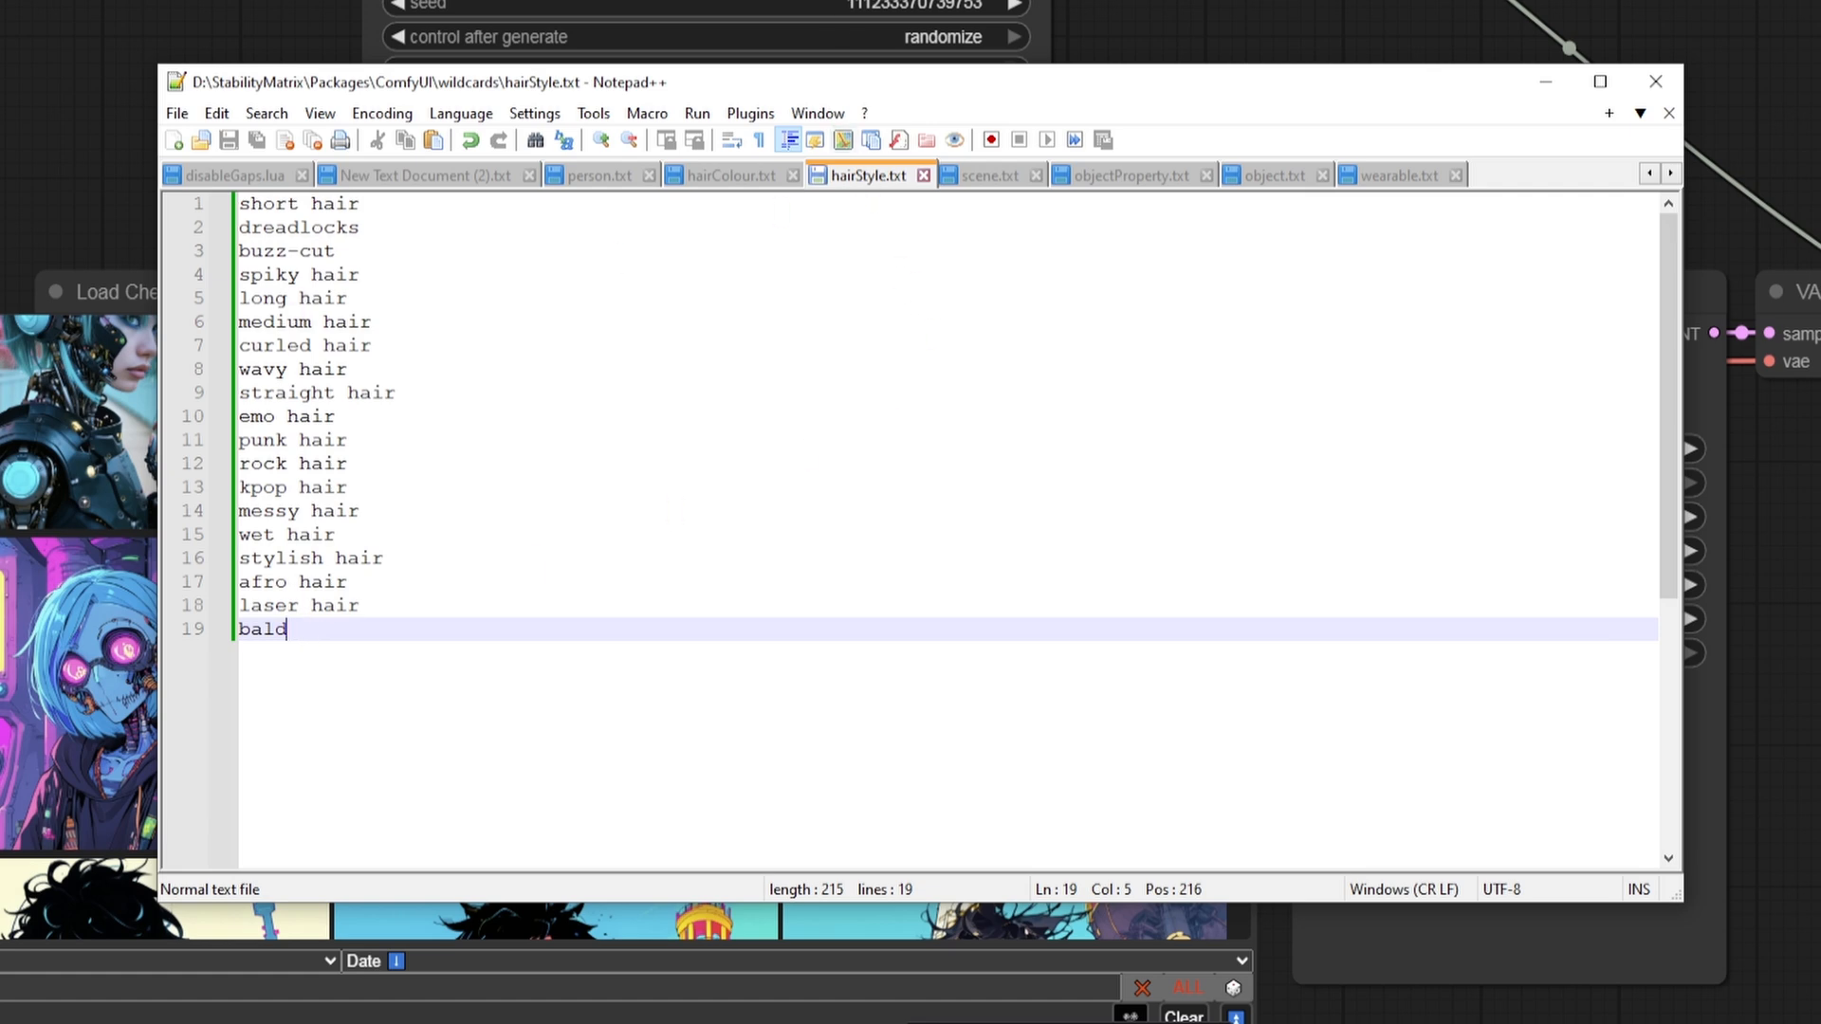
left_click(1127, 175)
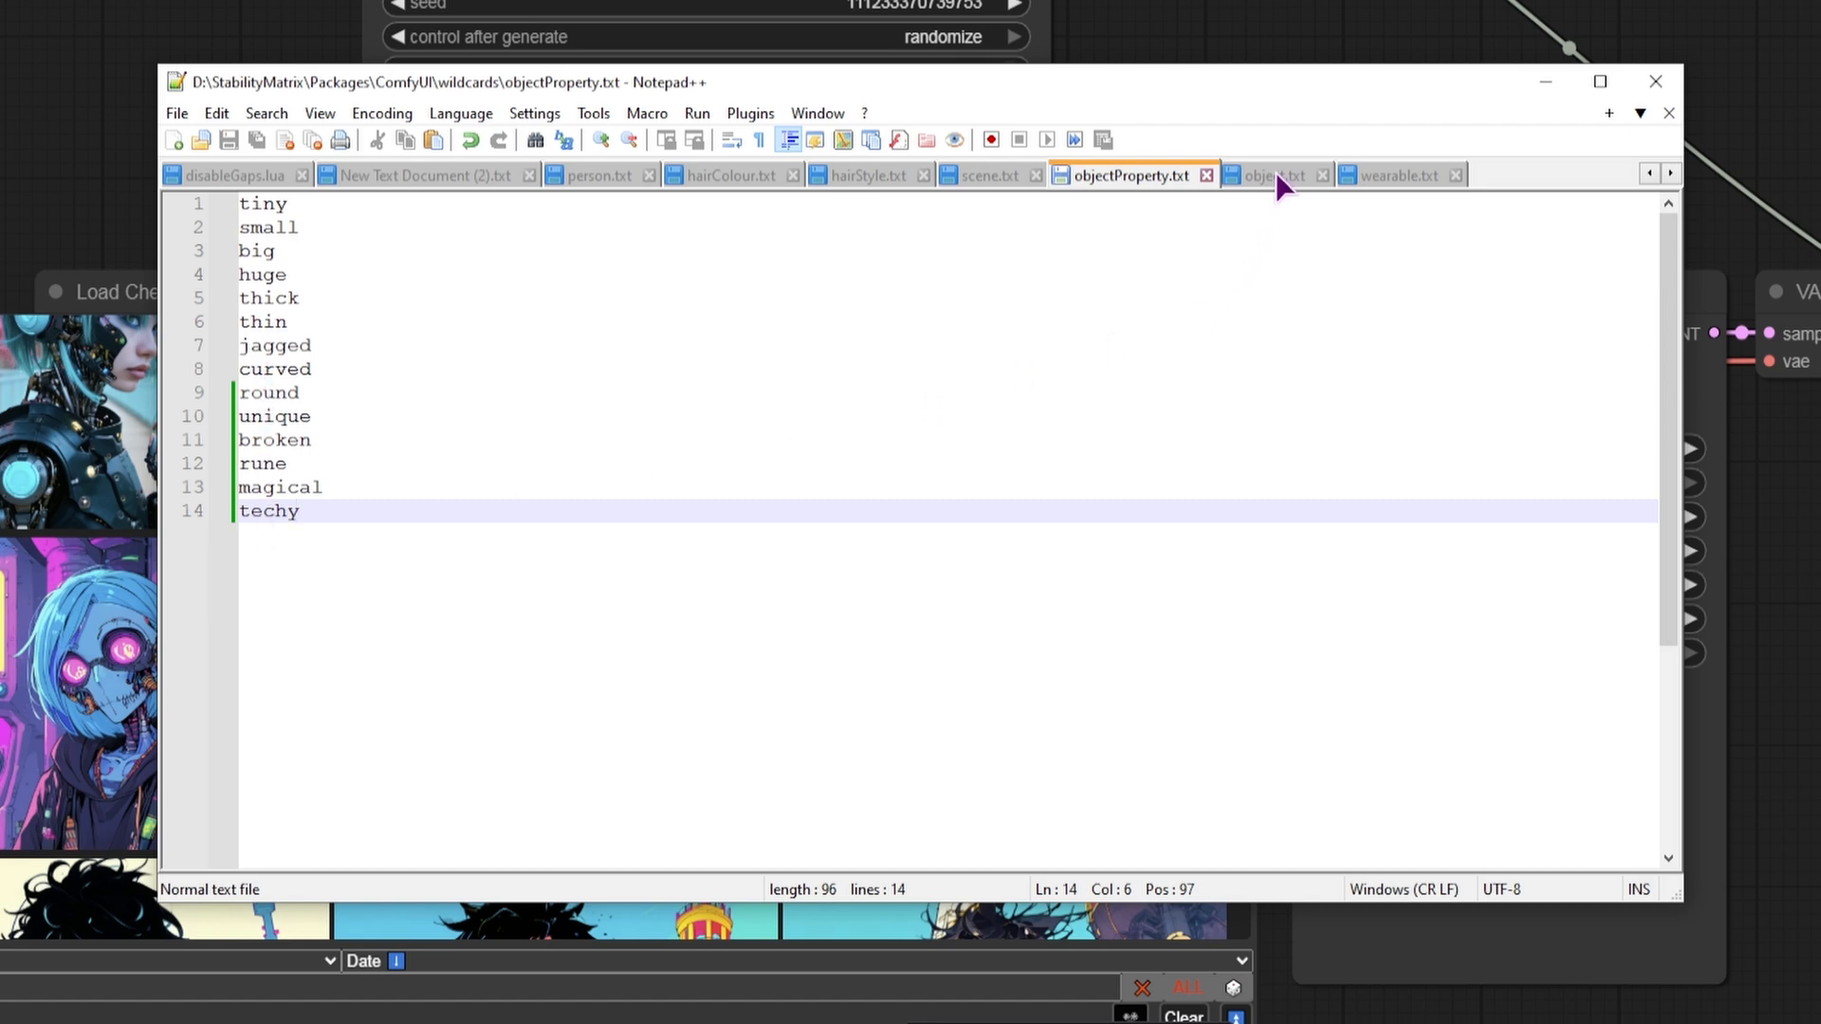
left_click(1268, 175)
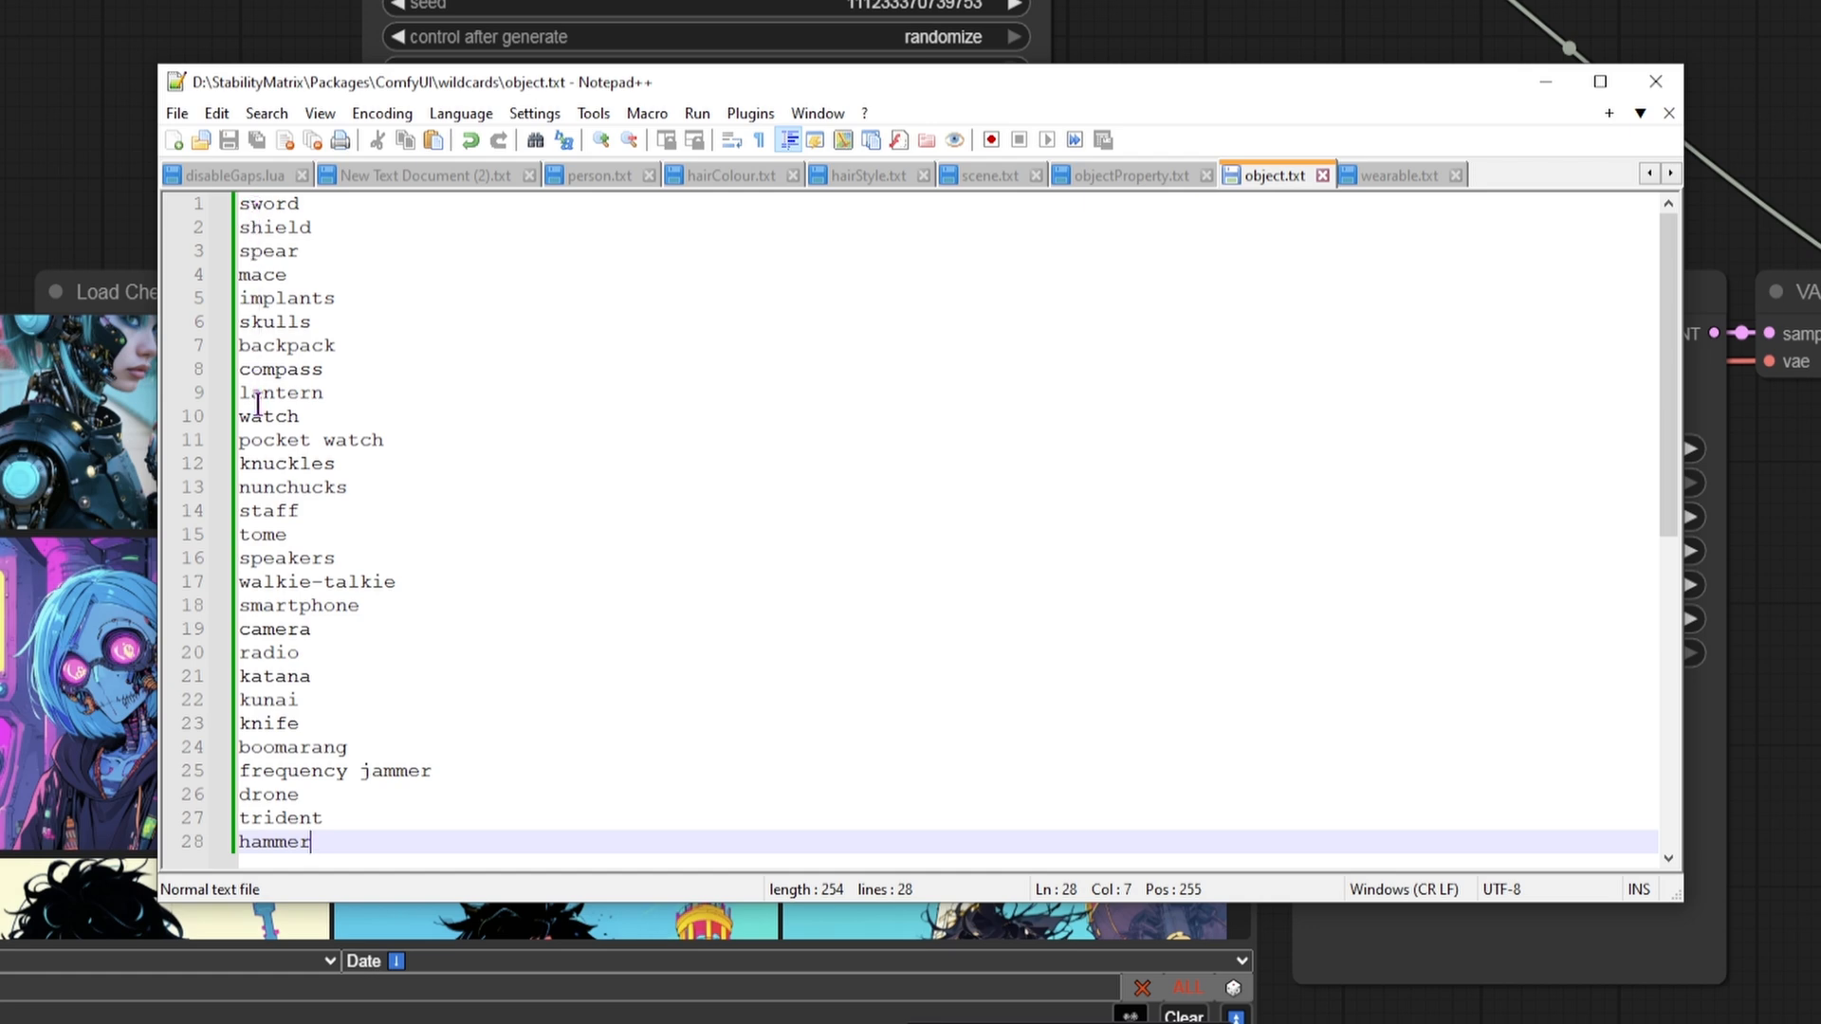
left_click(1391, 175)
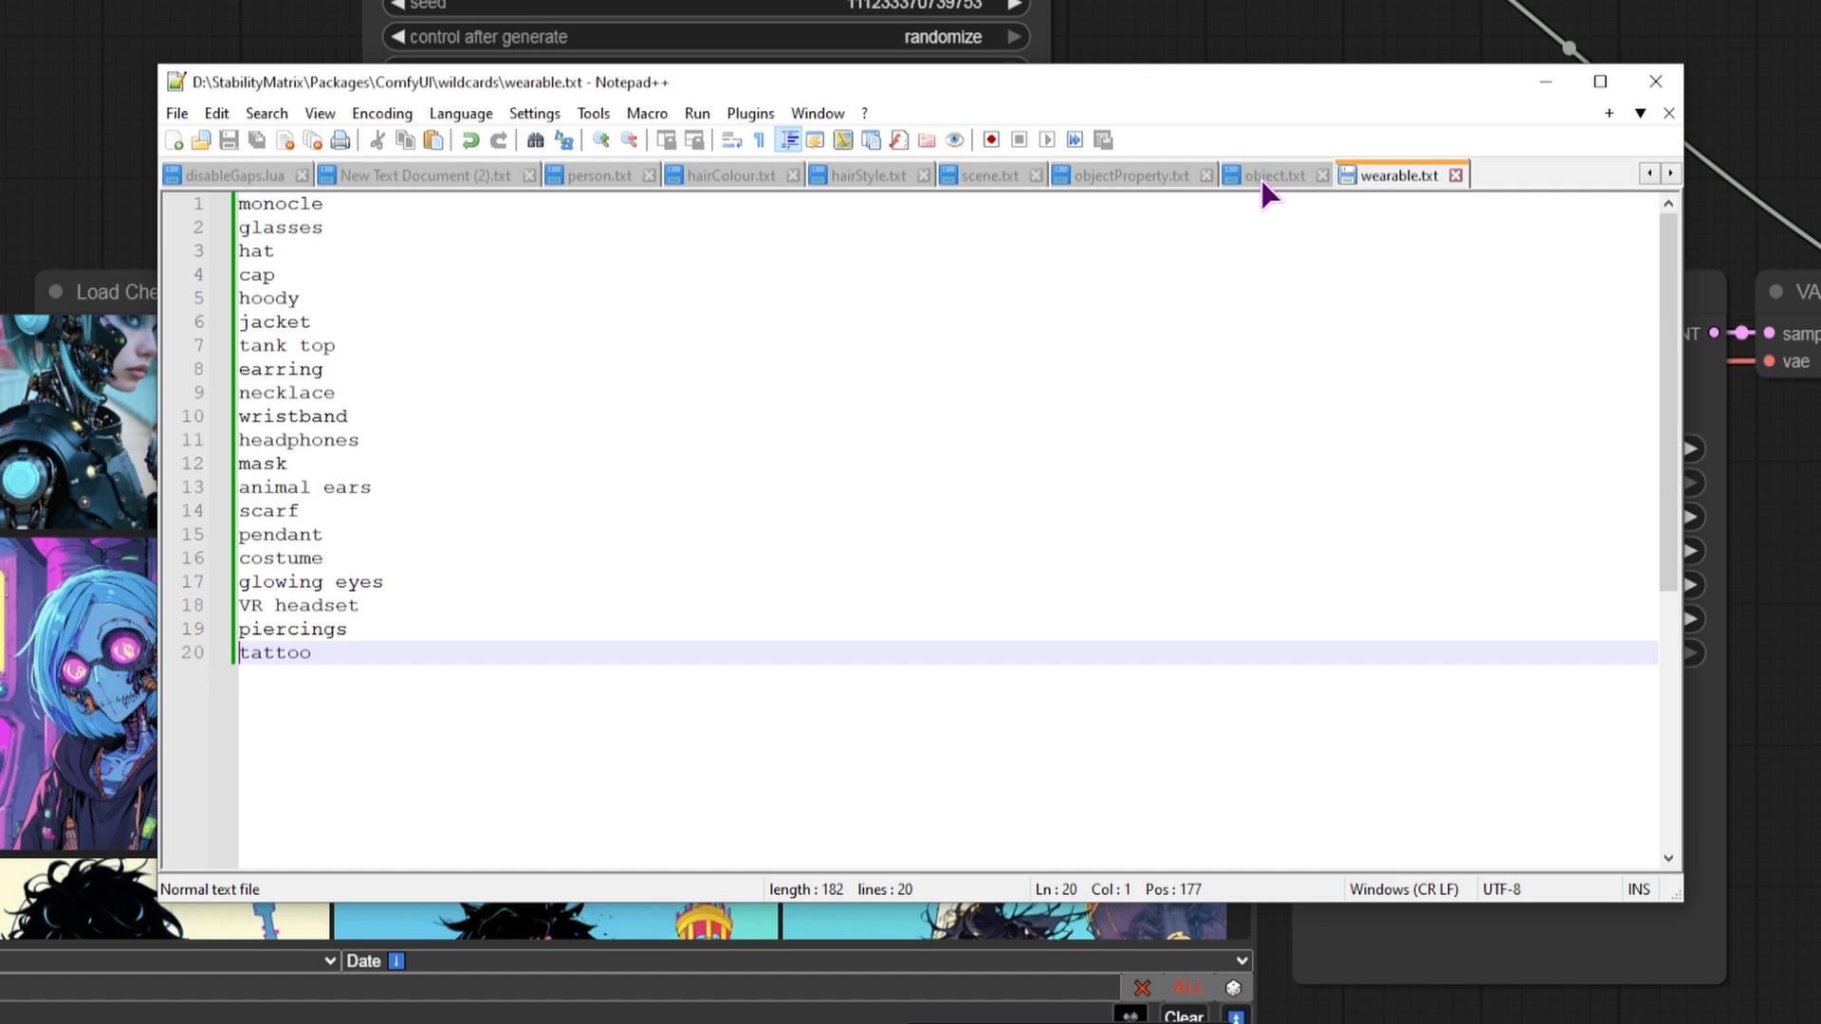
left_click(1267, 174)
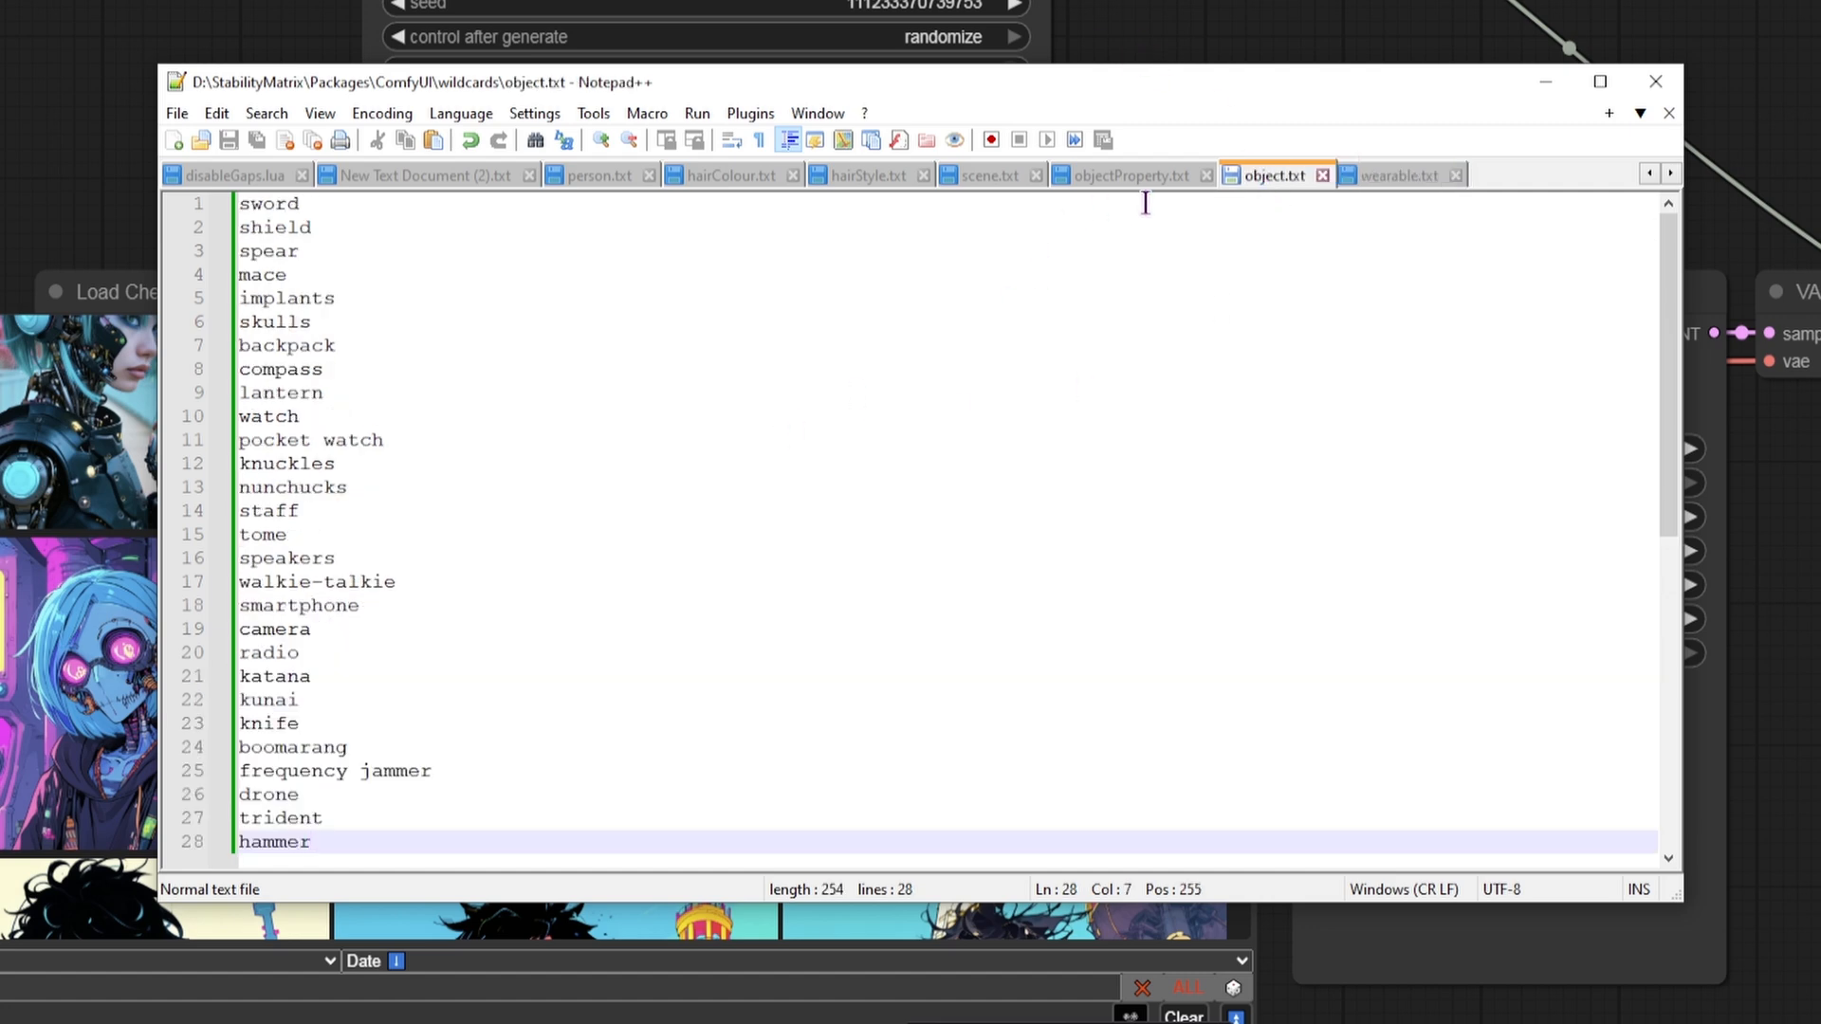
left_click(988, 175)
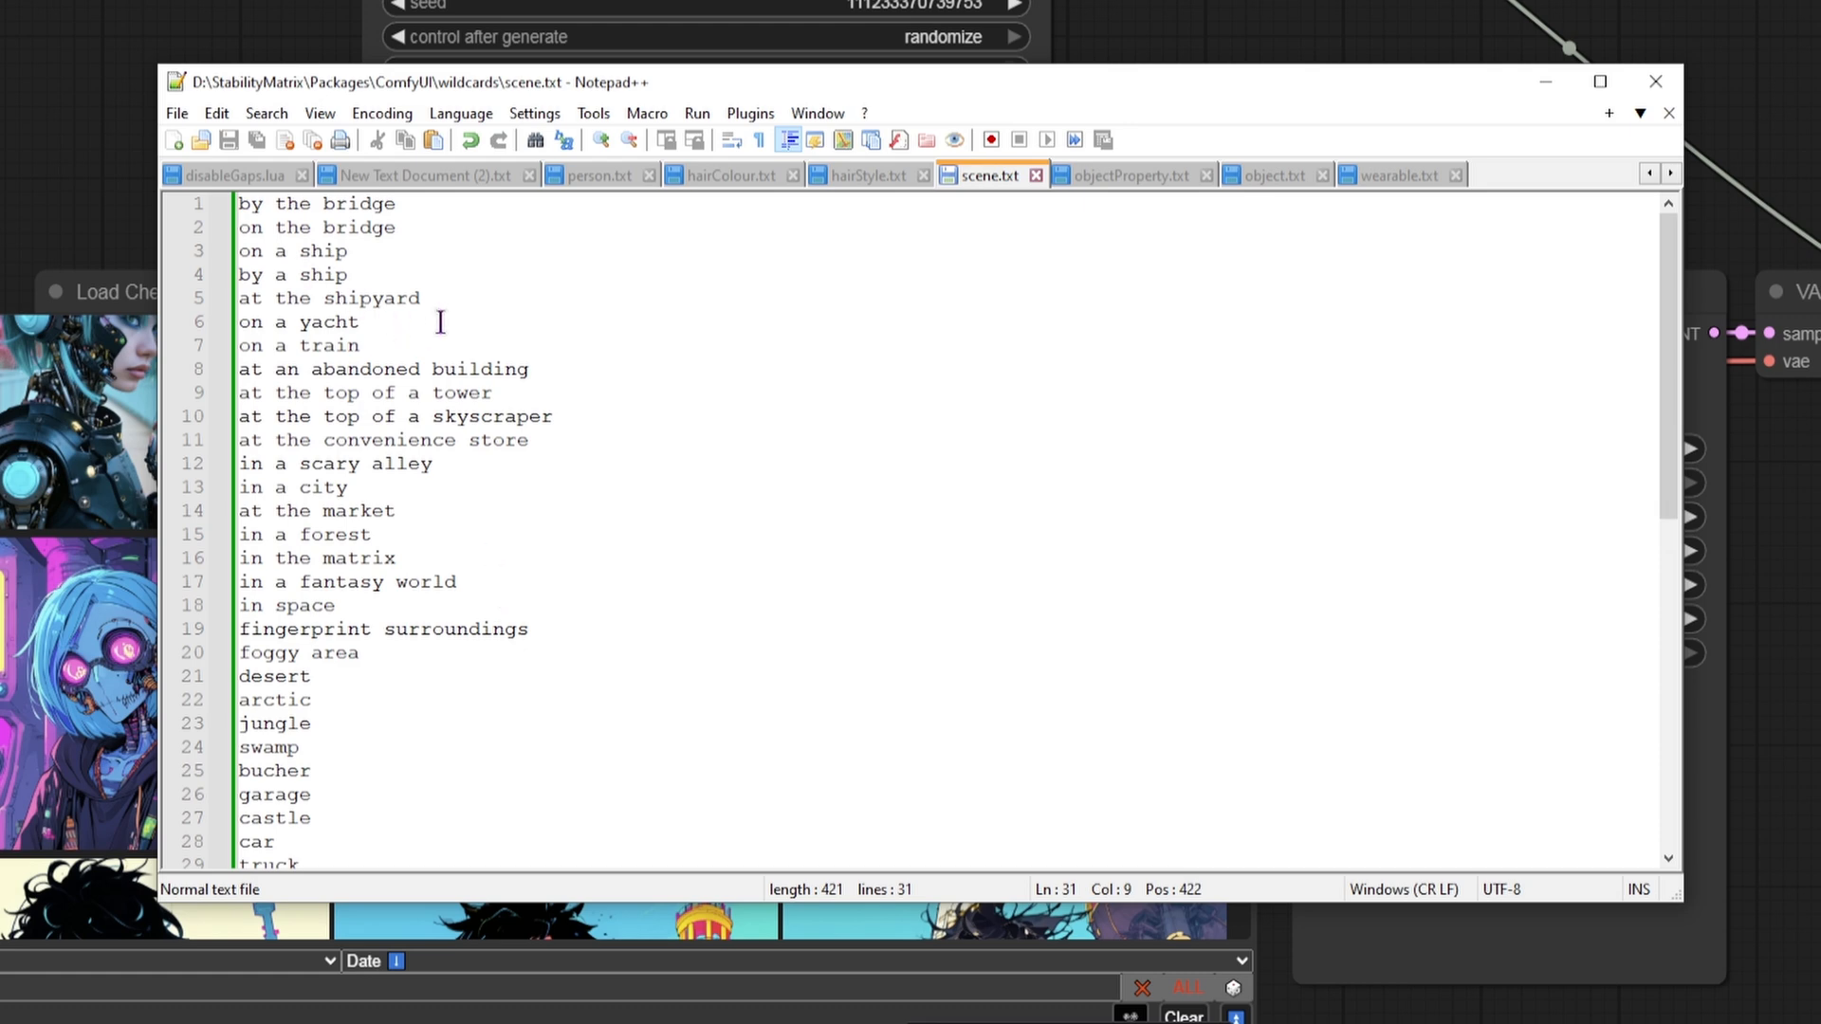
triple_click(329, 297)
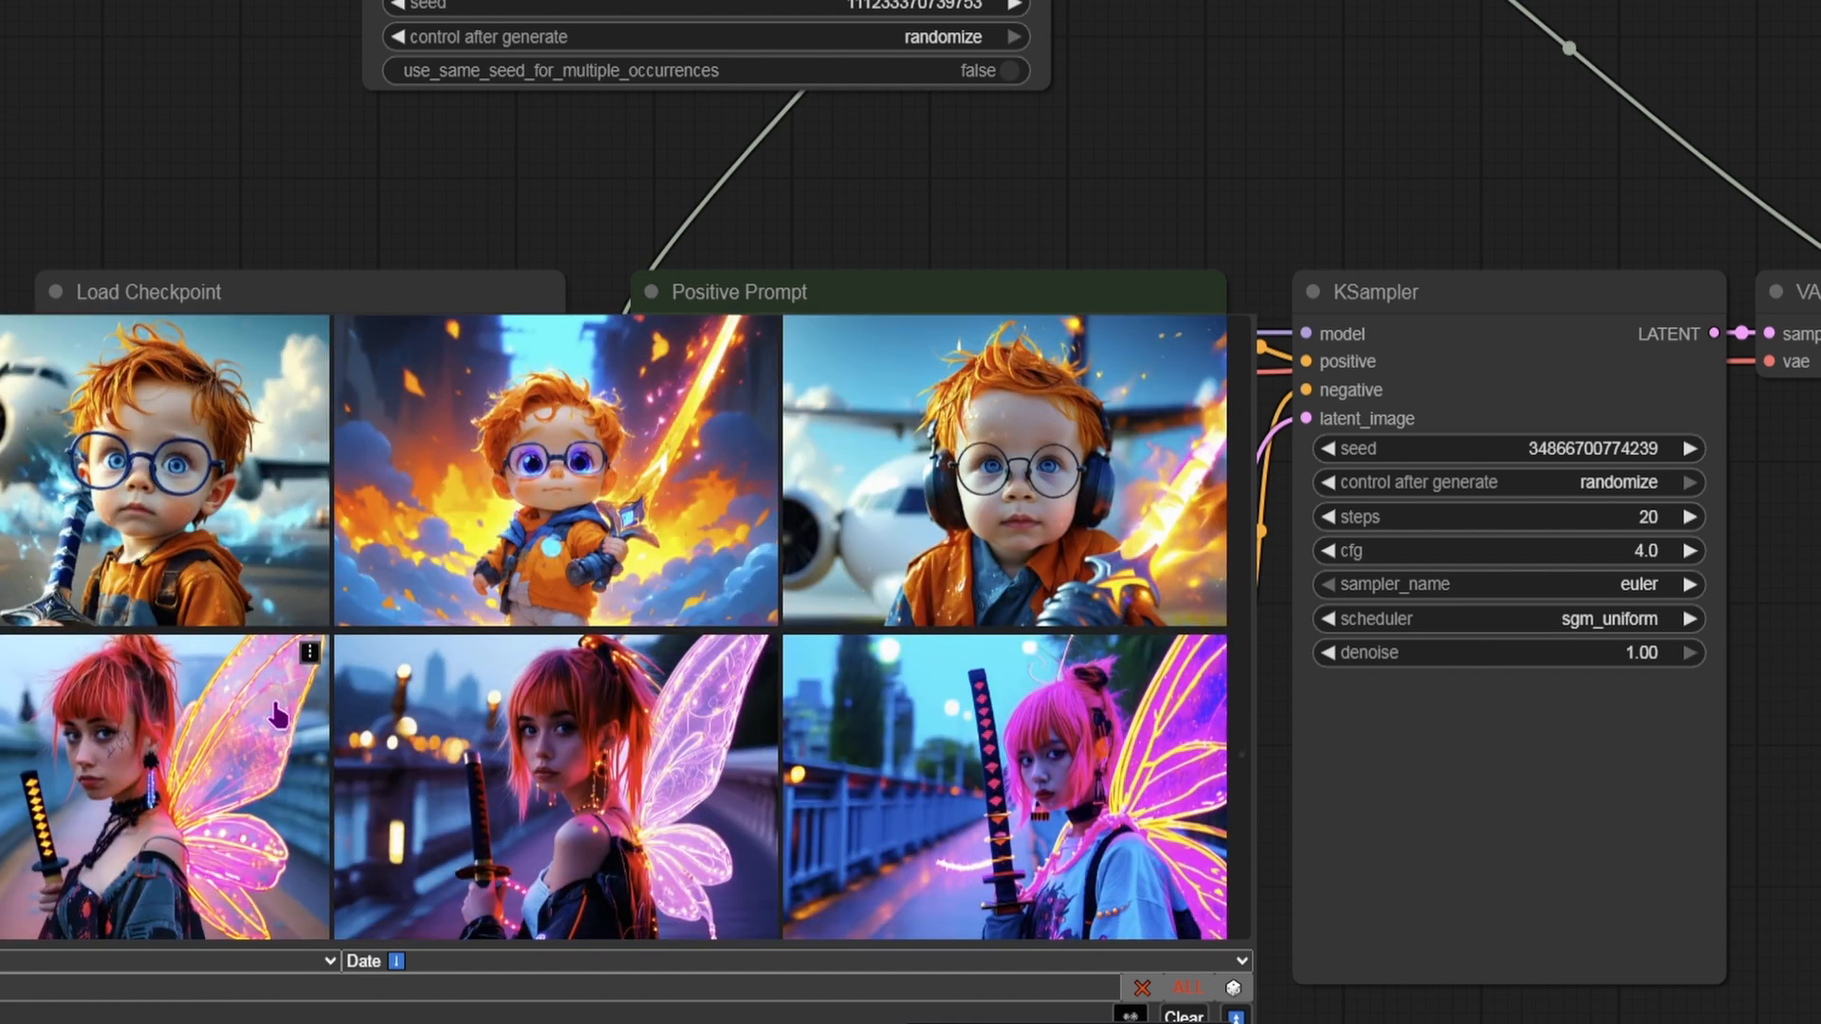
scroll("down", 3)
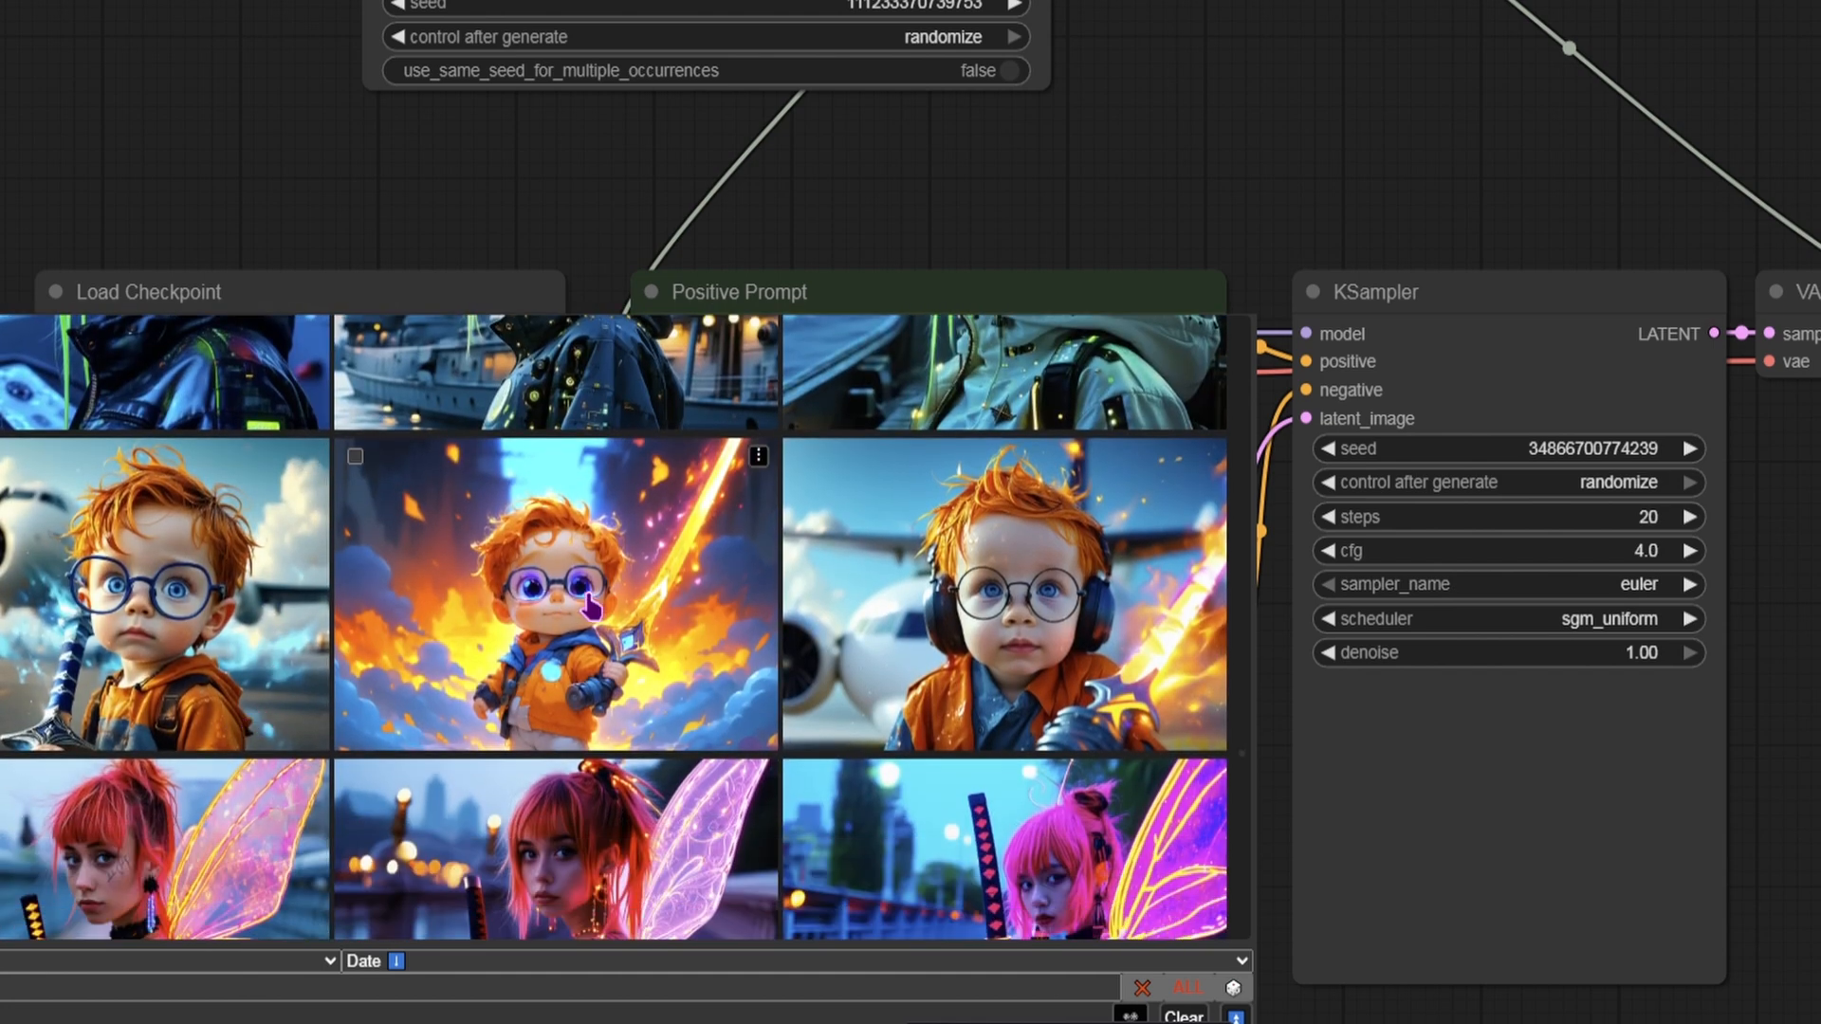
scroll("down", 3)
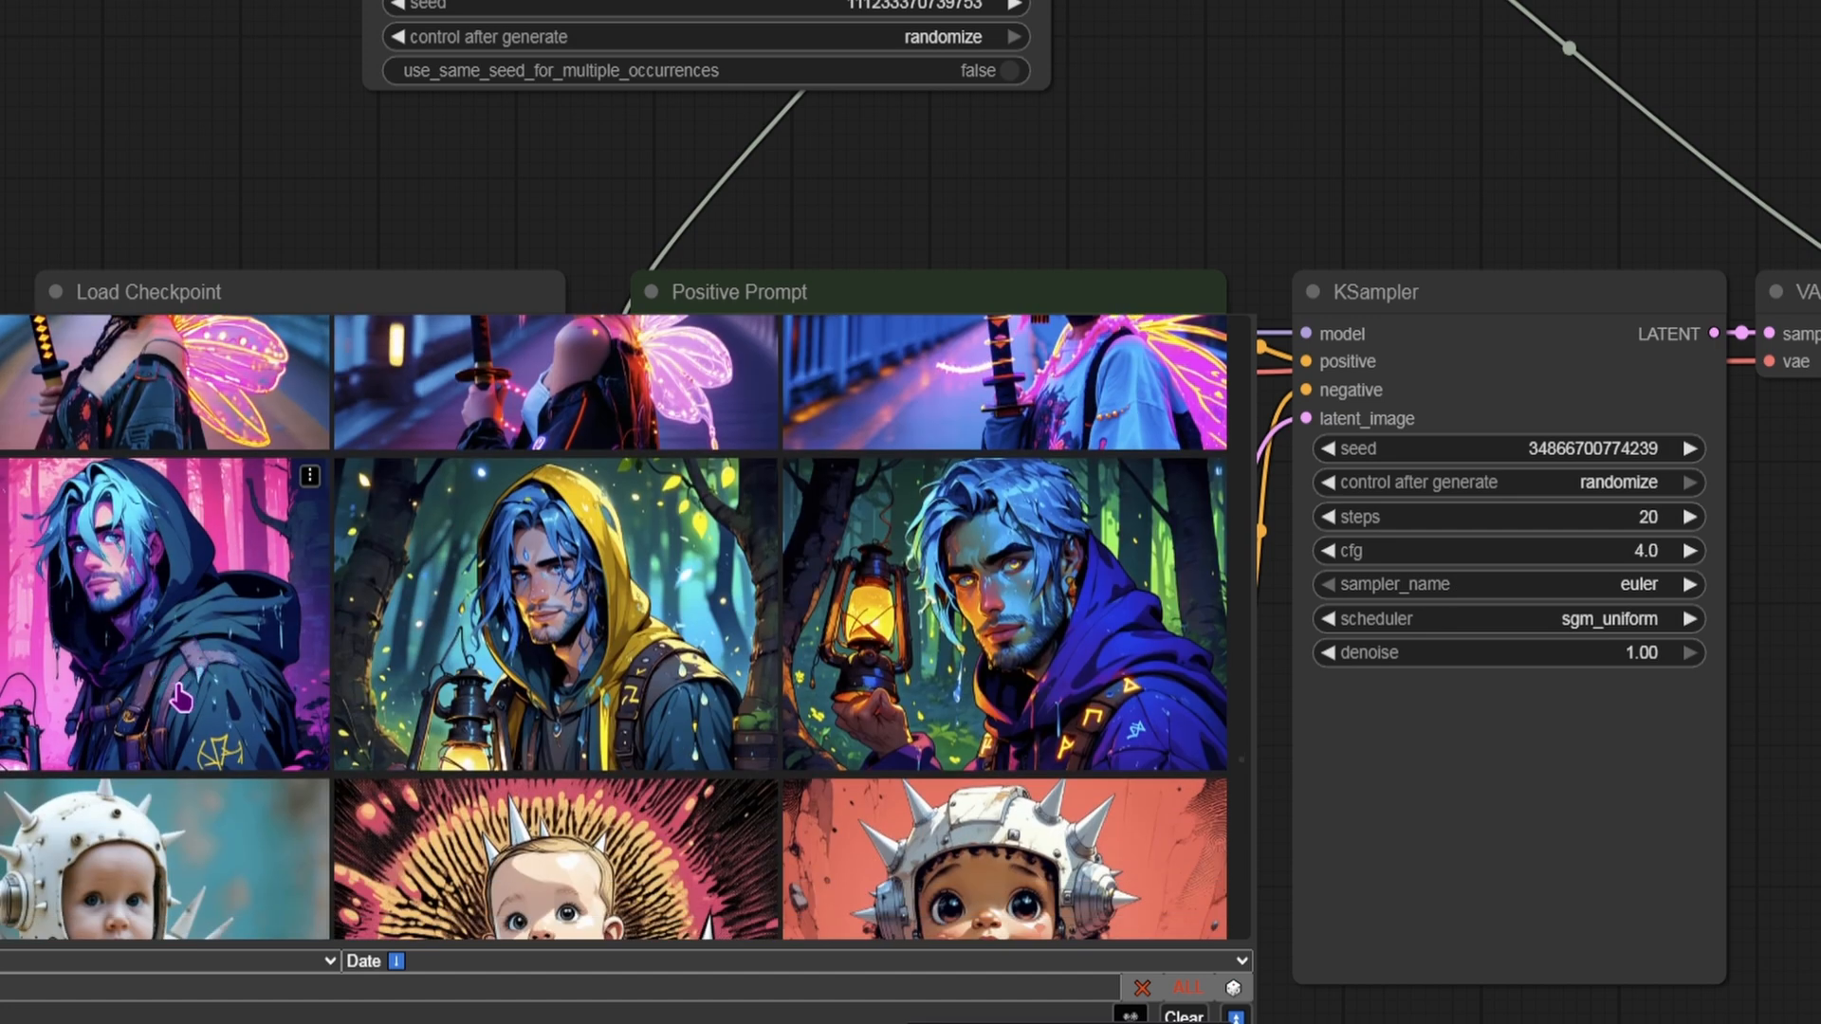
scroll("down", 3)
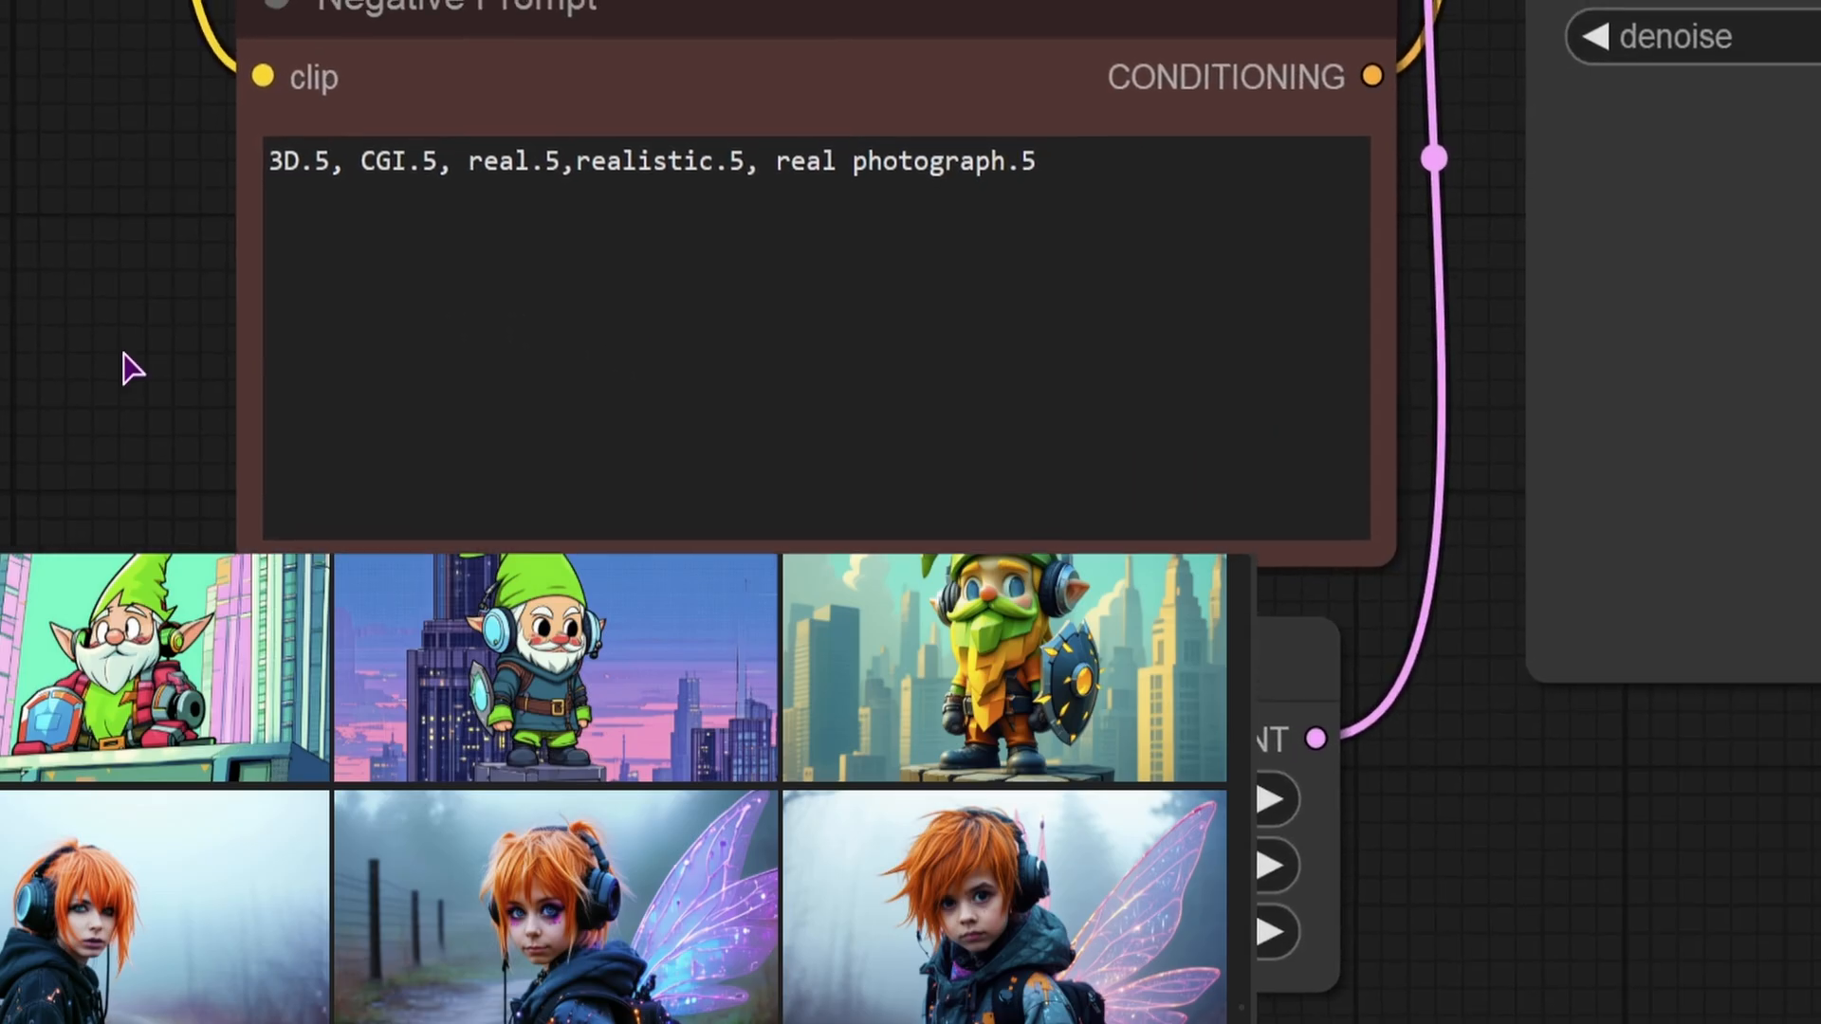
mouse_move(723, 320)
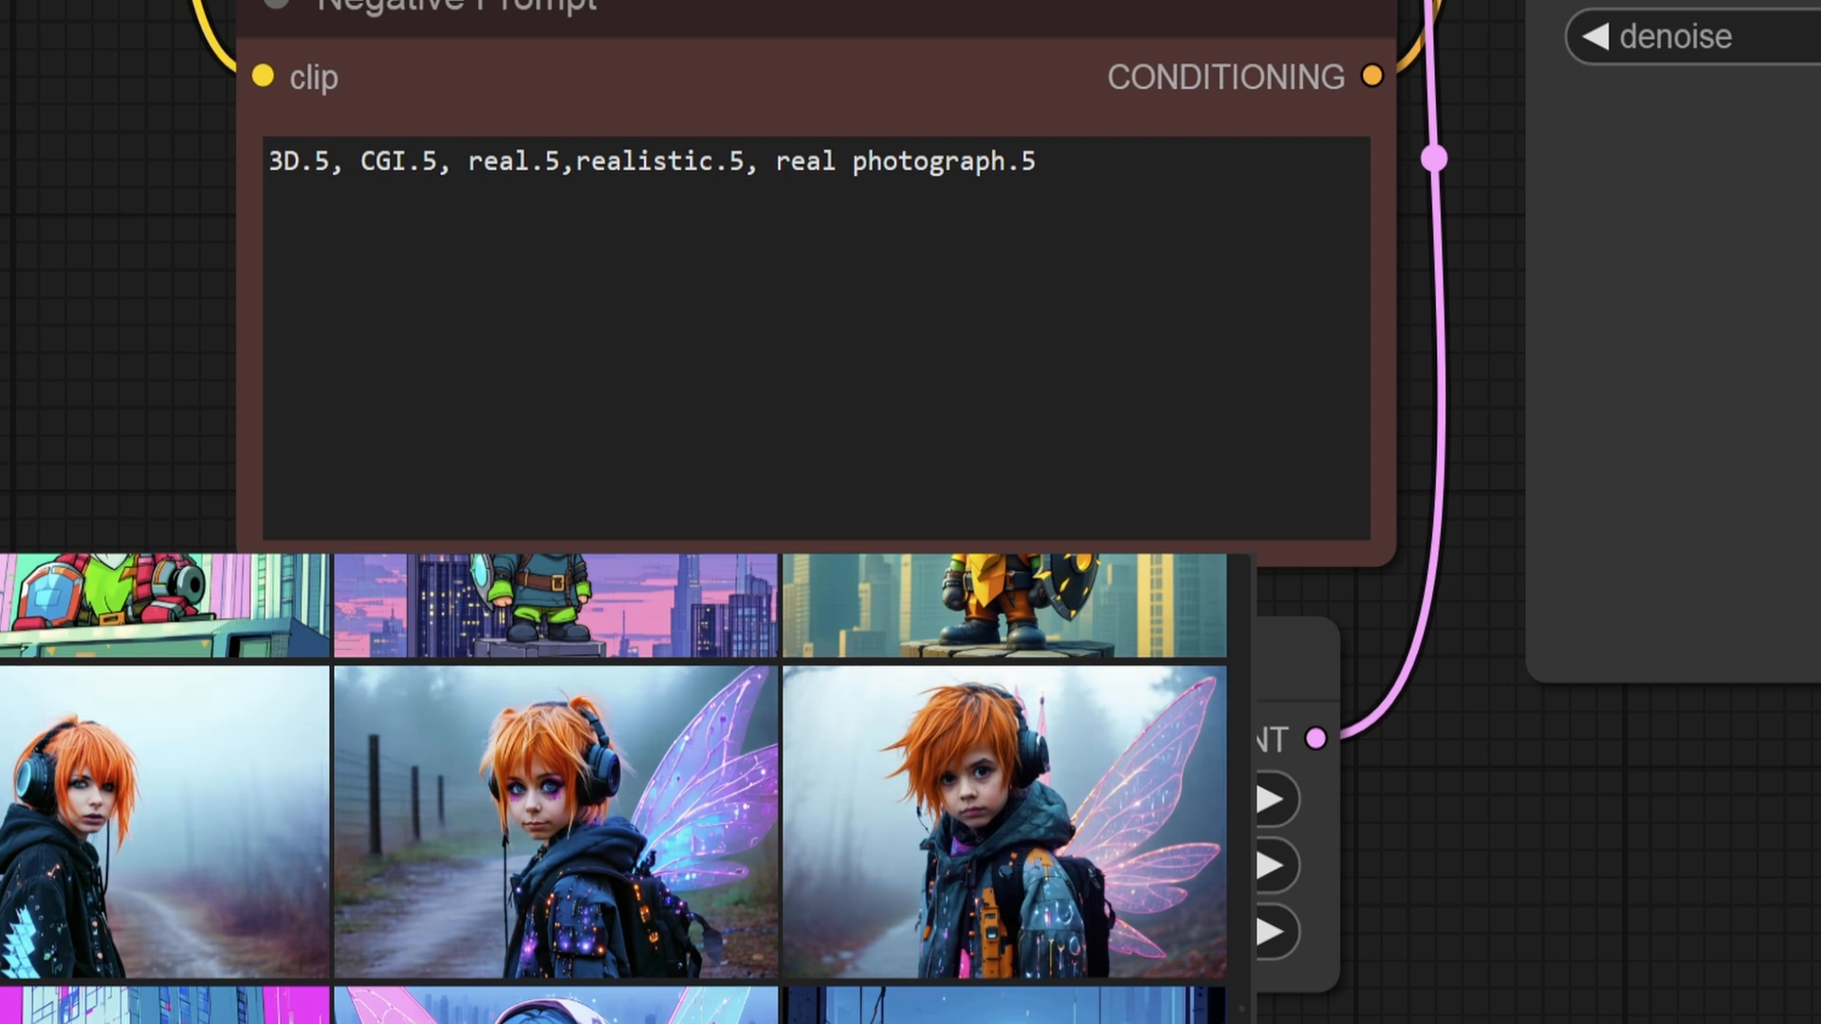
mouse_move(439, 865)
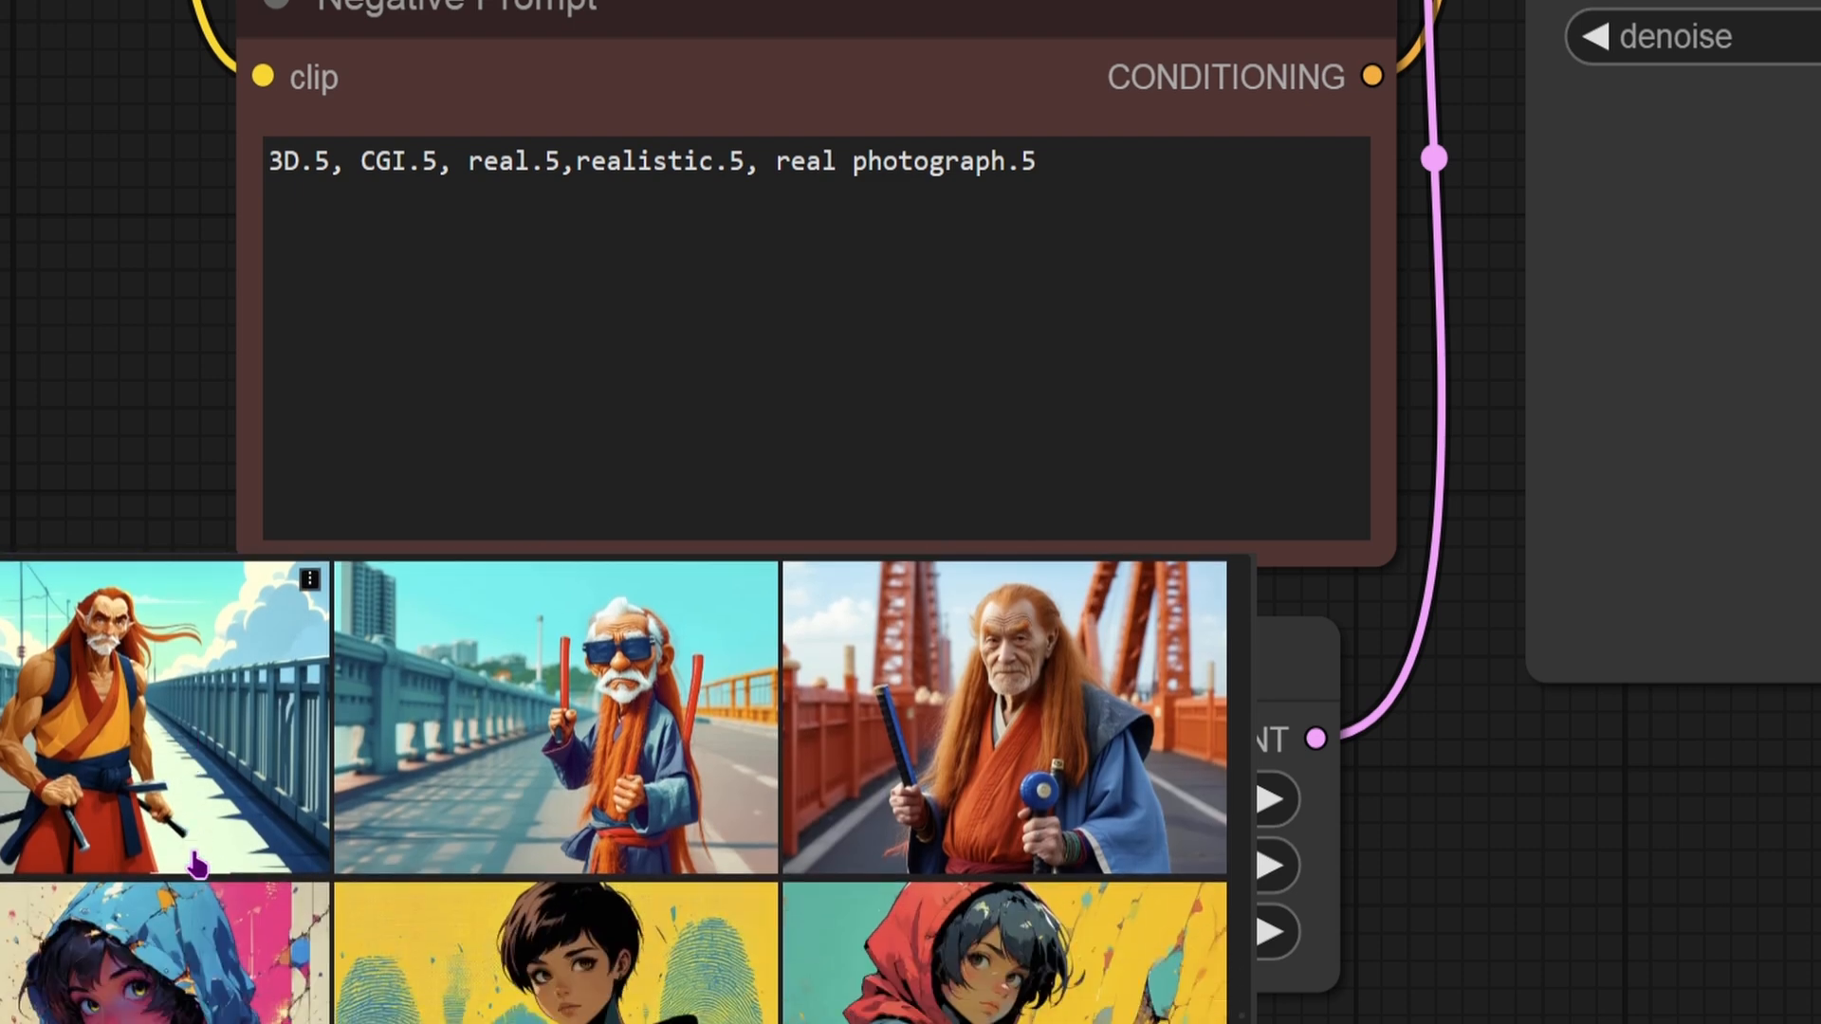
right_click(151, 731)
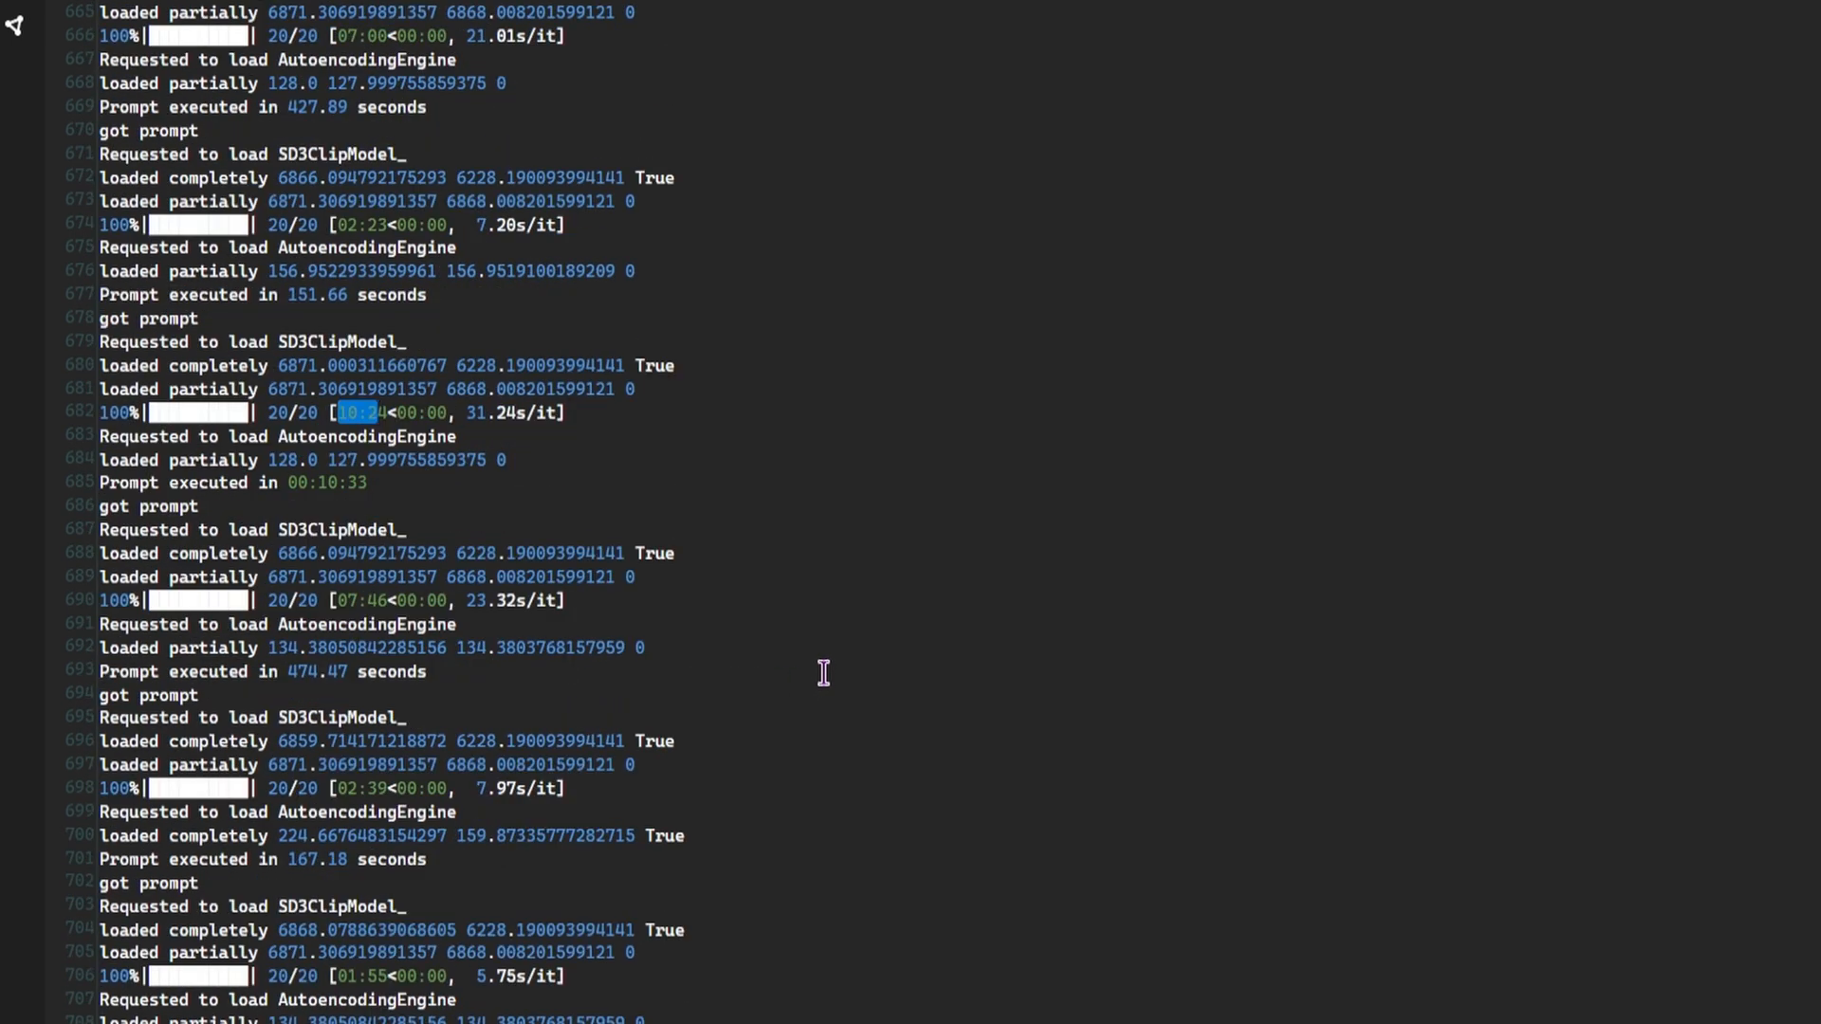
scroll("down", 3)
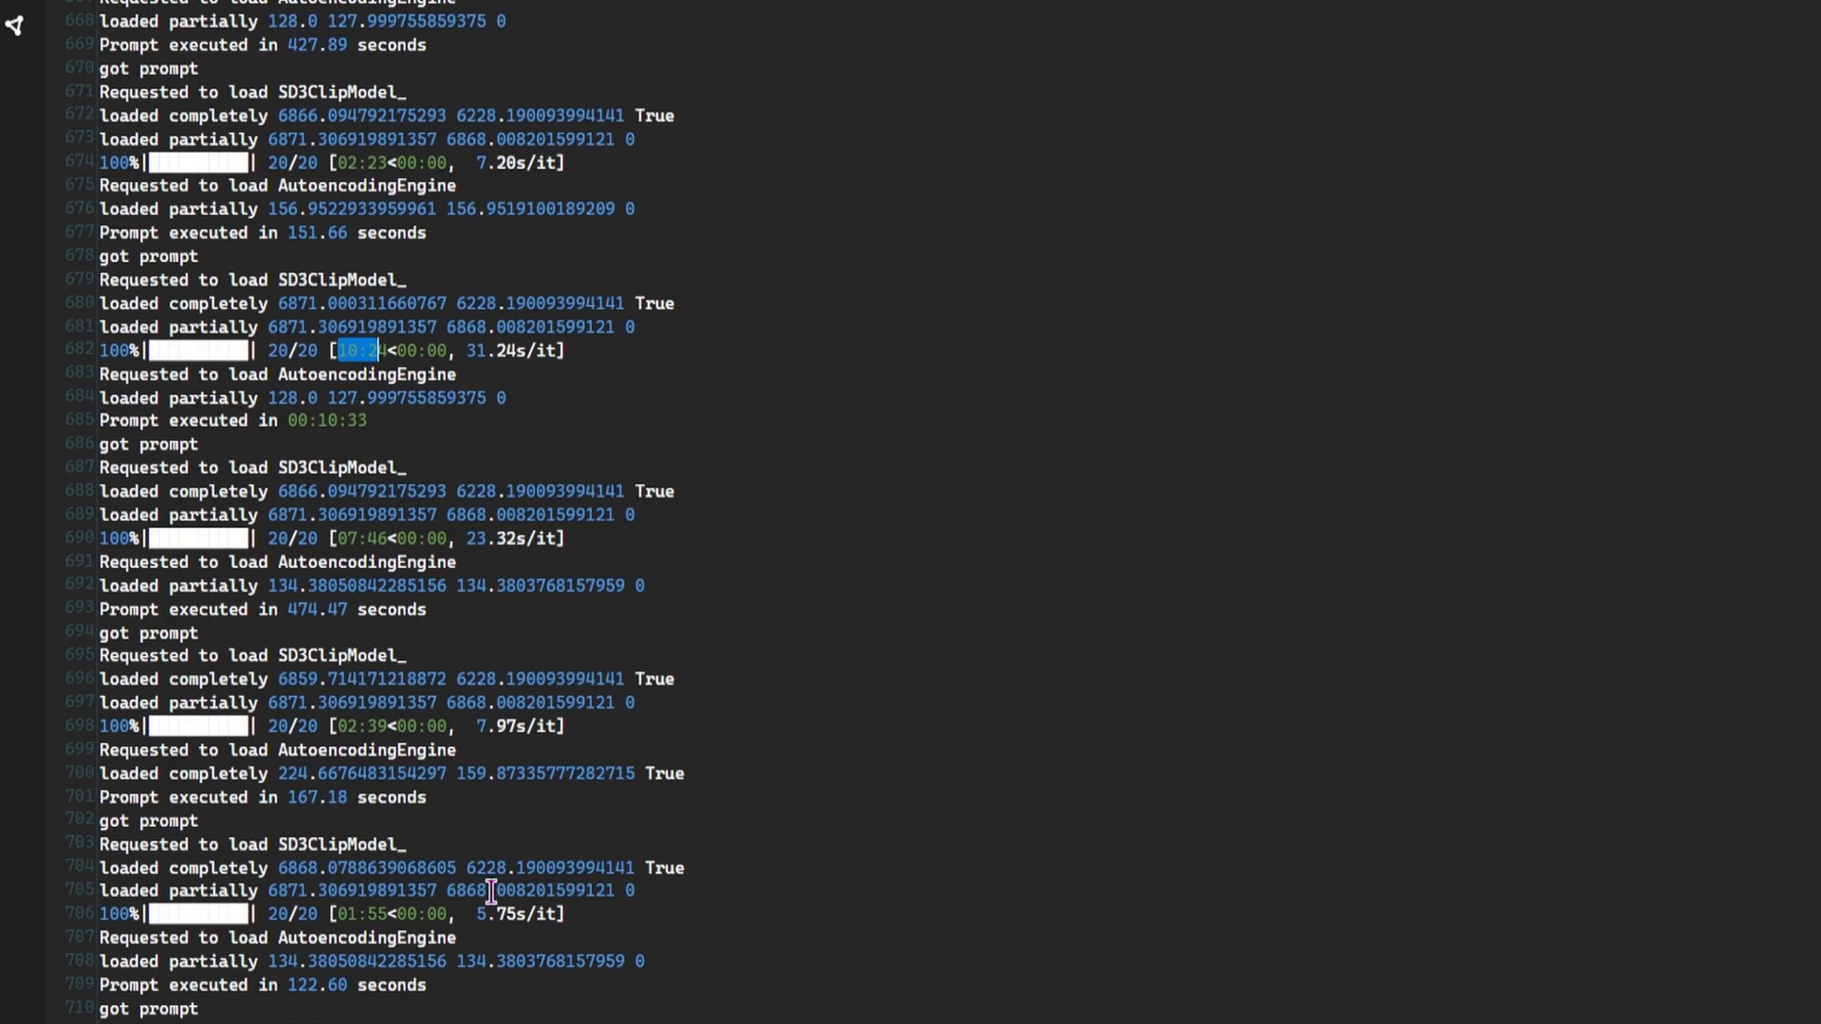
scroll("down", 3)
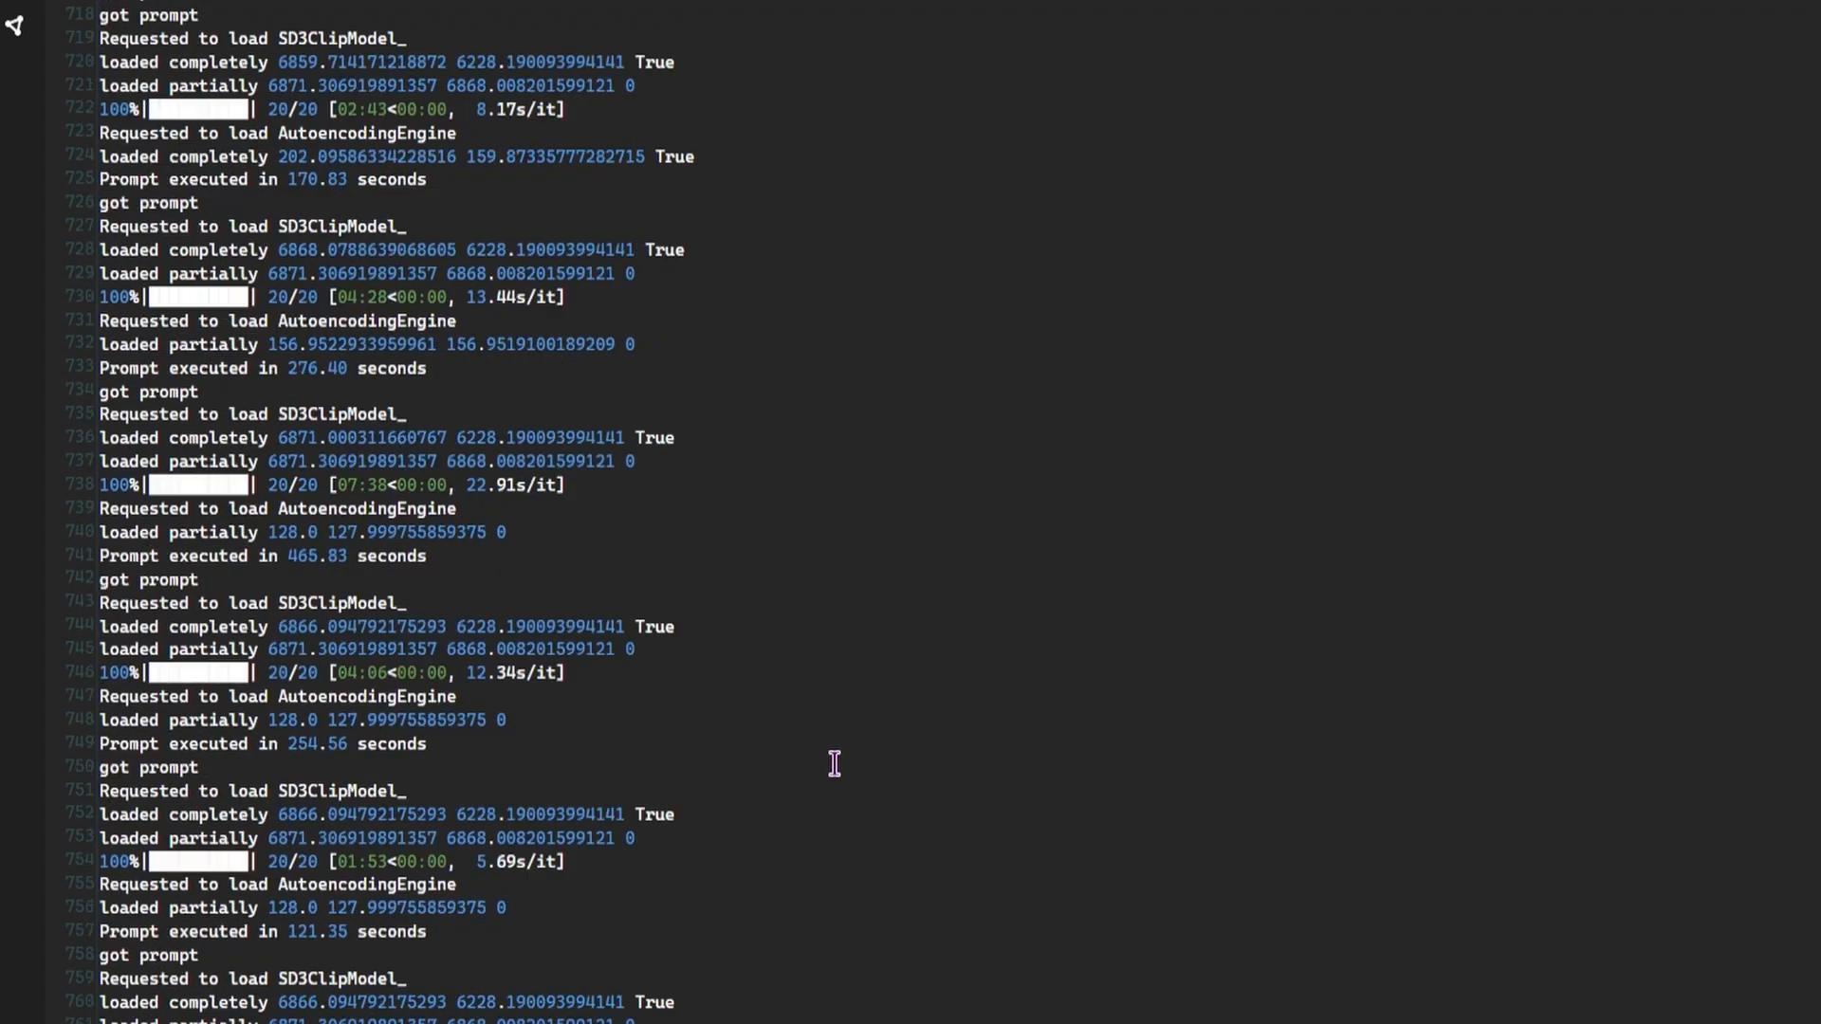
scroll("down", 3)
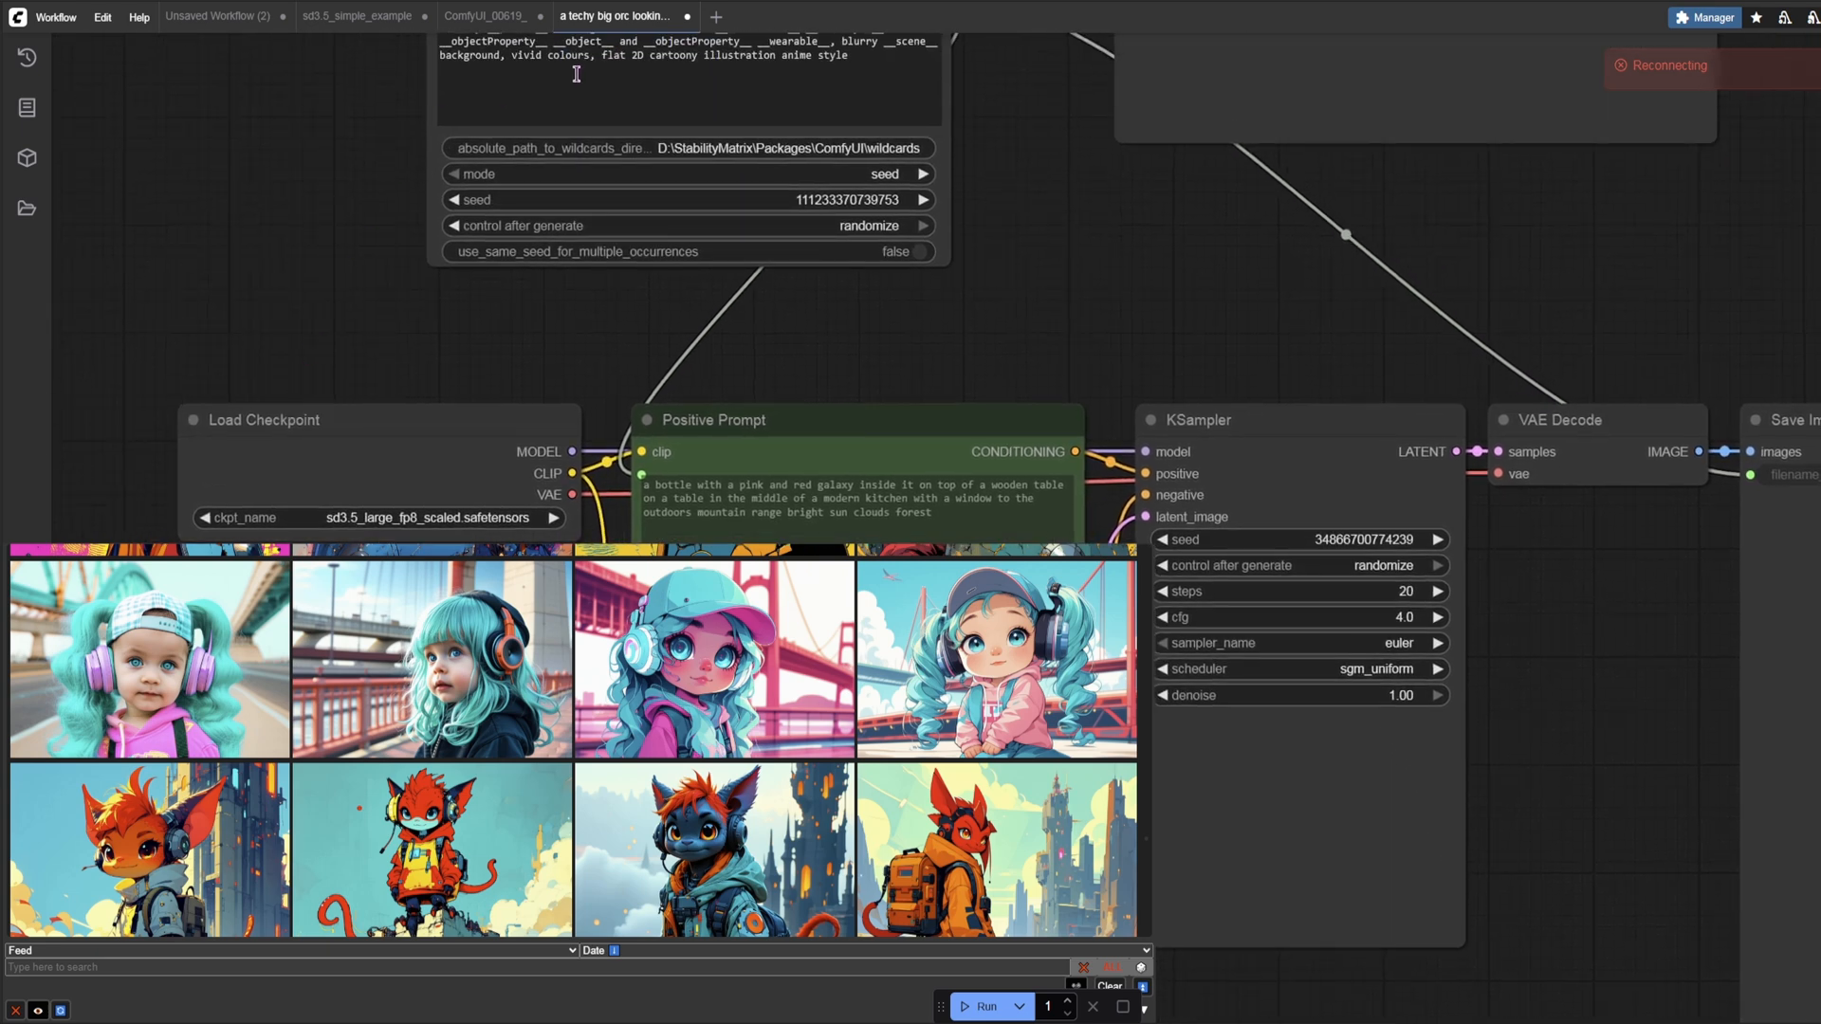
mouse_move(212, 470)
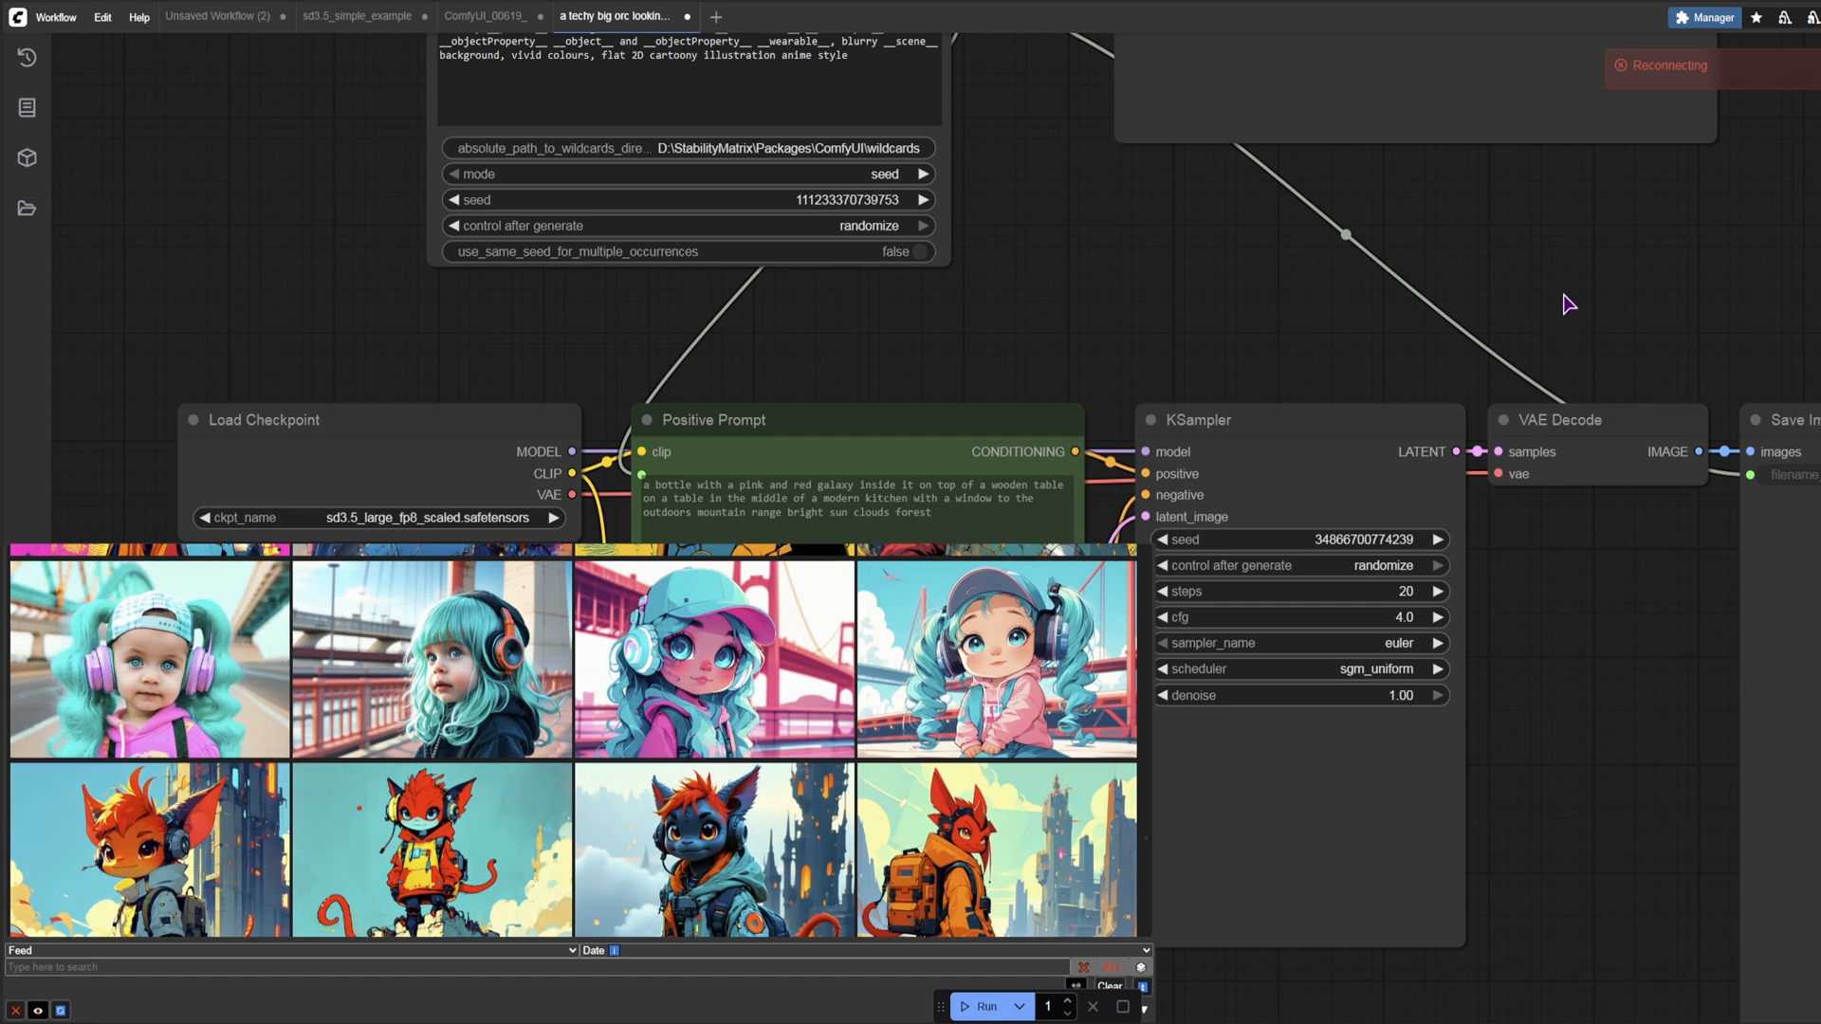
Step: Open ComfyUI Manager, browse the custom node catalogue, and check the Show Text pack conflict
left_click(1703, 16)
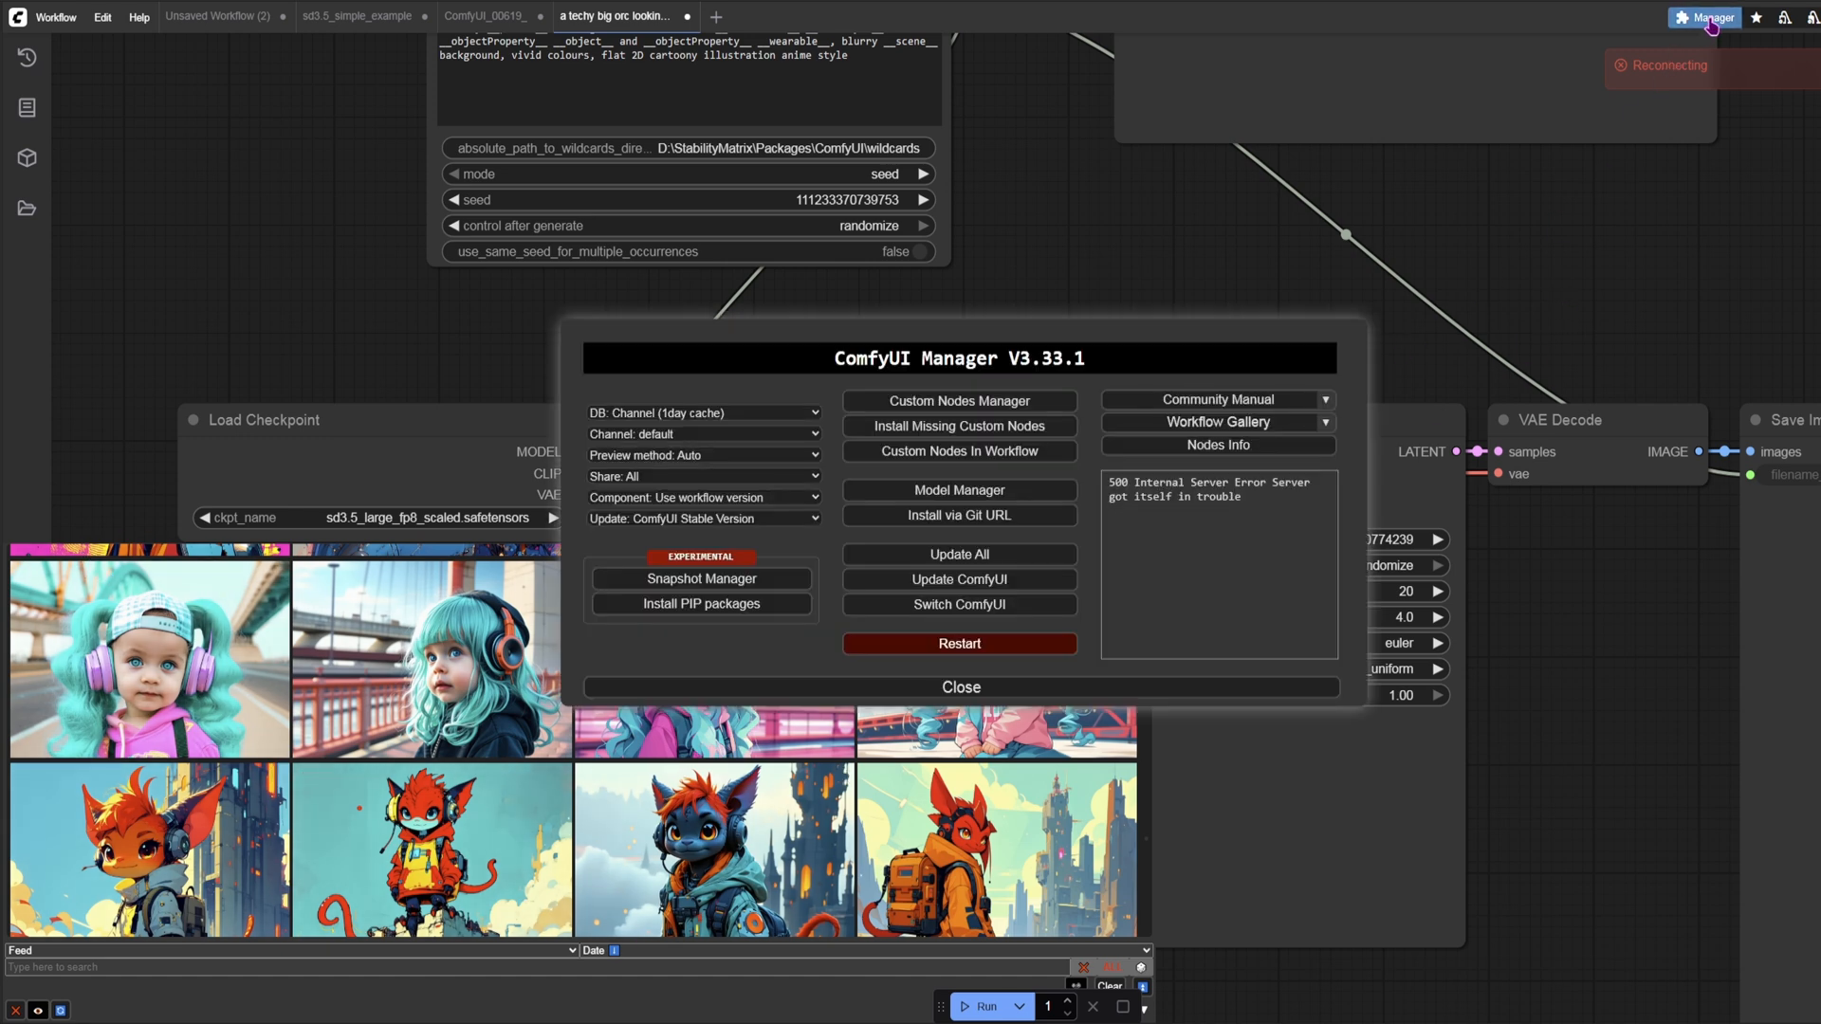
mouse_move(1005, 364)
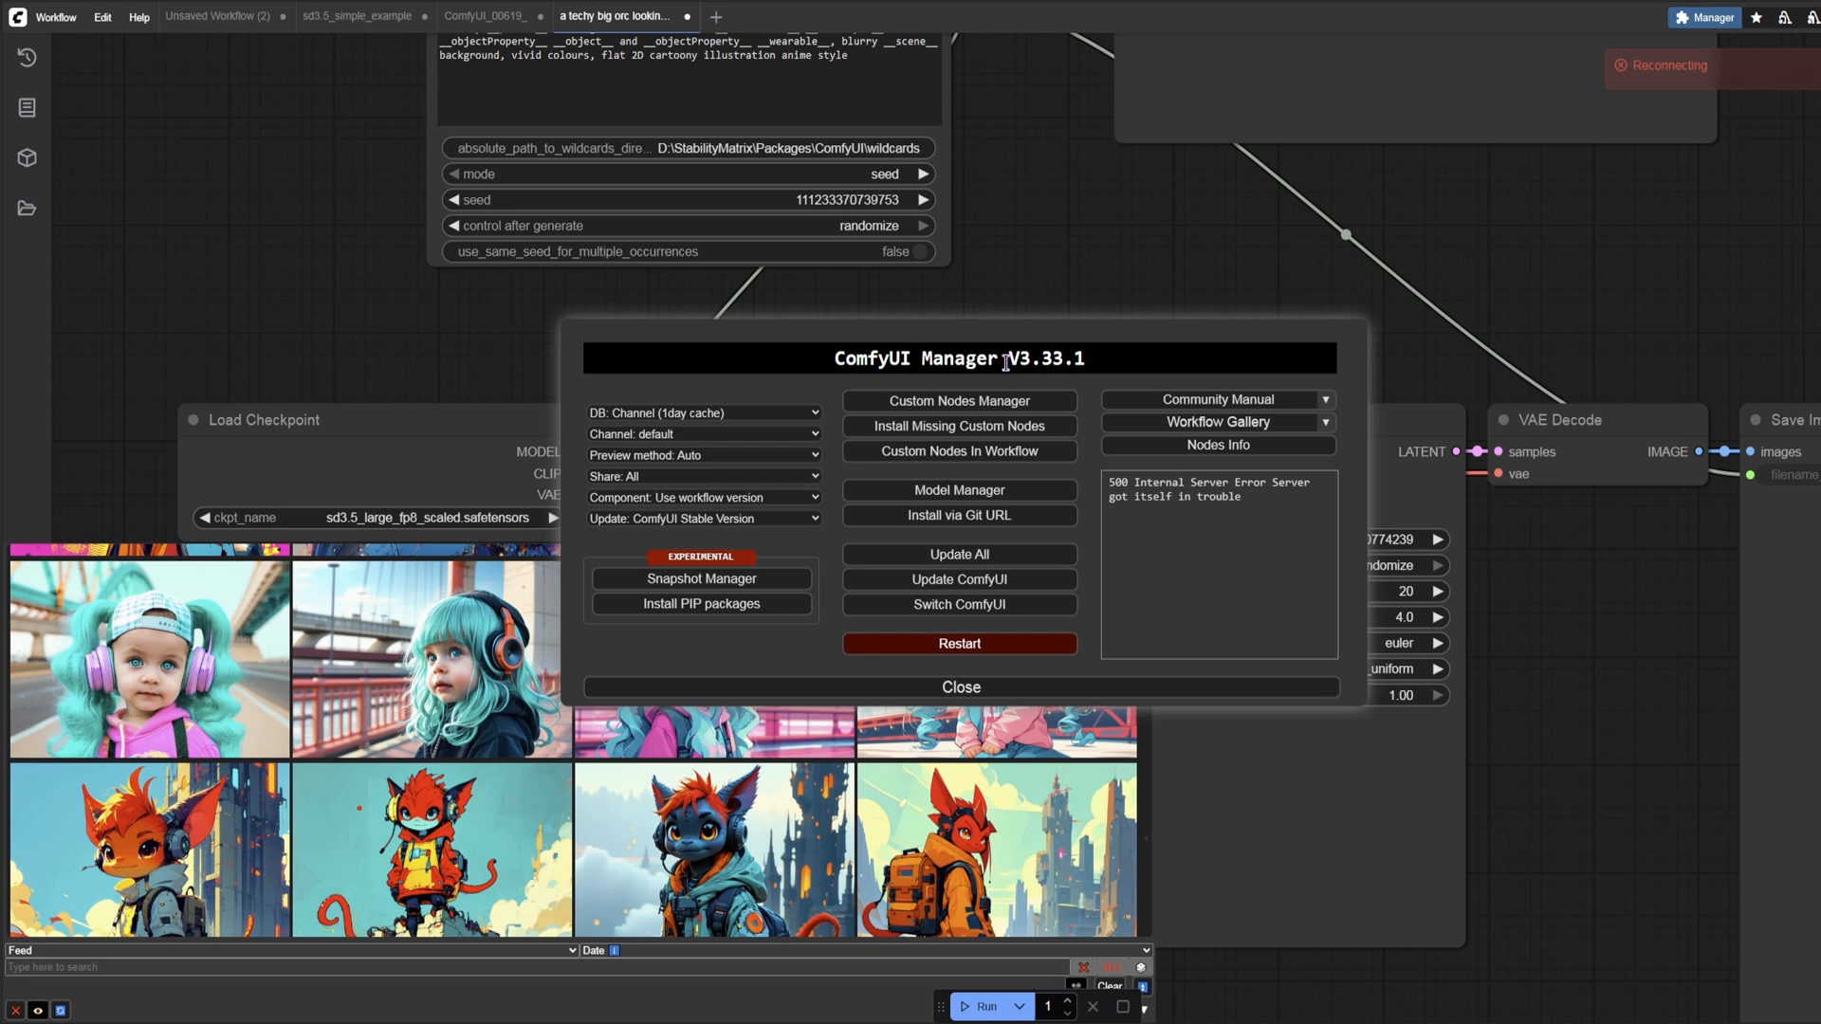
left_click(958, 400)
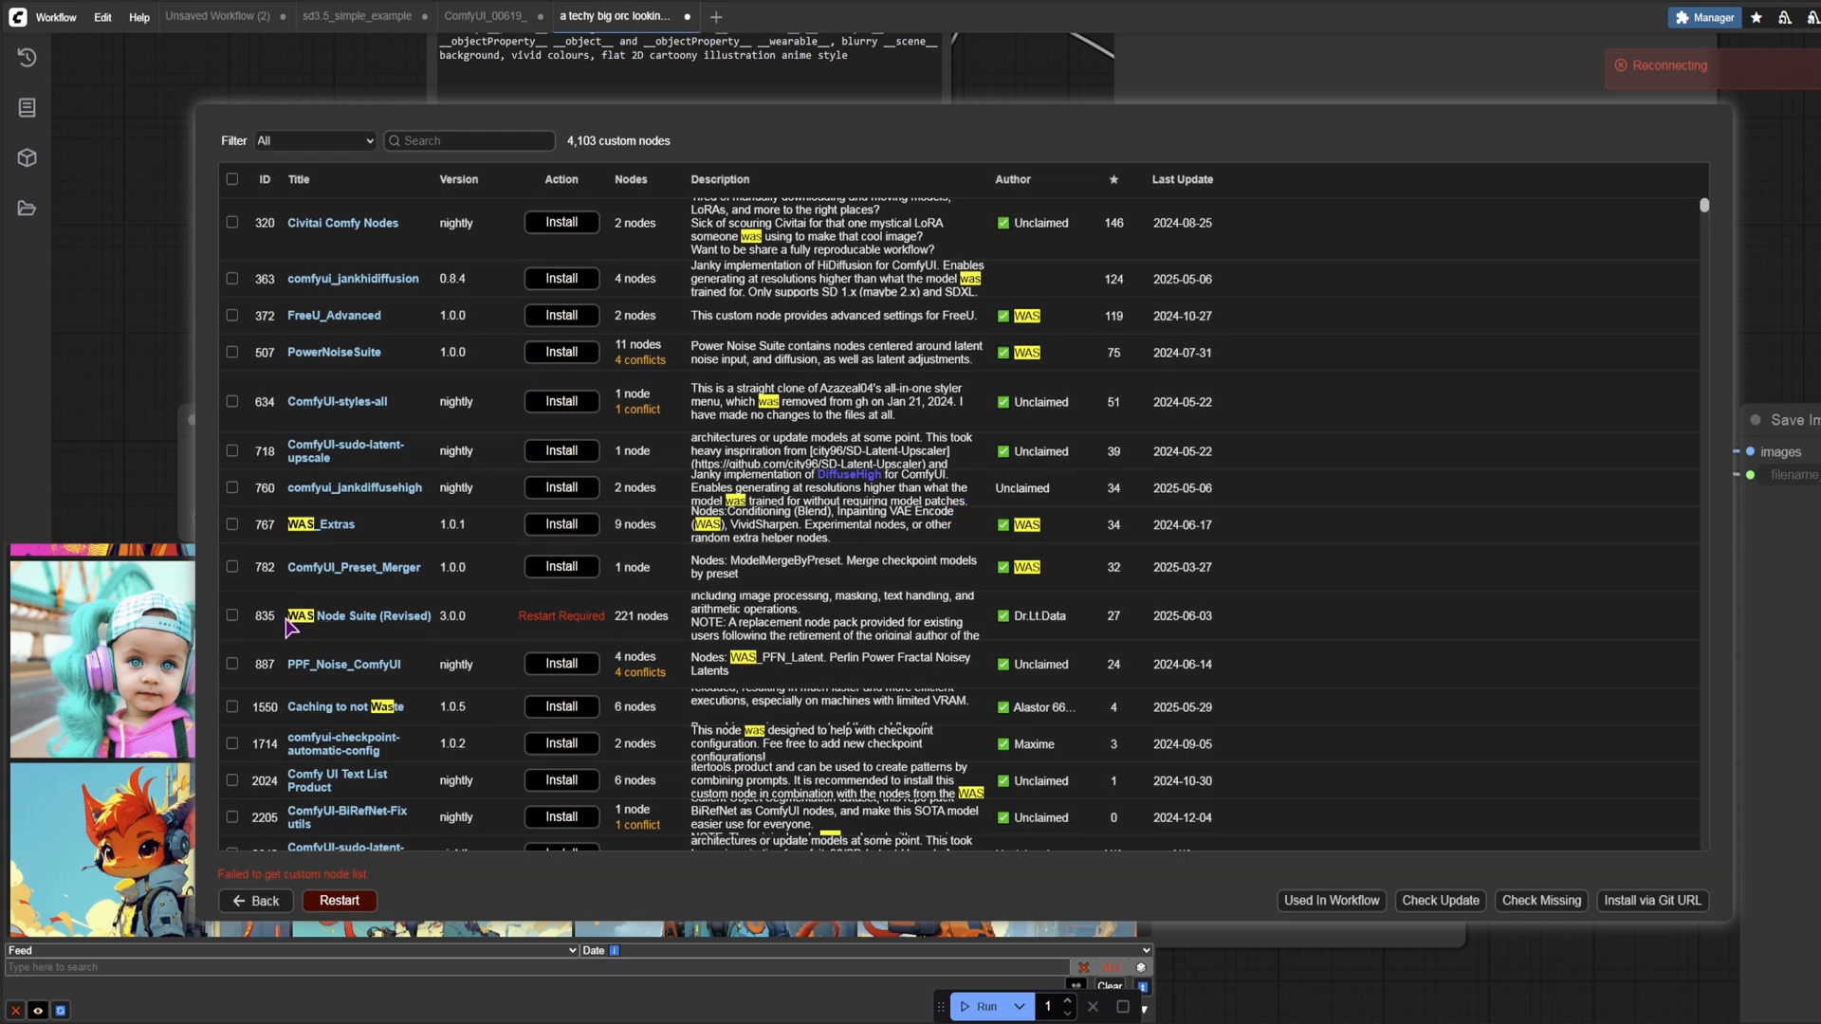
mouse_move(569, 622)
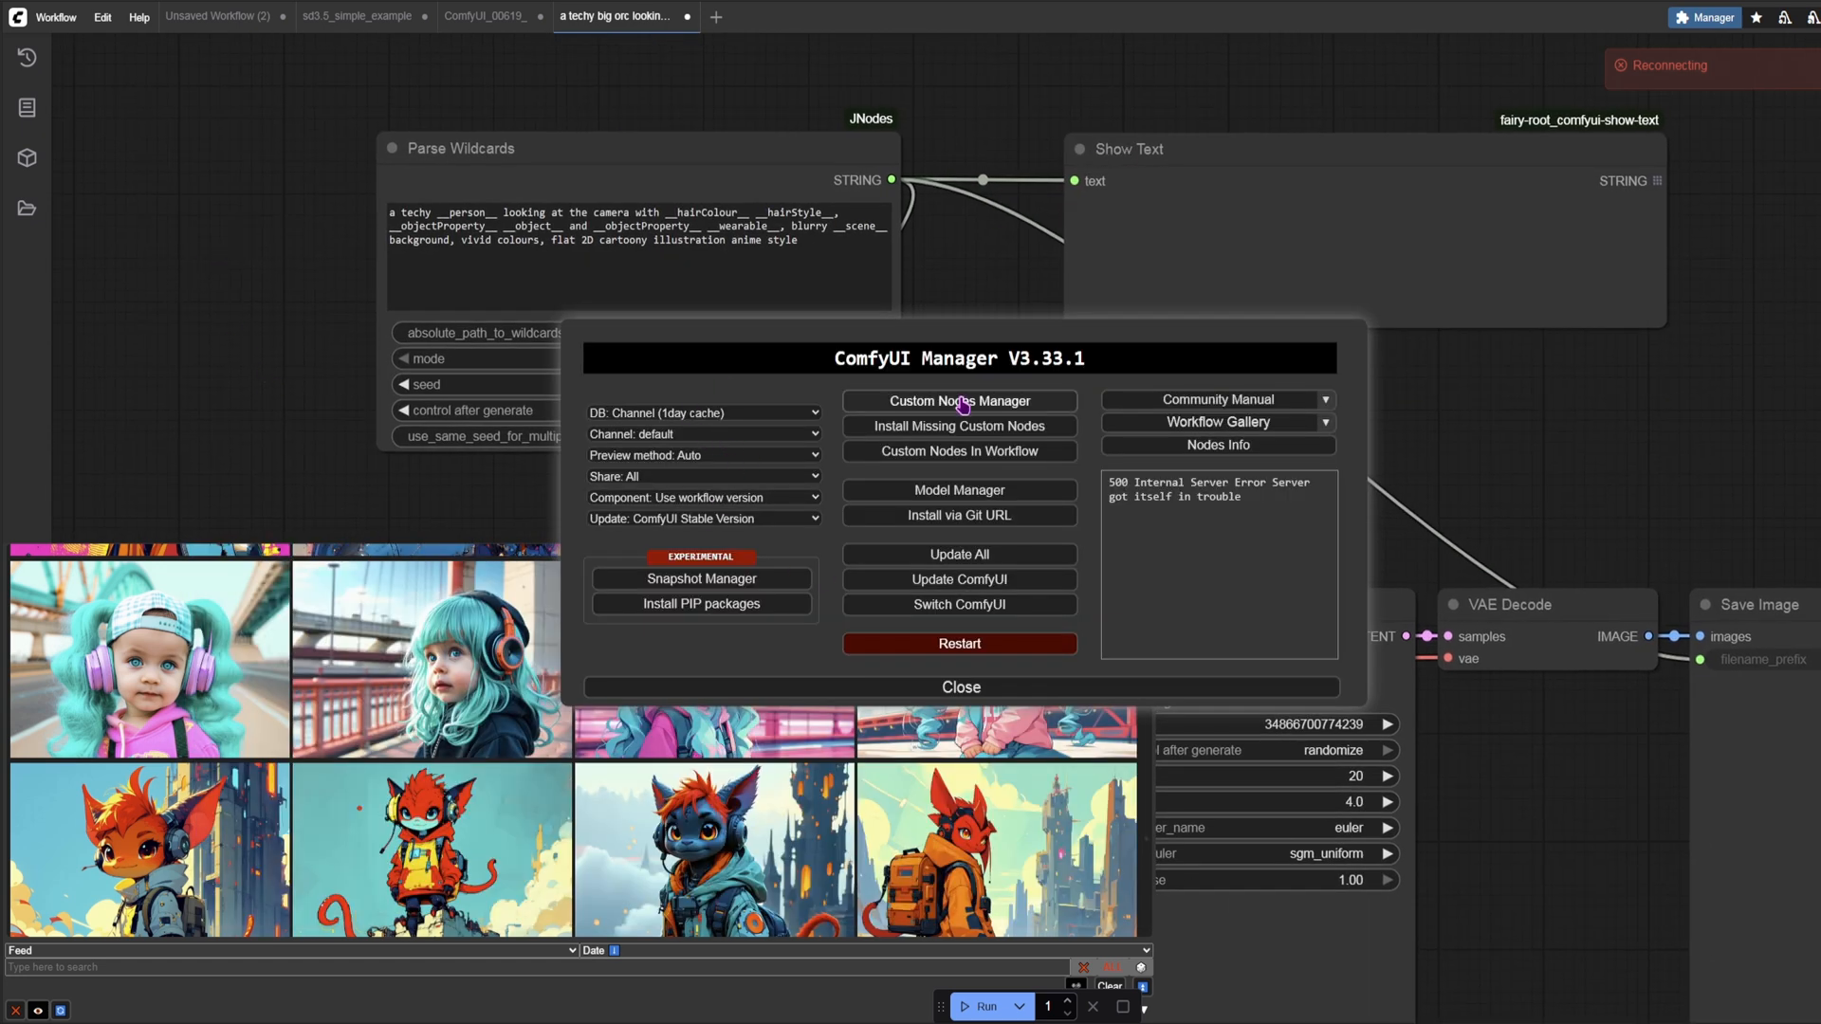
left_click(959, 401)
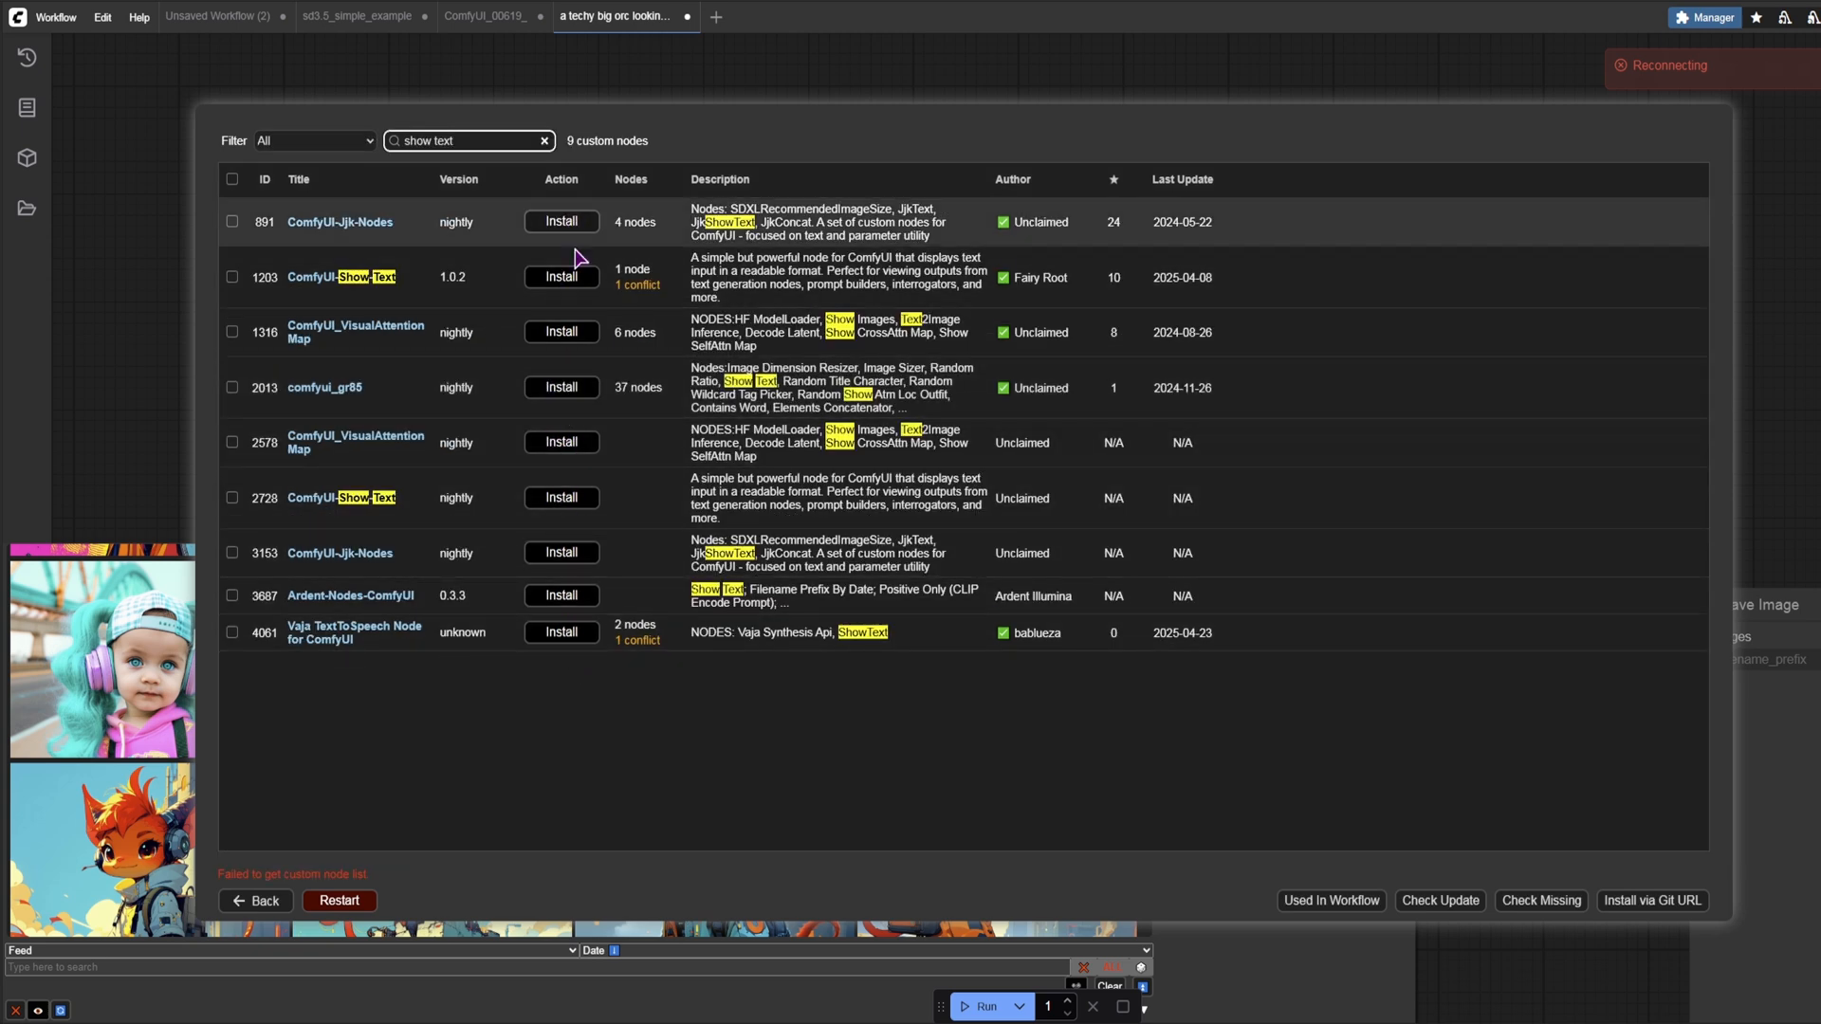
mouse_move(615, 299)
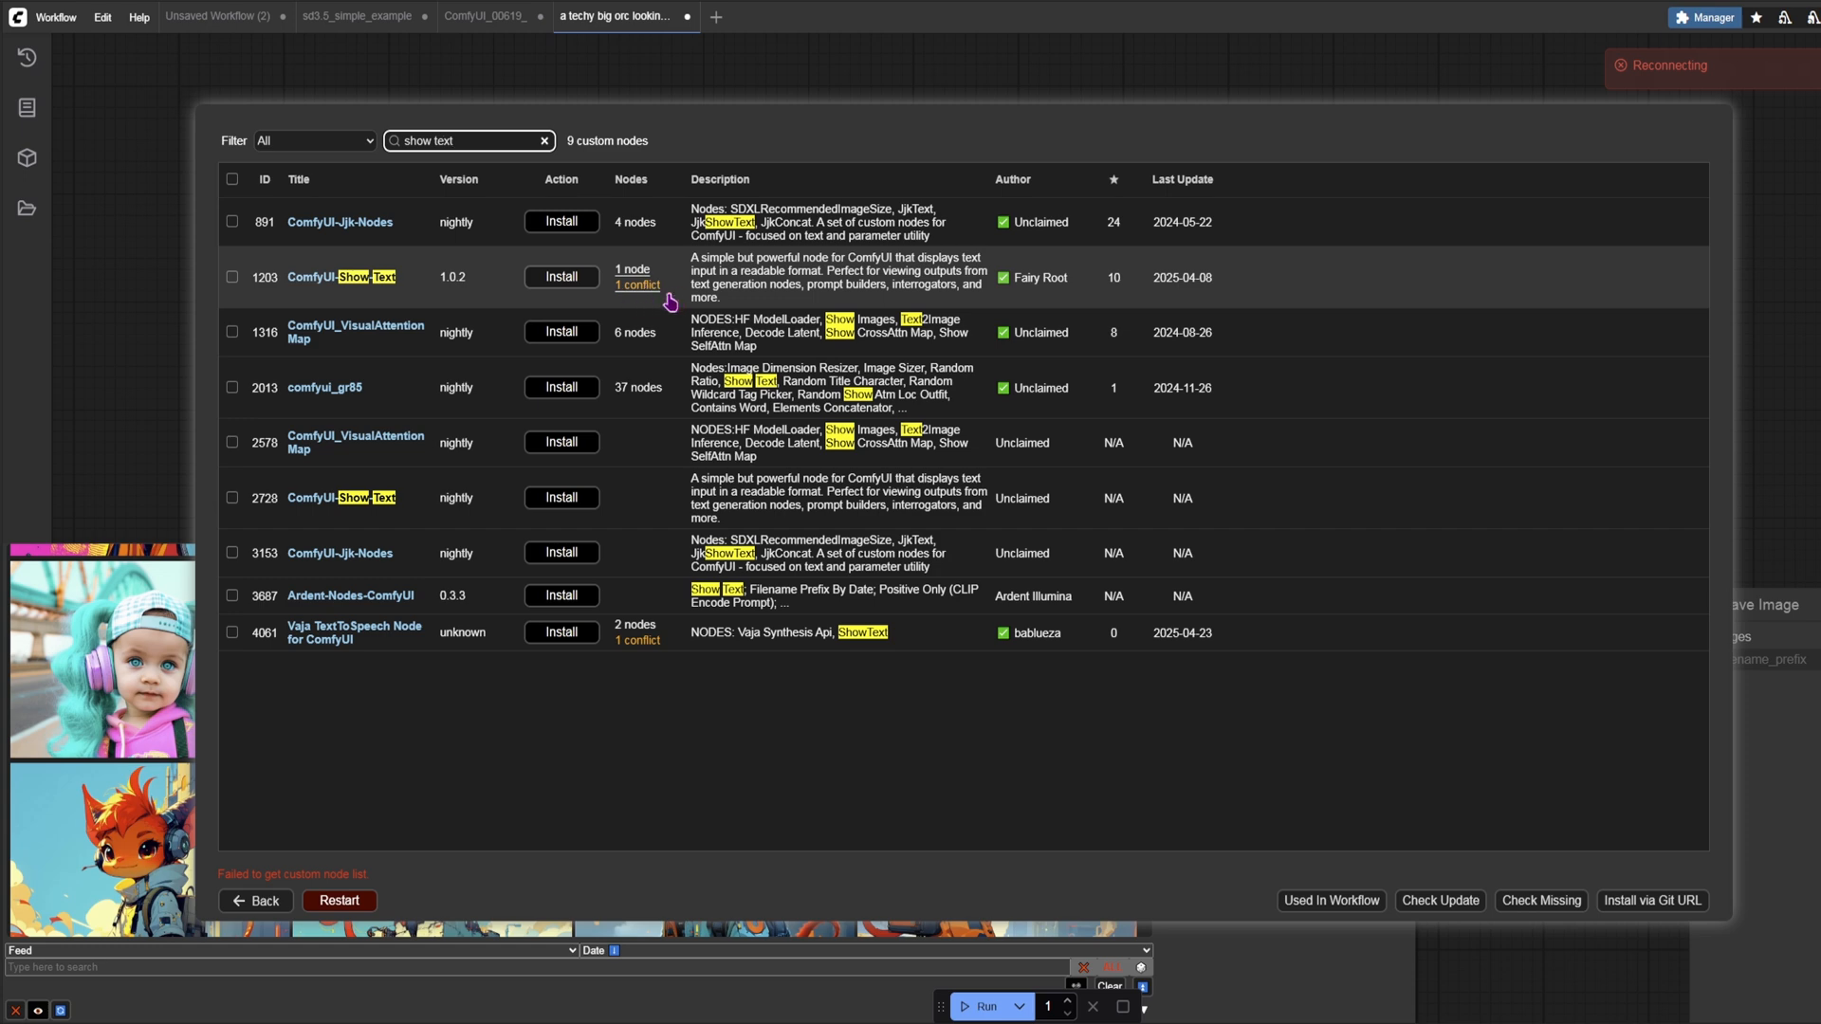
left_click(542, 141)
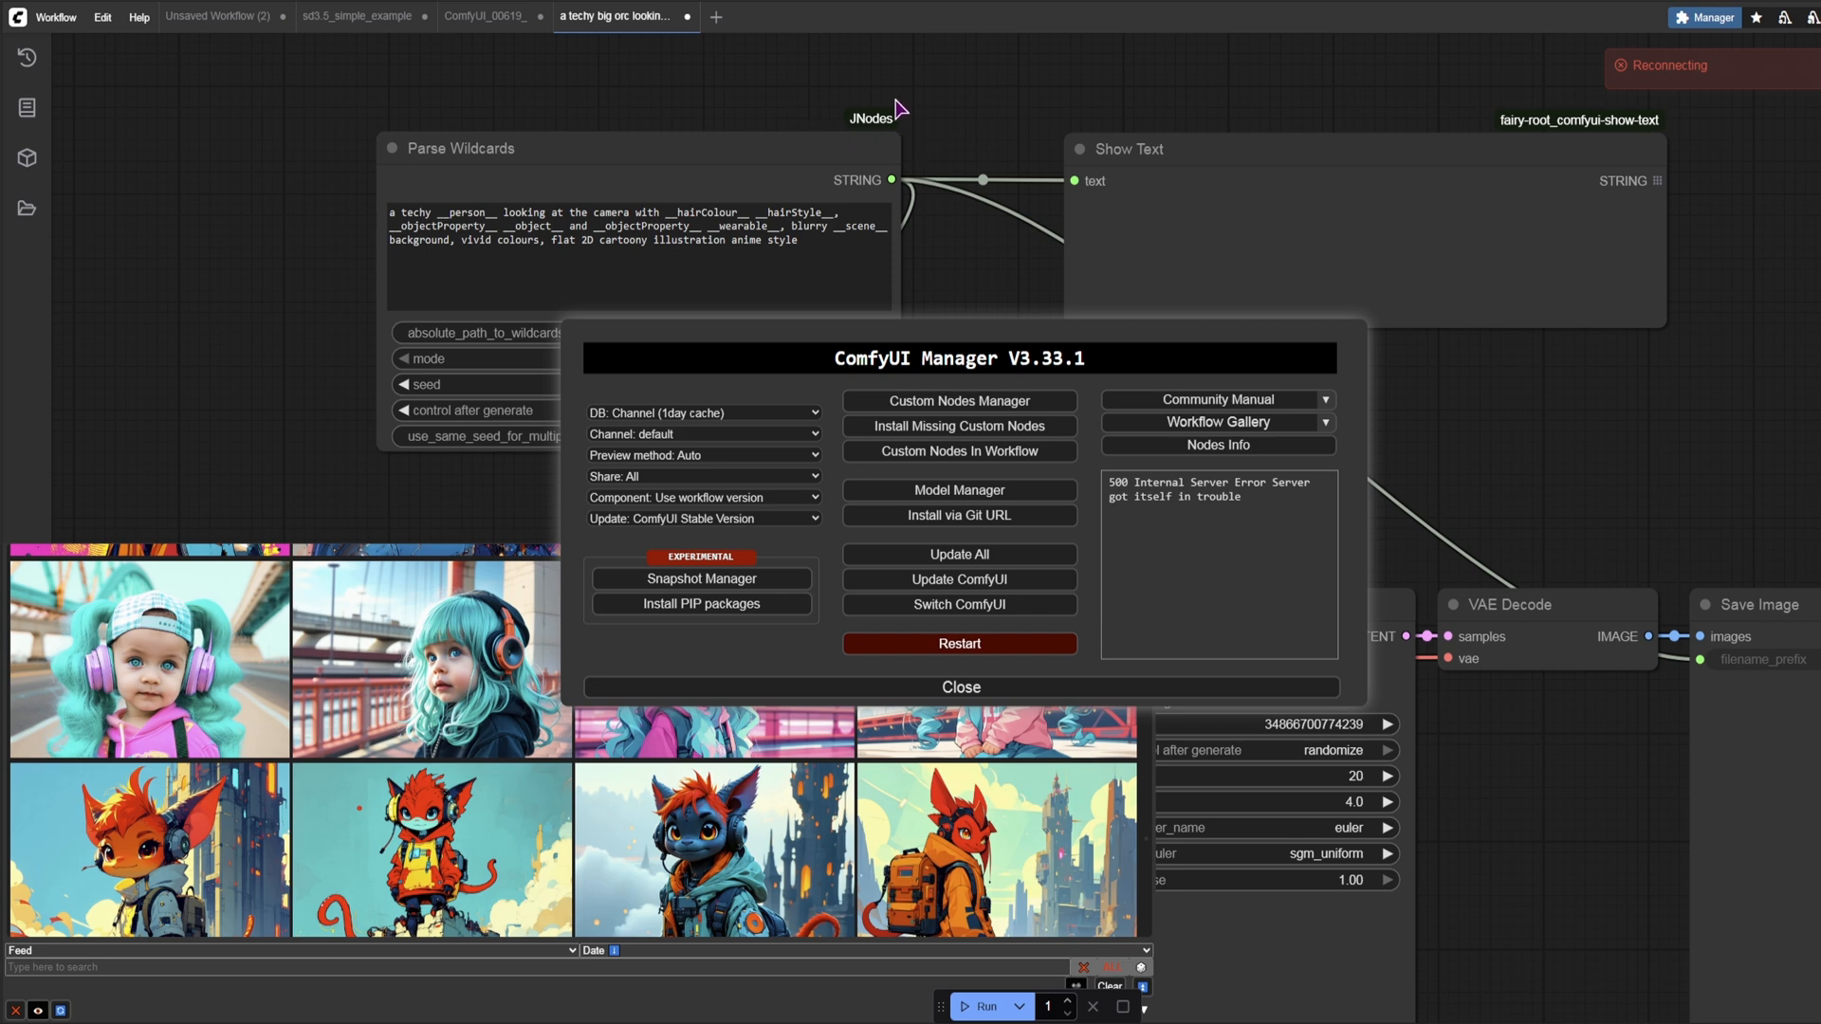
Step: Show the Node Library, close Manager, confirm the wildcards path, and keep seed at randomize
left_click(26, 108)
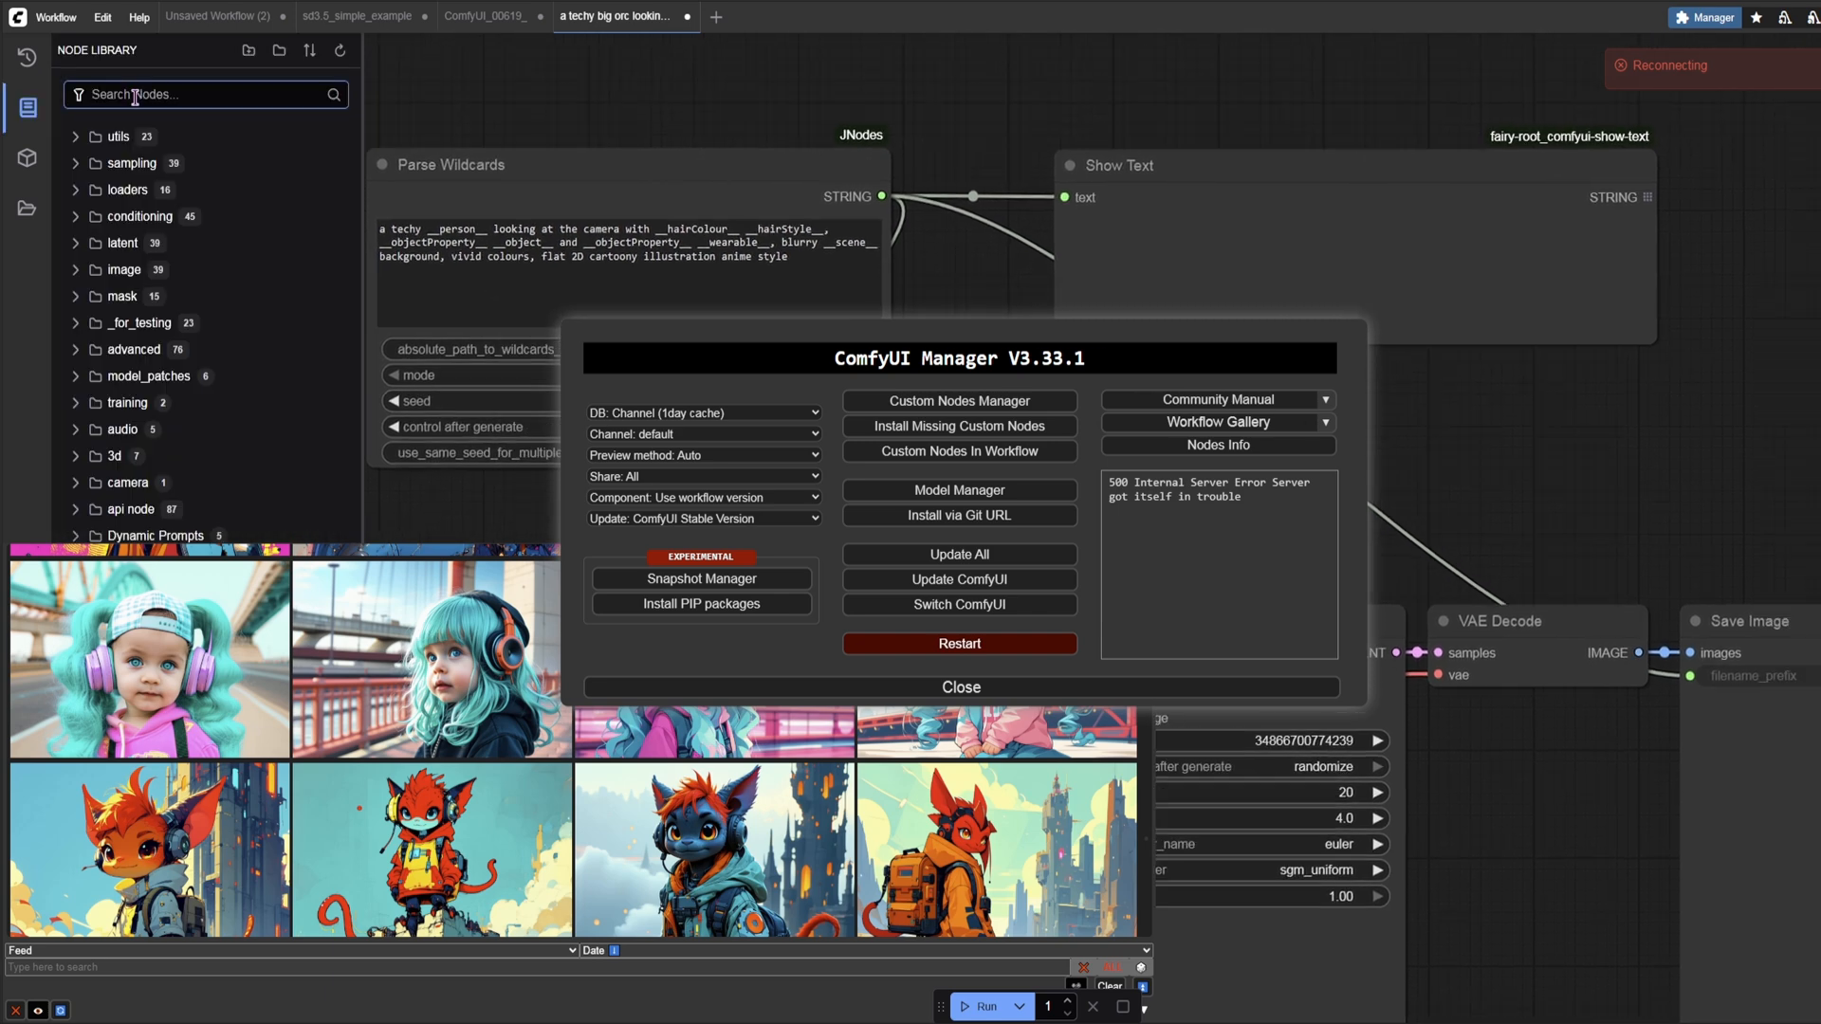
mouse_move(208, 297)
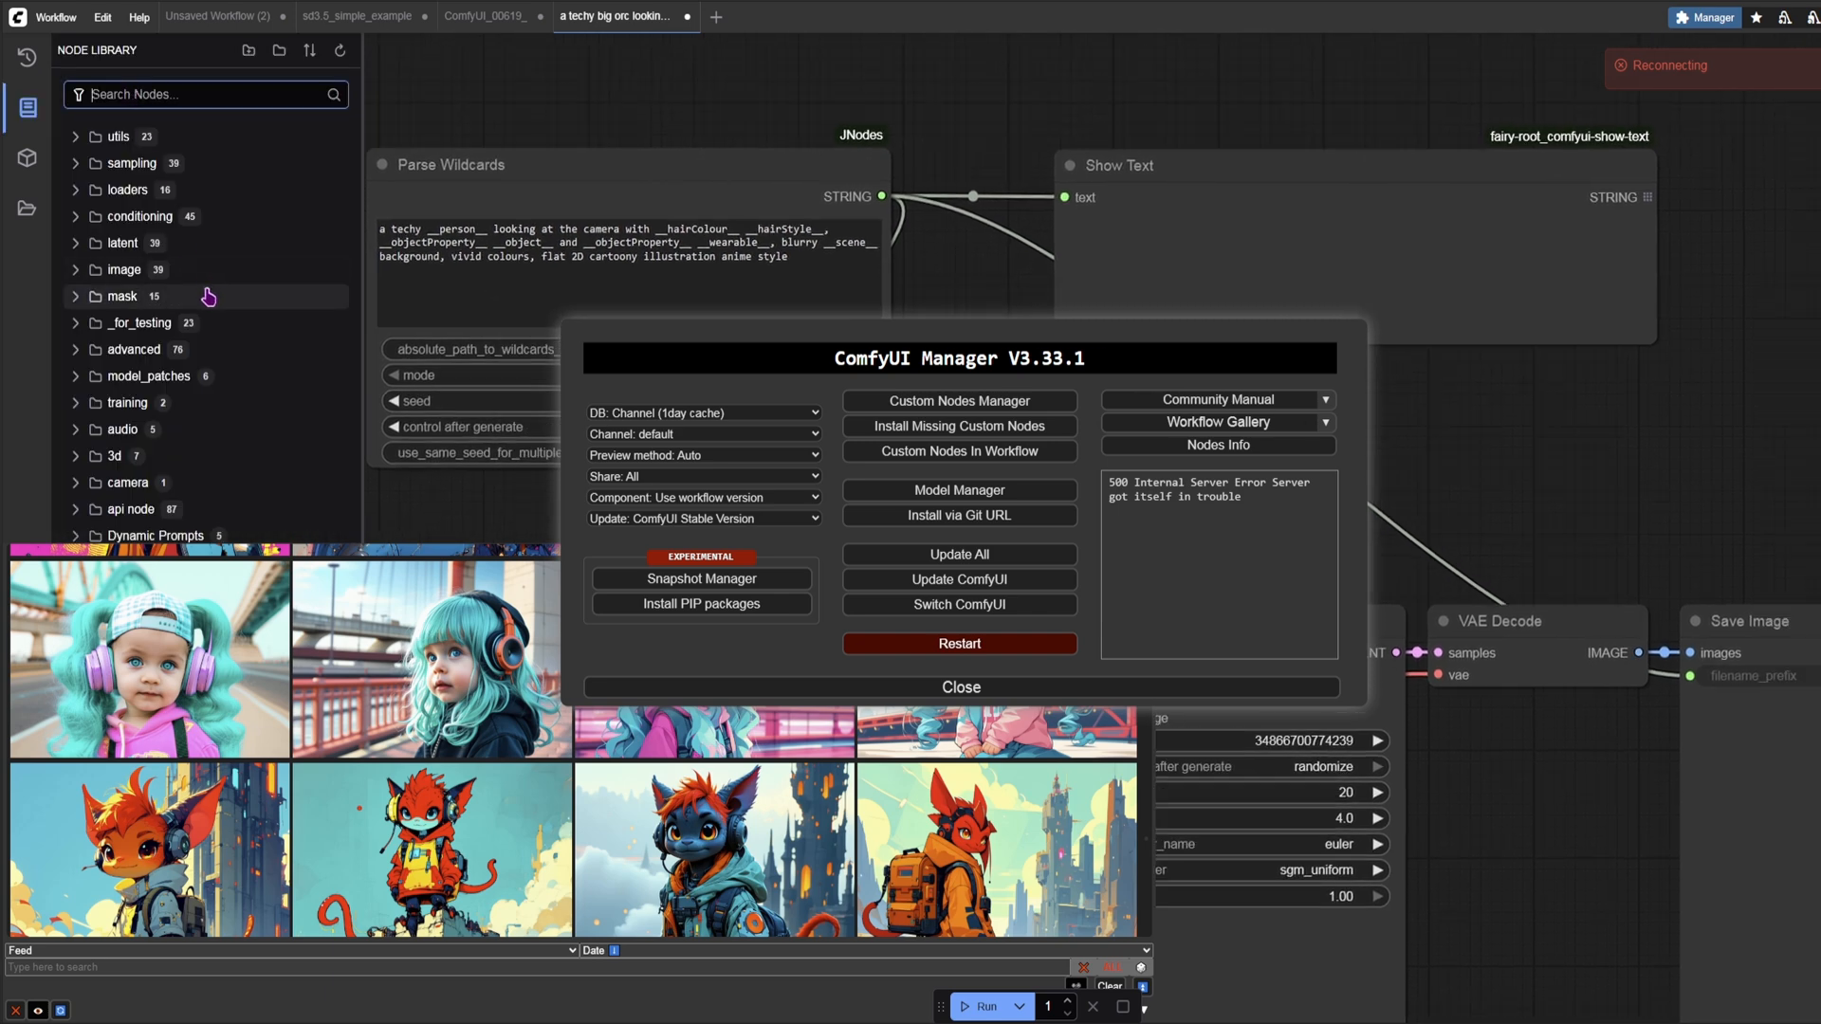
mouse_move(116, 535)
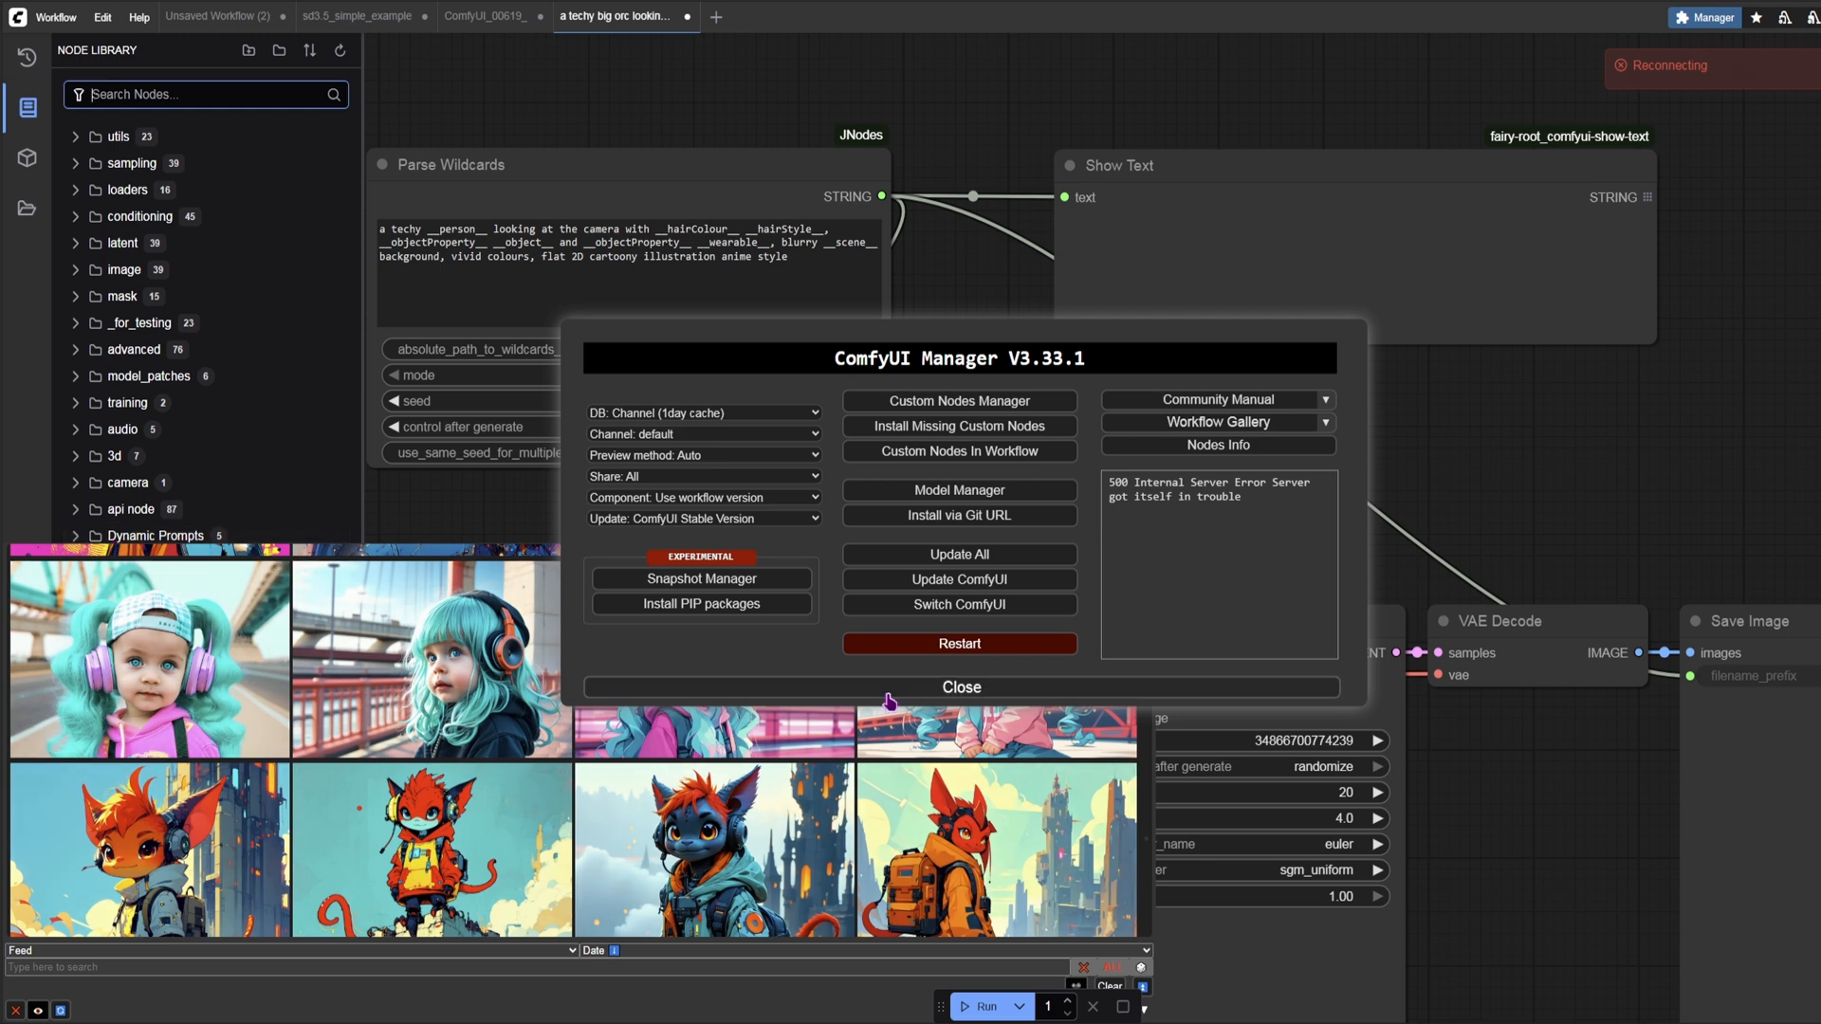
left_click(959, 686)
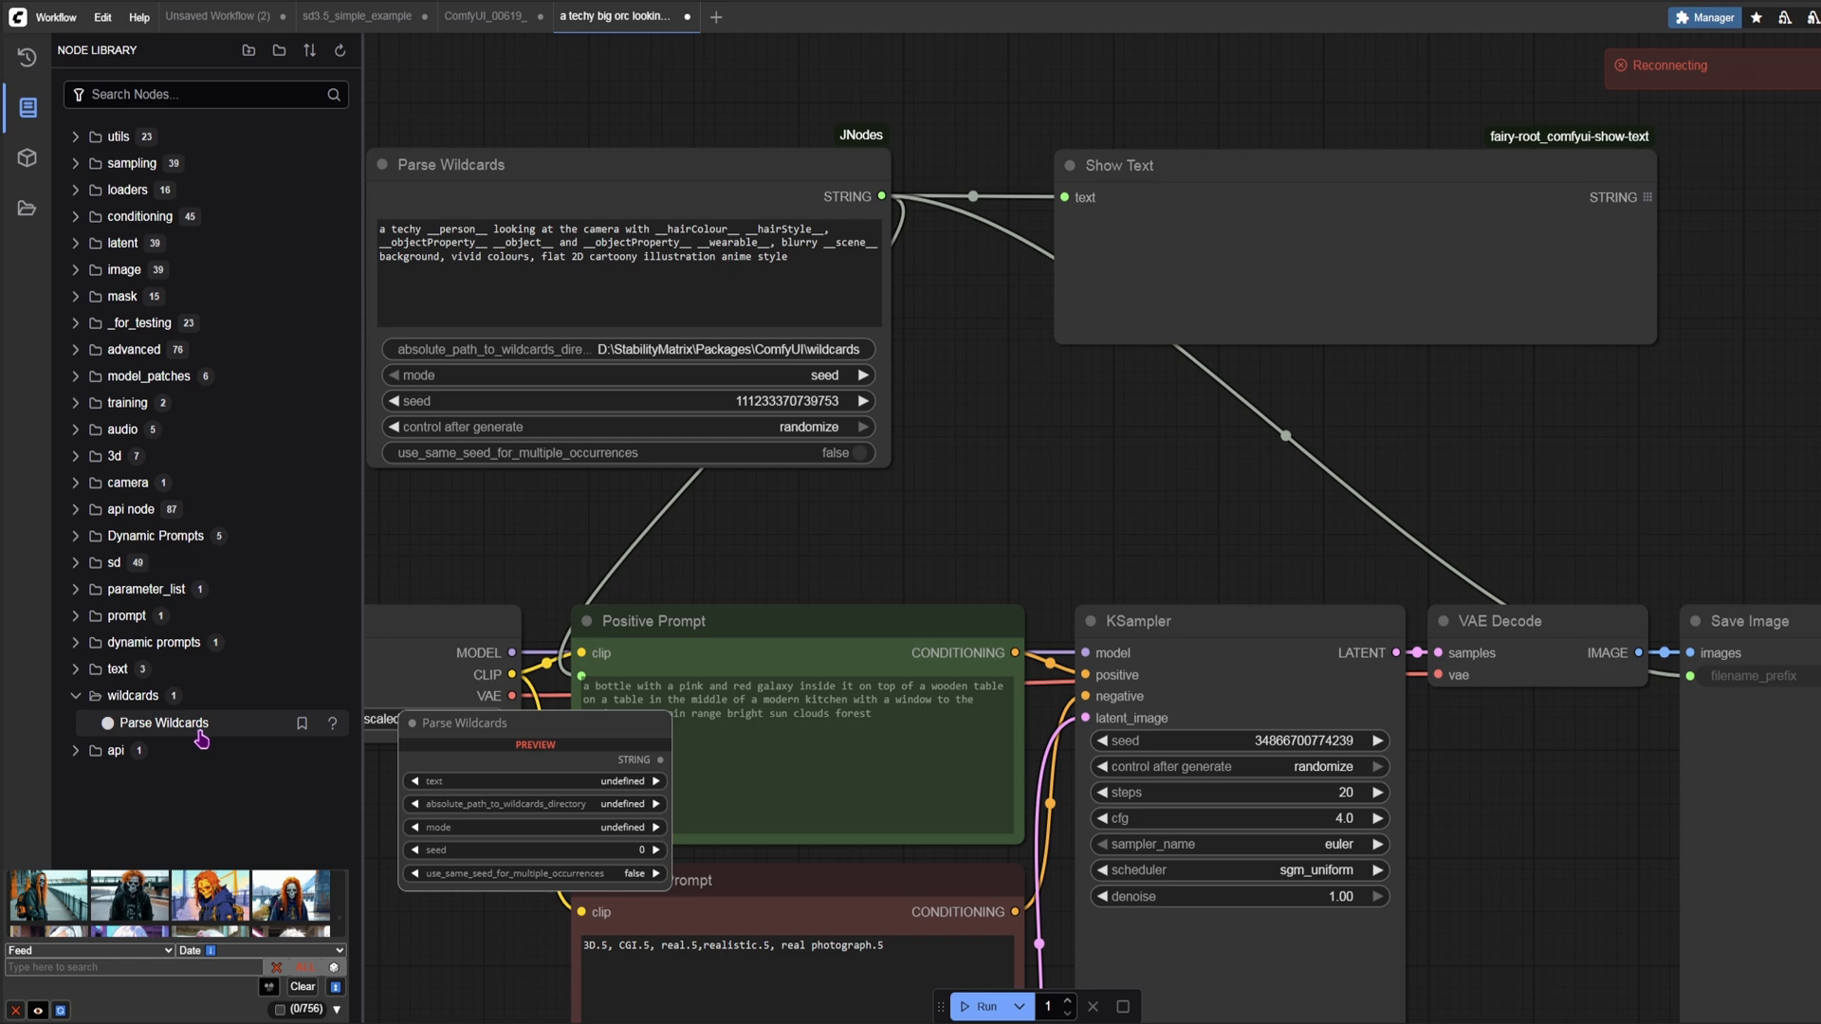
mouse_move(197, 740)
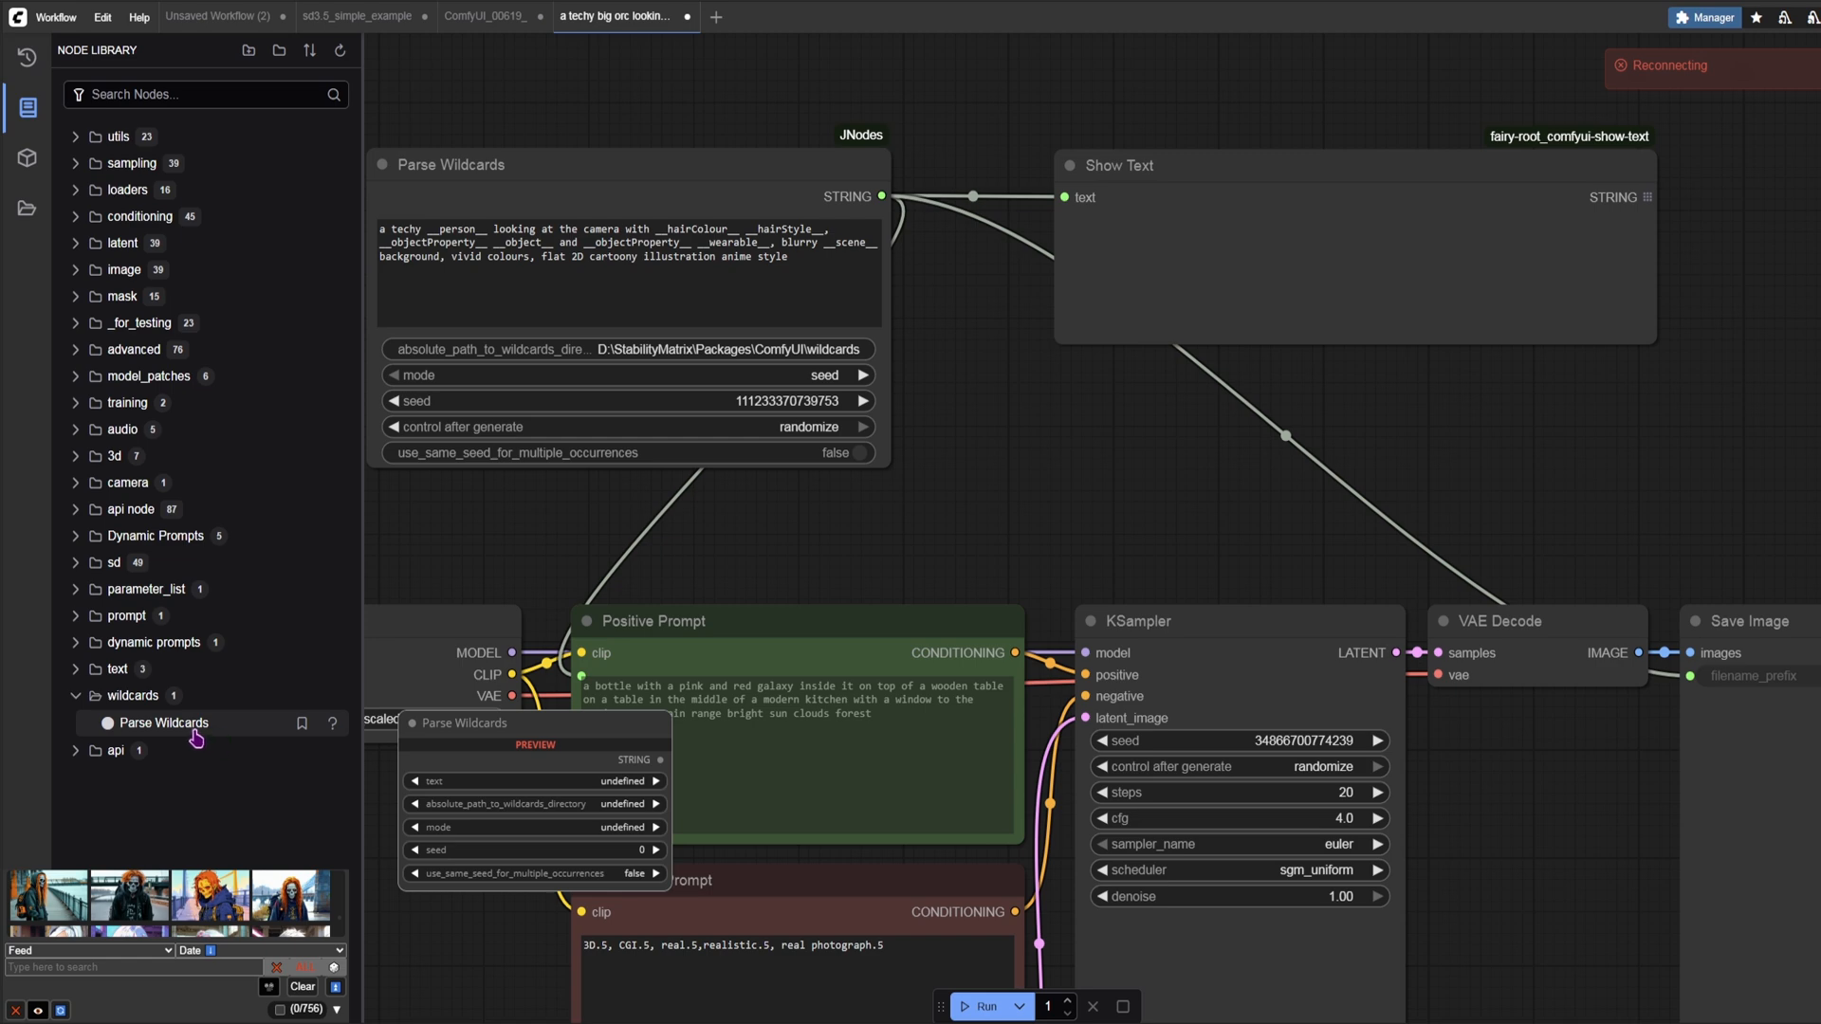
mouse_move(583, 601)
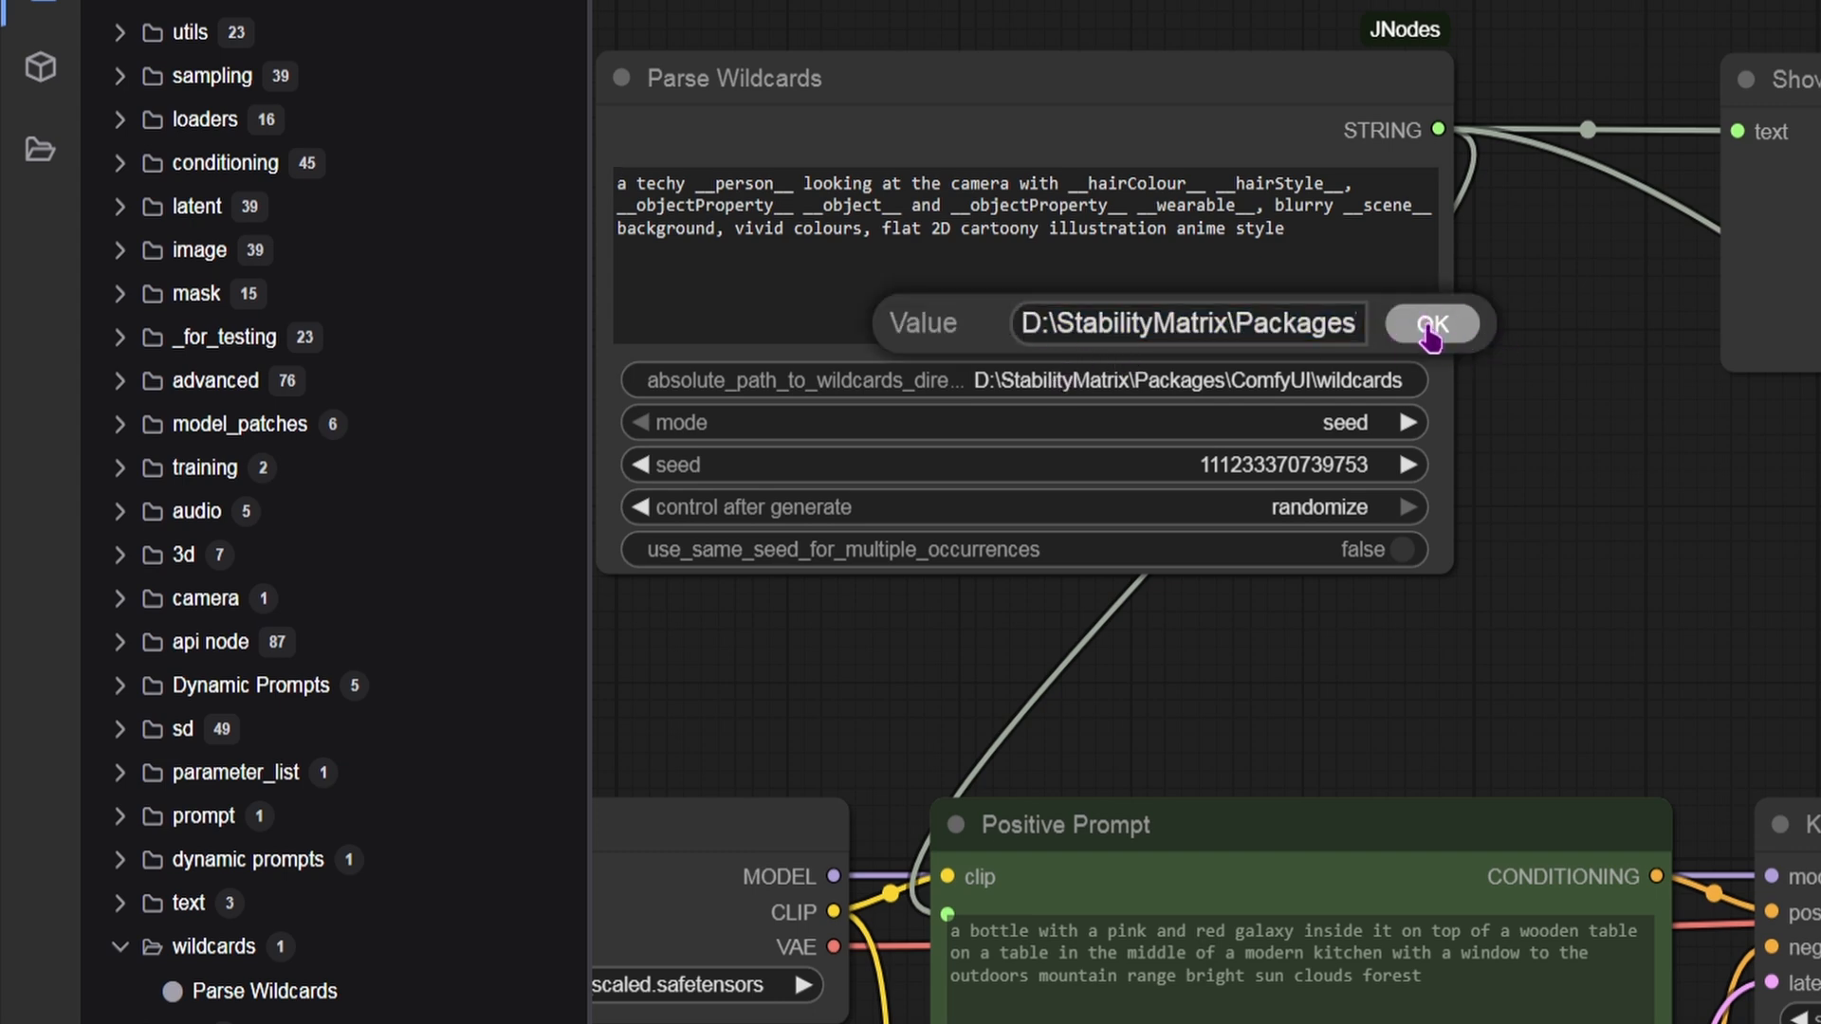
left_click(1436, 322)
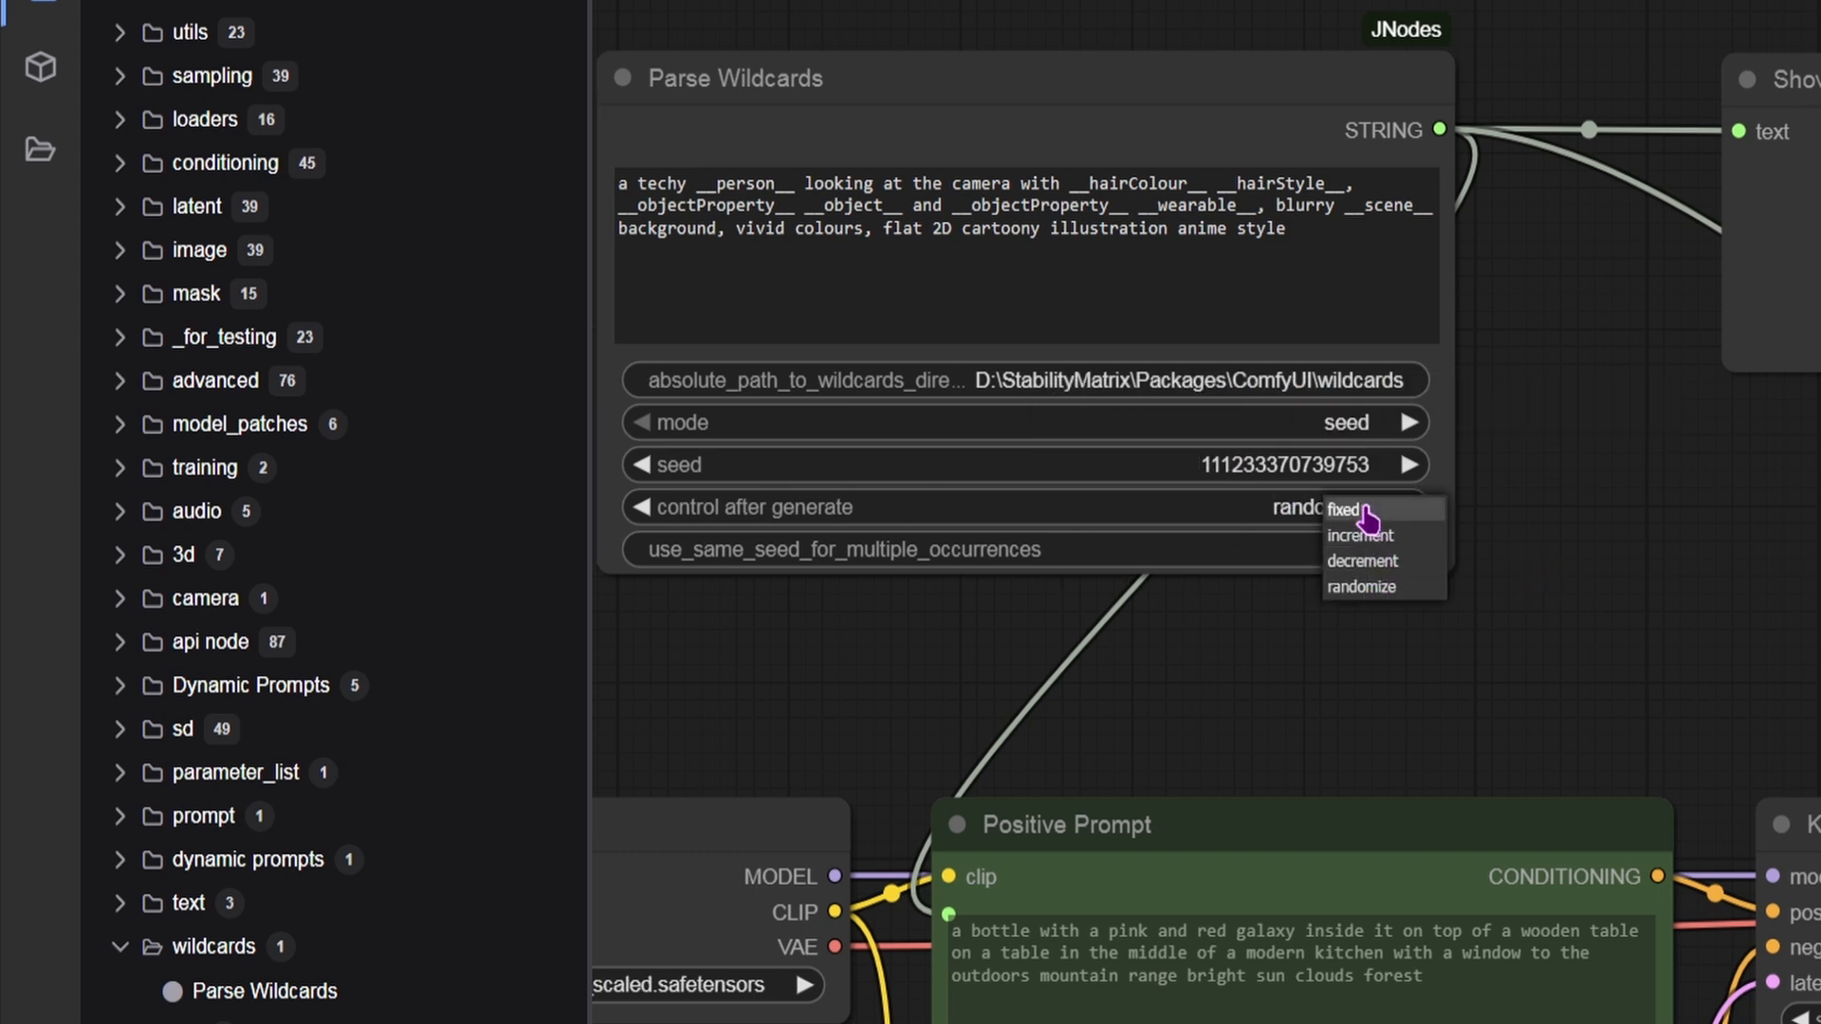
mouse_move(1361, 561)
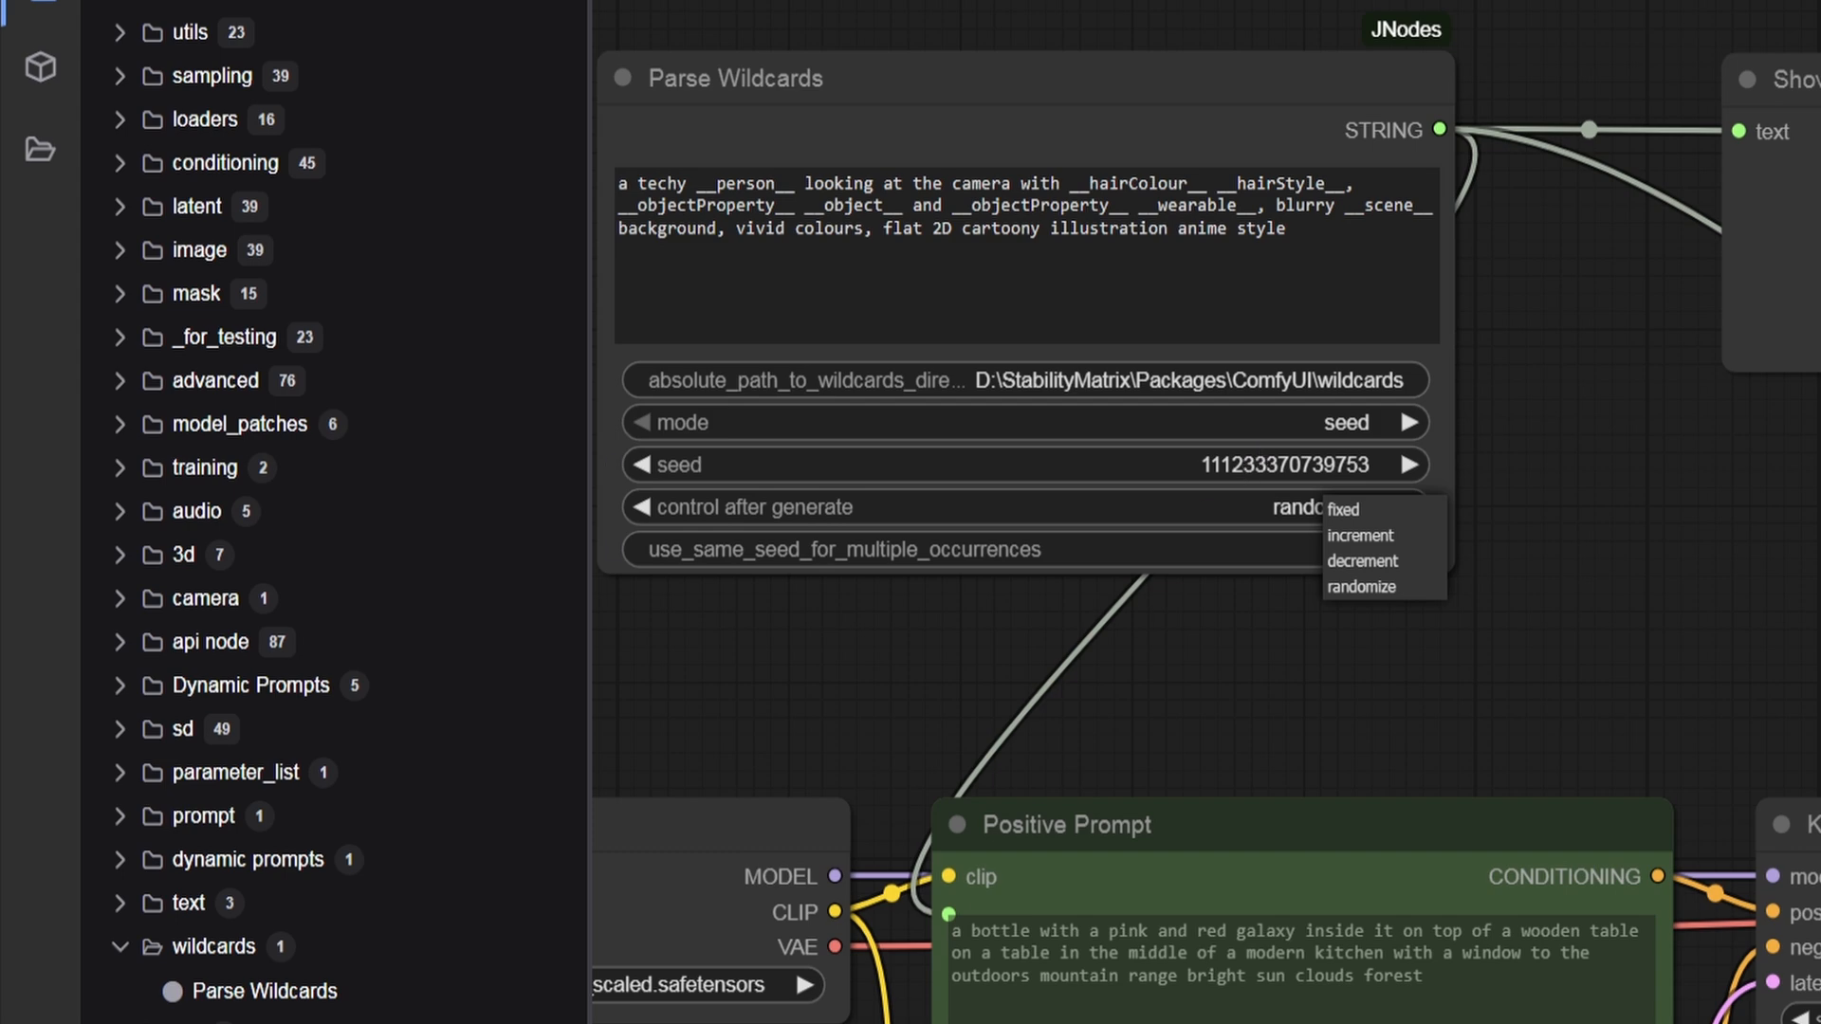
left_click(1360, 586)
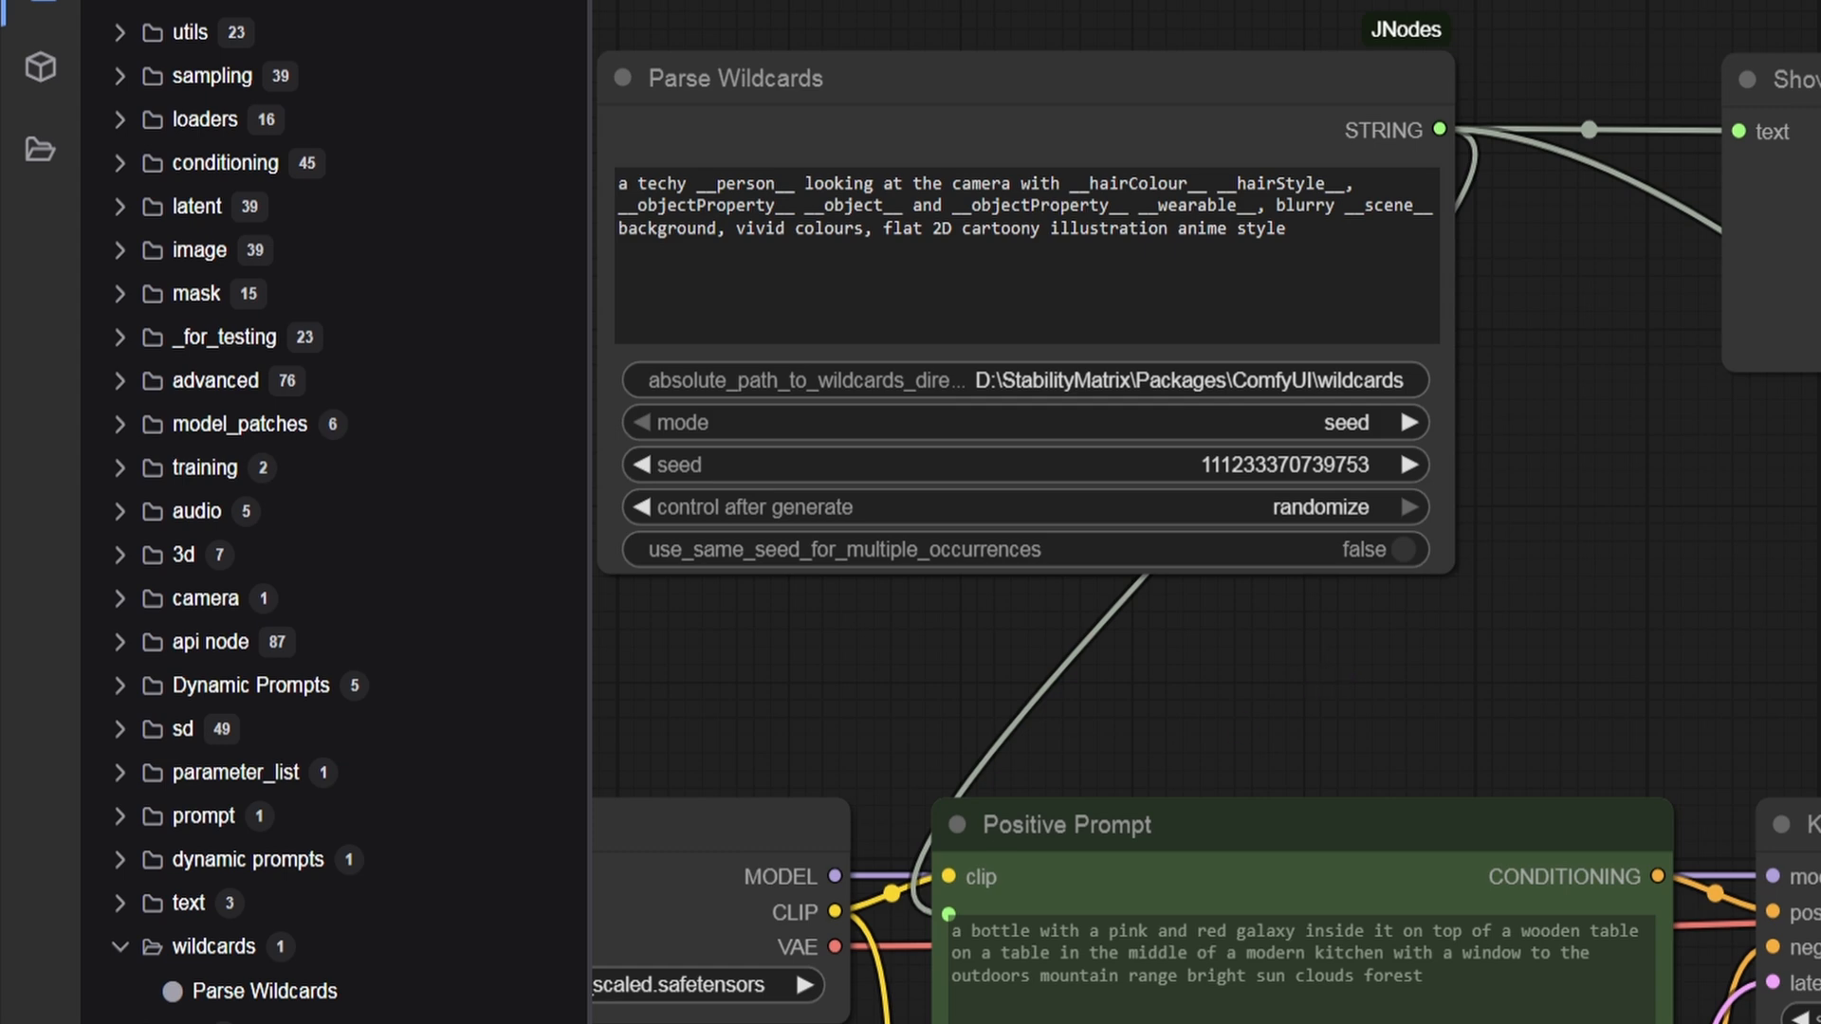
mouse_move(1037, 984)
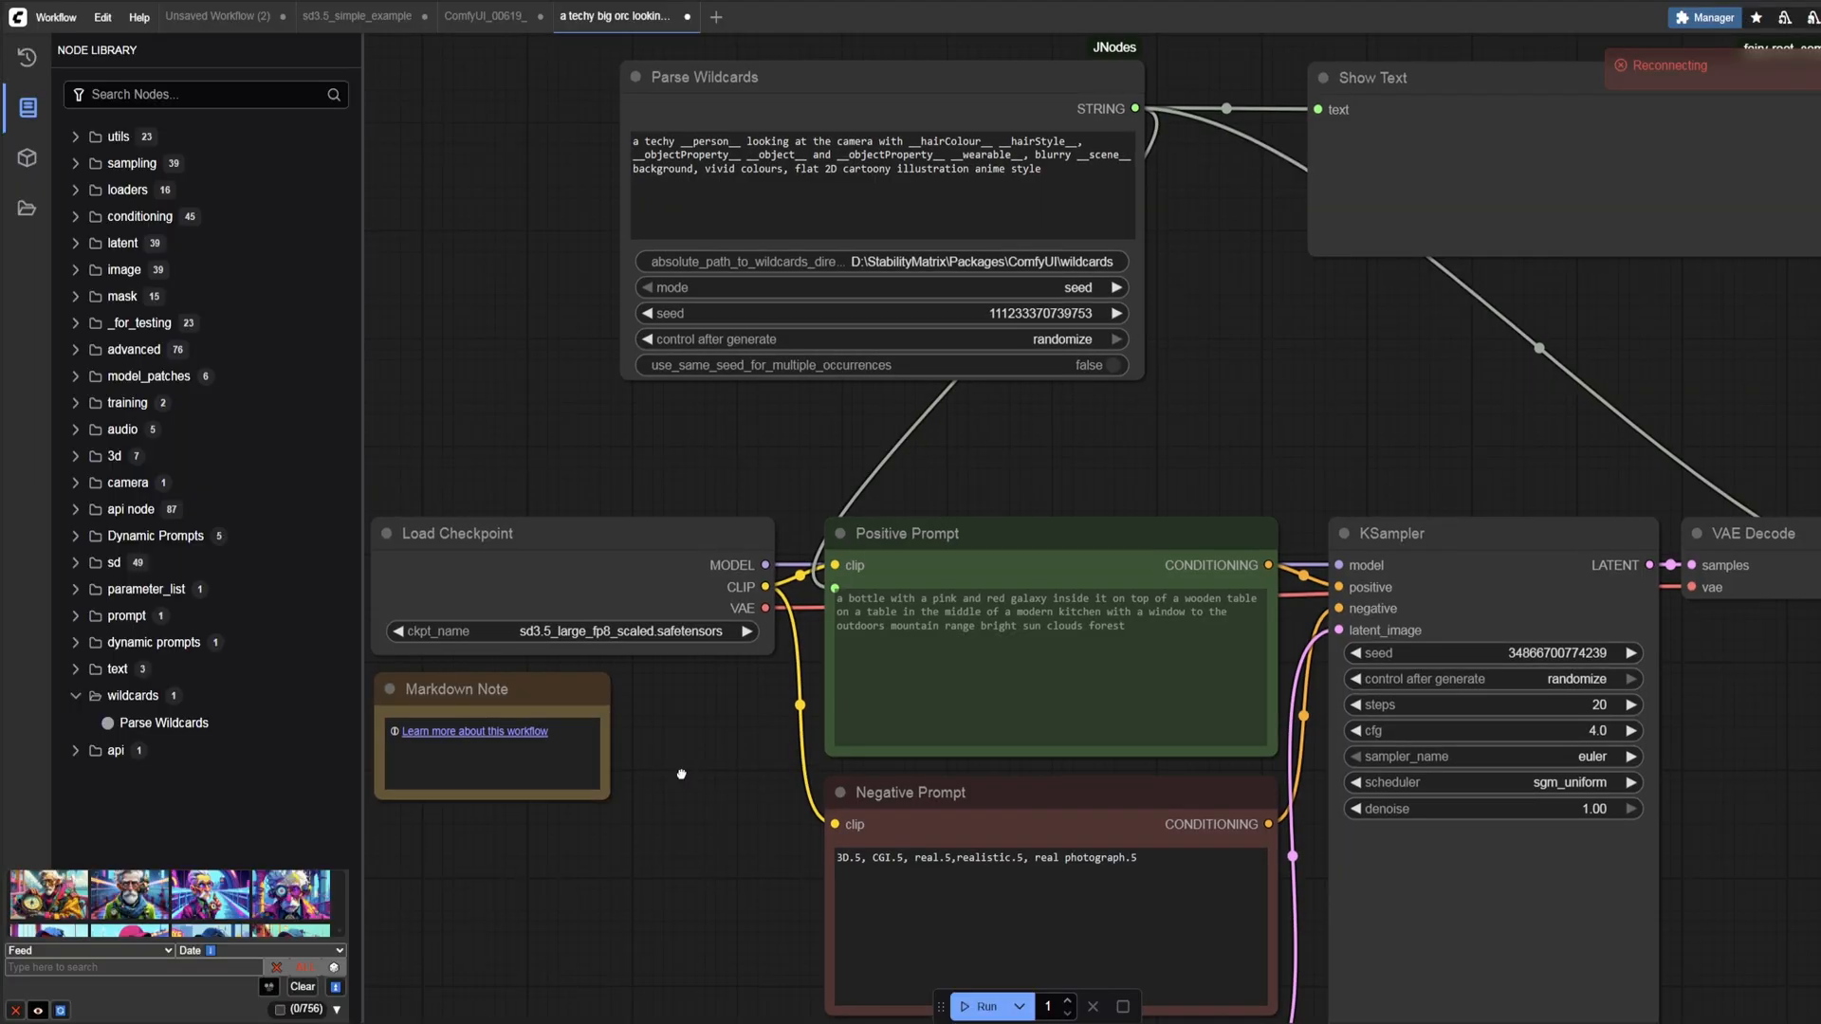
scroll("down", 3)
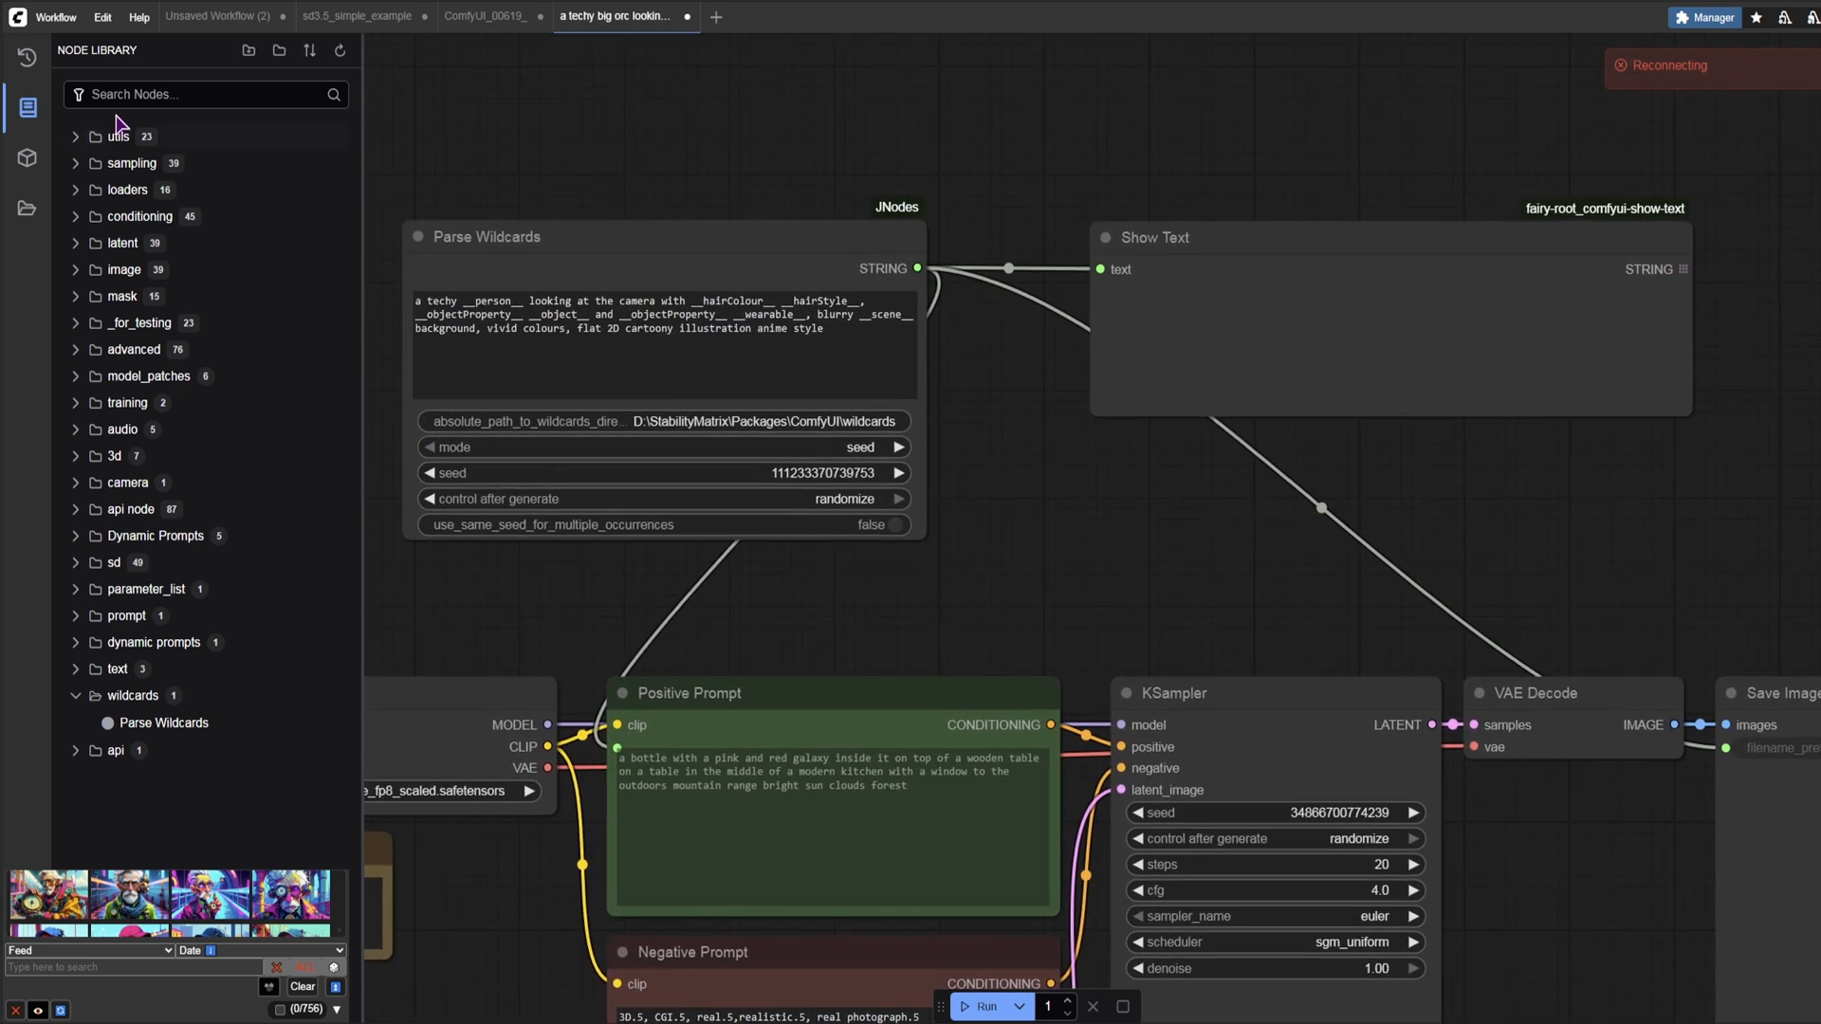
left_click(57, 16)
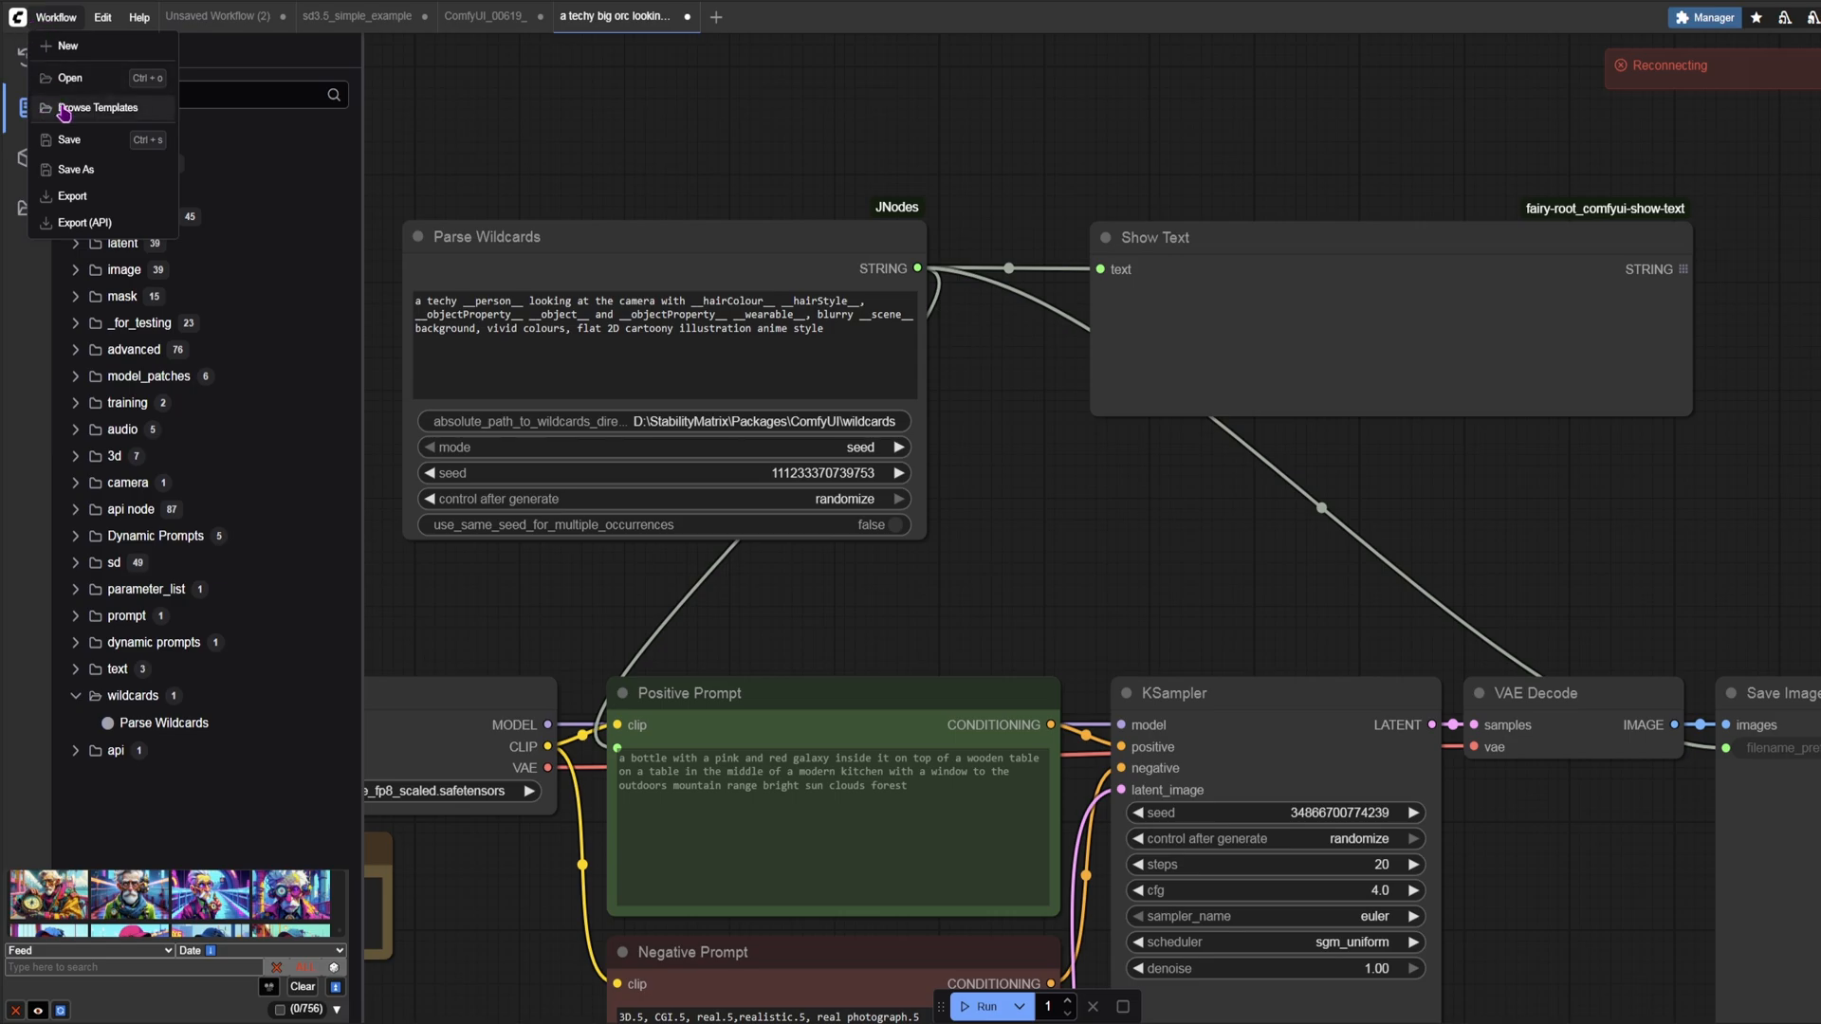
left_click(98, 108)
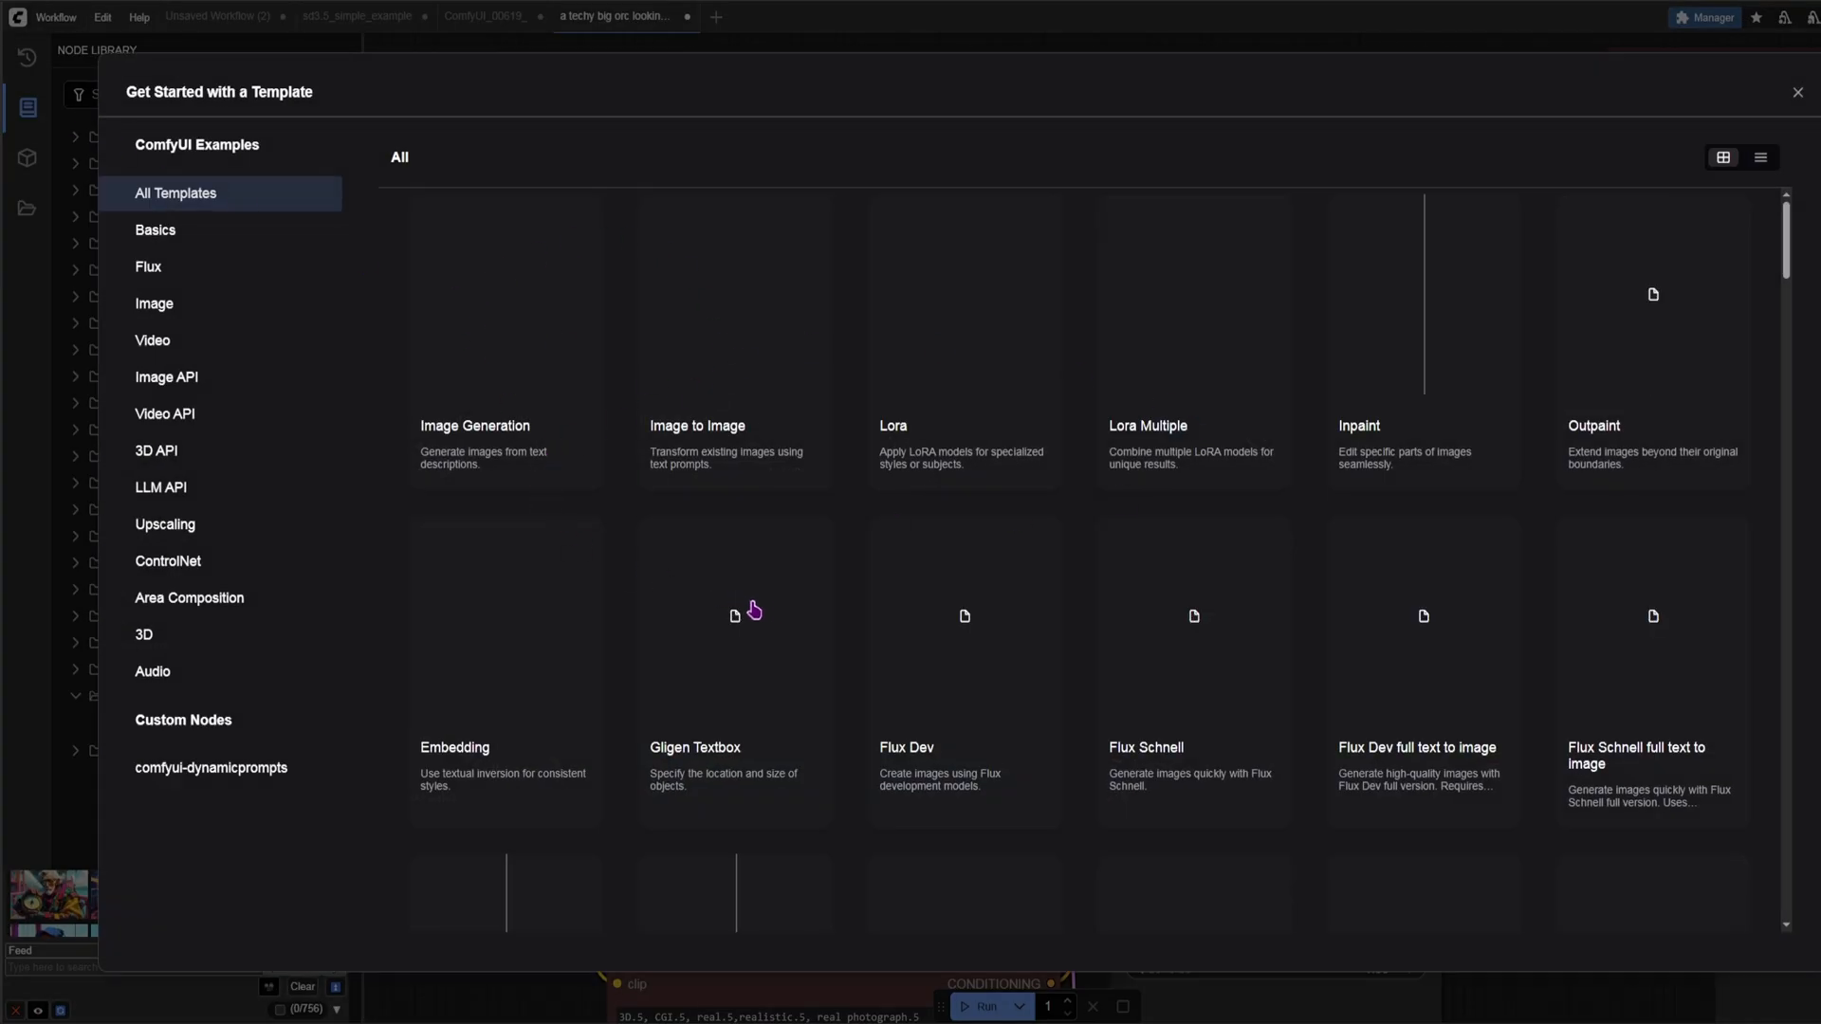
mouse_move(599, 780)
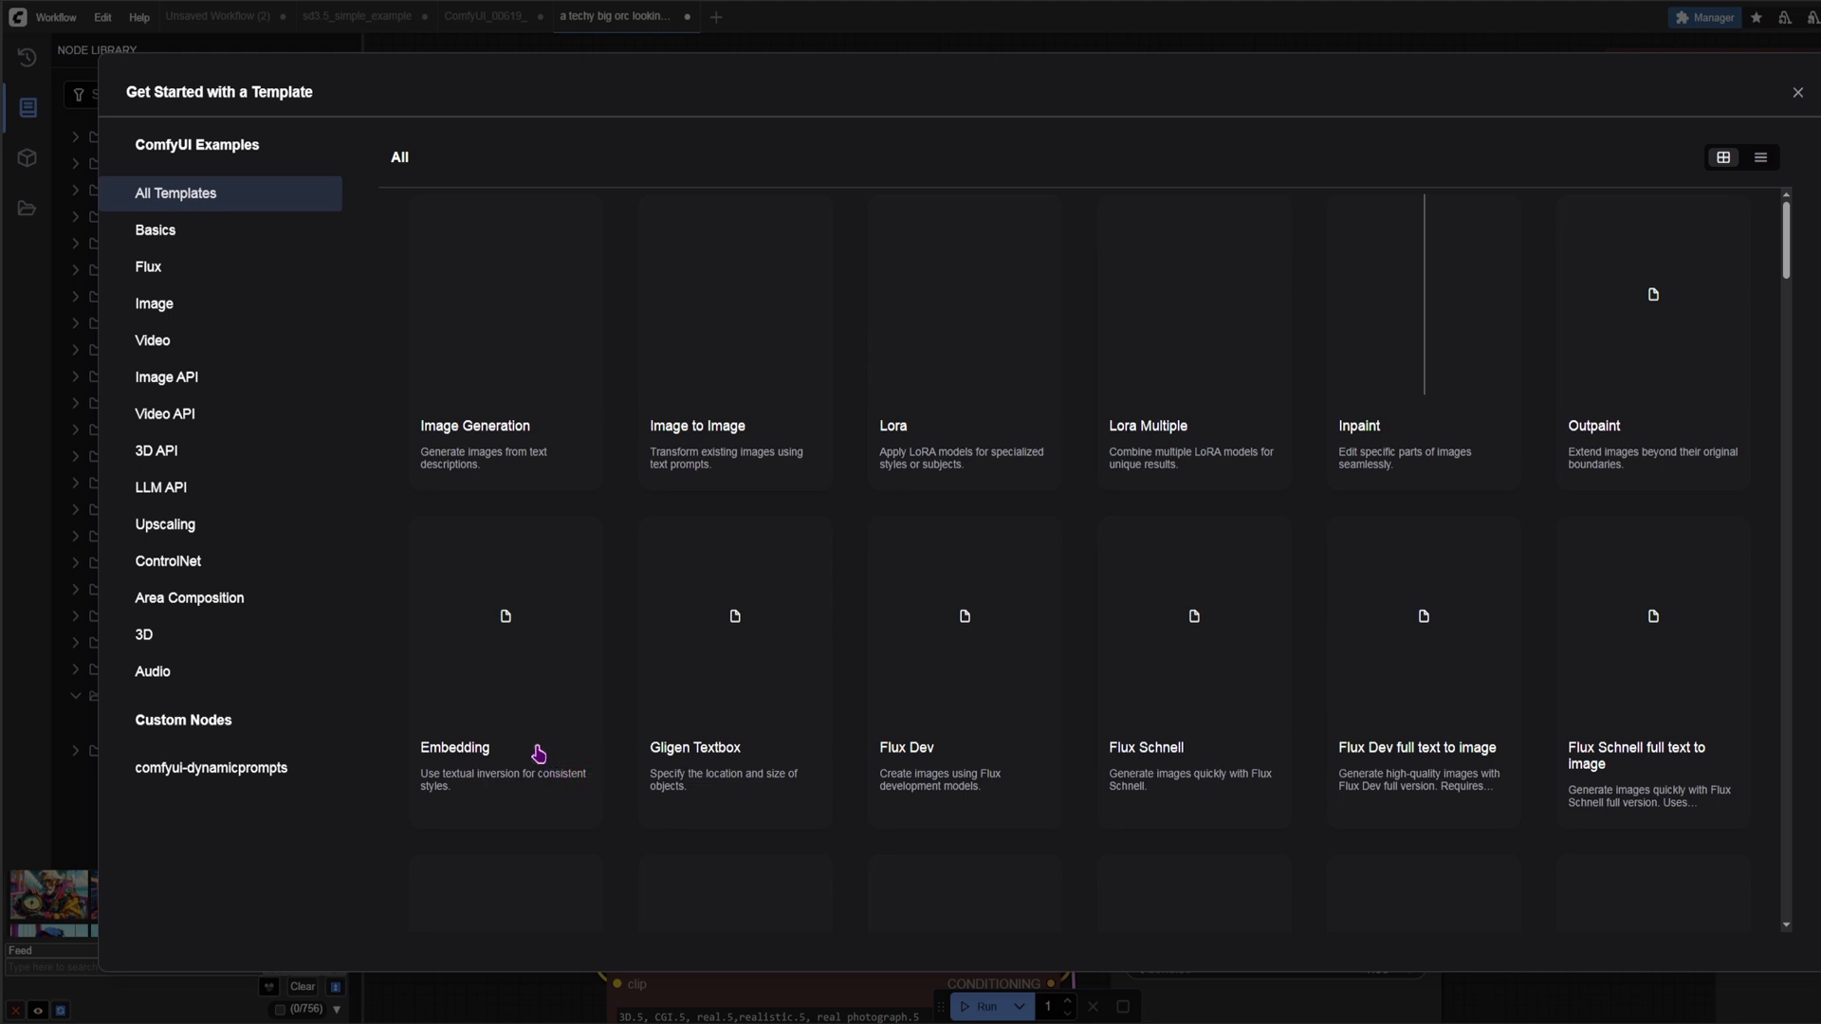
left_click(154, 304)
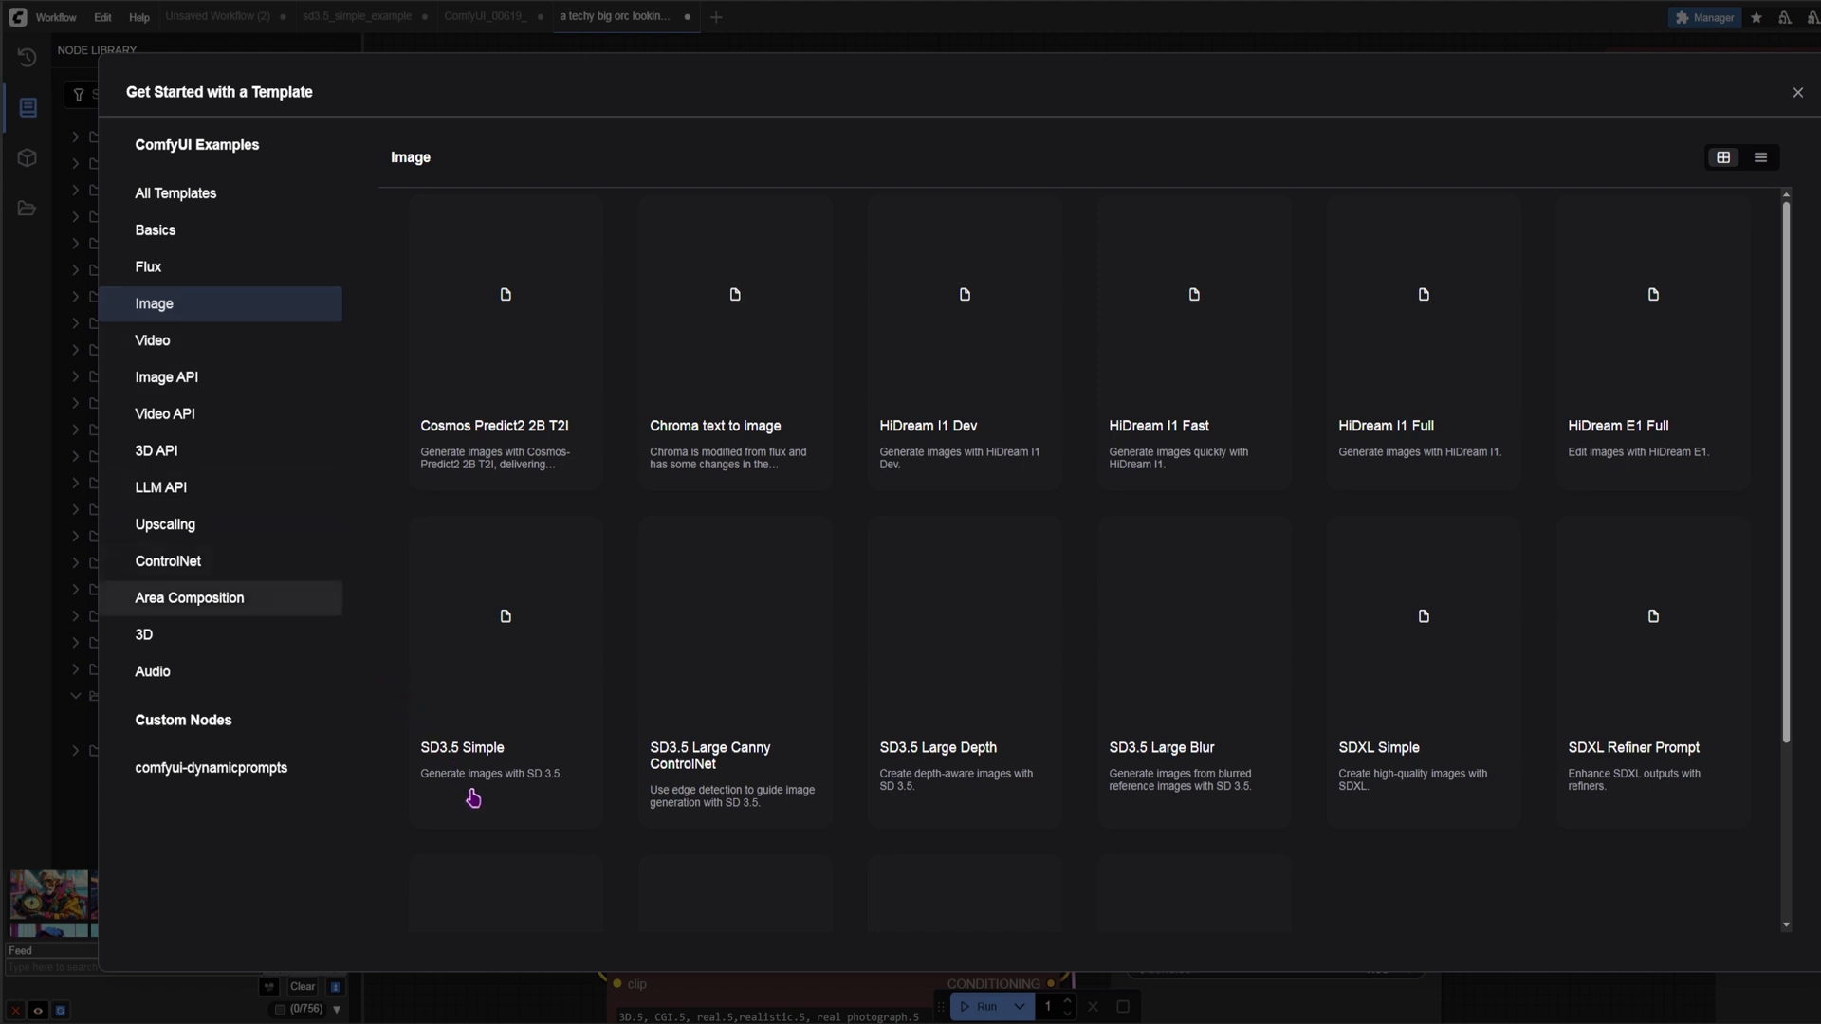
mouse_move(423, 774)
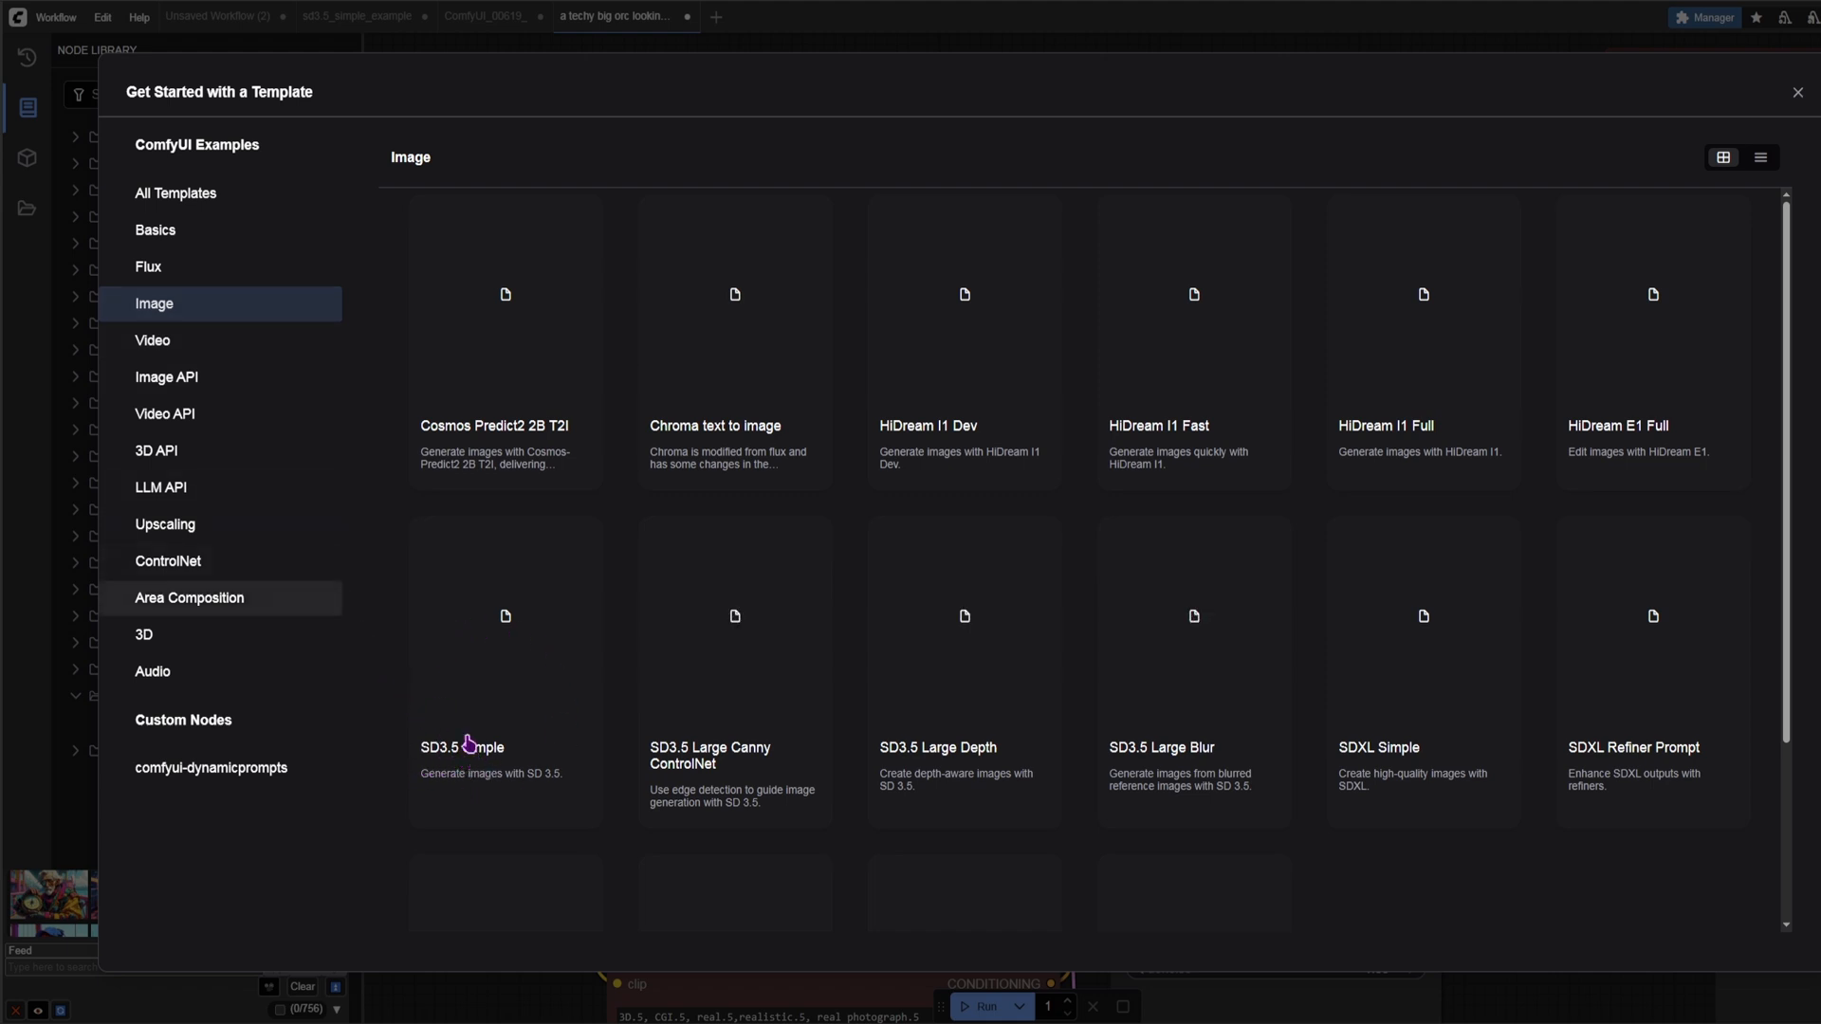
mouse_move(1799, 93)
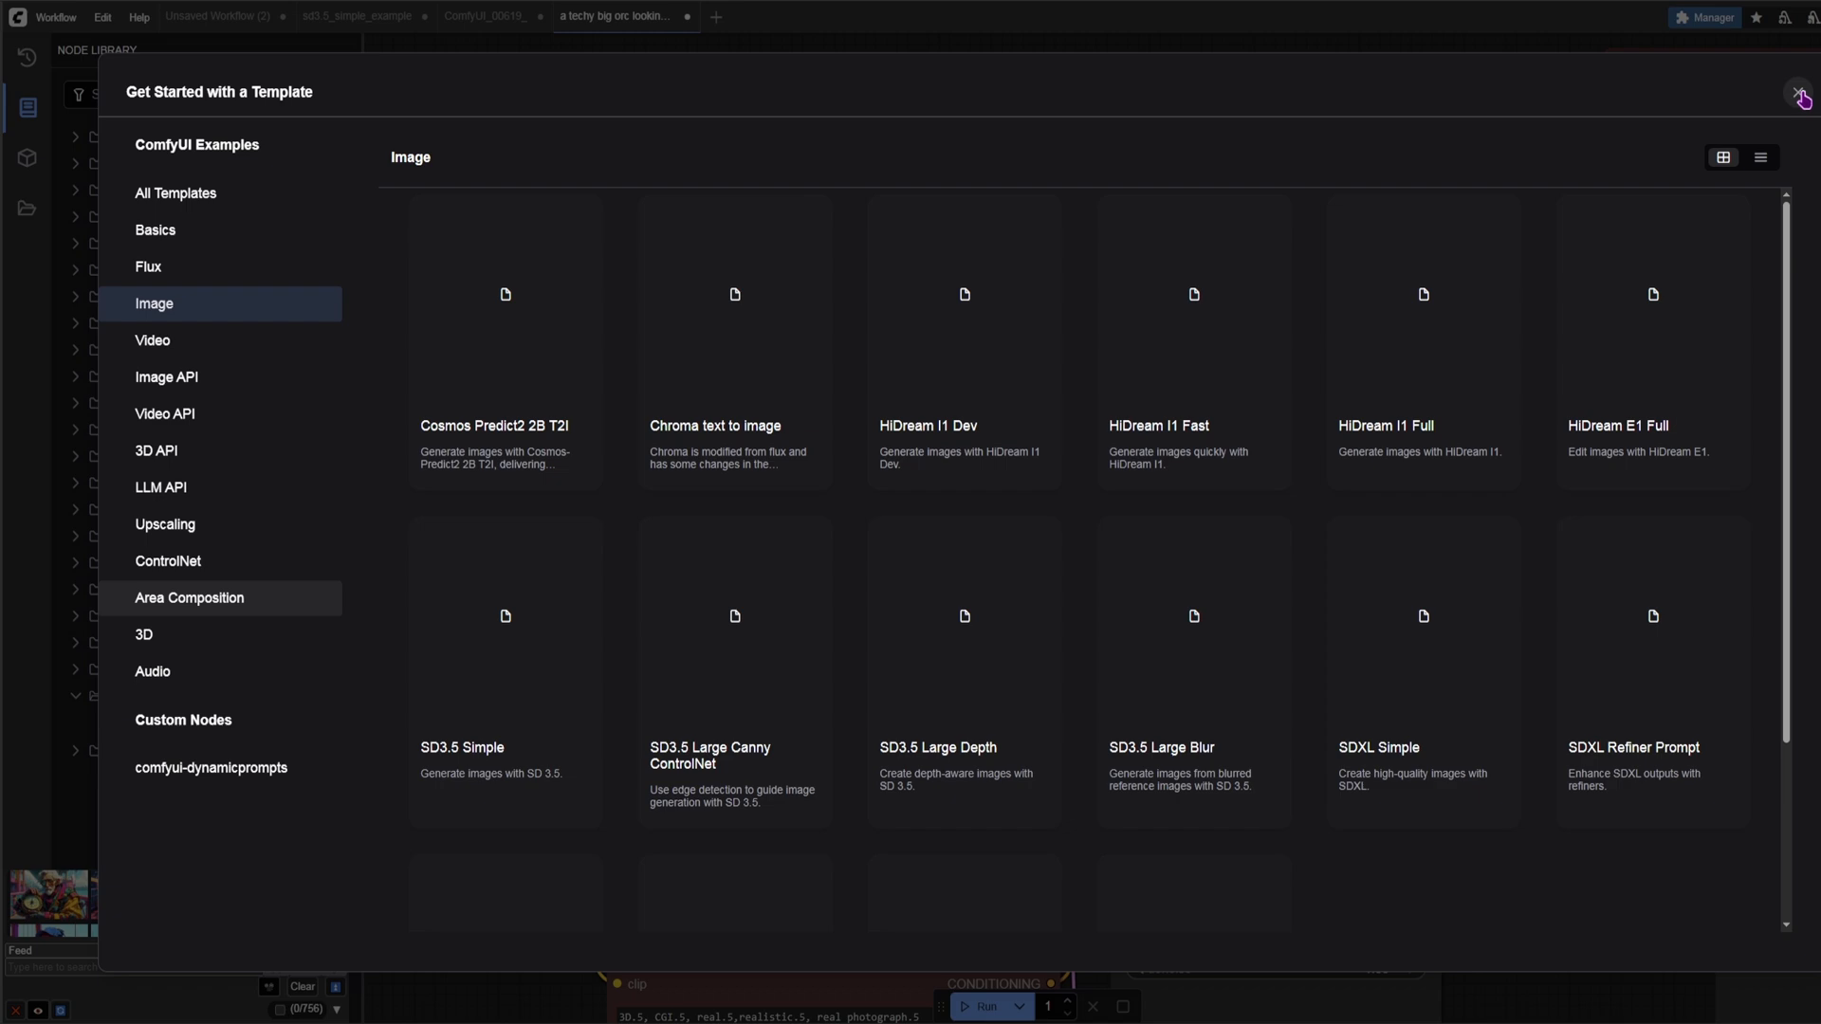
mouse_move(1801, 98)
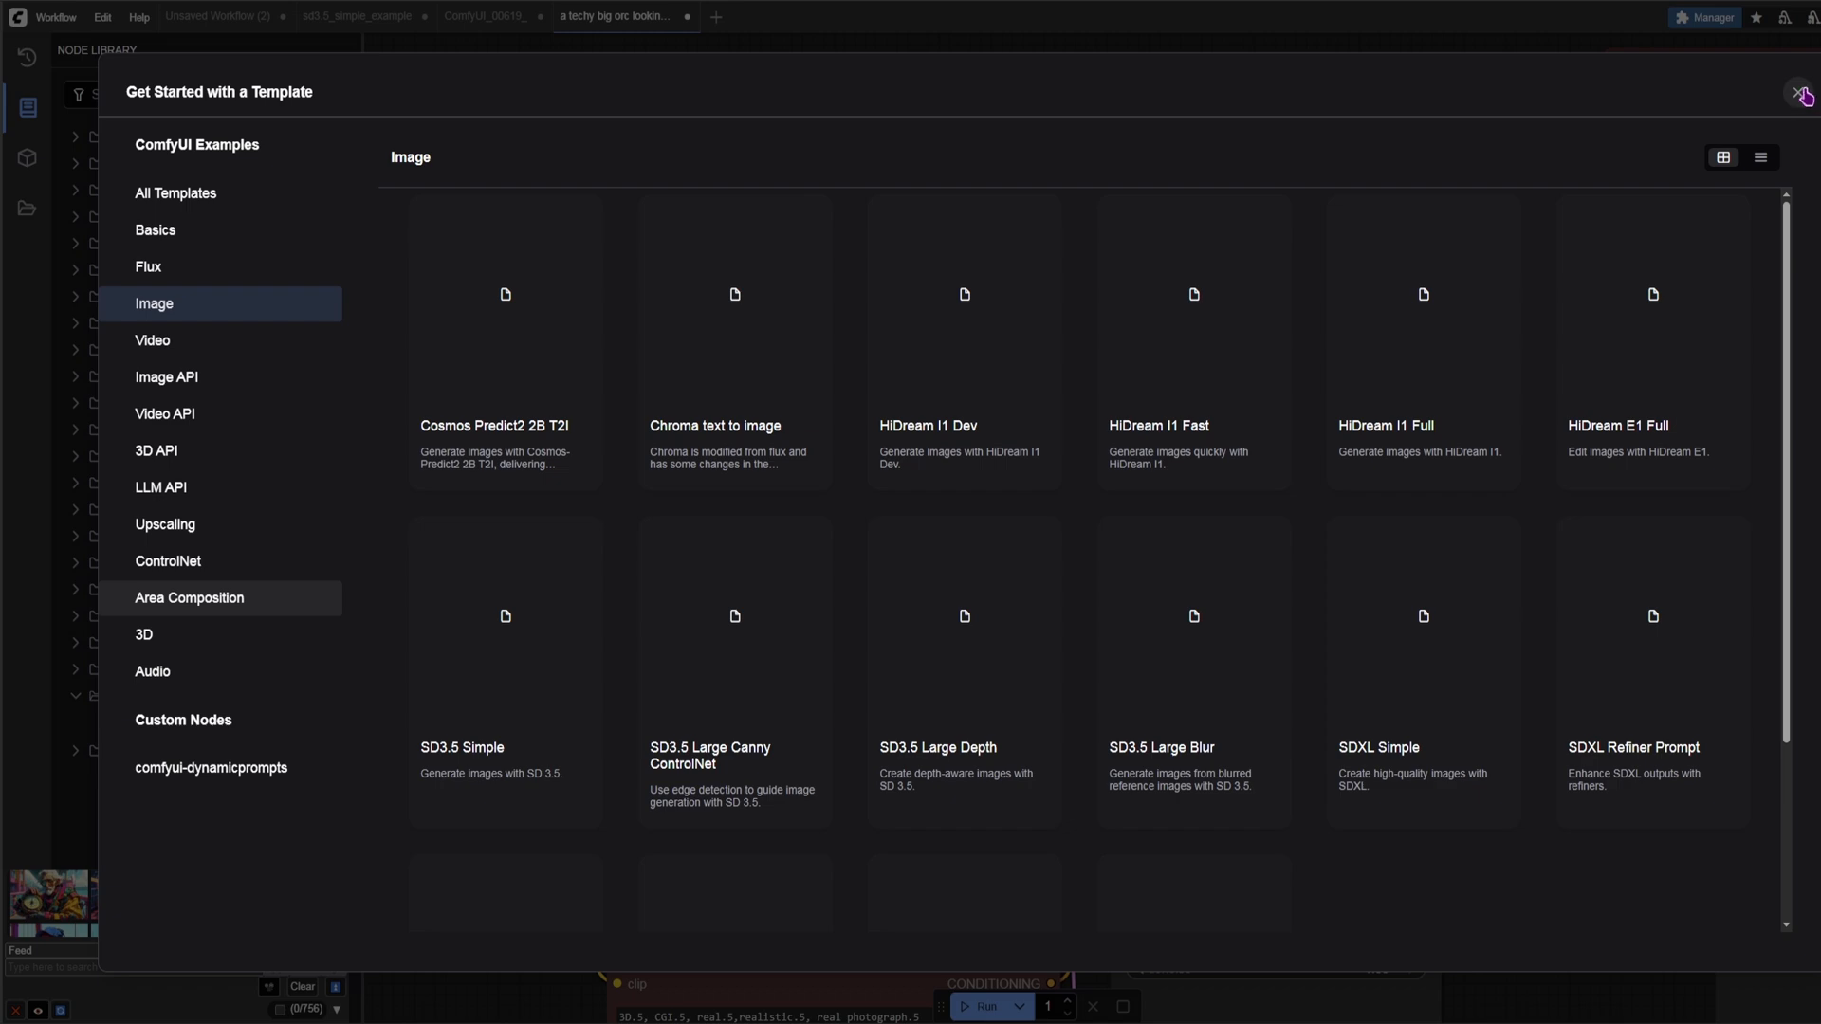
left_click(1804, 94)
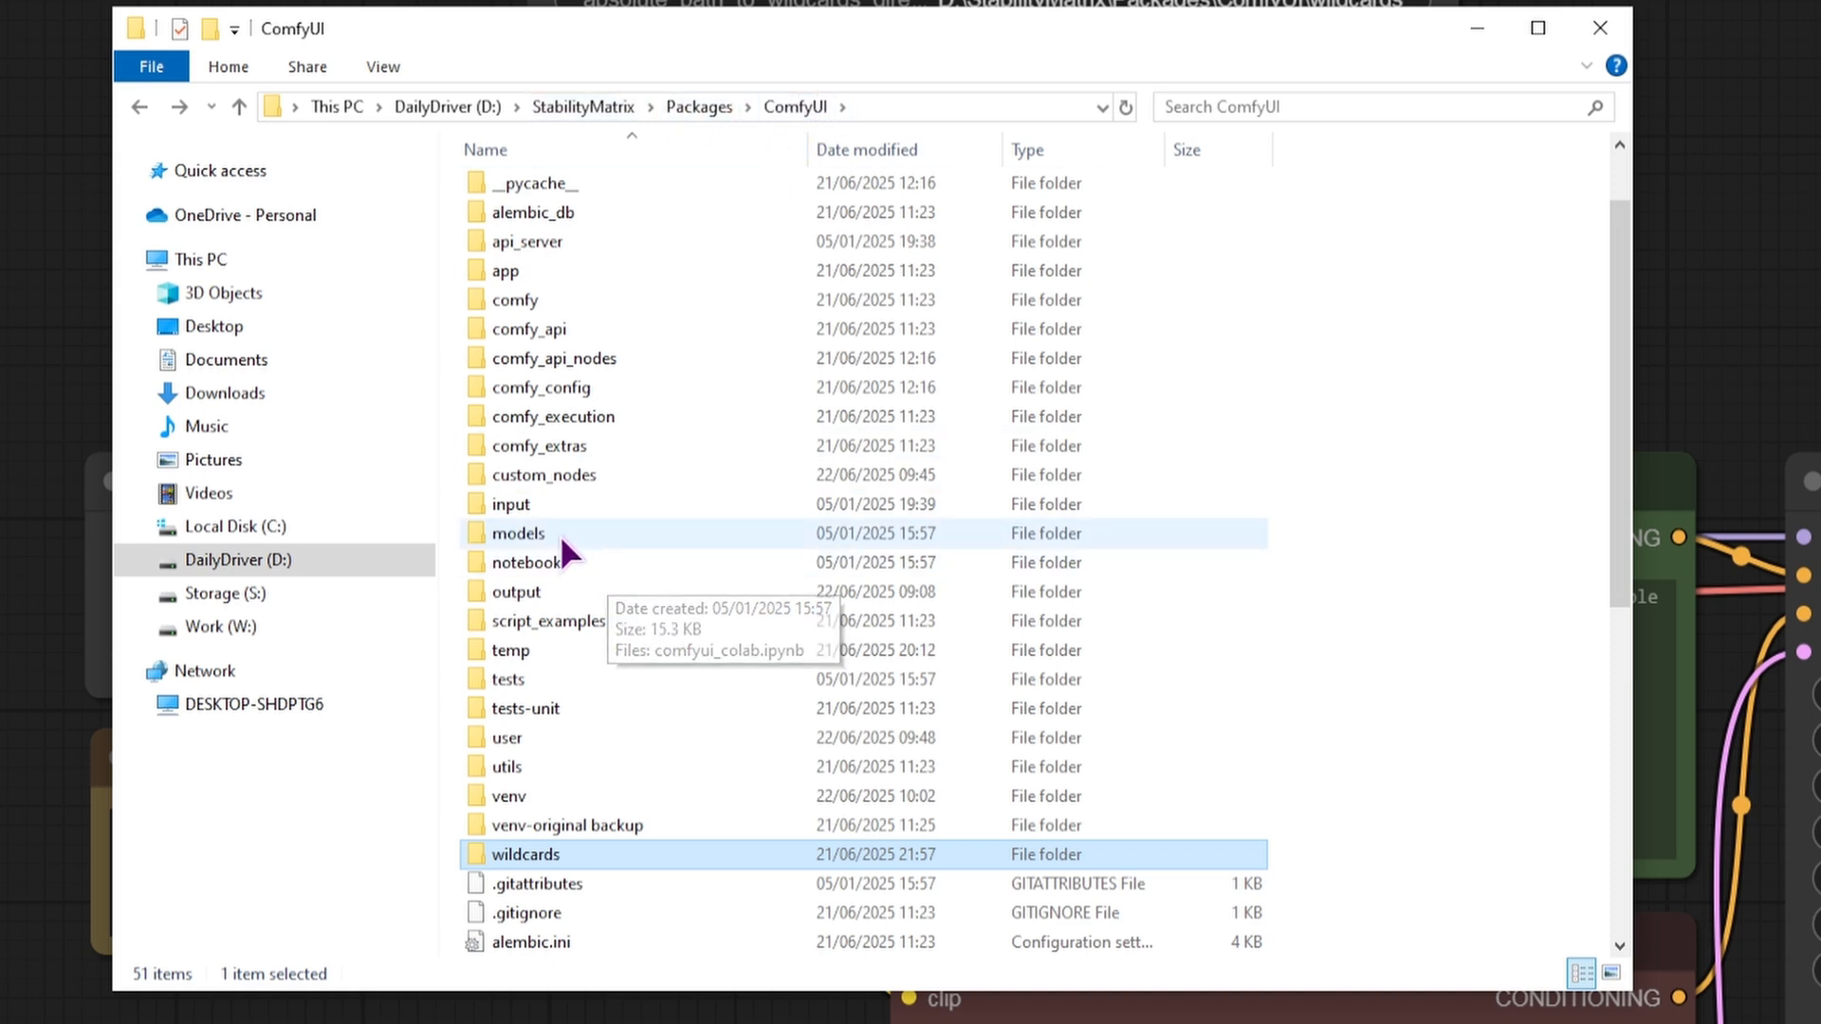
Step: Open the checkpoints folder and select sd3.5_large_fp8_scaled.safetensors
double_click(514, 533)
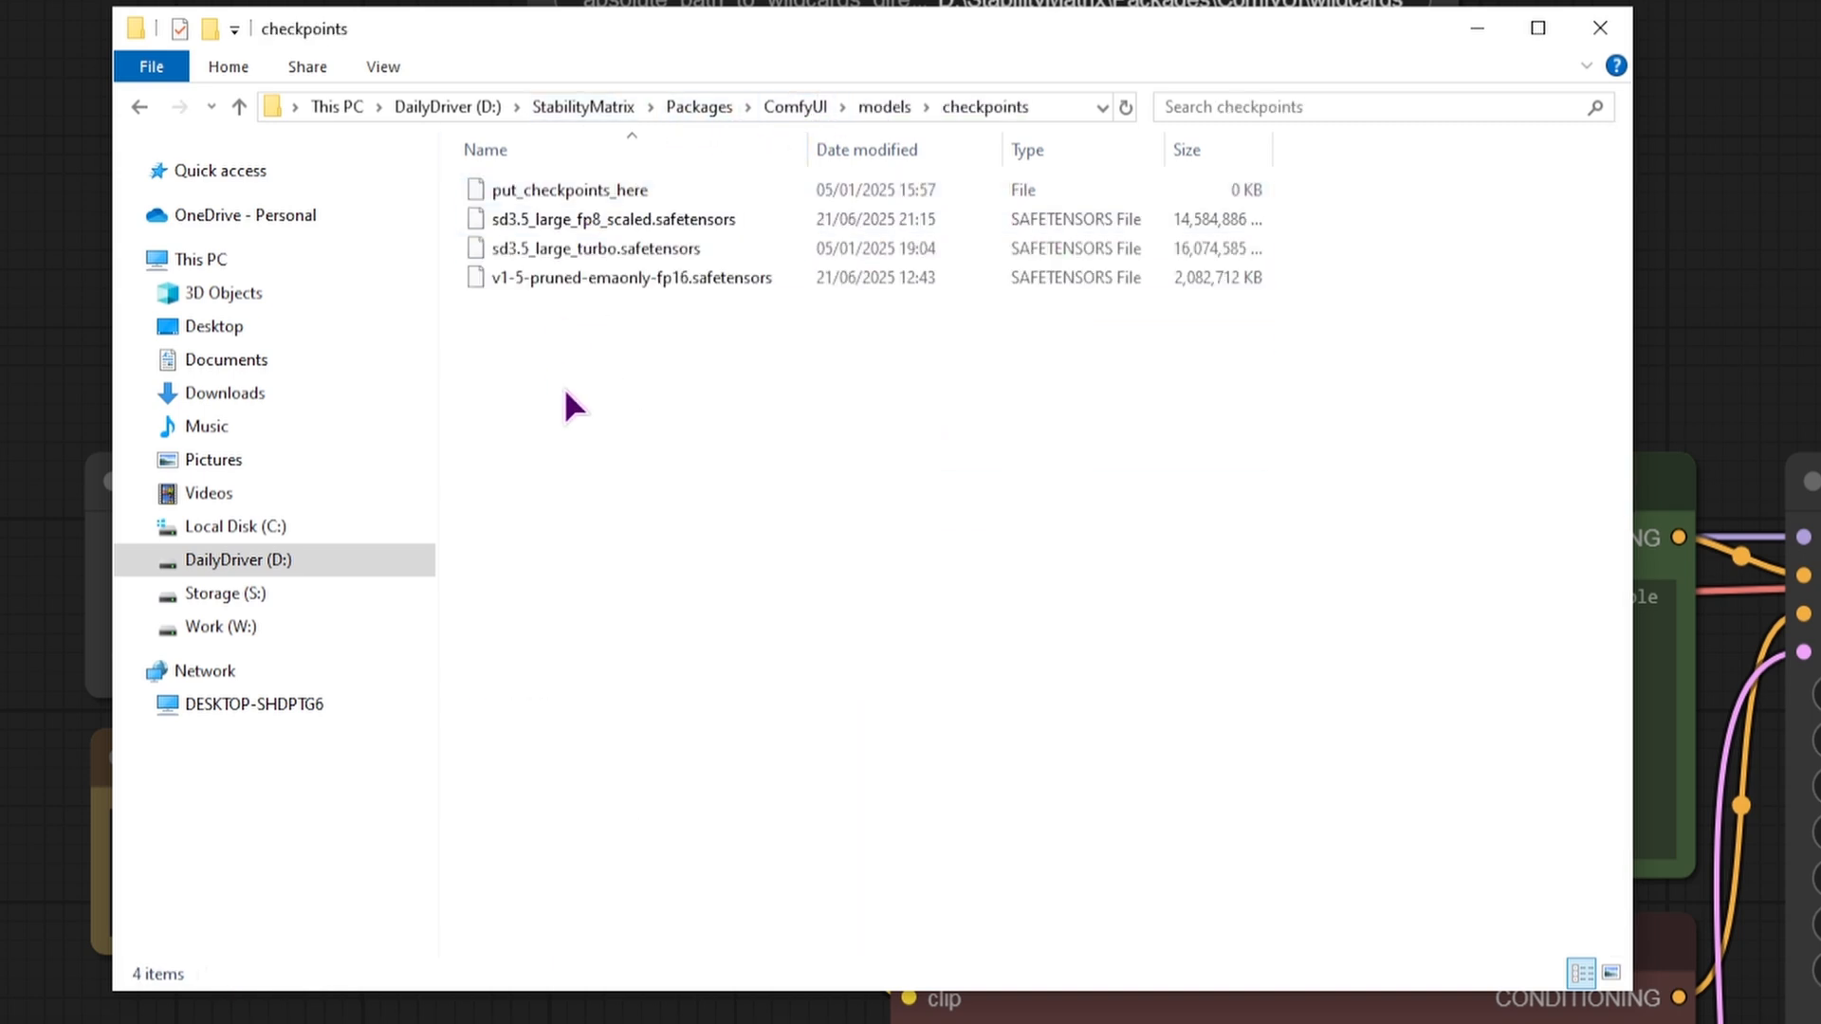
left_click(609, 219)
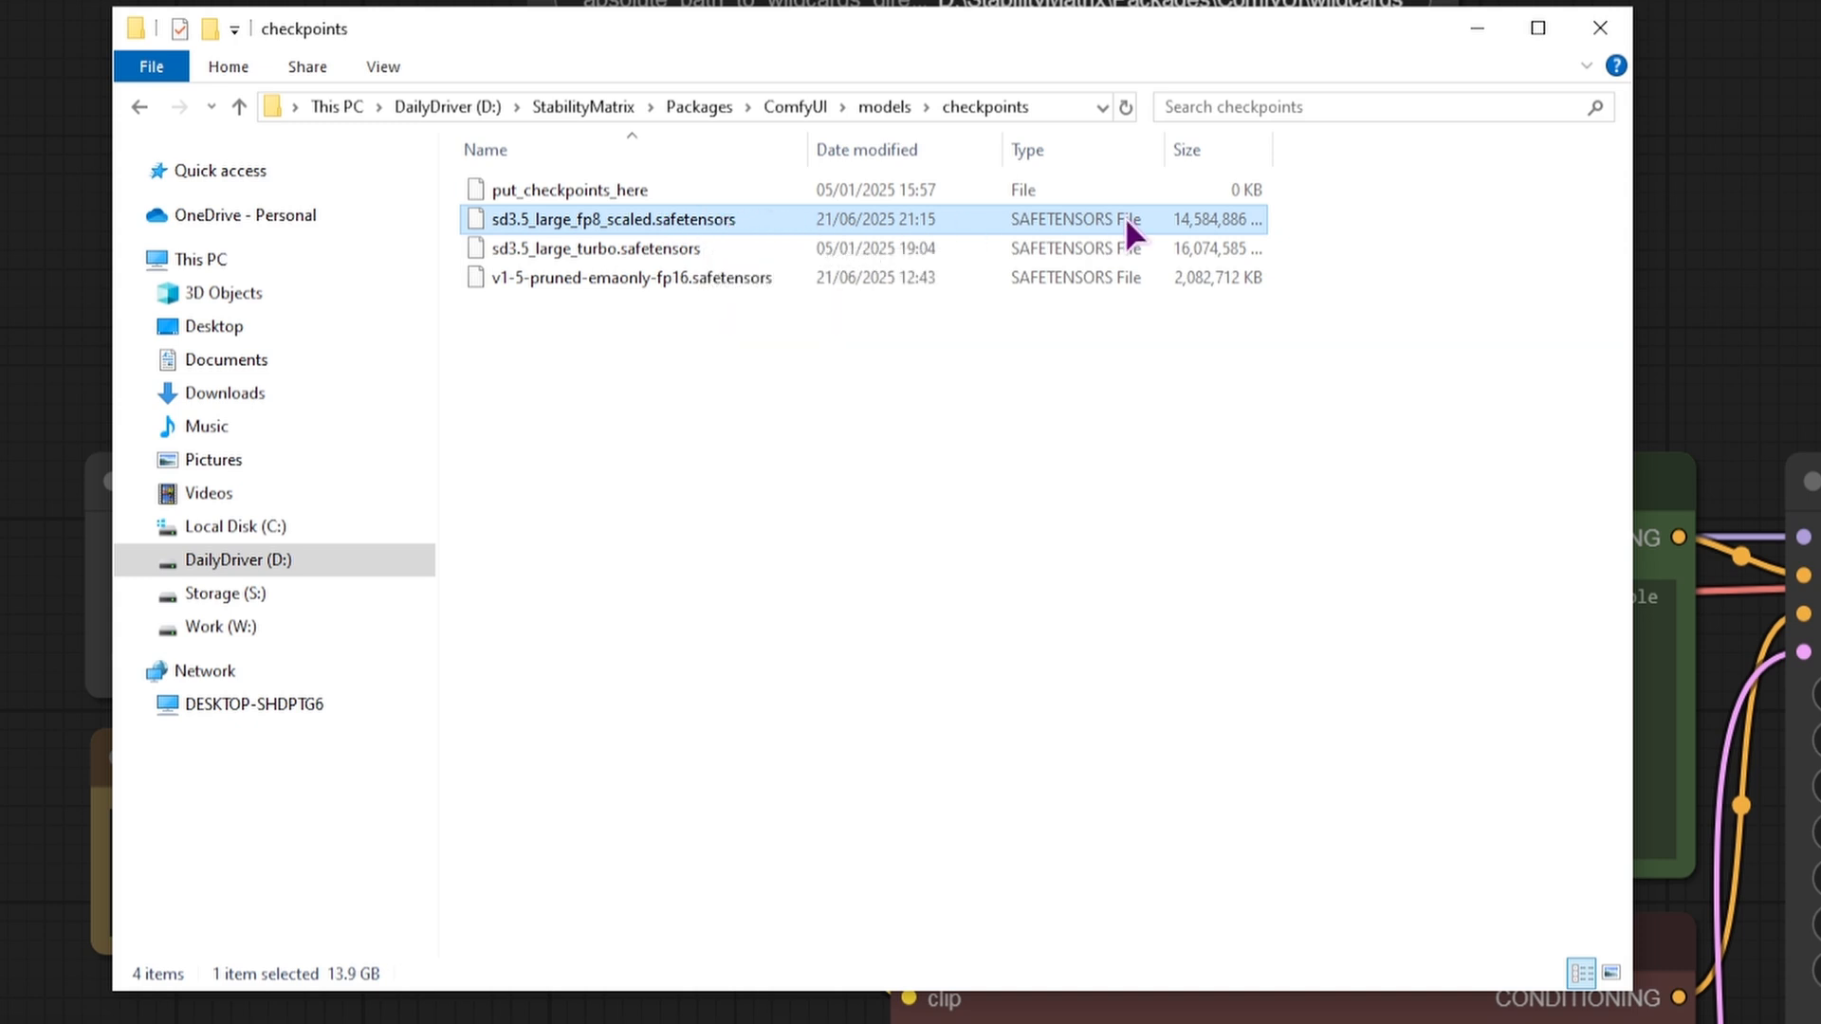
mouse_move(679, 238)
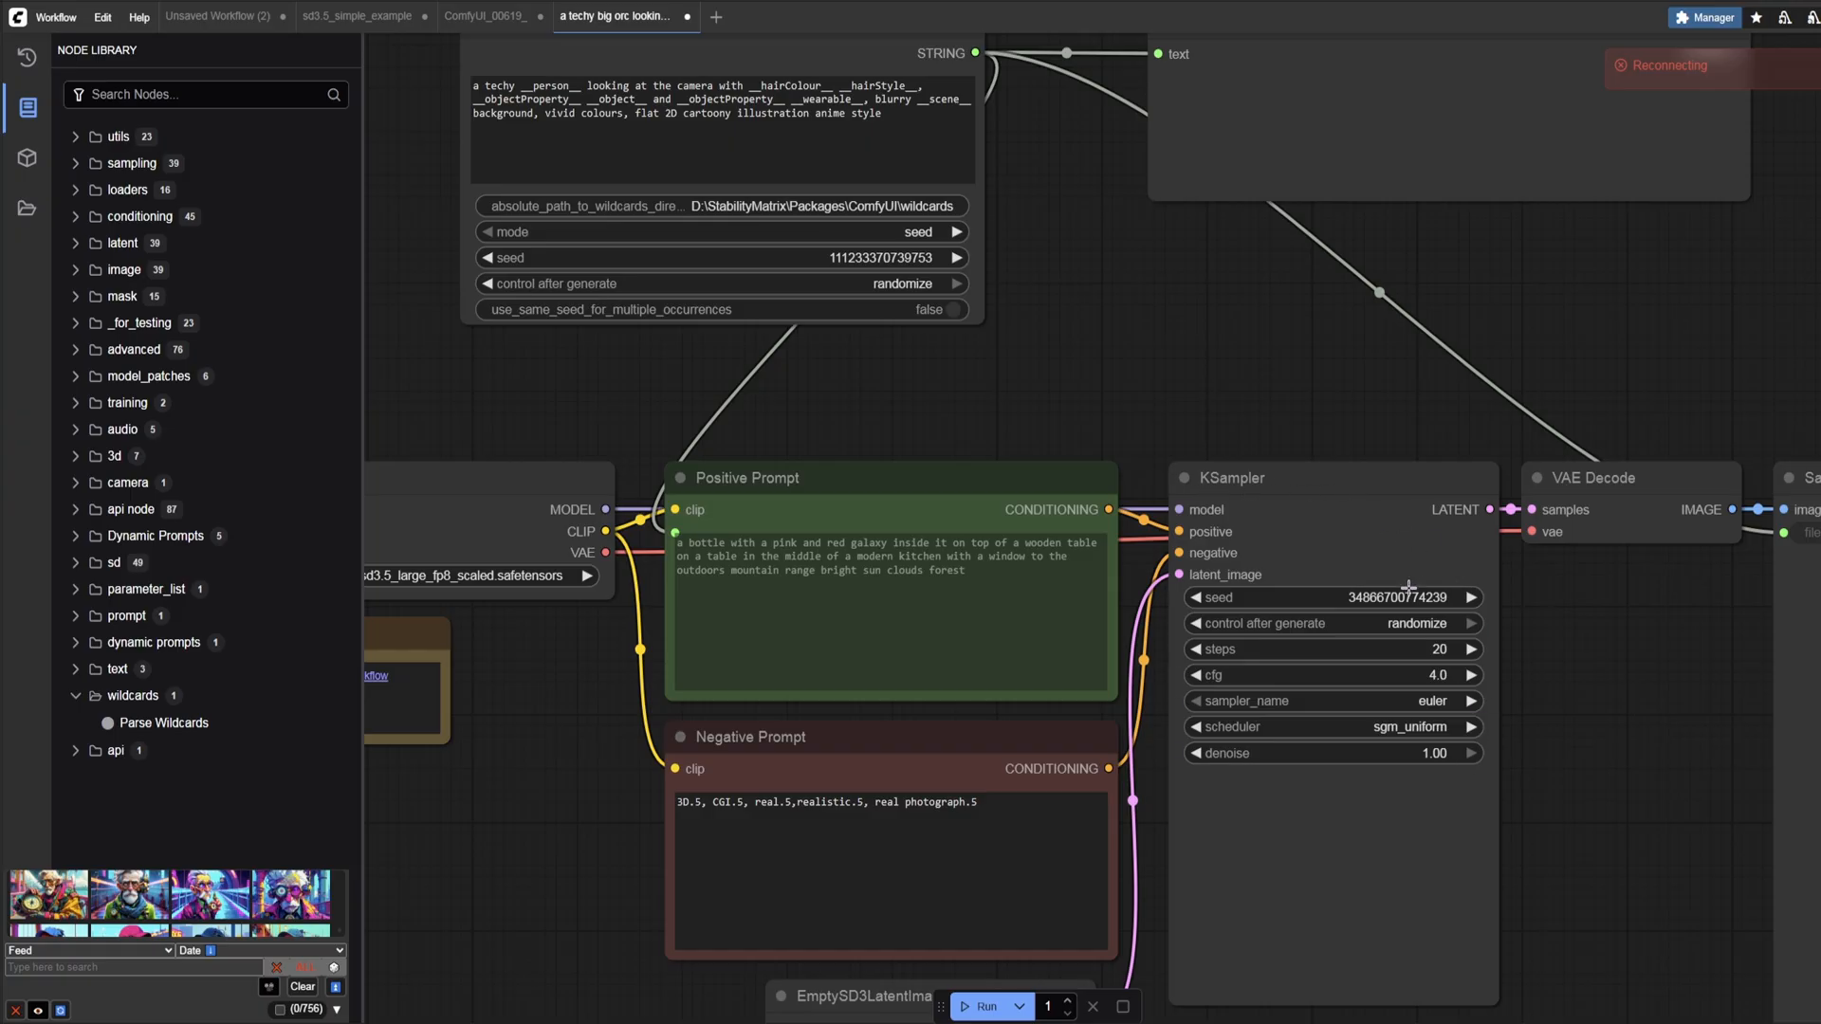
mouse_move(1242, 898)
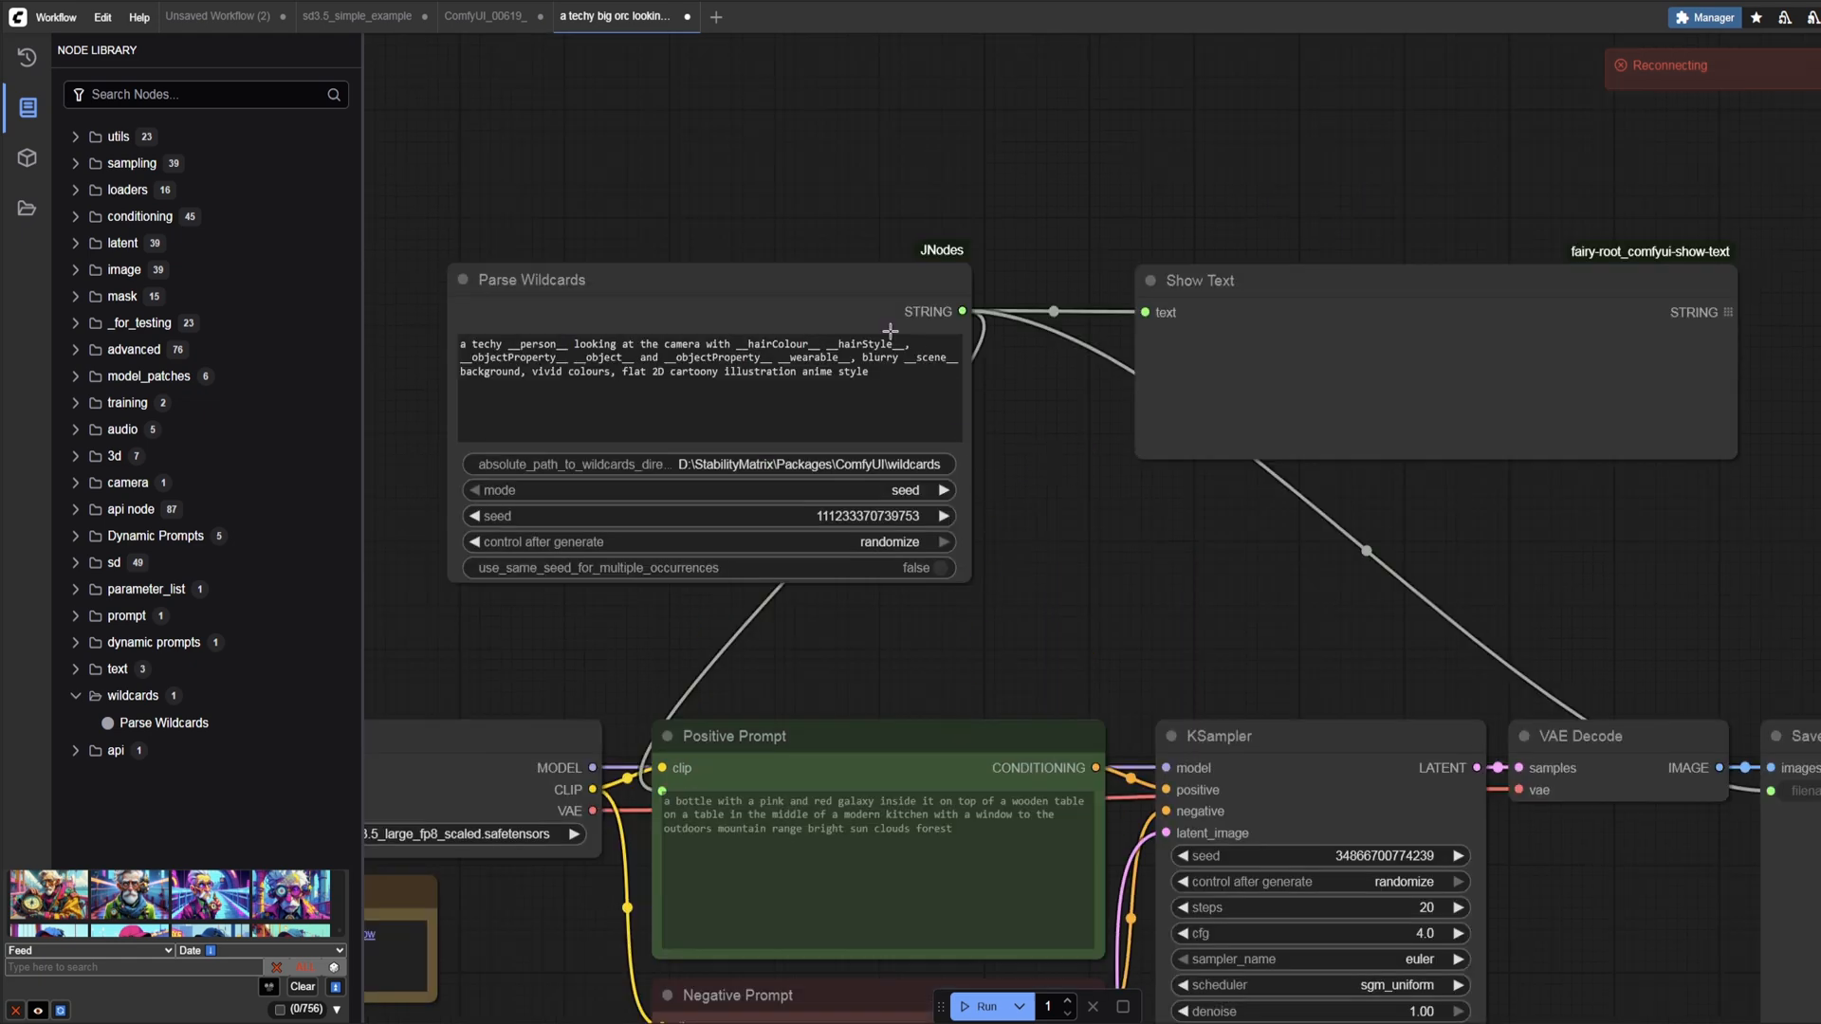
mouse_move(746, 652)
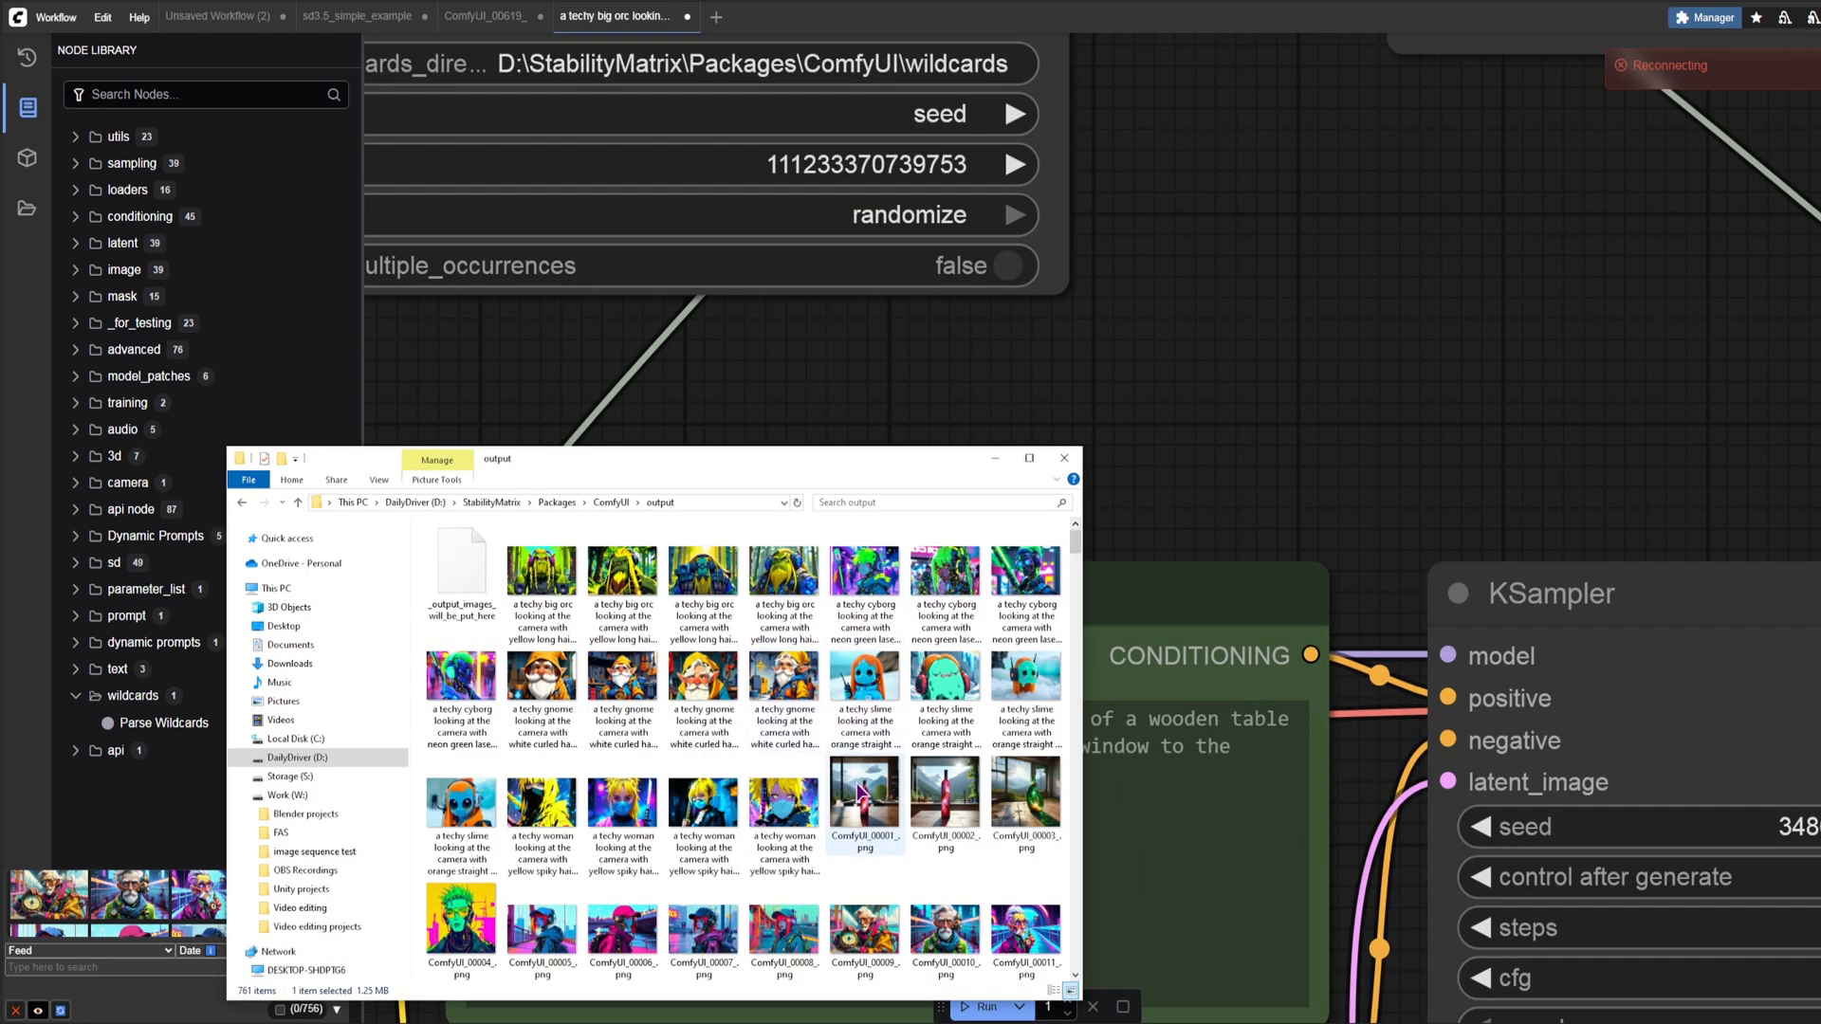
Step: View the galaxy bottle image, then scroll to the newest generated images in output
double_click(863, 802)
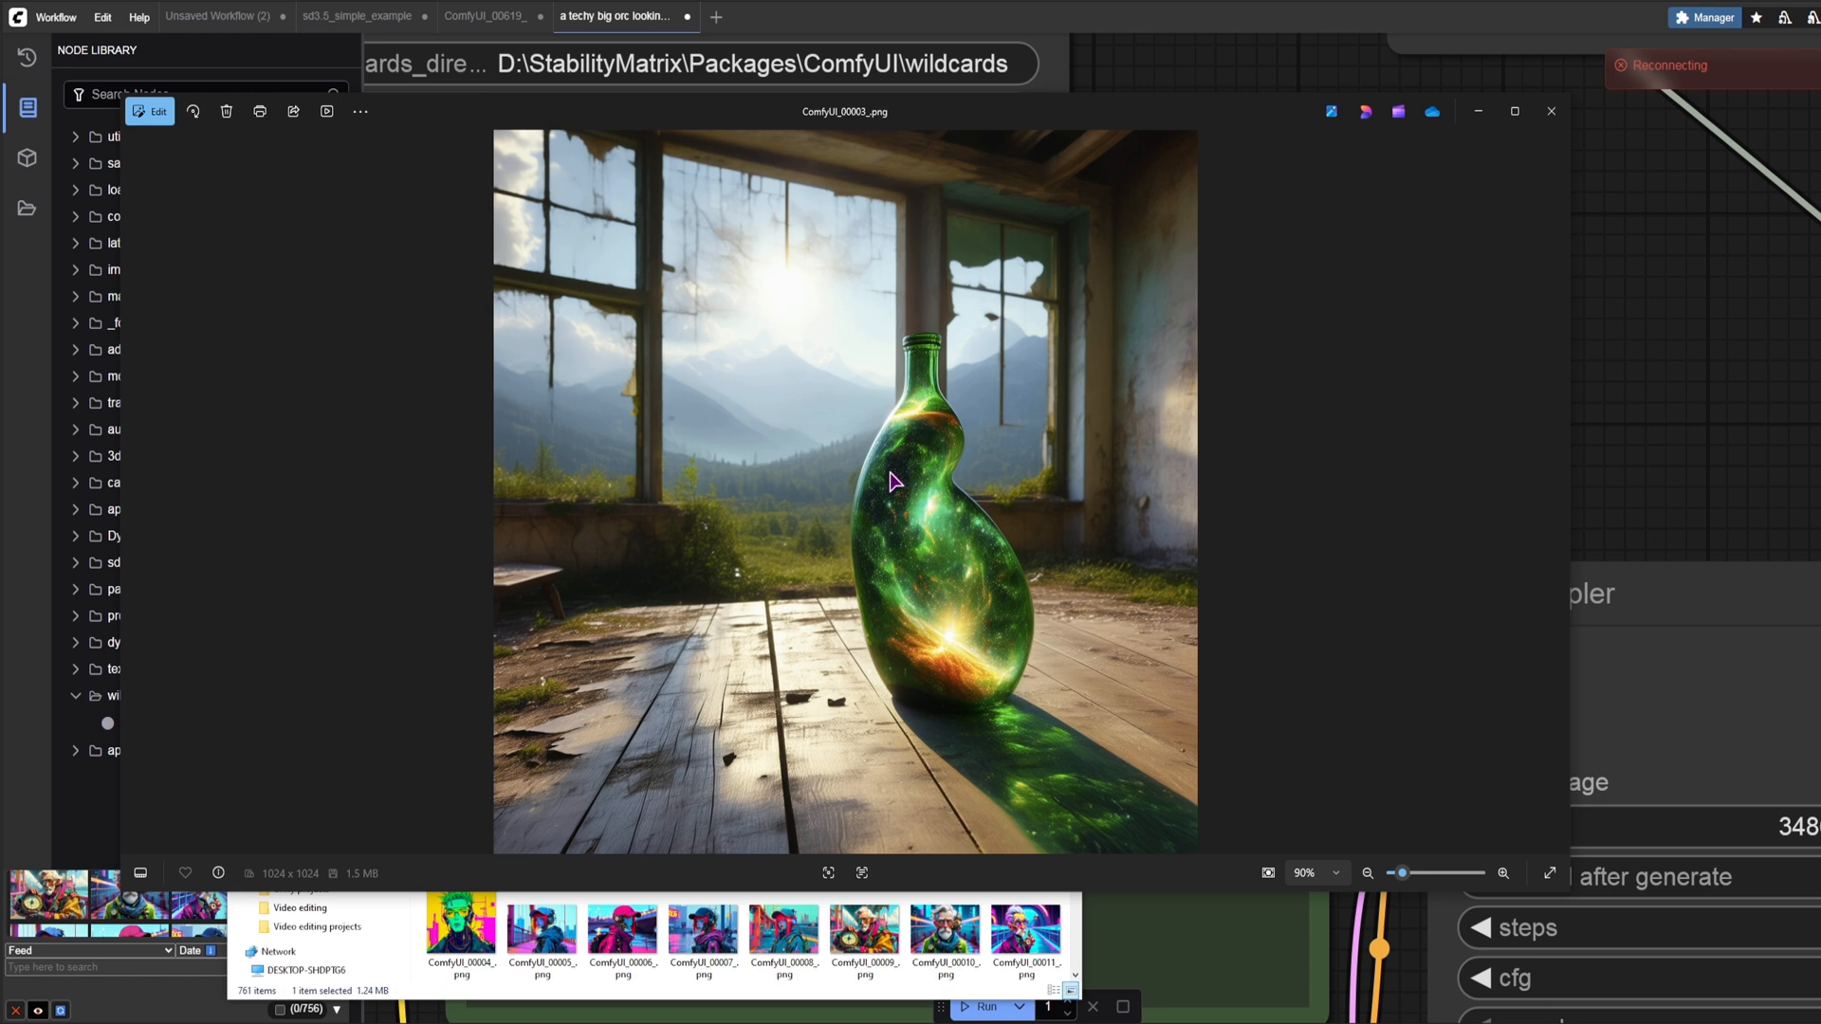
mouse_move(921, 421)
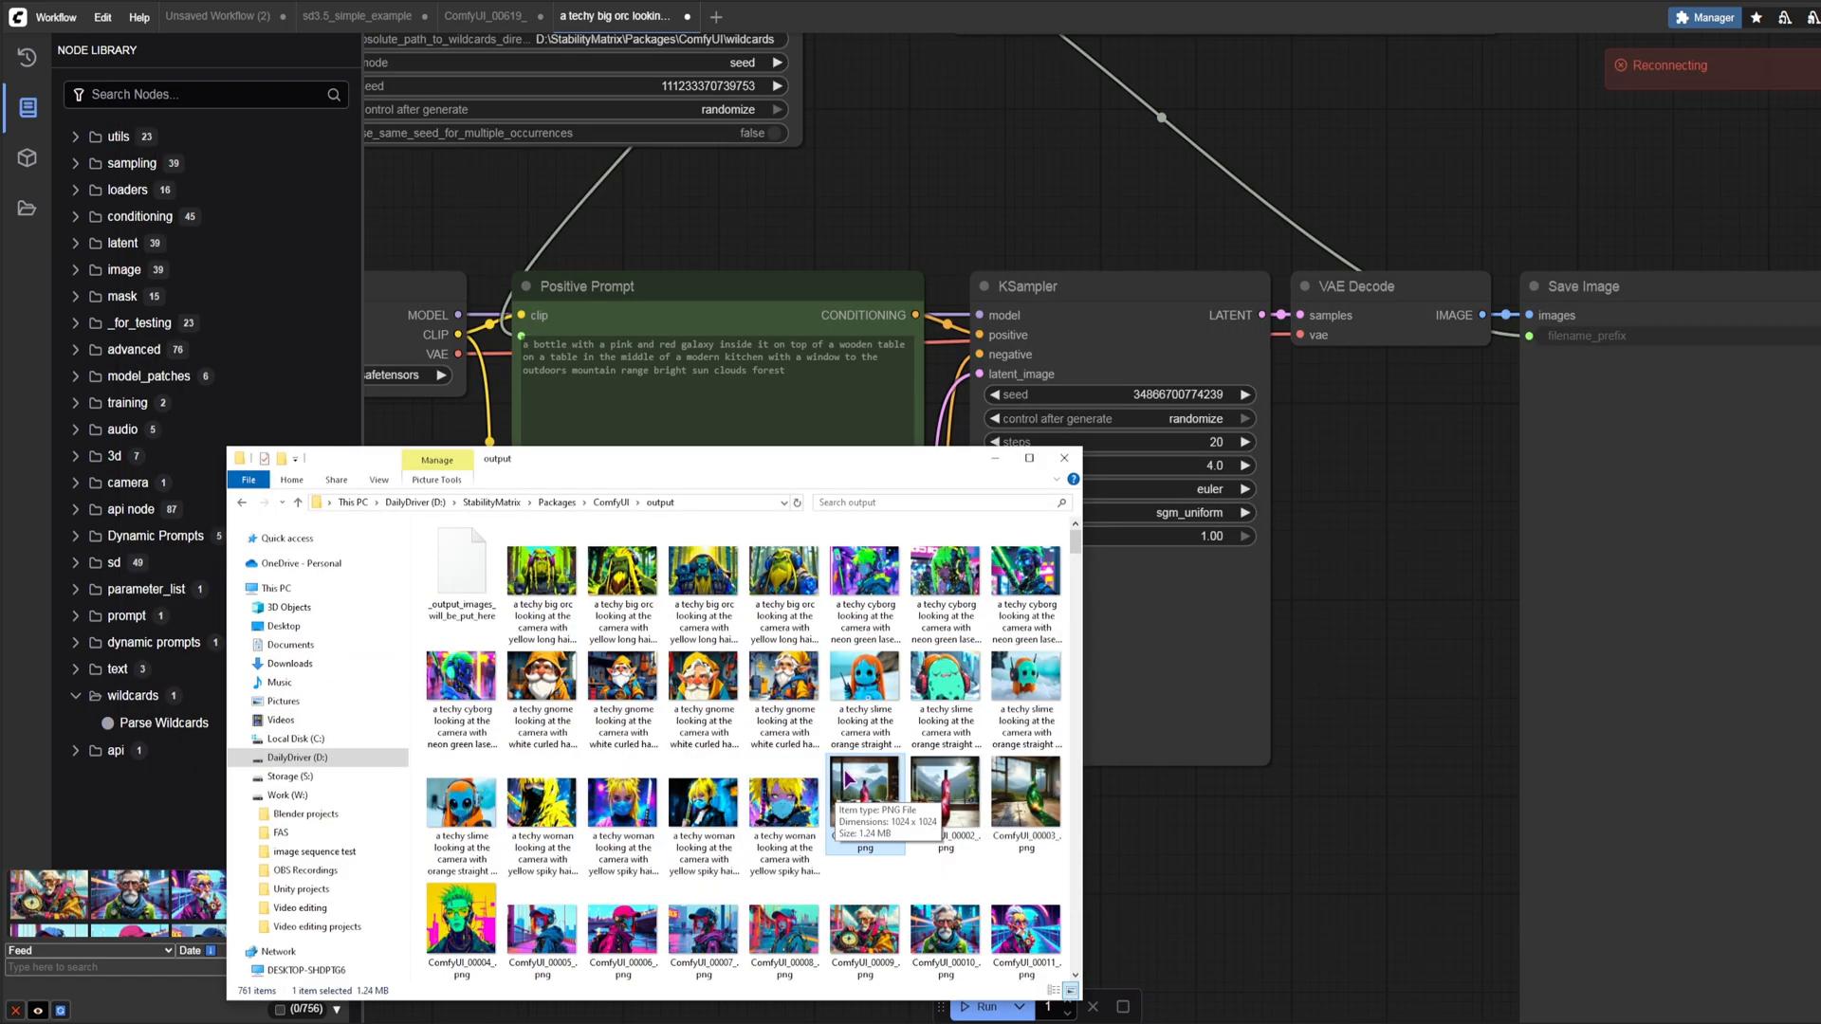
scroll("down", 3)
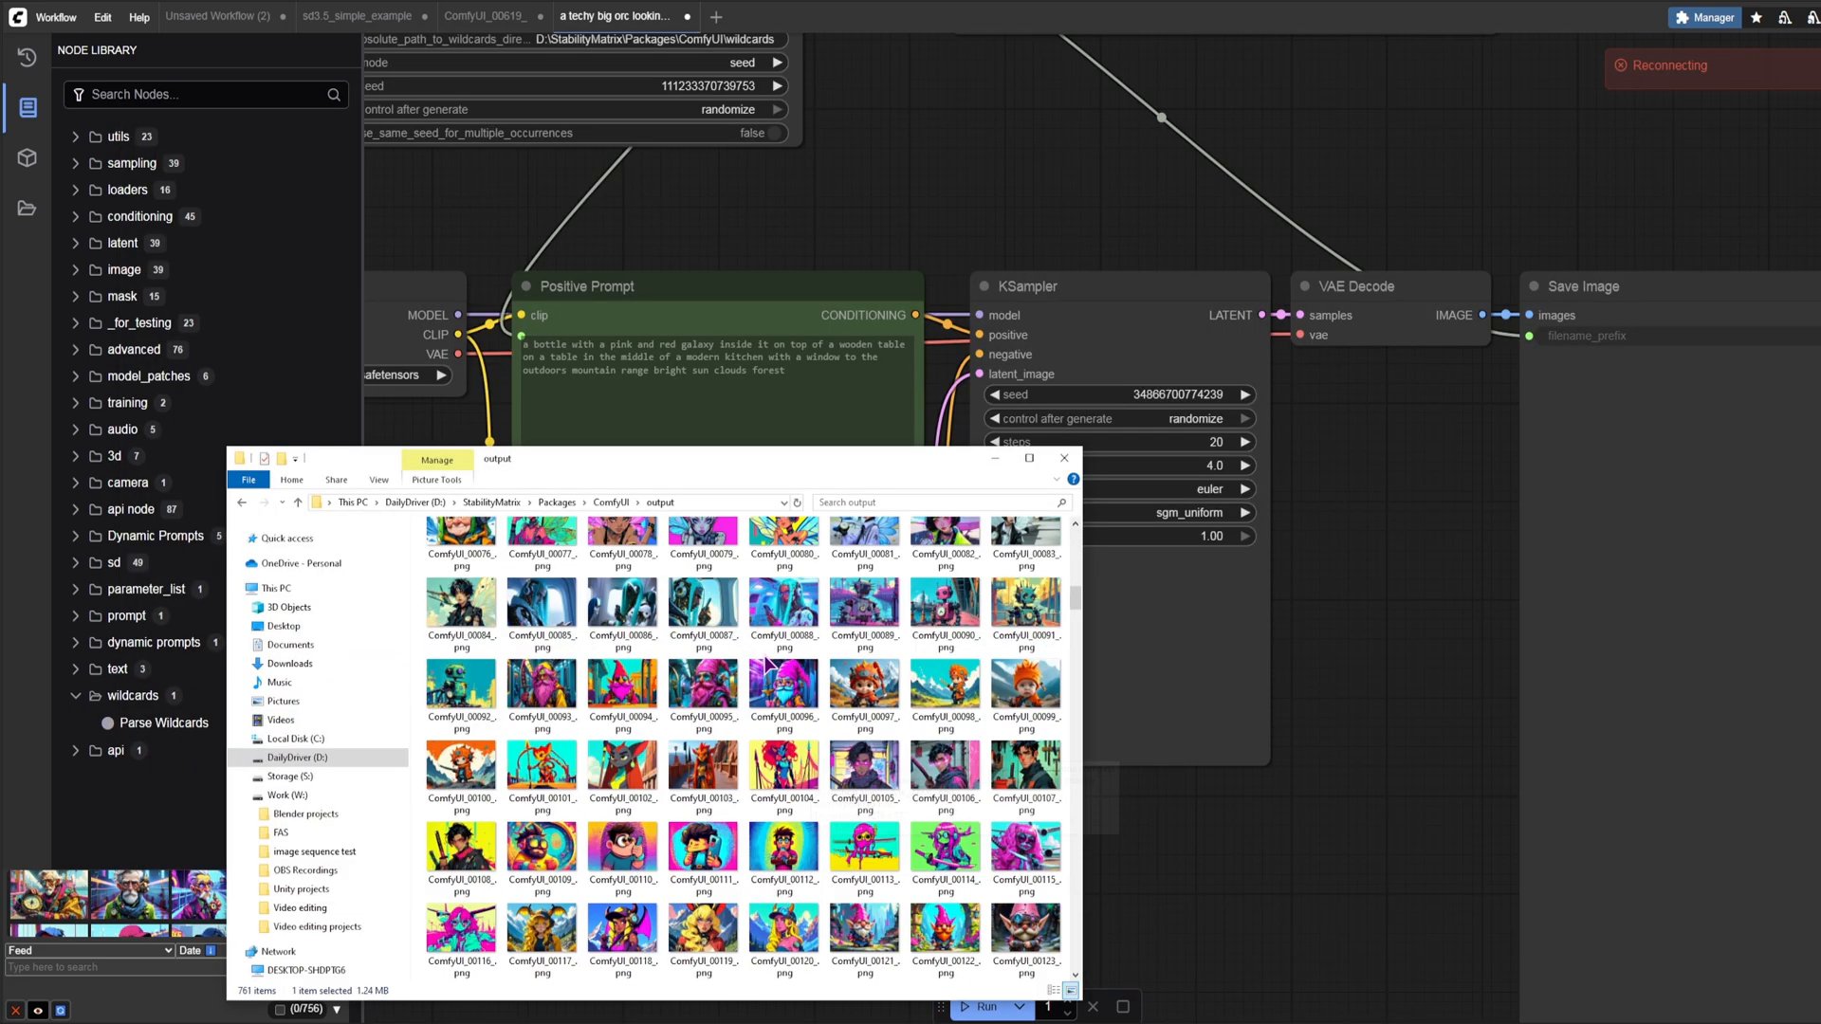
scroll("down", 3)
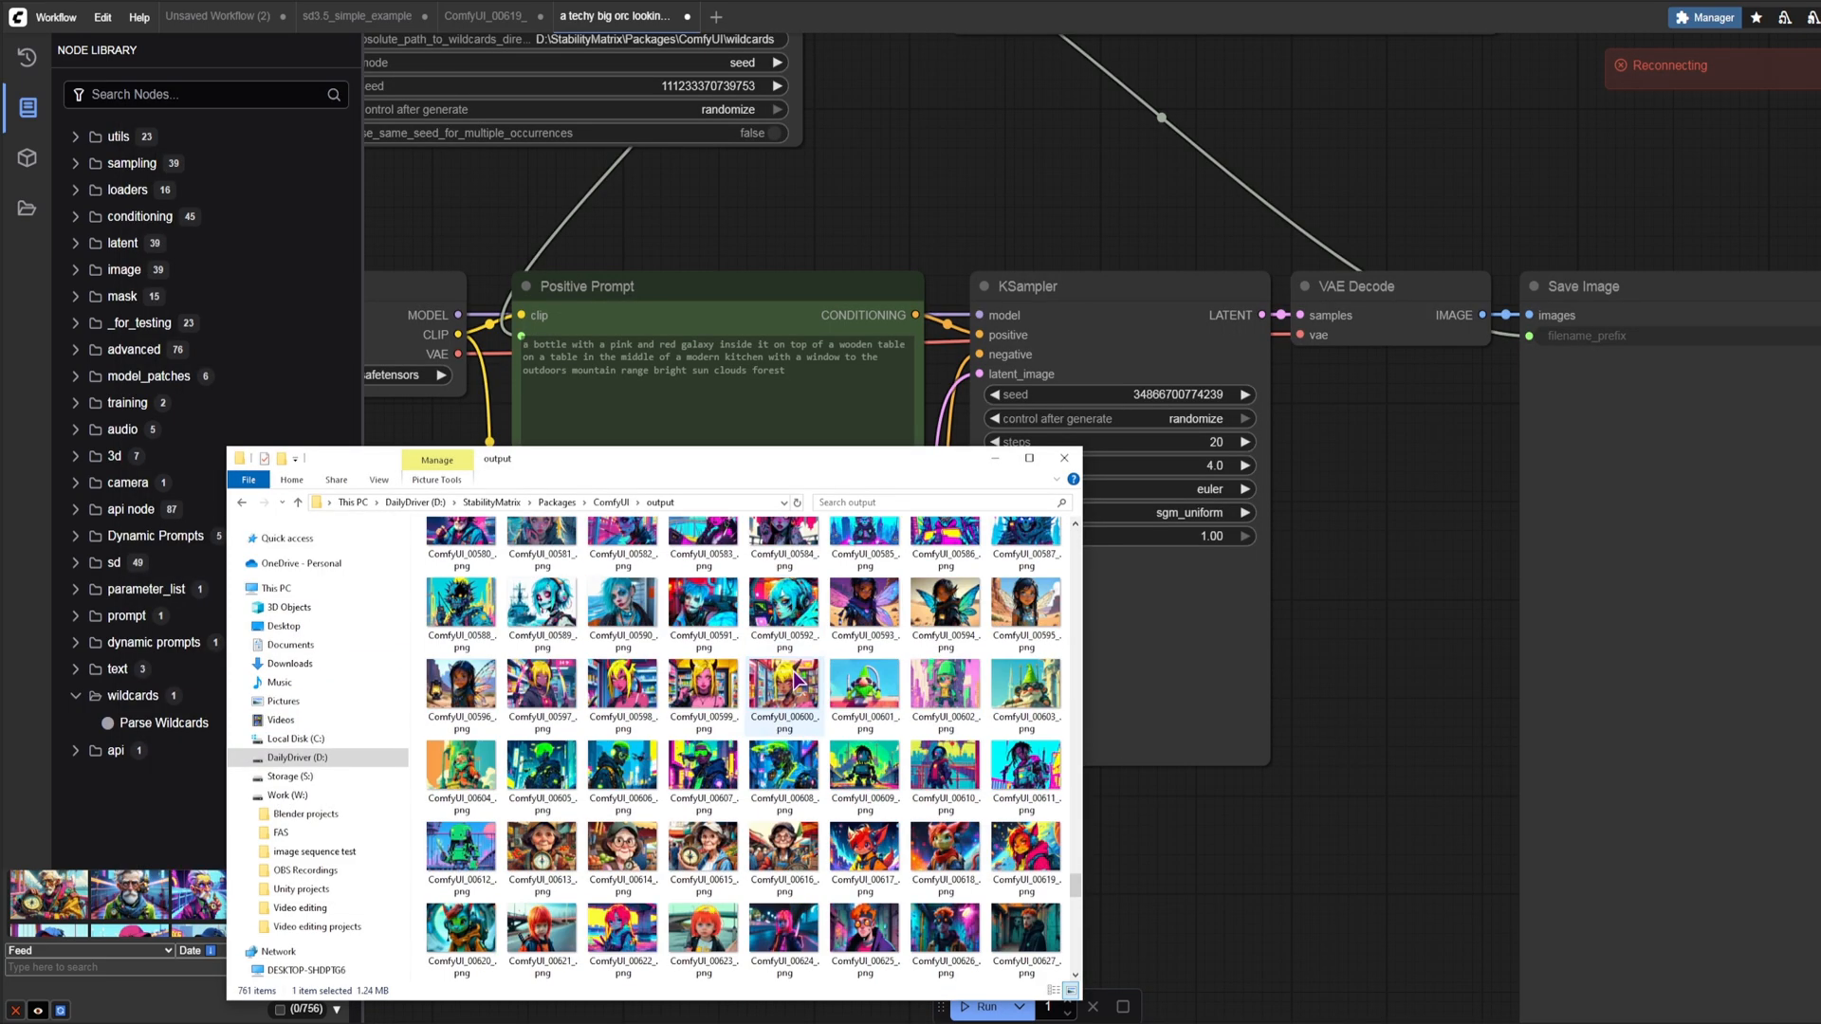
scroll("down", 3)
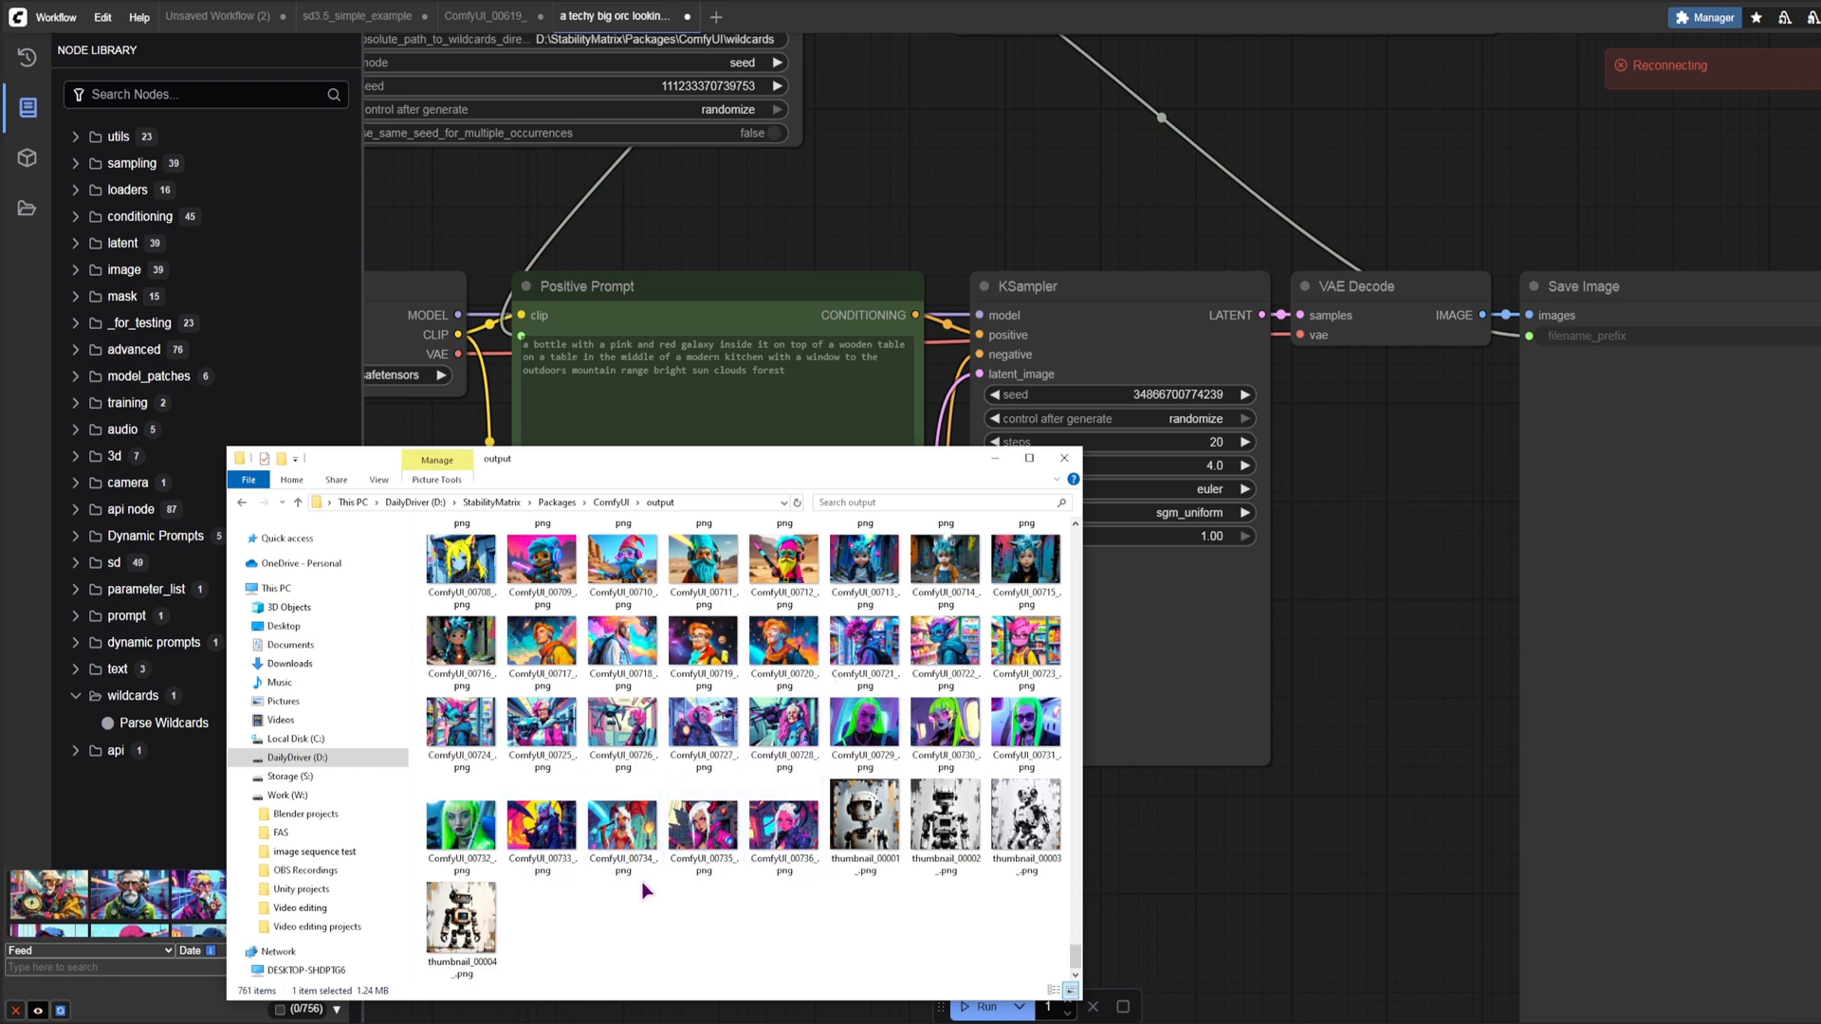
left_click(542, 719)
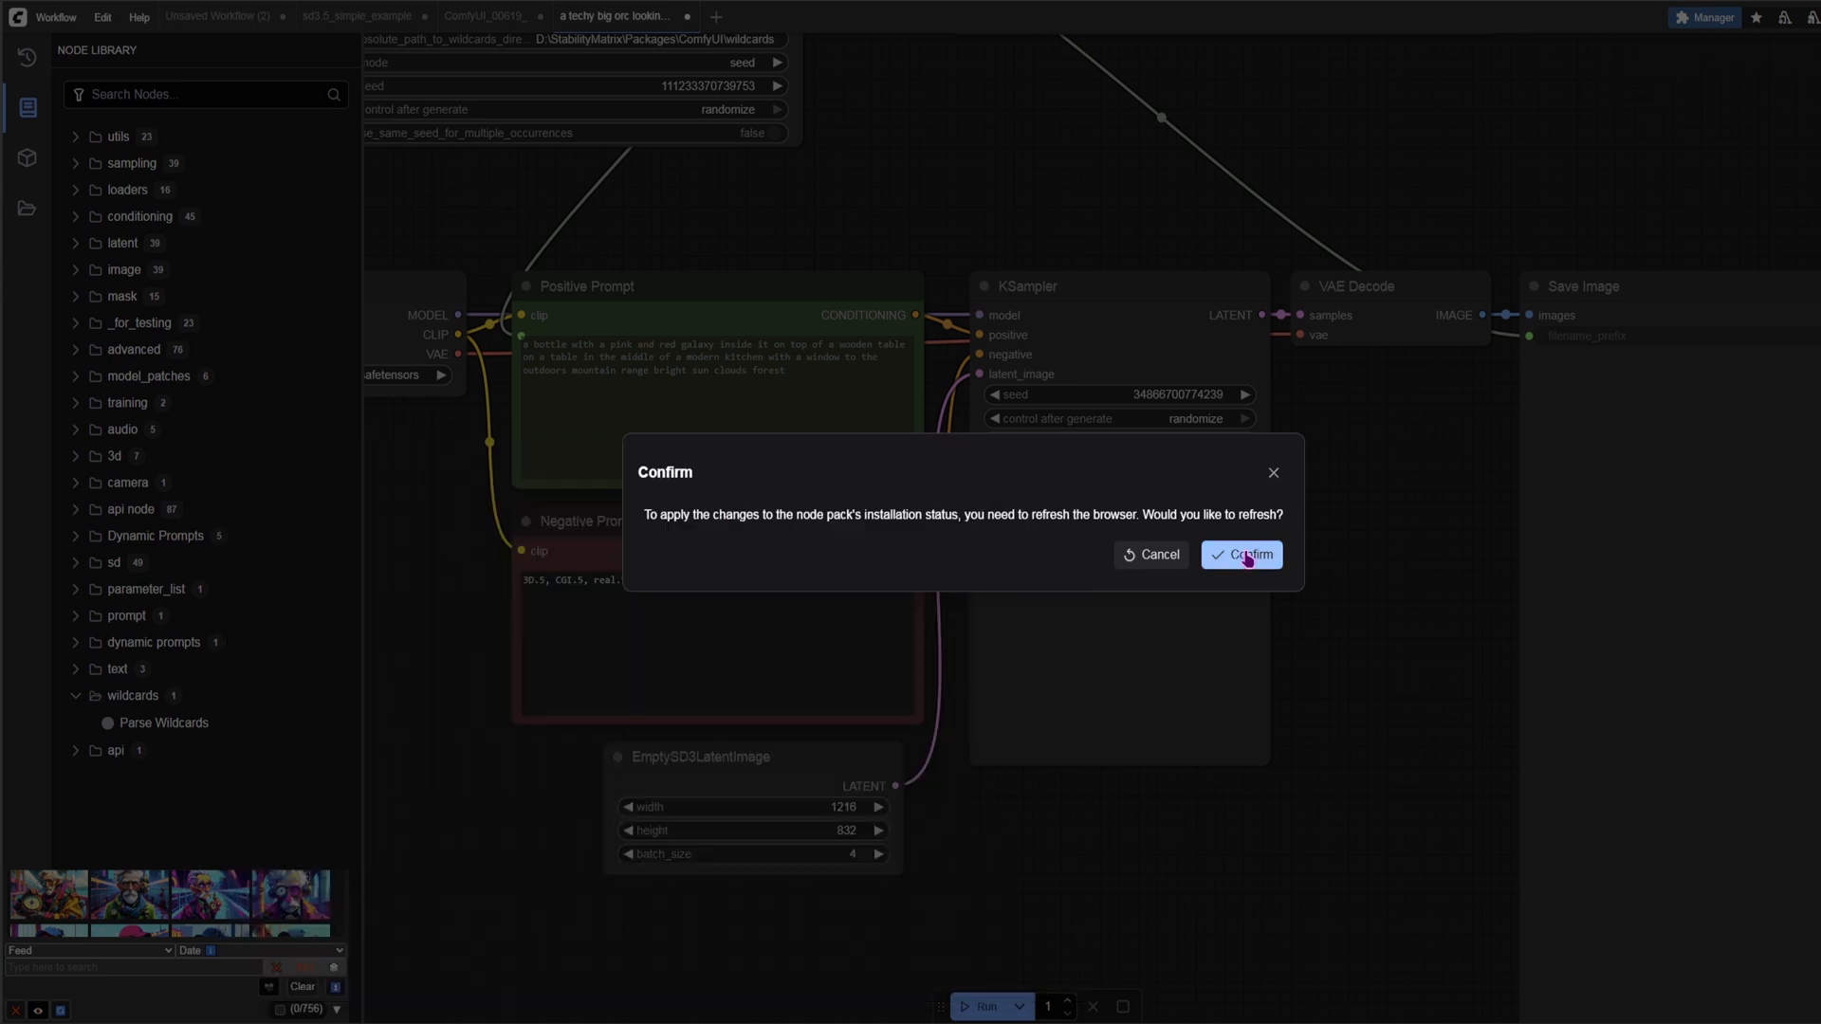
Step: Confirm the refresh prompt and reload the ComfyUI page to apply the node pack changes
left_click(1241, 554)
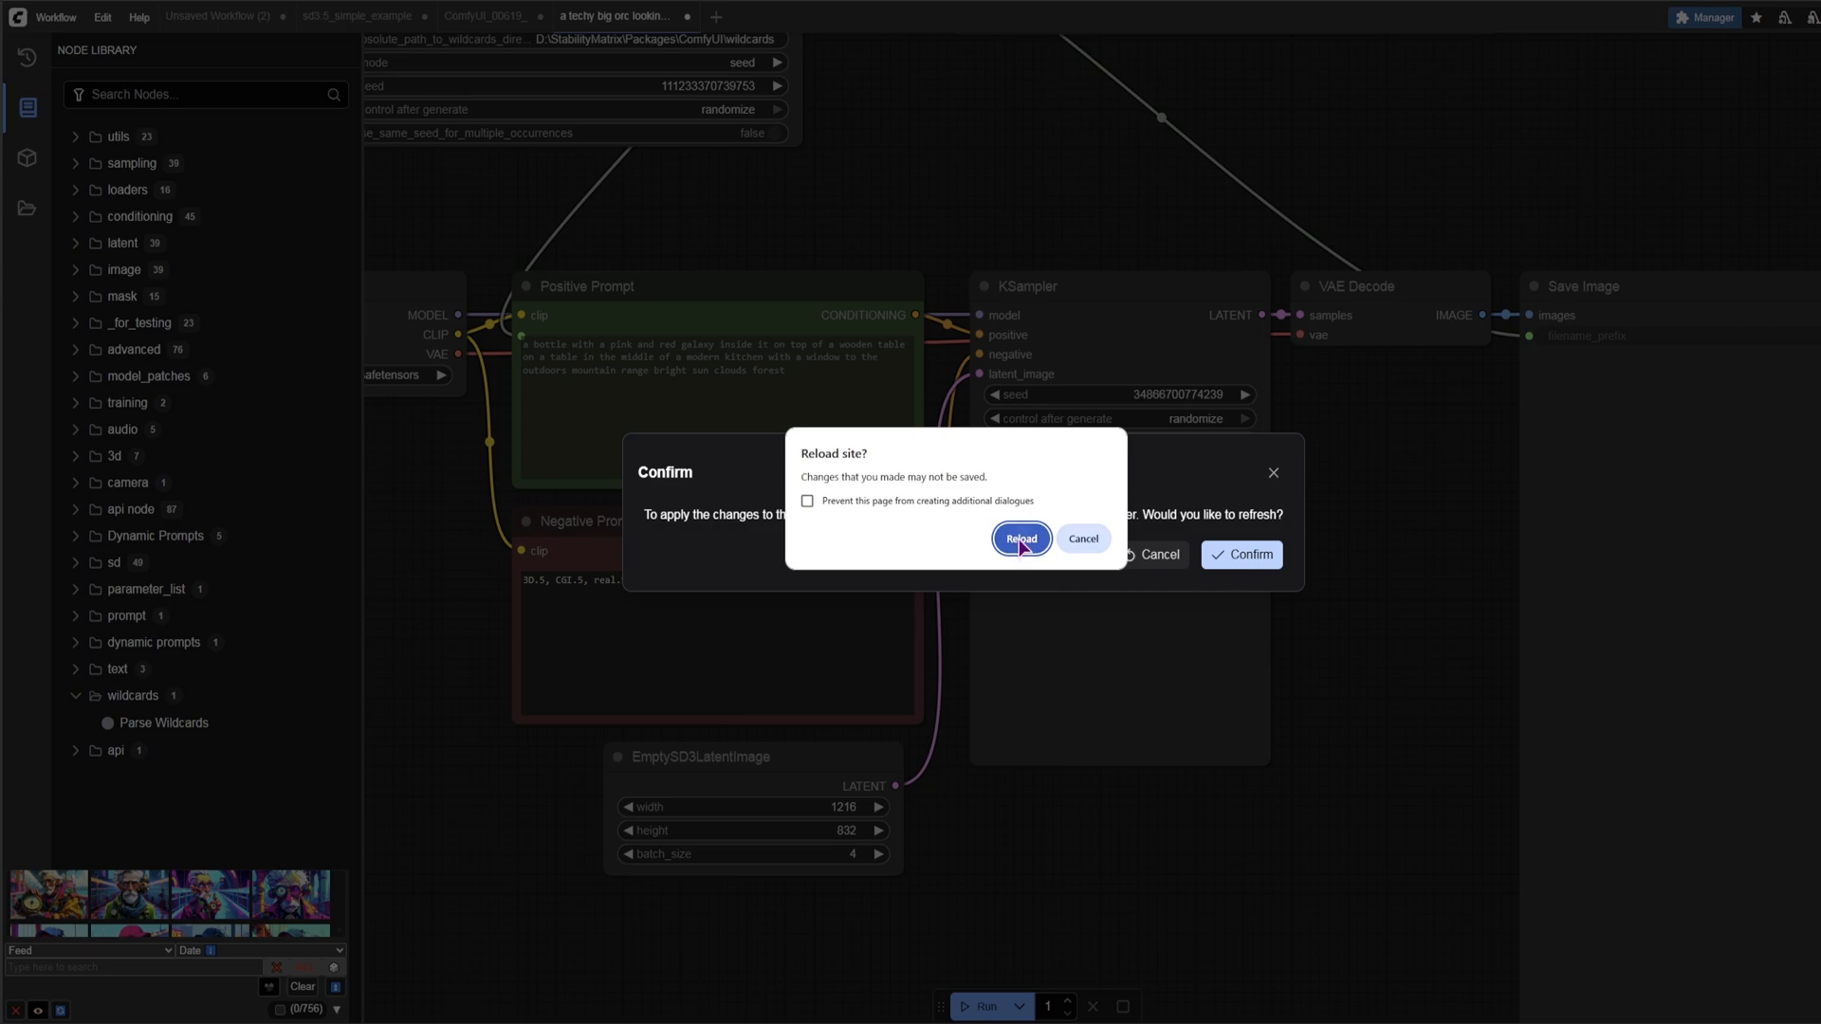
left_click(1020, 538)
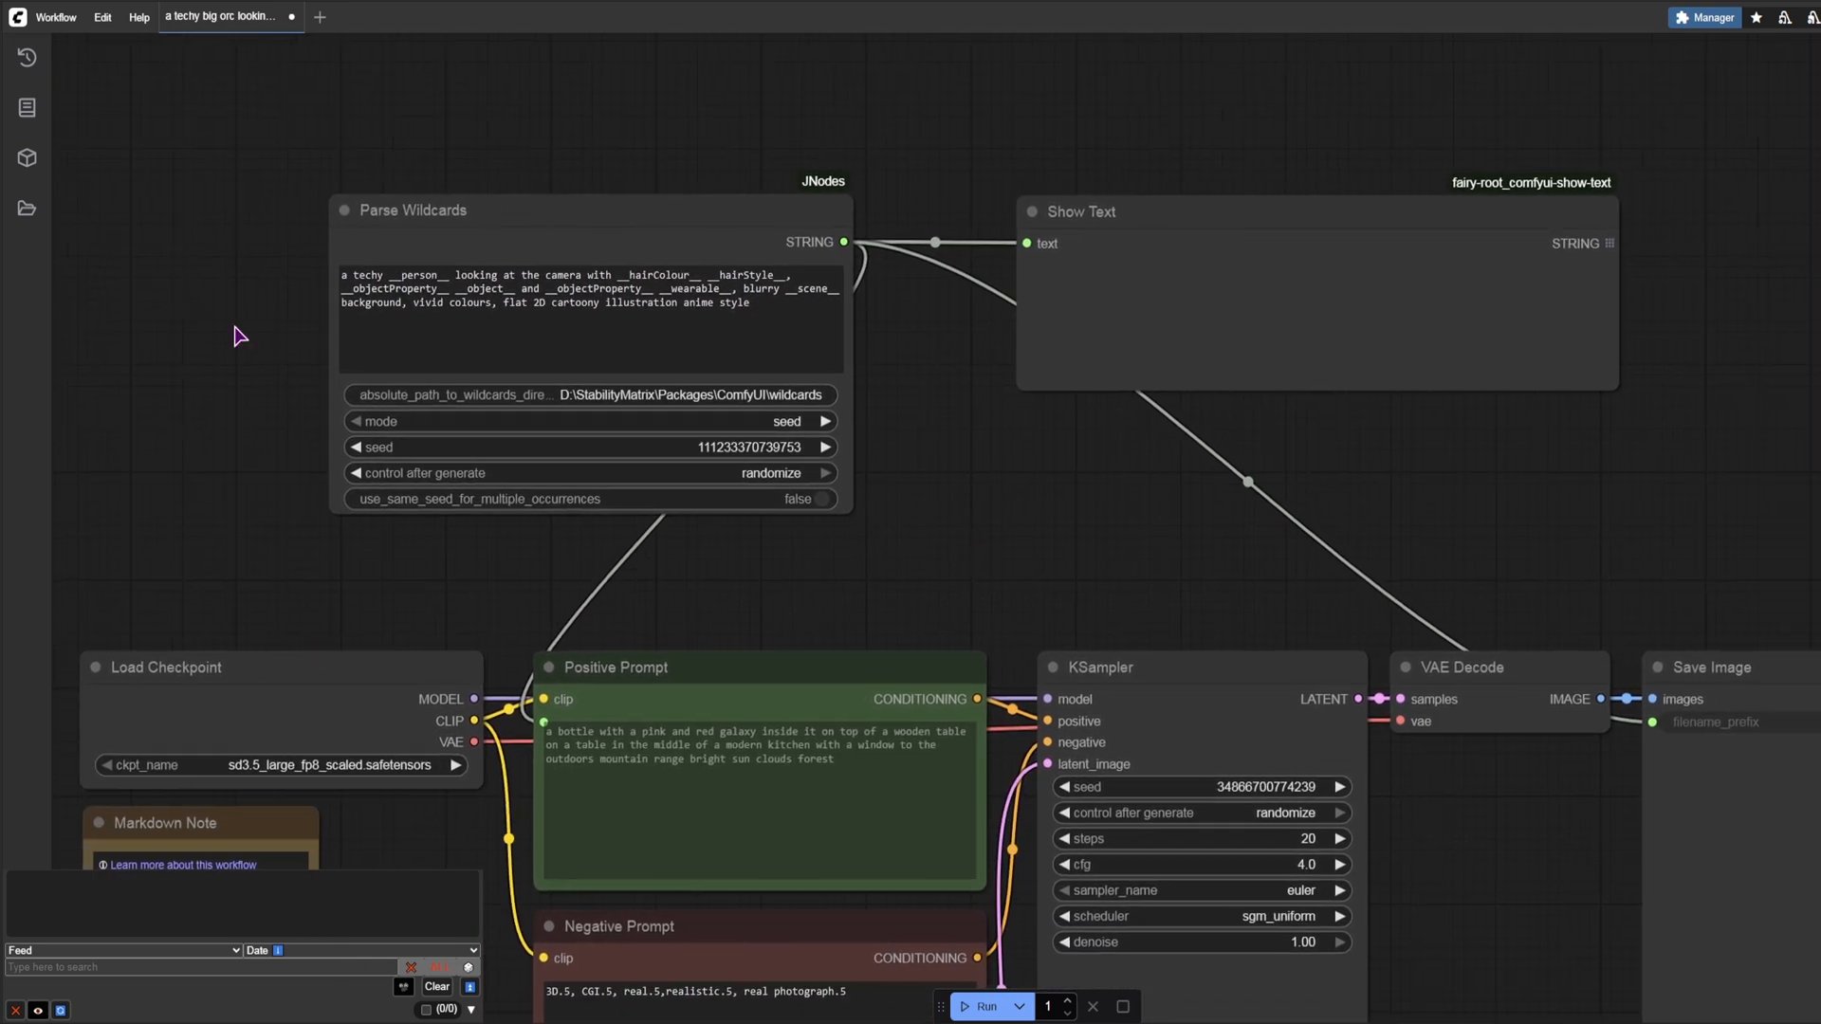
left_click(55, 16)
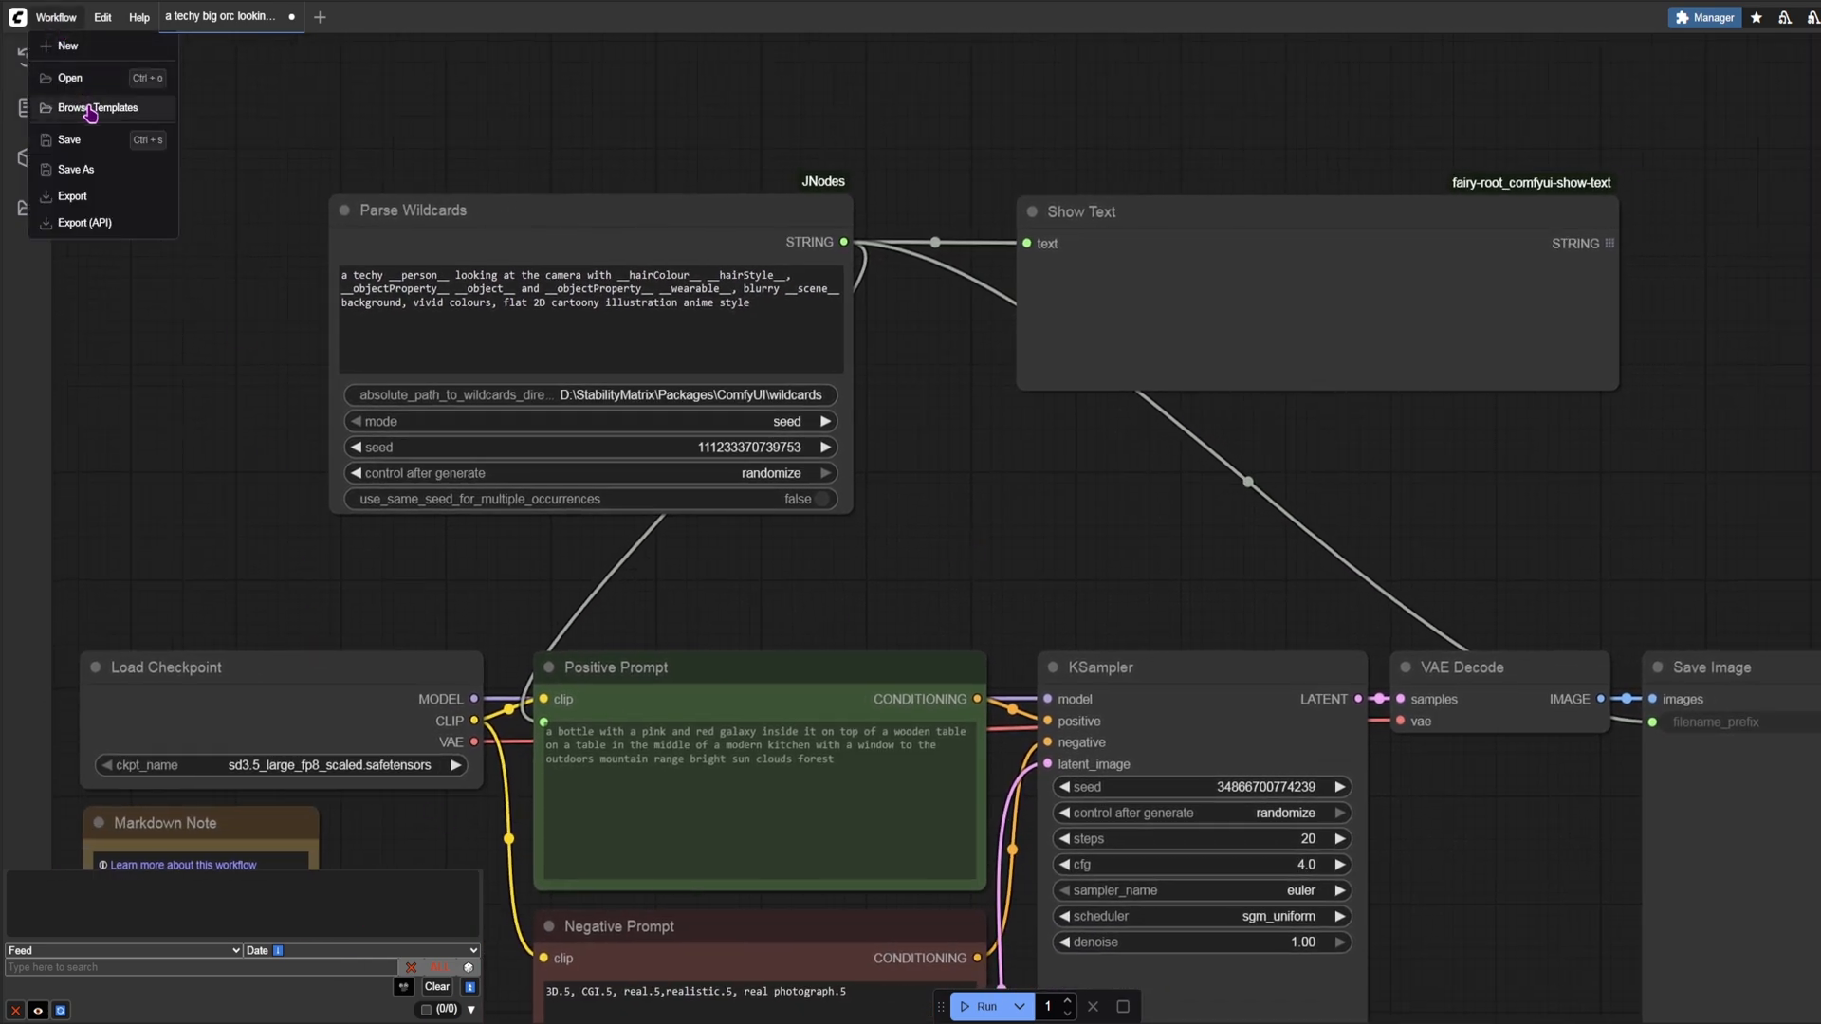
left_click(98, 107)
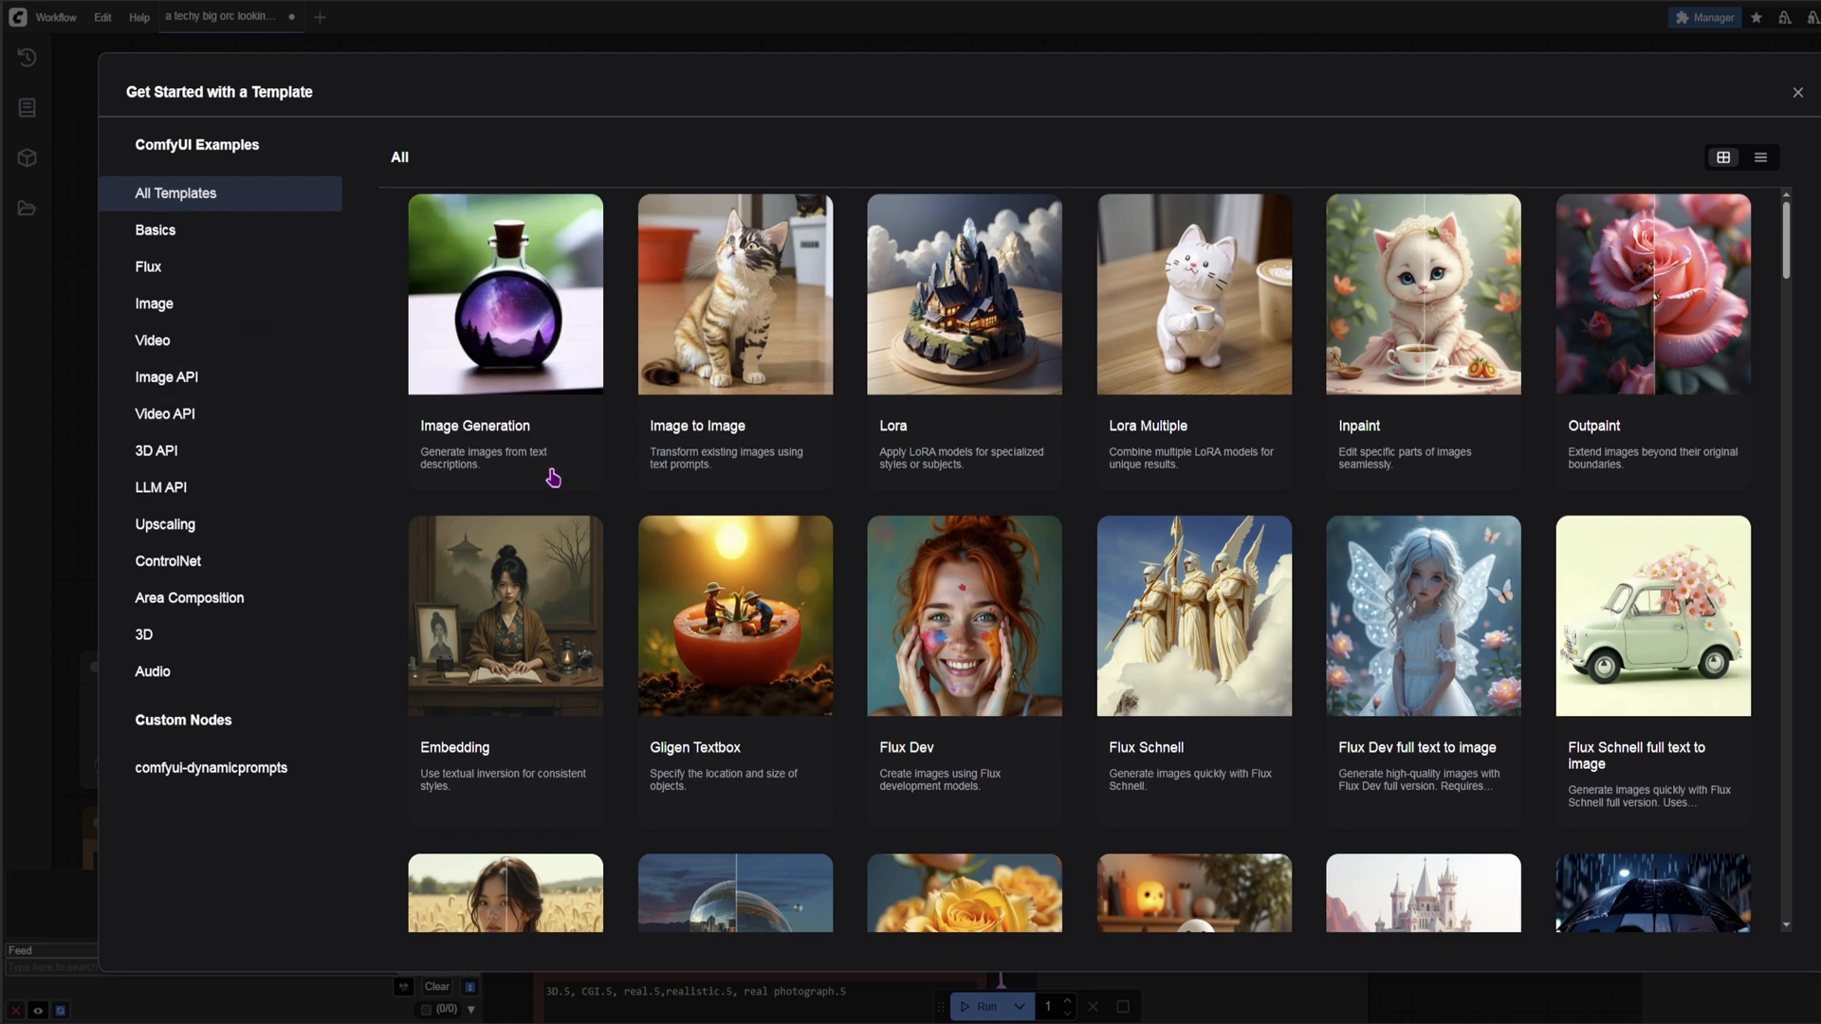
left_click(155, 304)
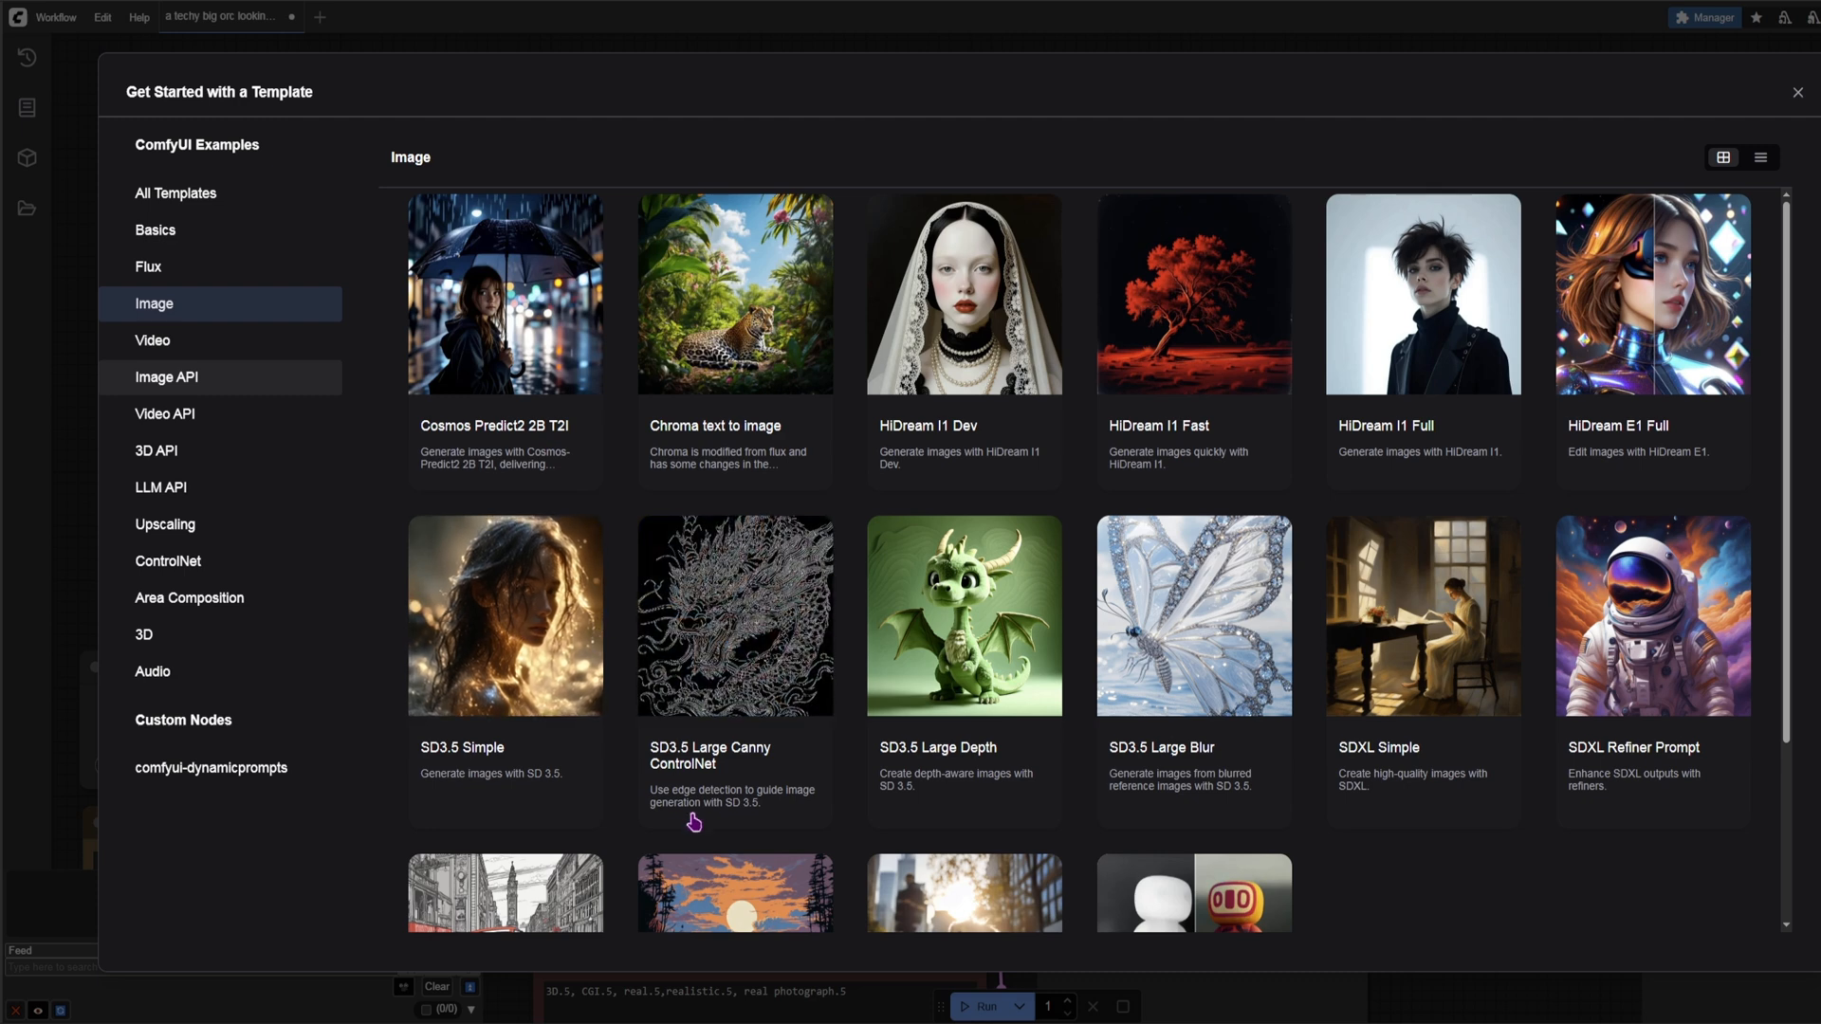
mouse_move(767, 822)
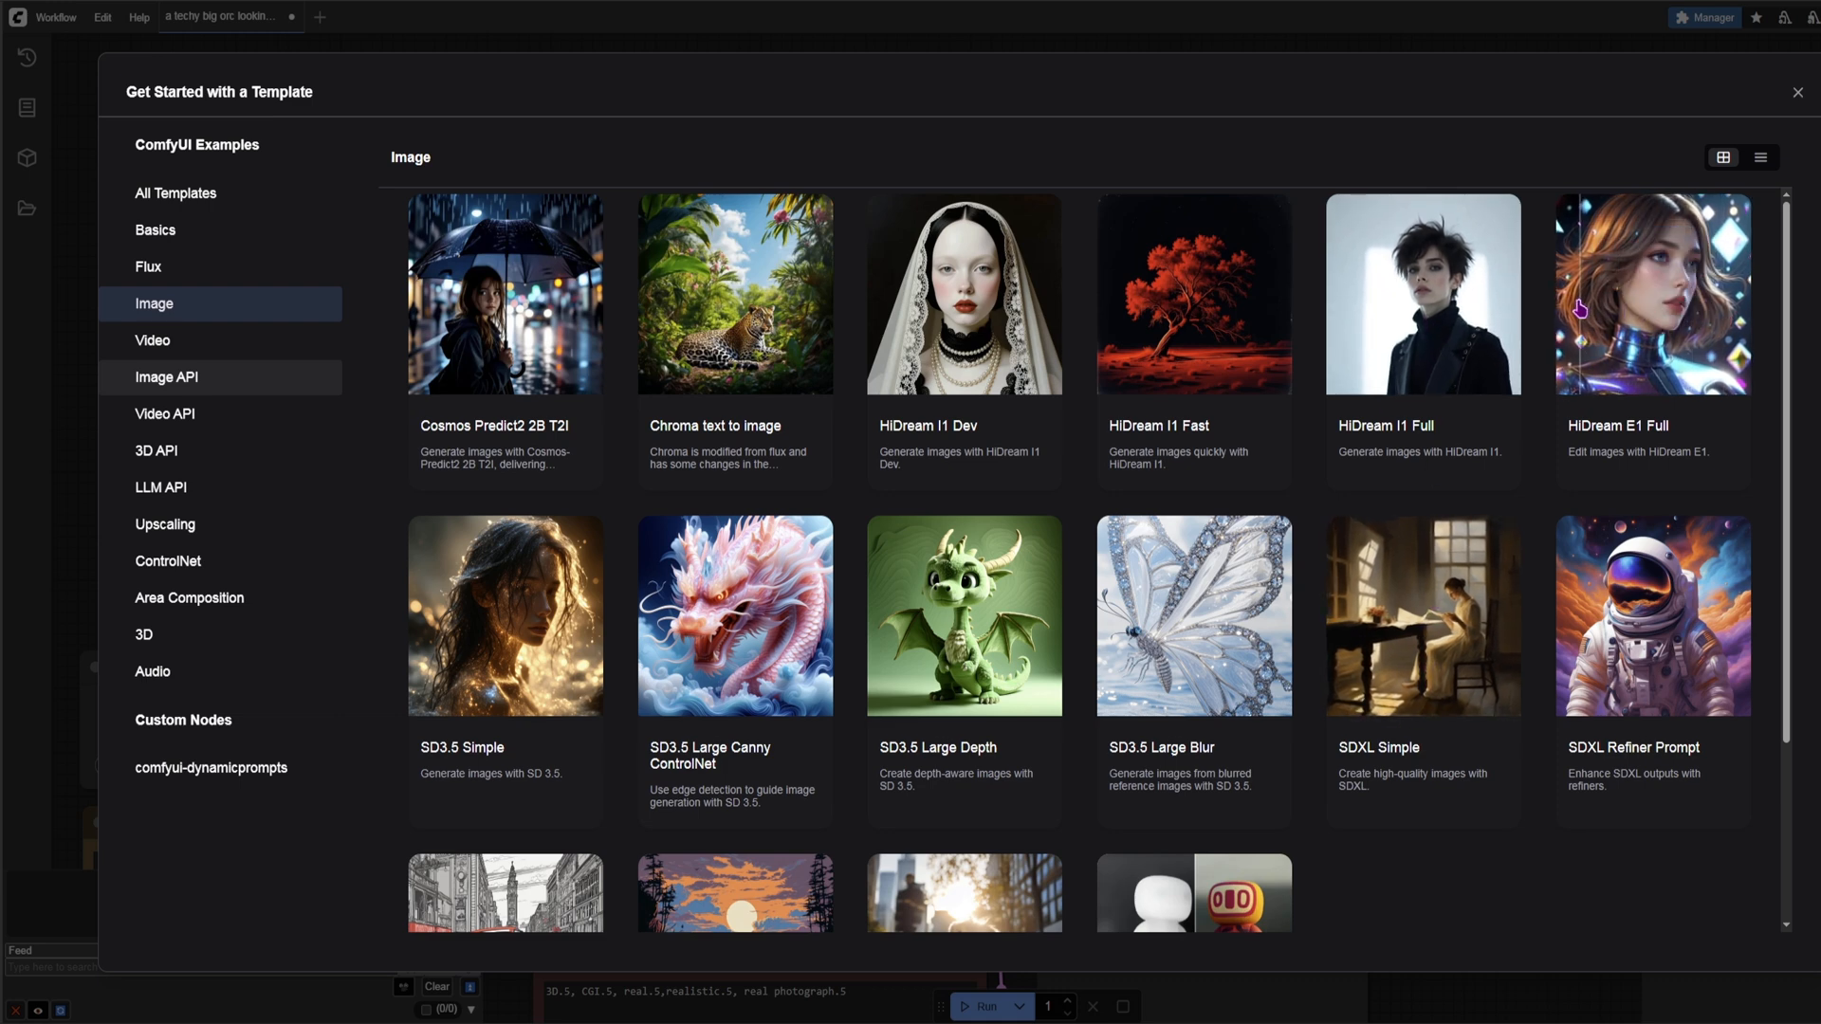
mouse_move(1423, 294)
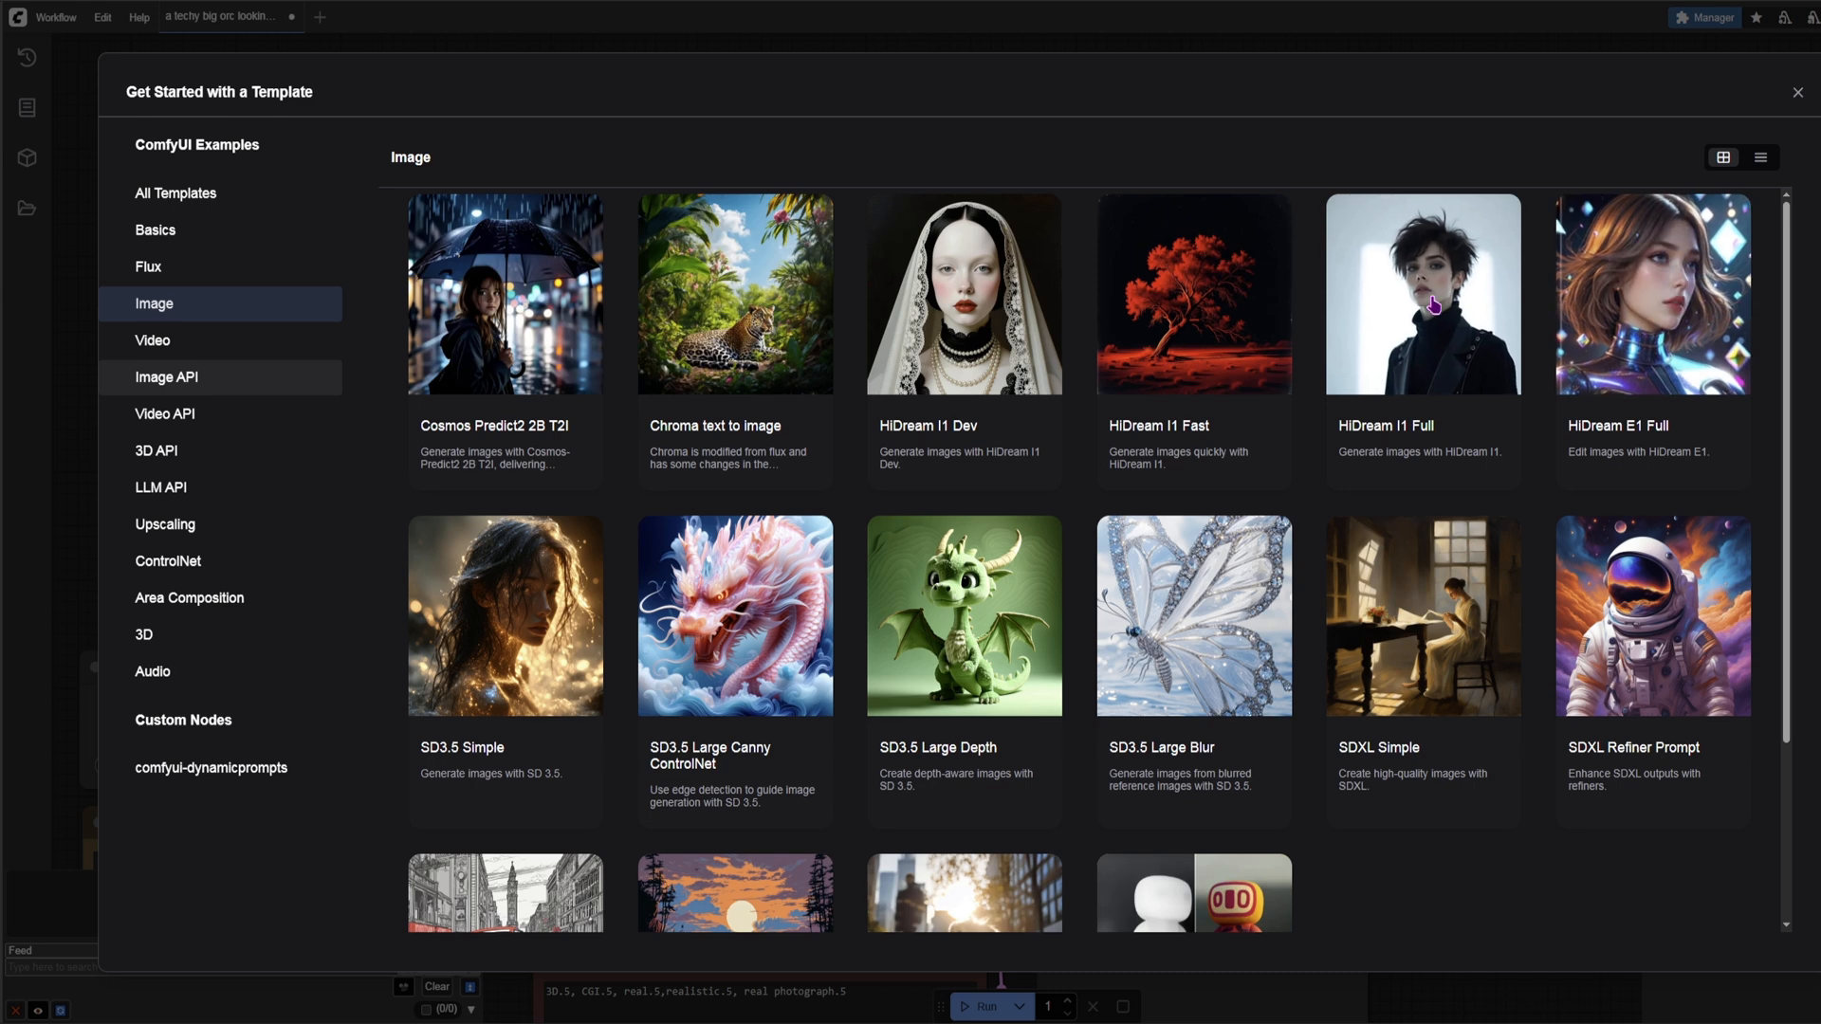
scroll("down", 3)
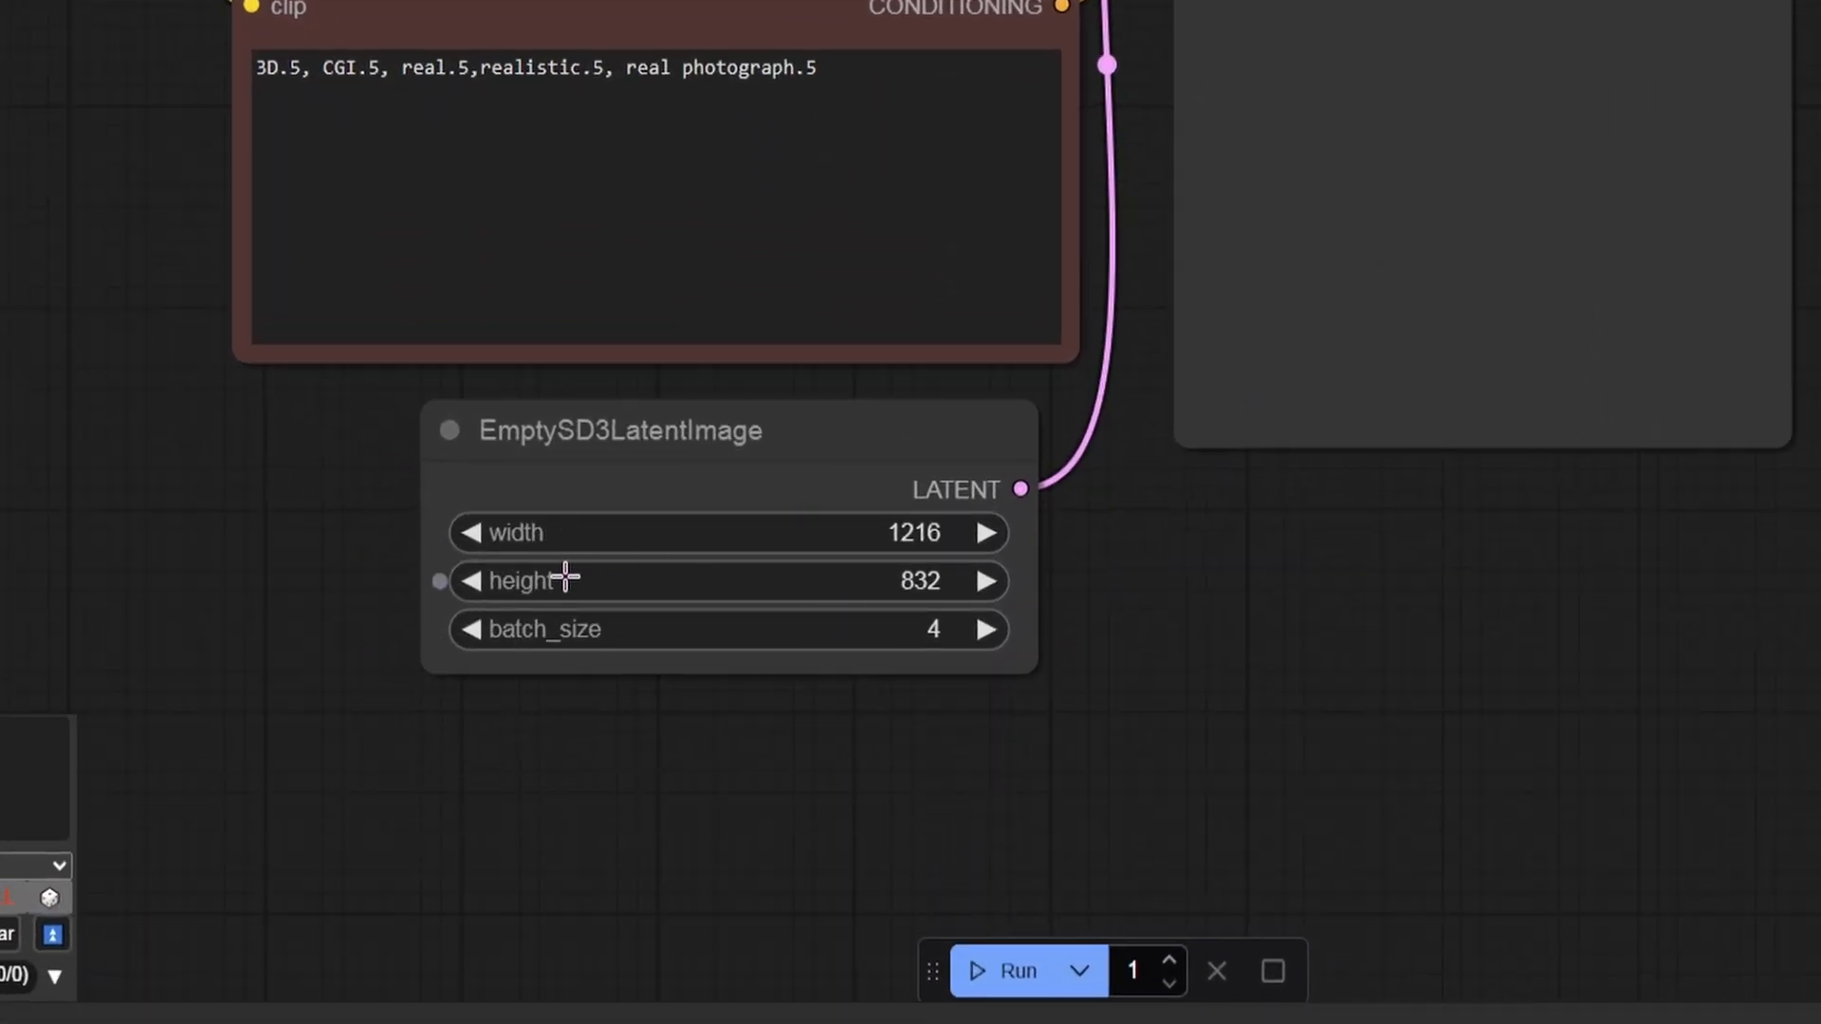
mouse_move(592, 645)
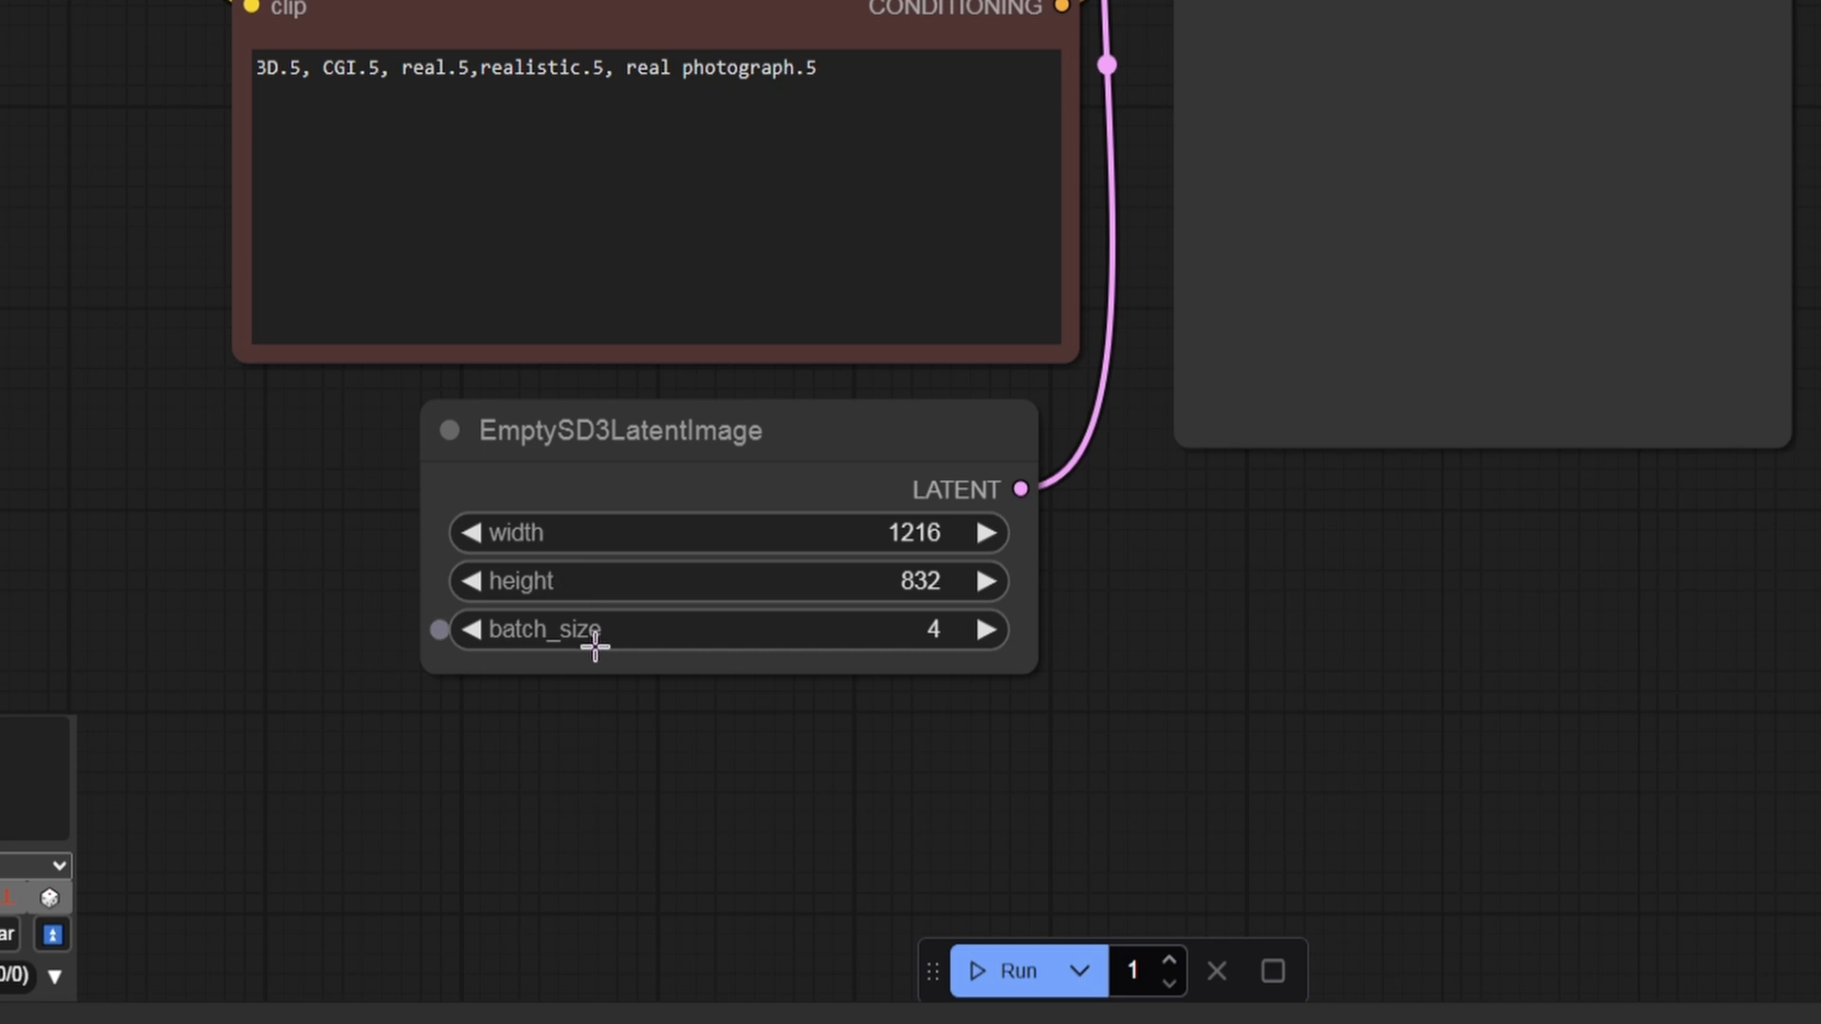
mouse_move(1040, 929)
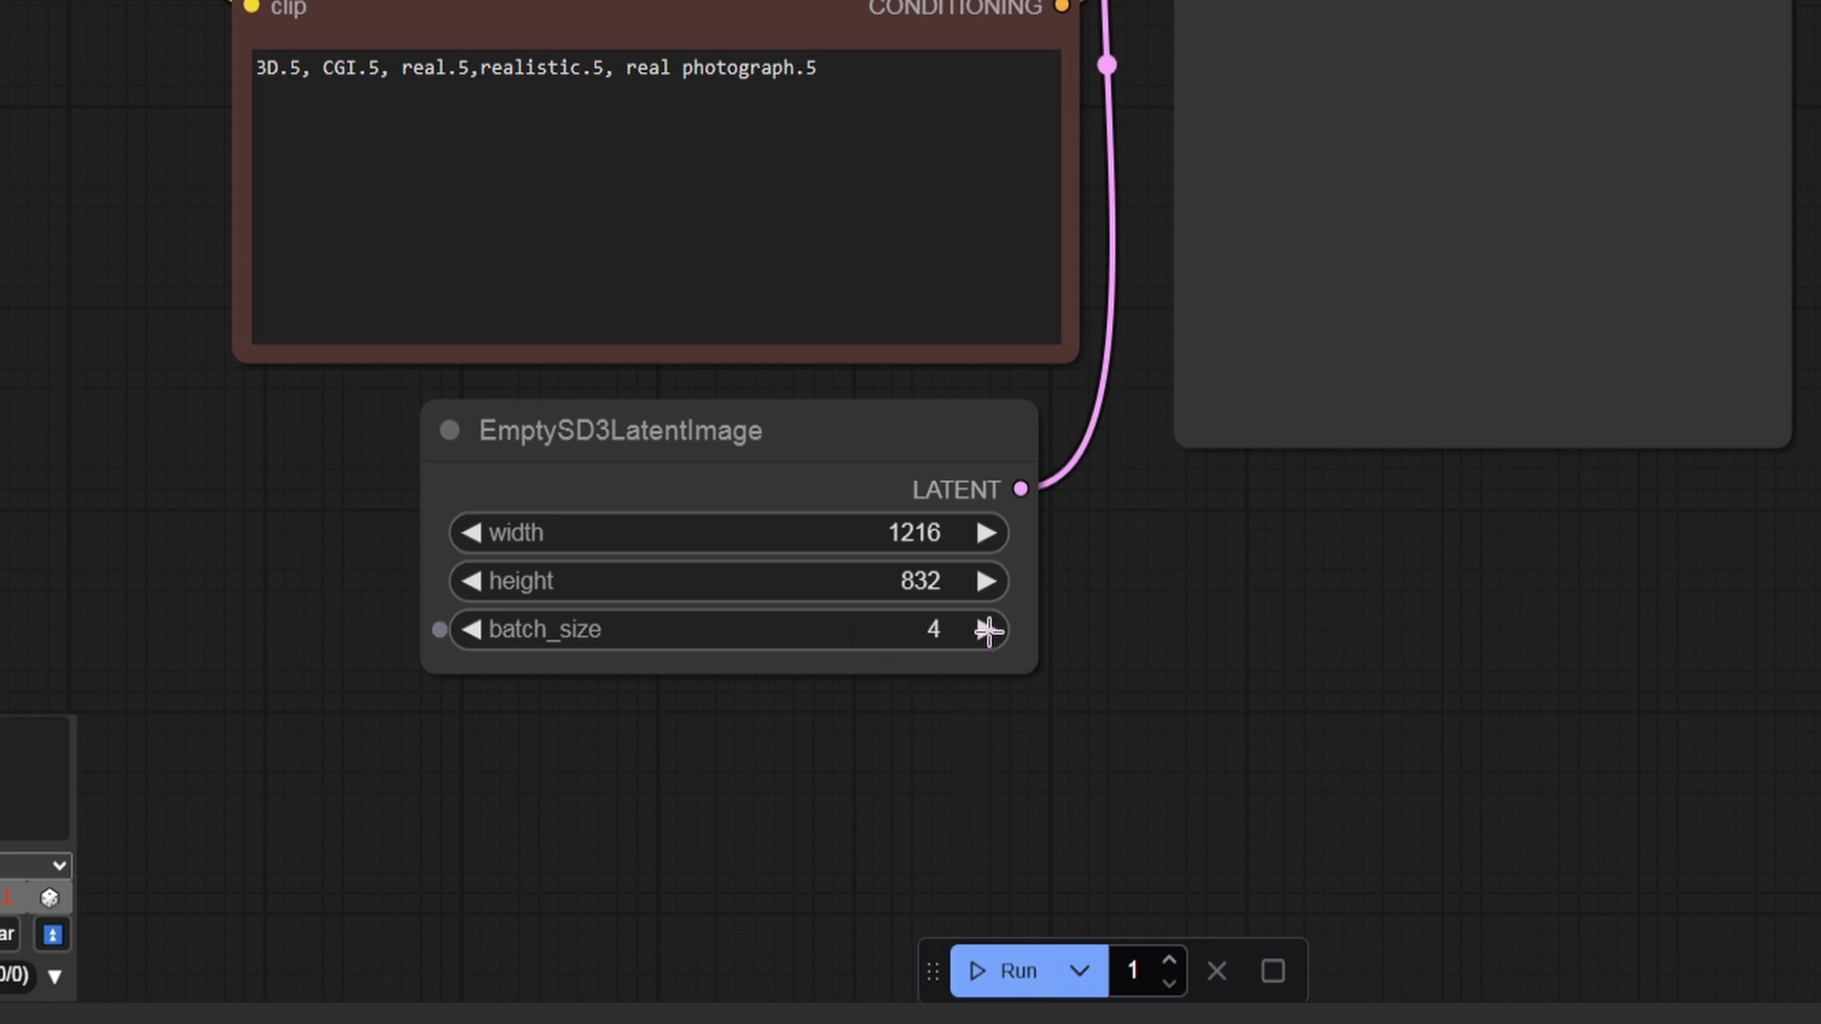
mouse_move(1178, 832)
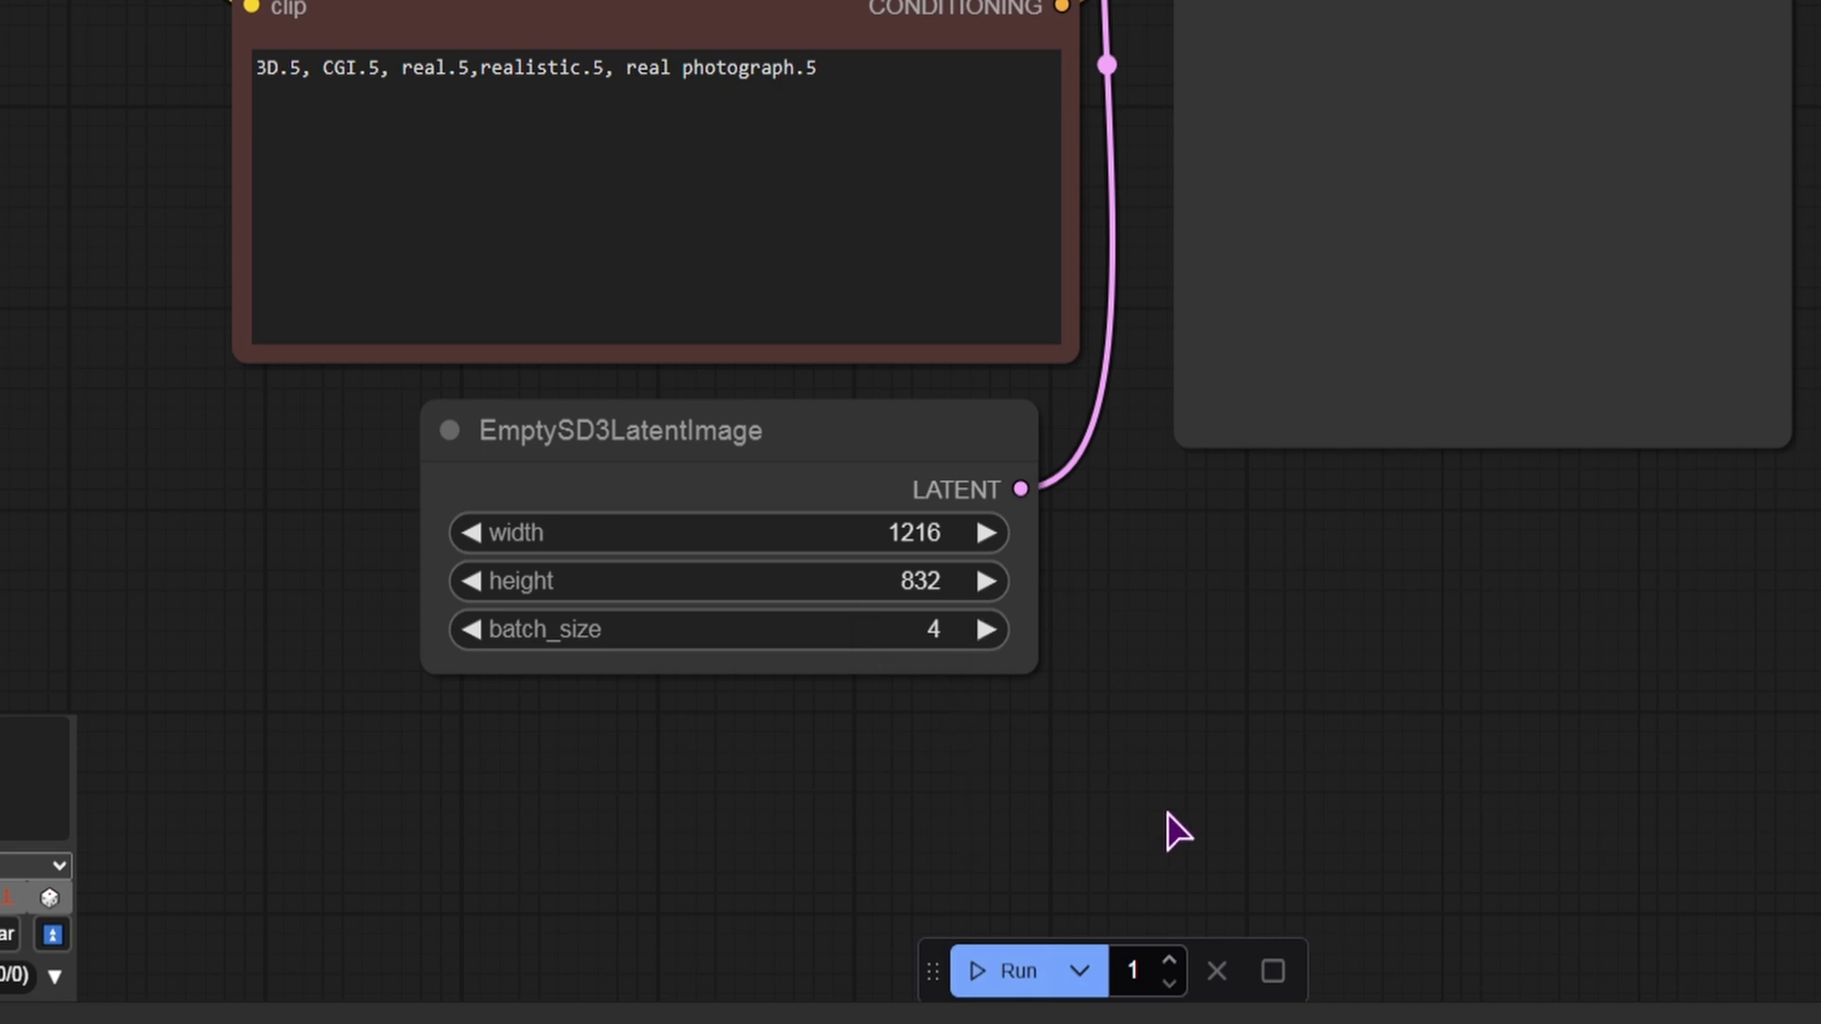
mouse_move(1150, 869)
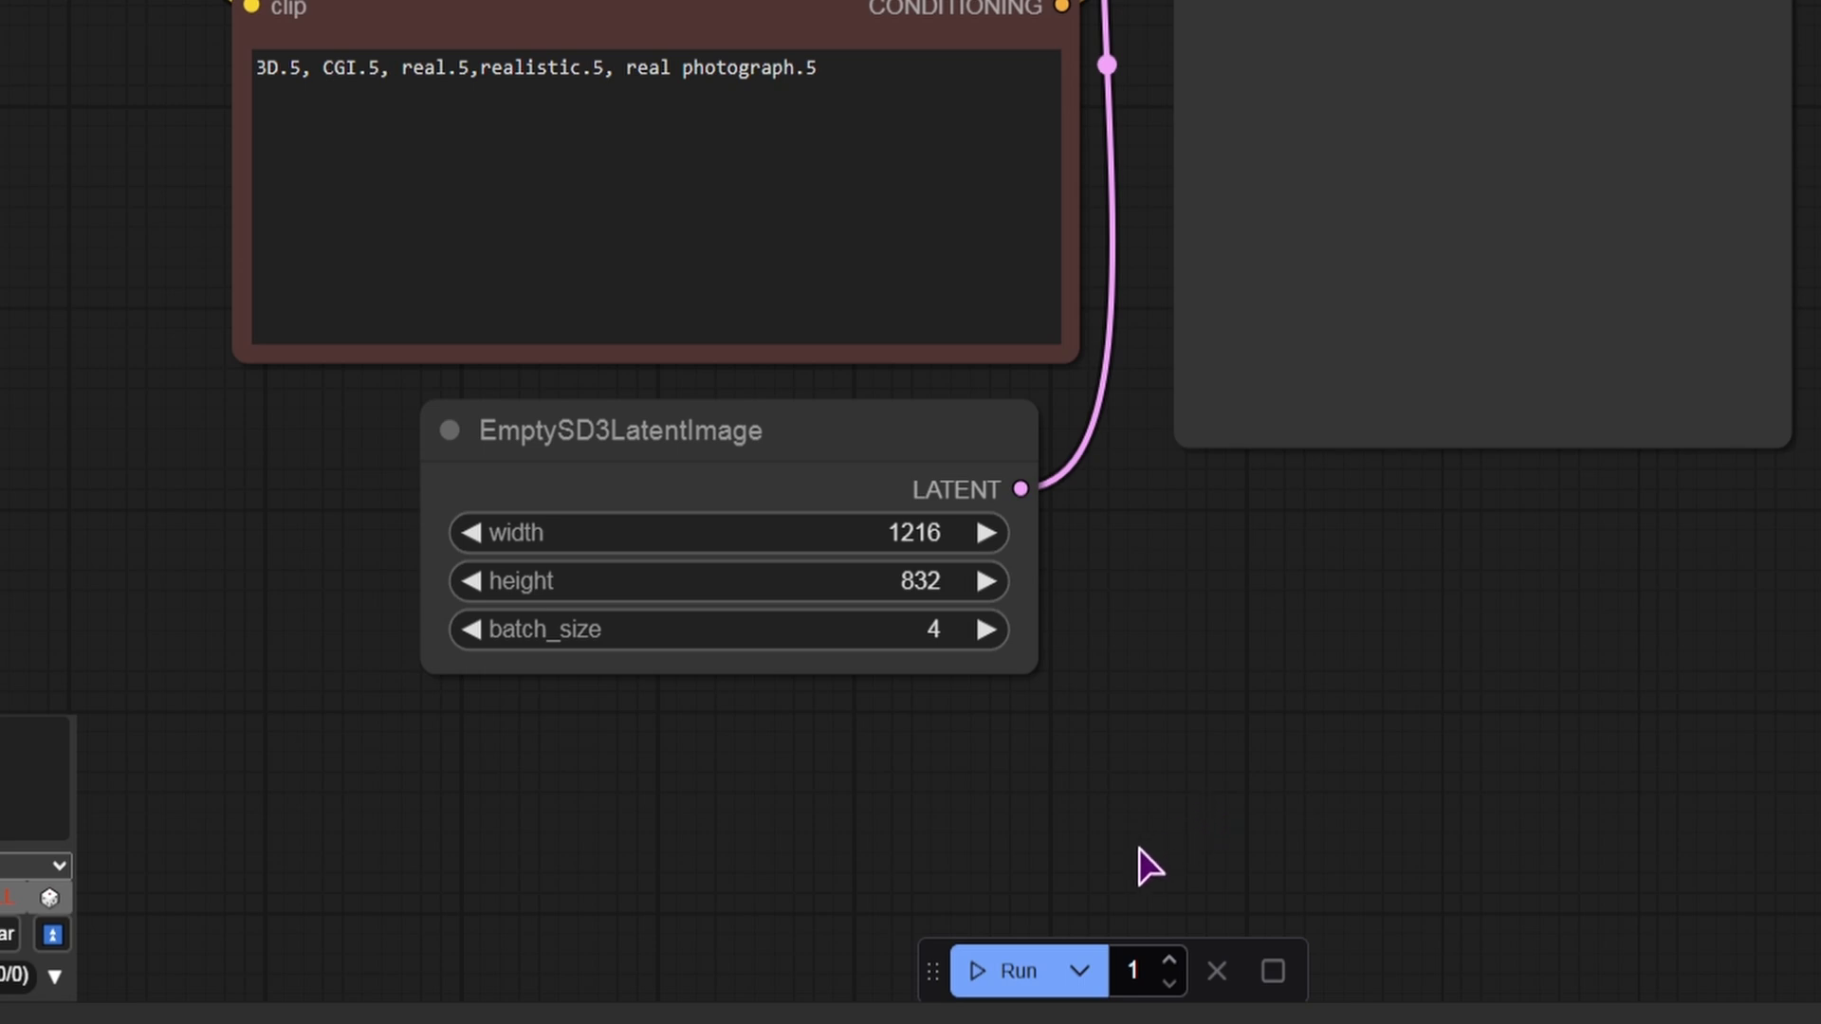
Step: Switch the Run button's mode to Run (Instant)
left_click(1075, 971)
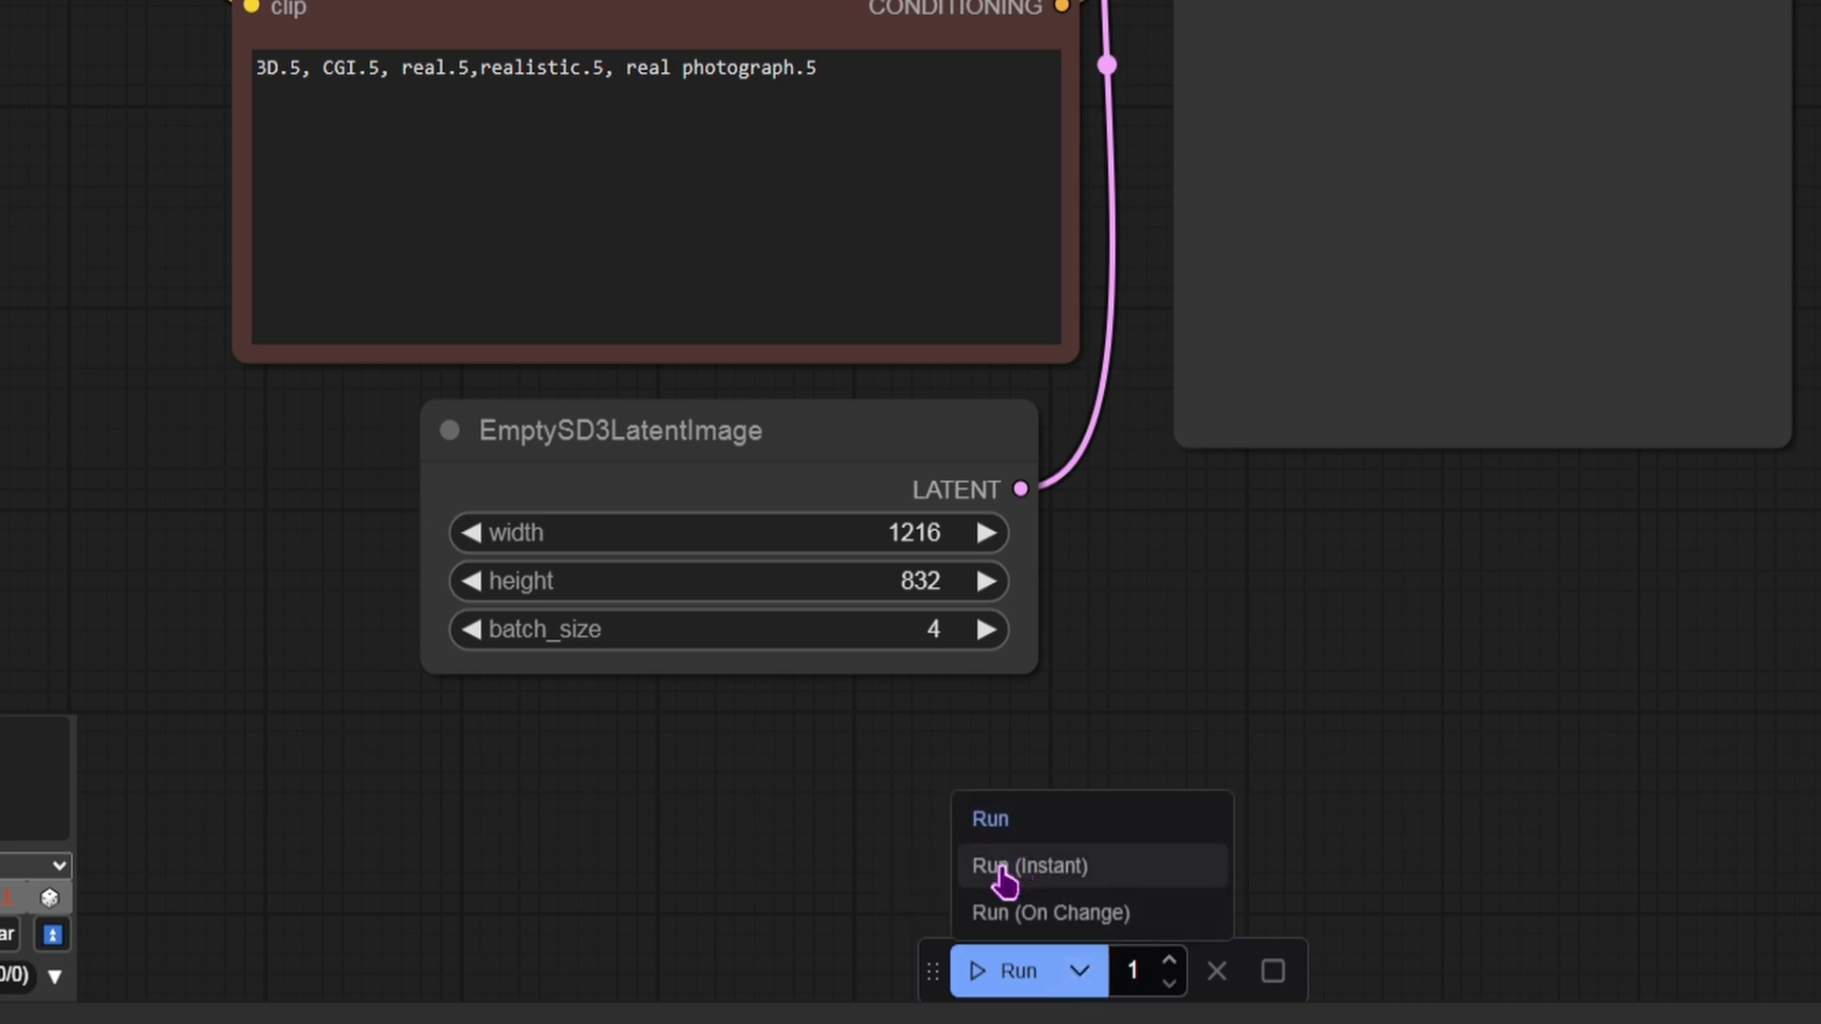
left_click(1029, 865)
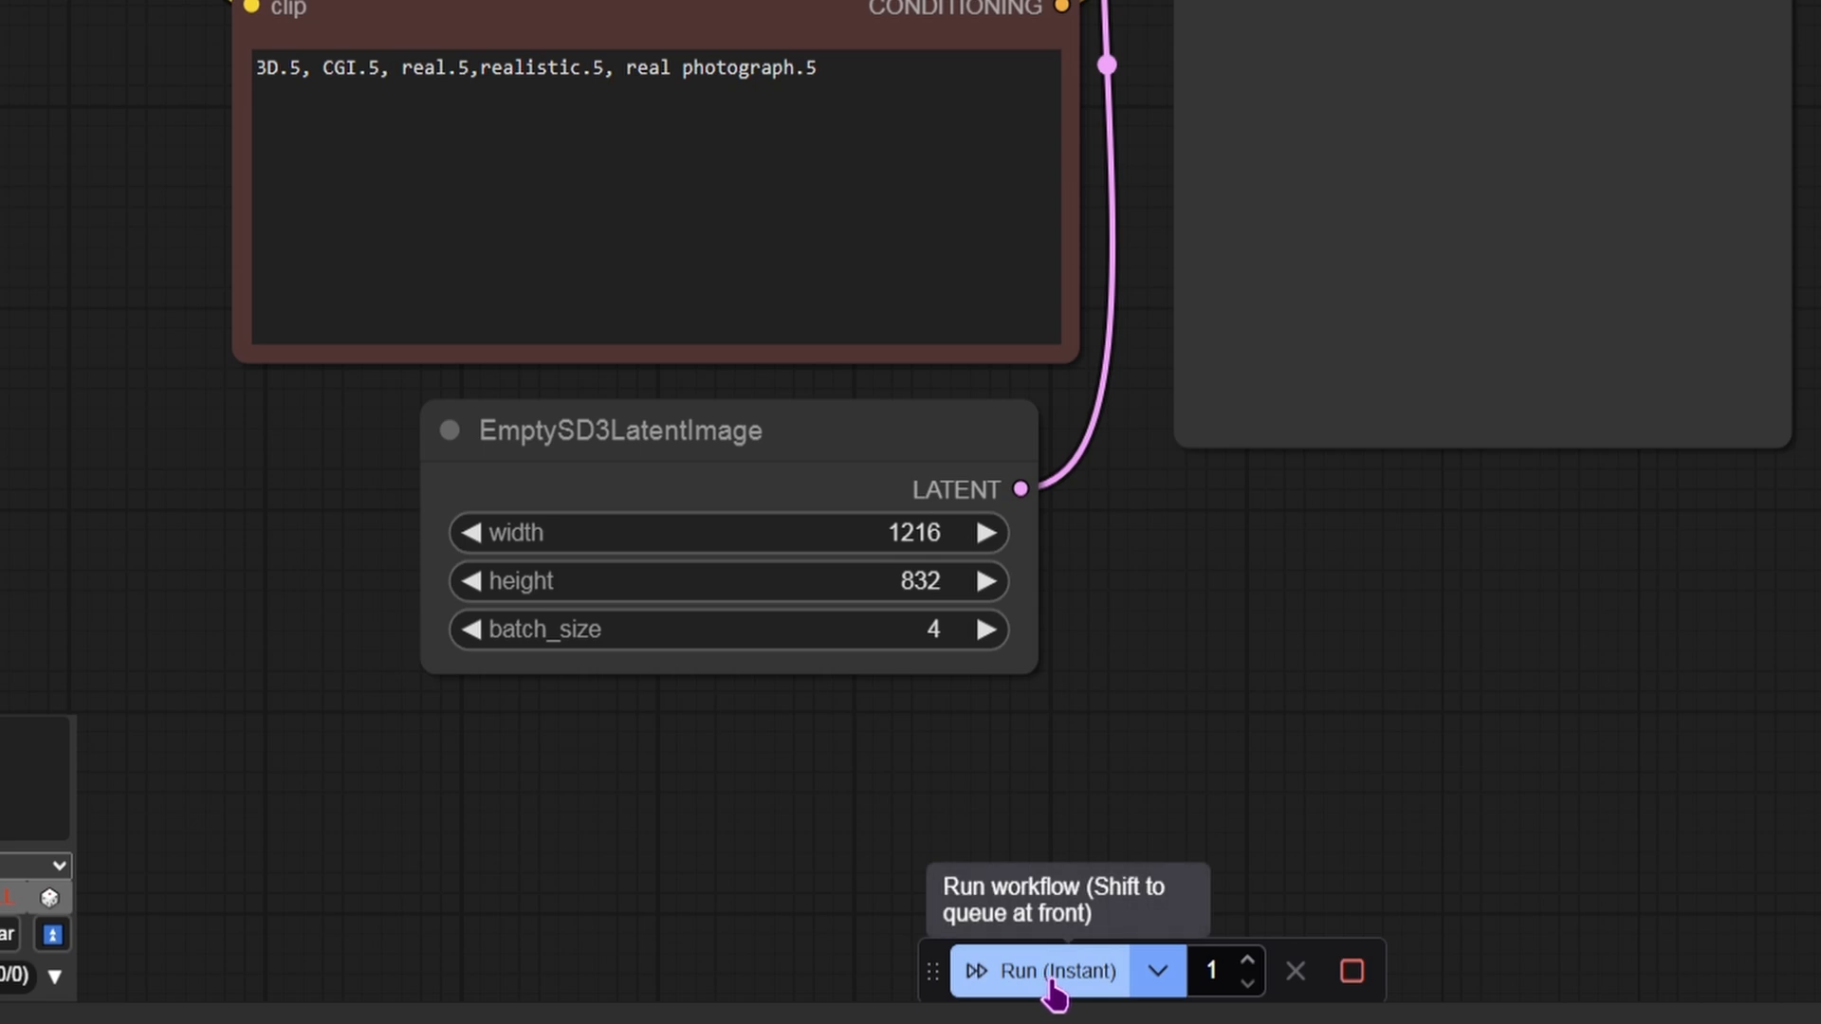
mouse_move(1043, 973)
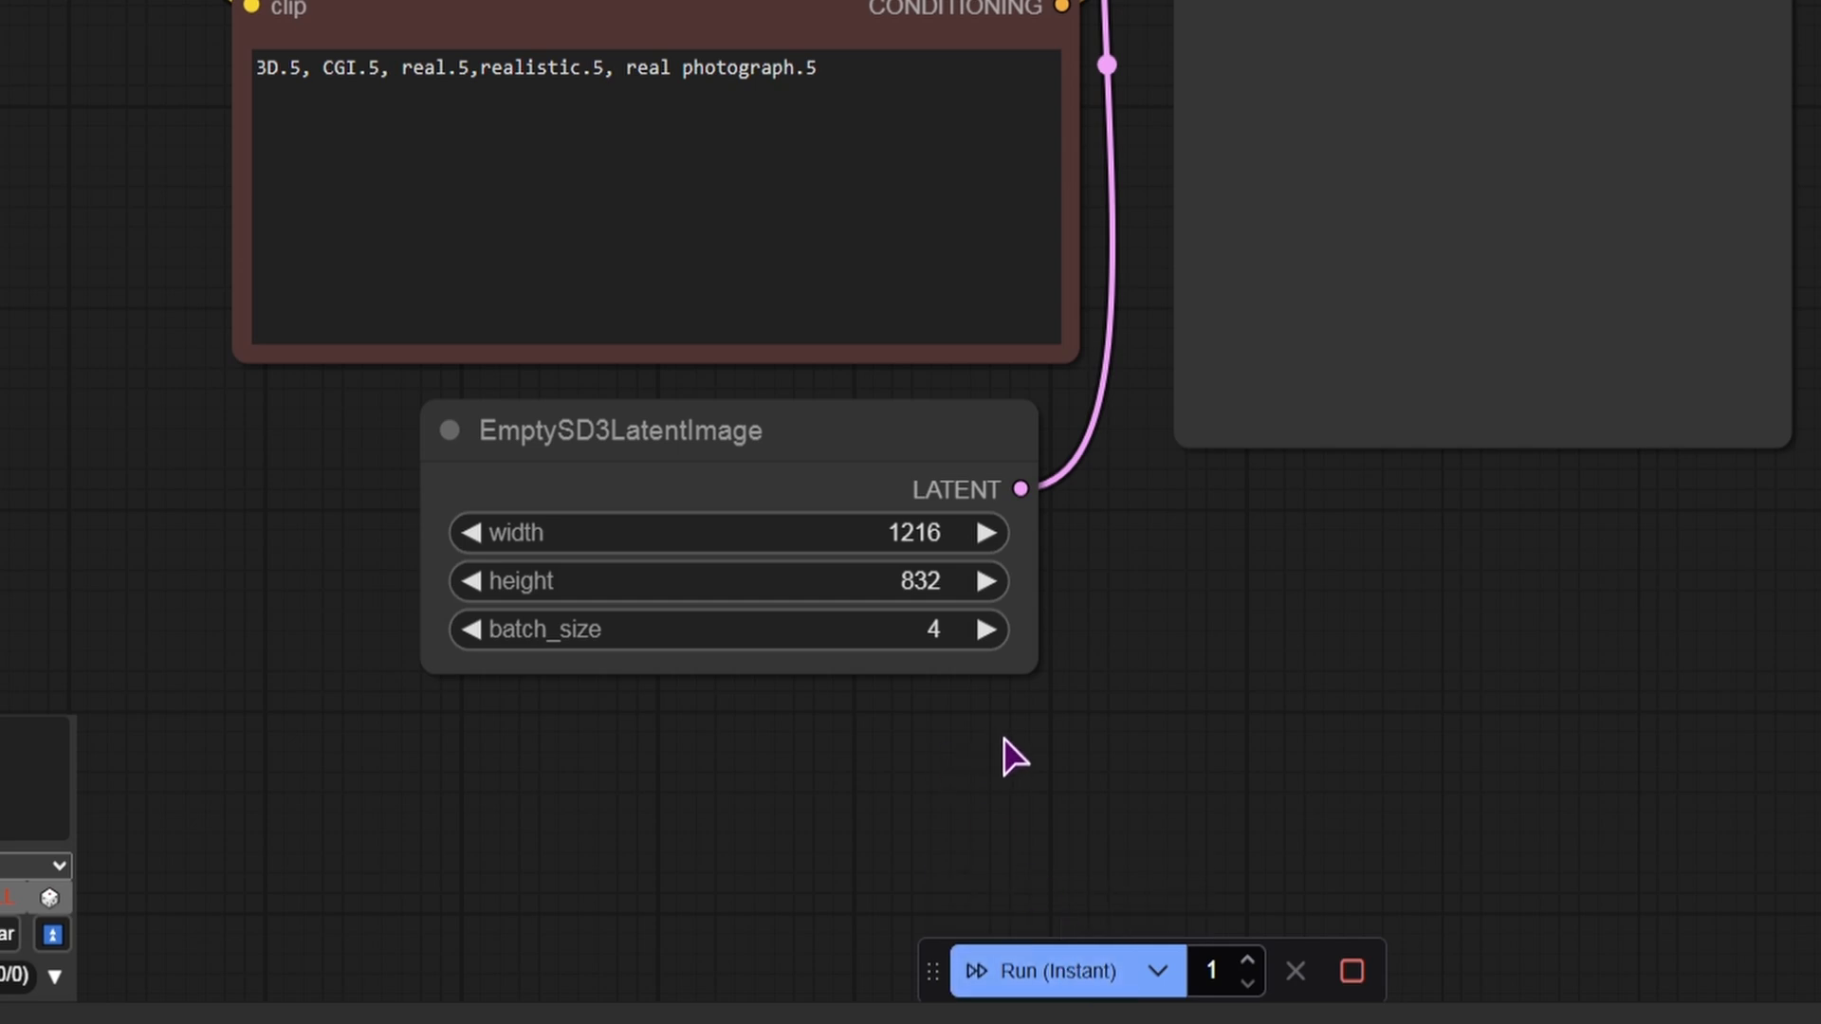
mouse_move(743, 824)
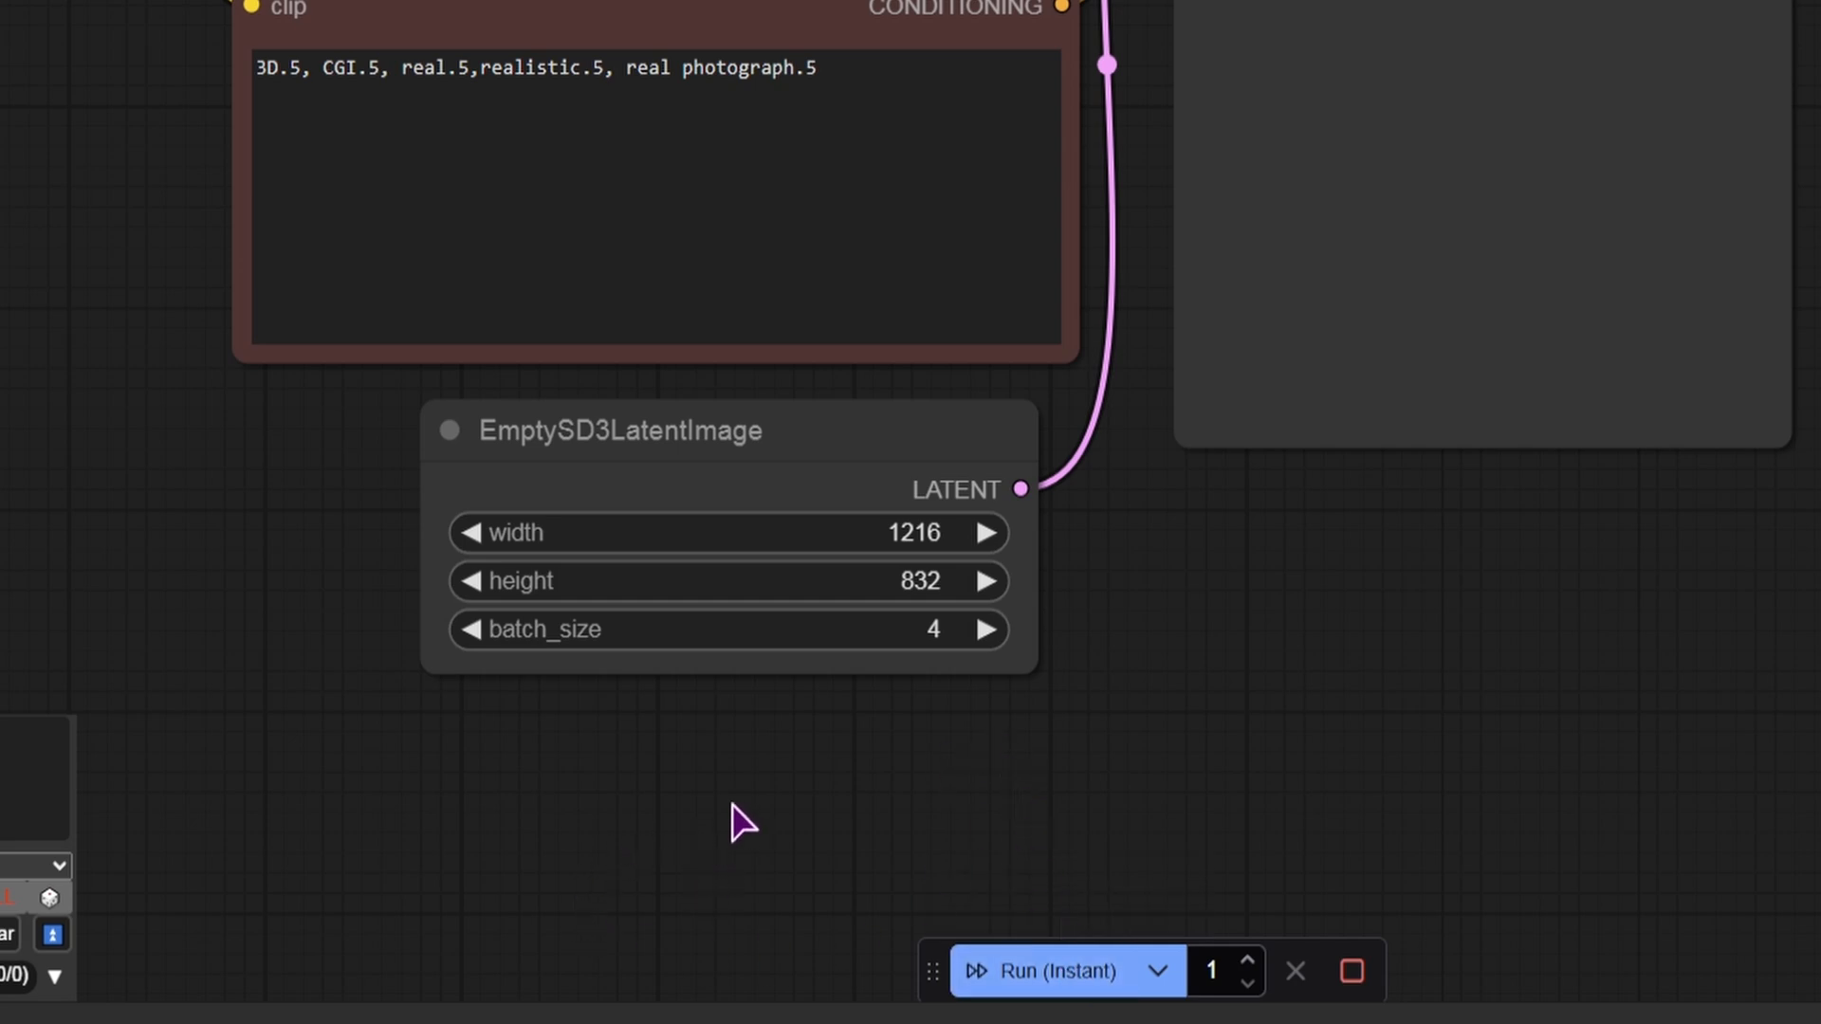
mouse_move(723, 807)
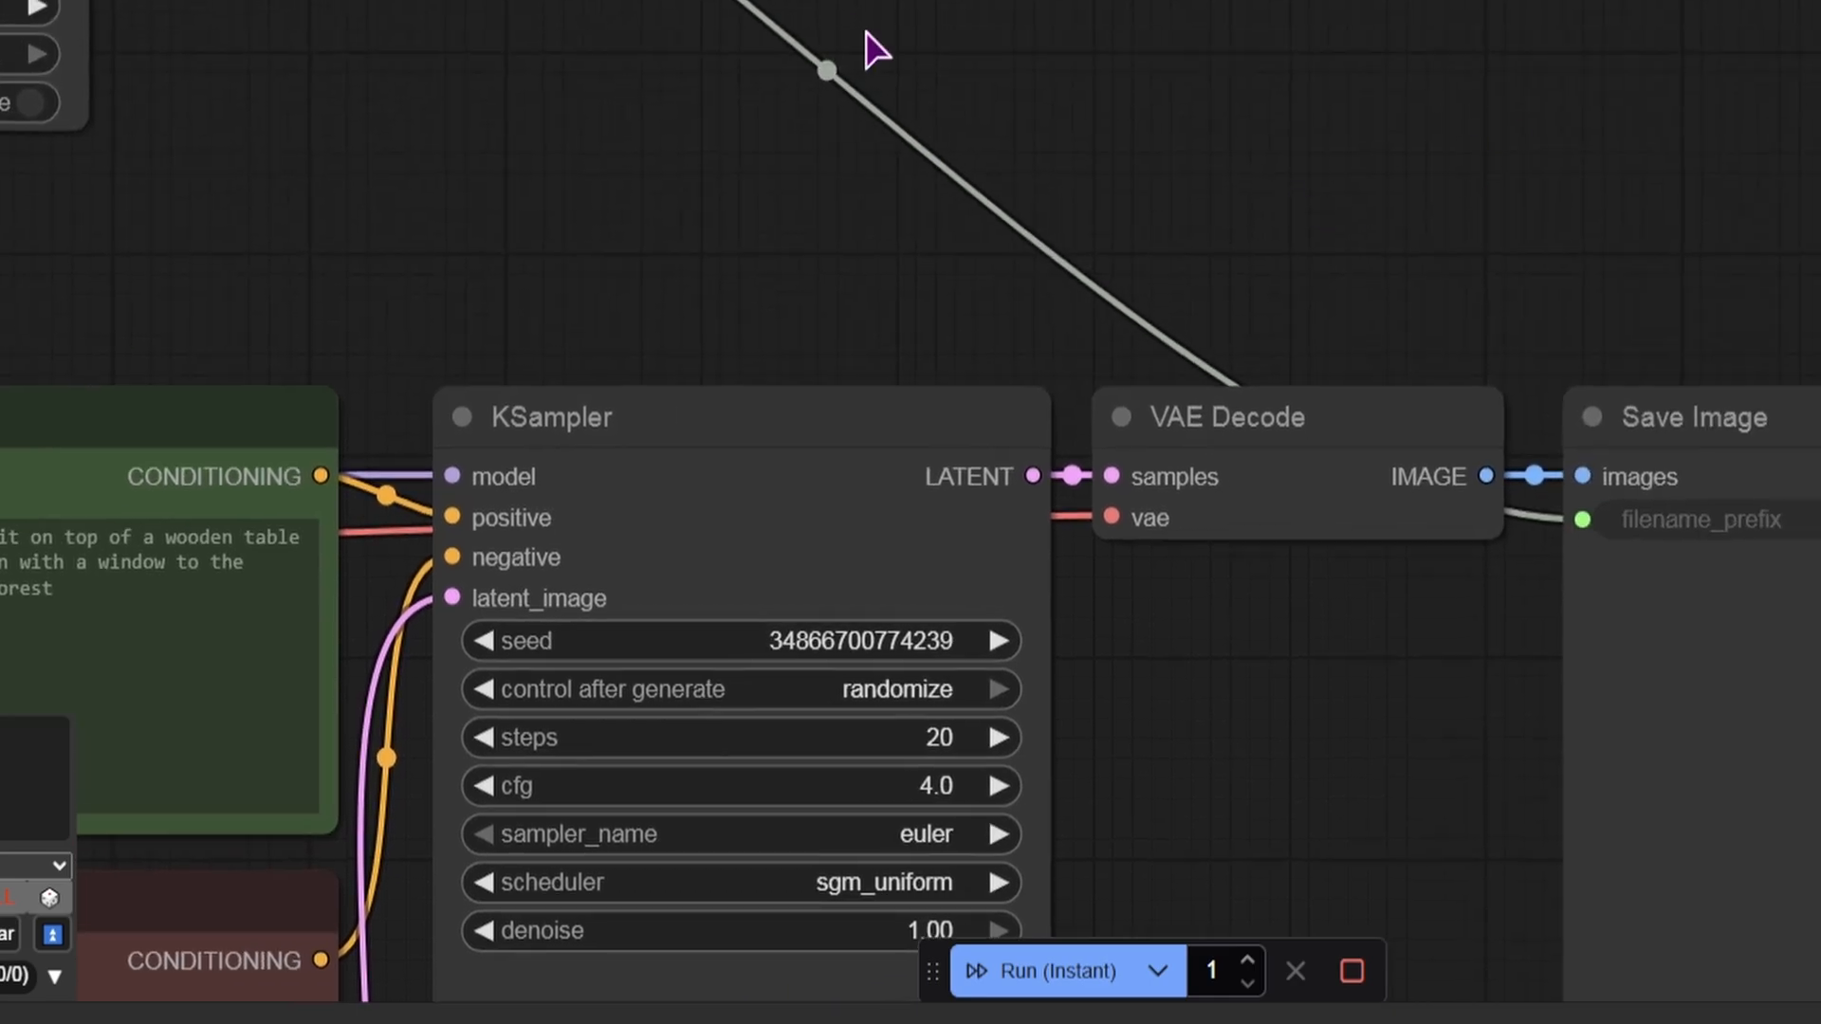
Step: Search the node library for 'save', add Save Text File, and wire Show Text's STRING into it
left_click(26, 108)
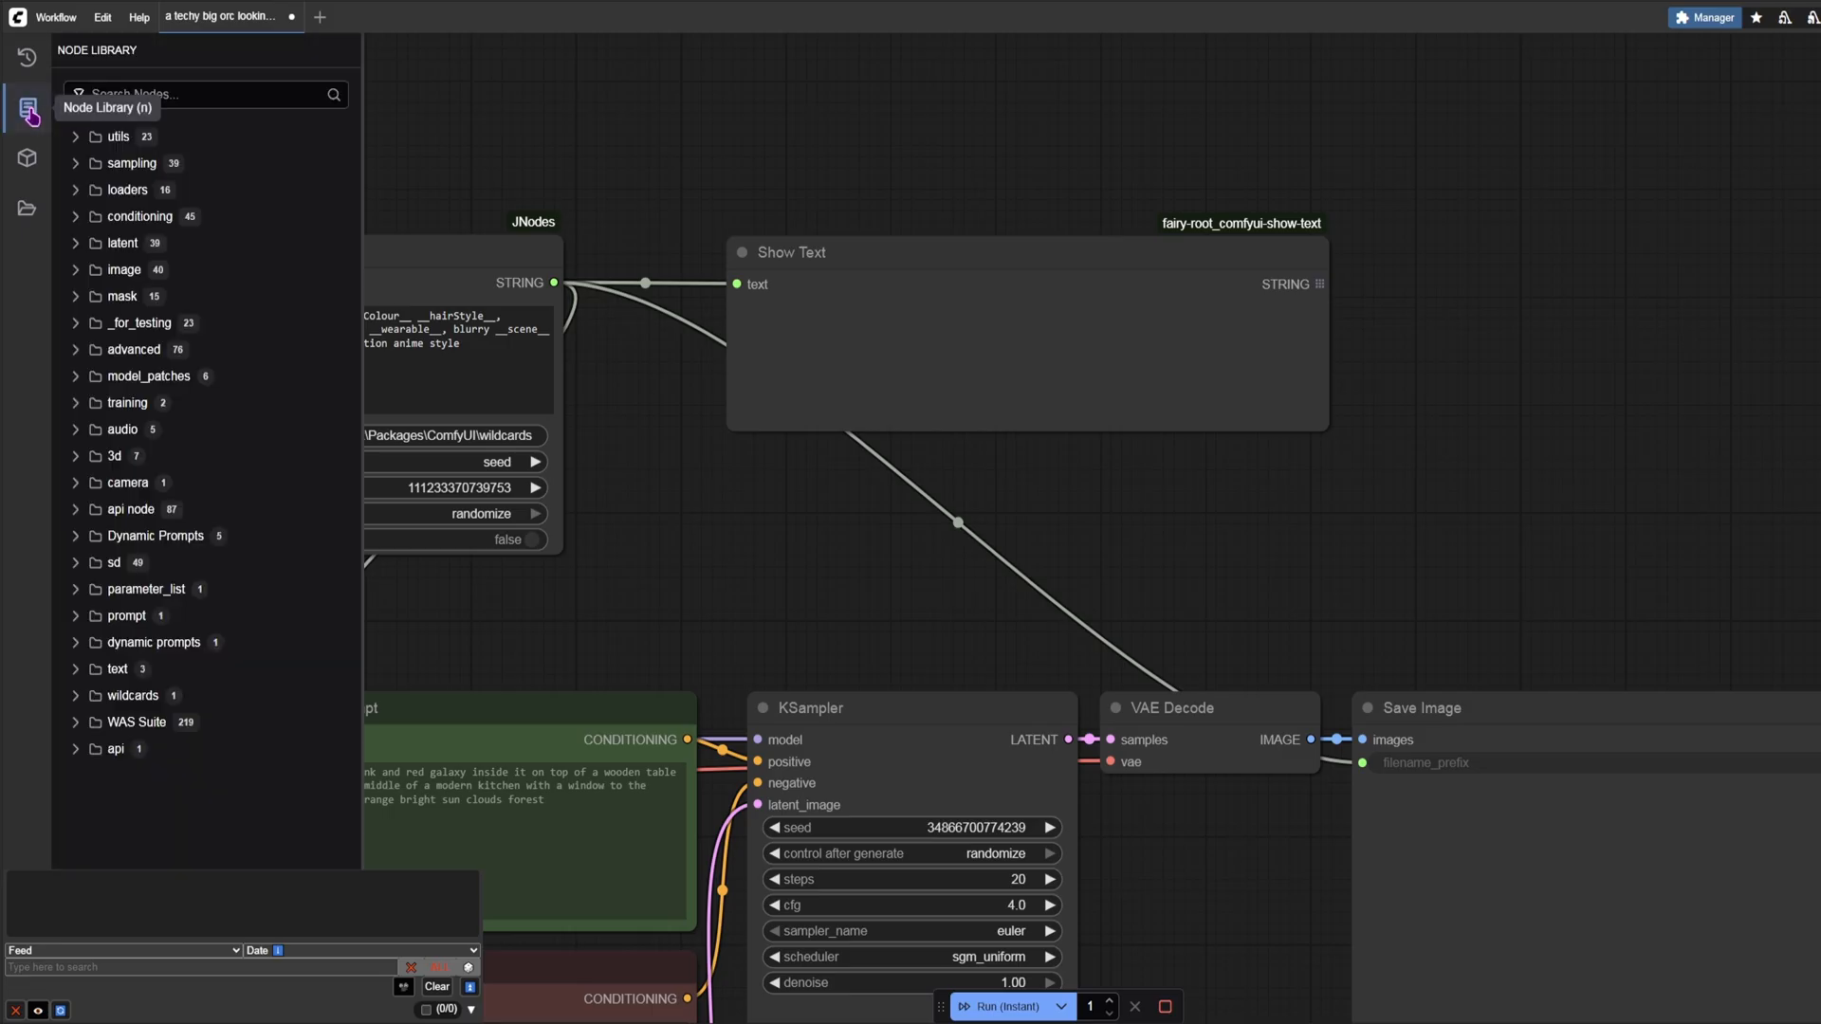
type("save")
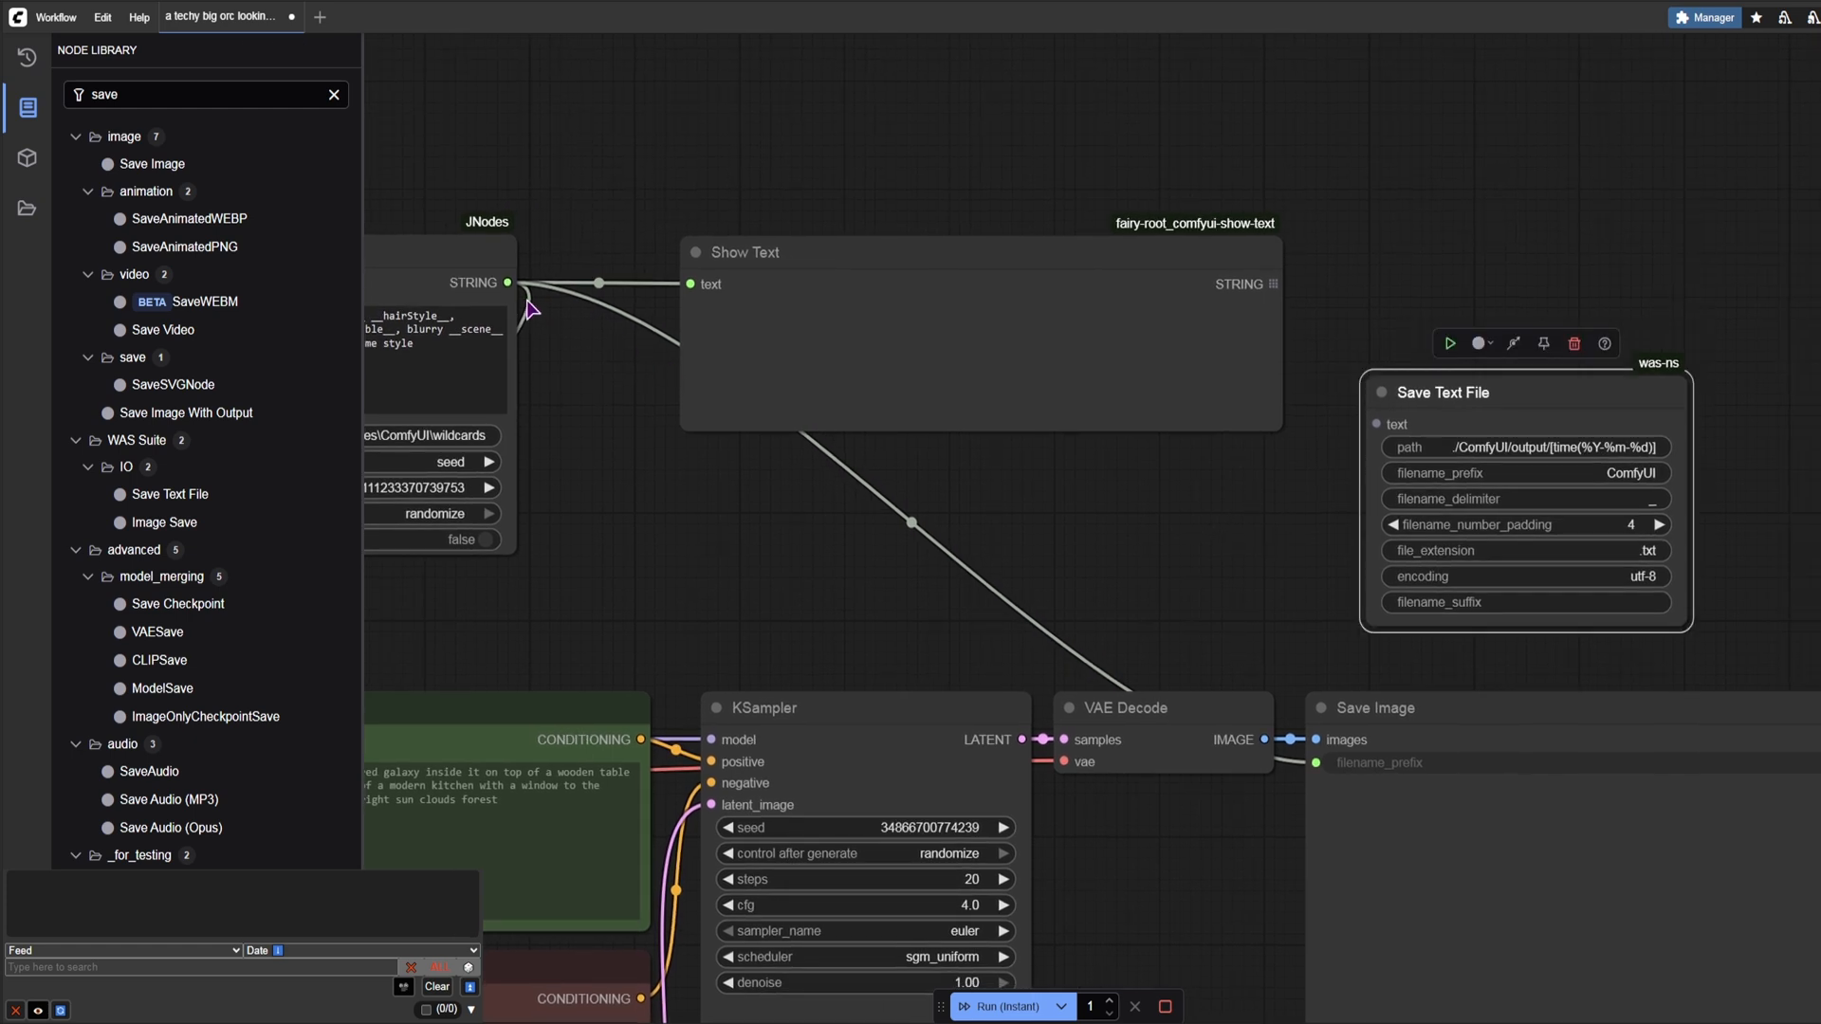
left_click_drag(506, 283, 1377, 425)
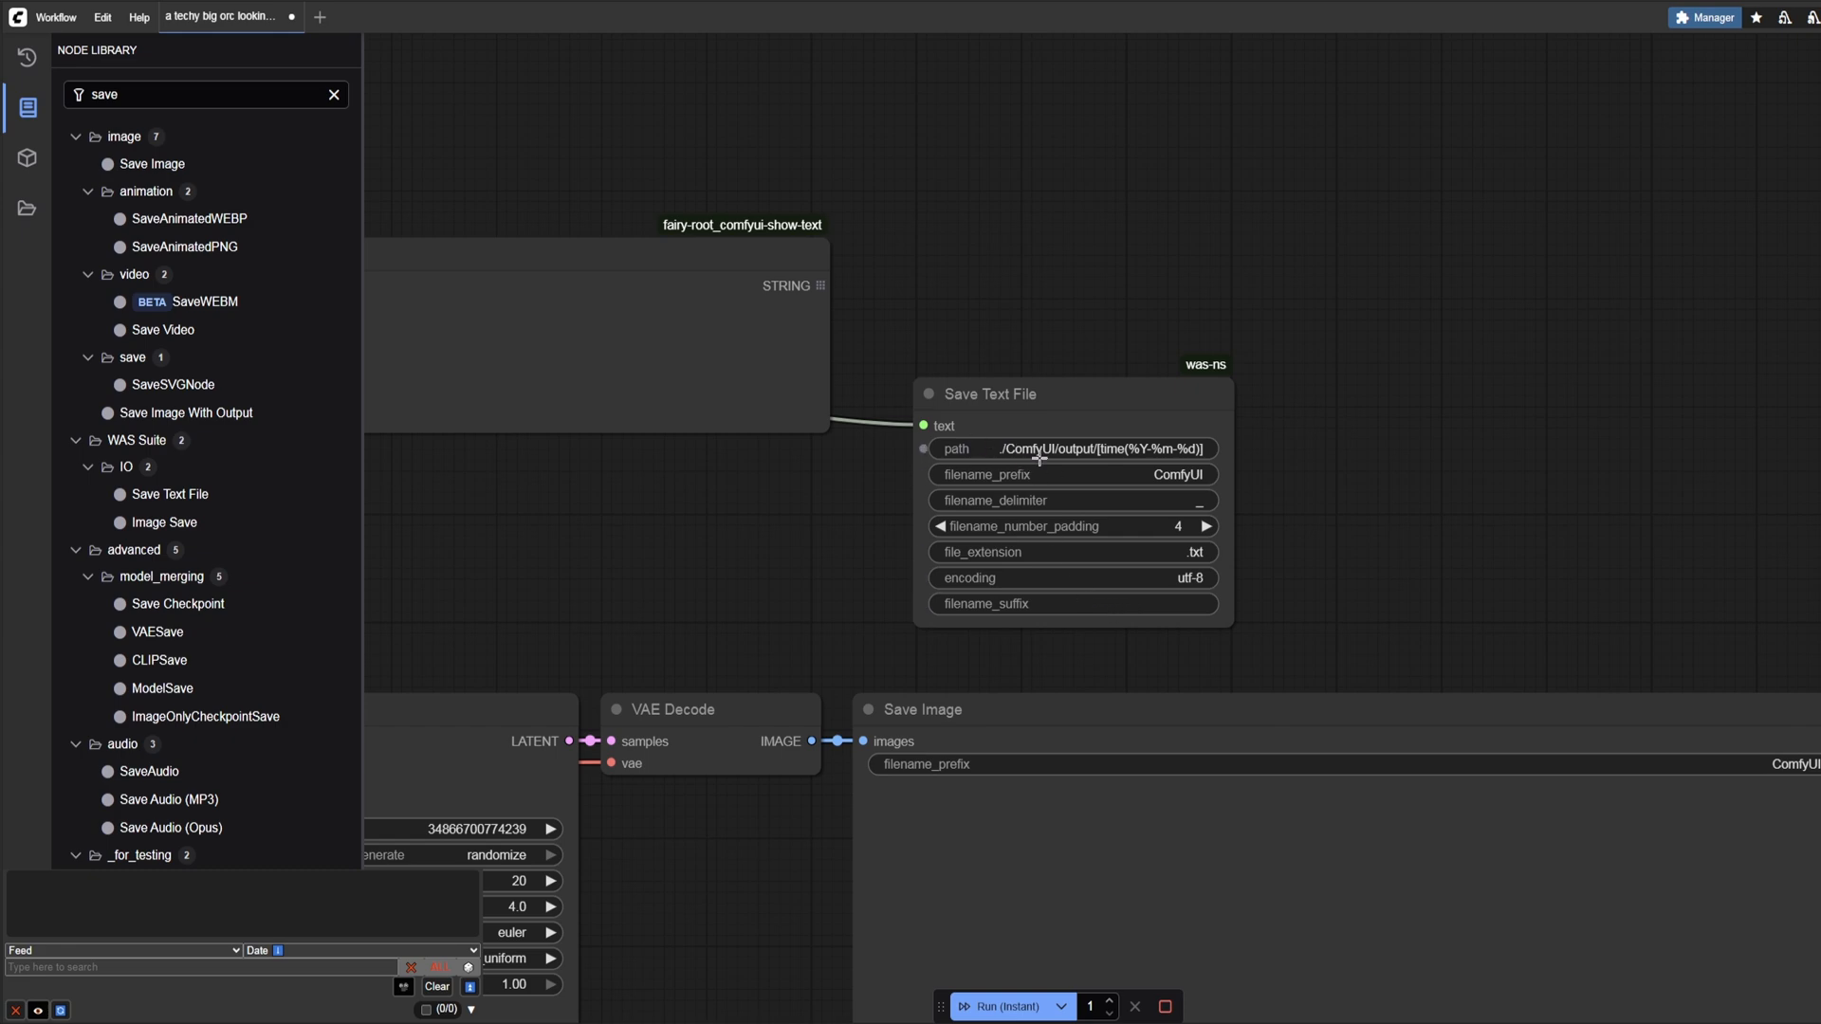
Step: Replace the Save Text File path with the ComfyUI output folder address from the D: drive
double_click(1069, 449)
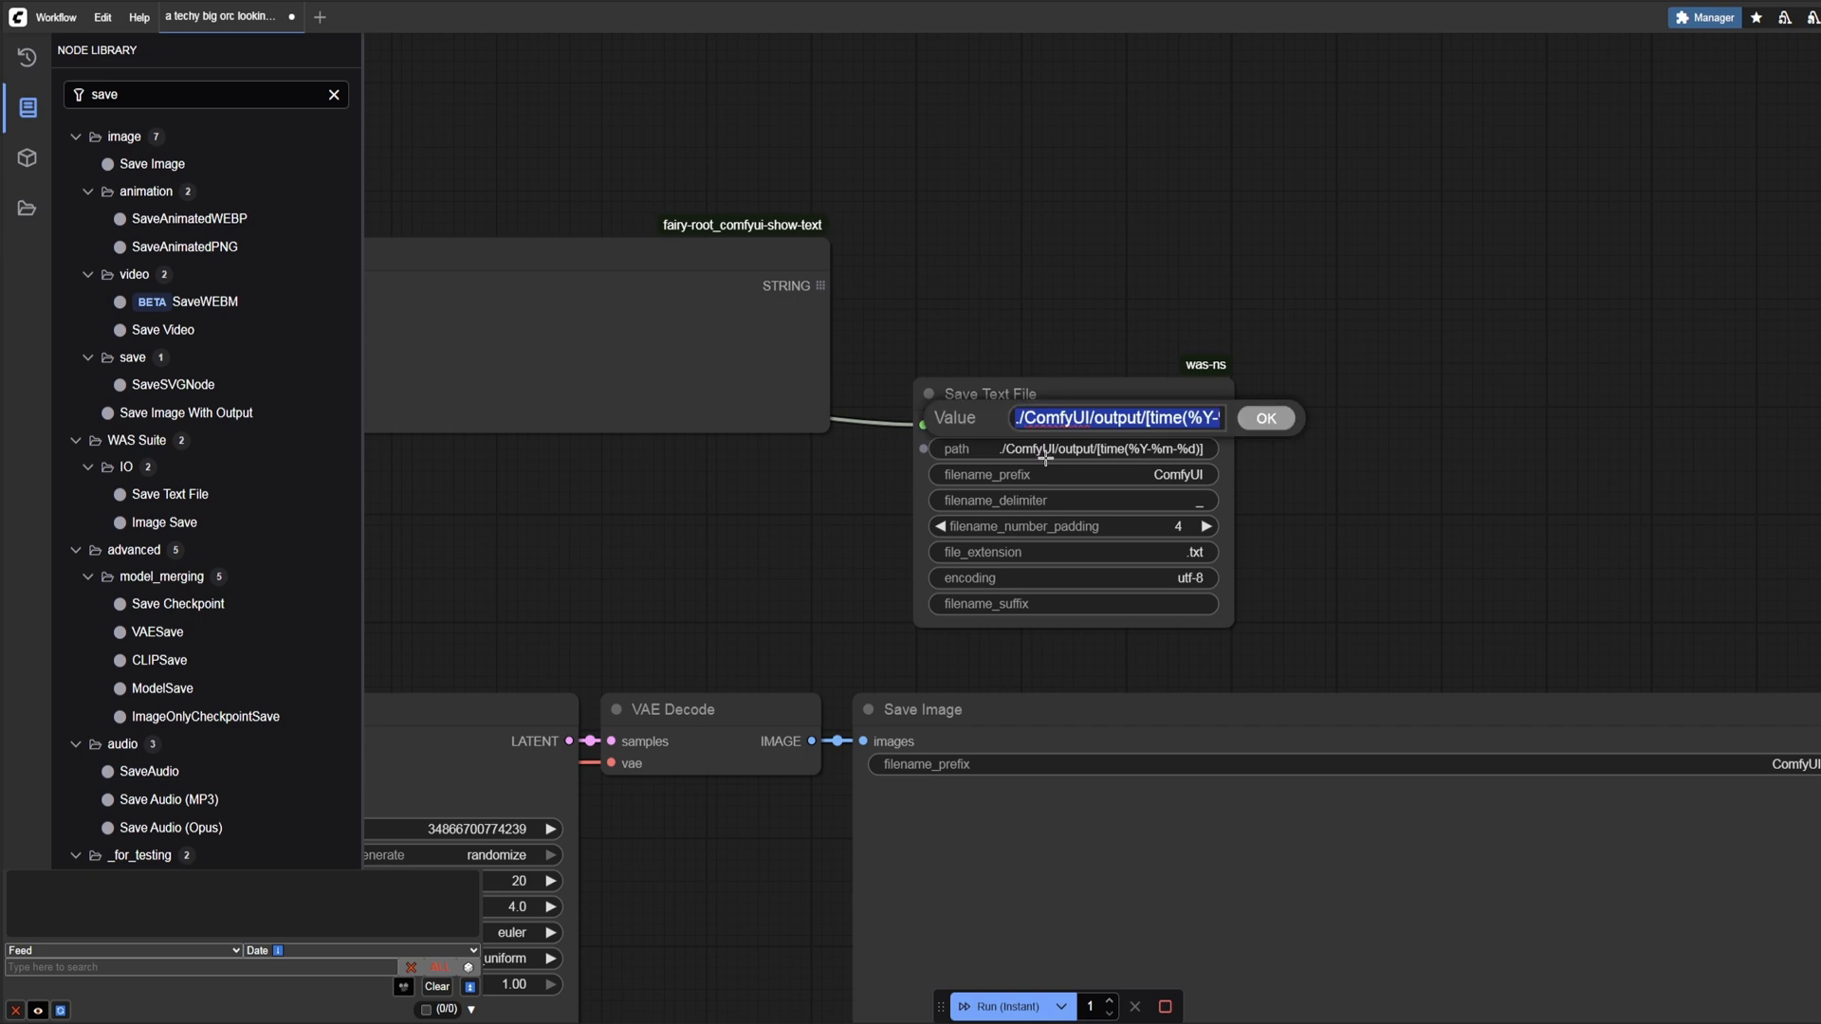
left_click(1264, 418)
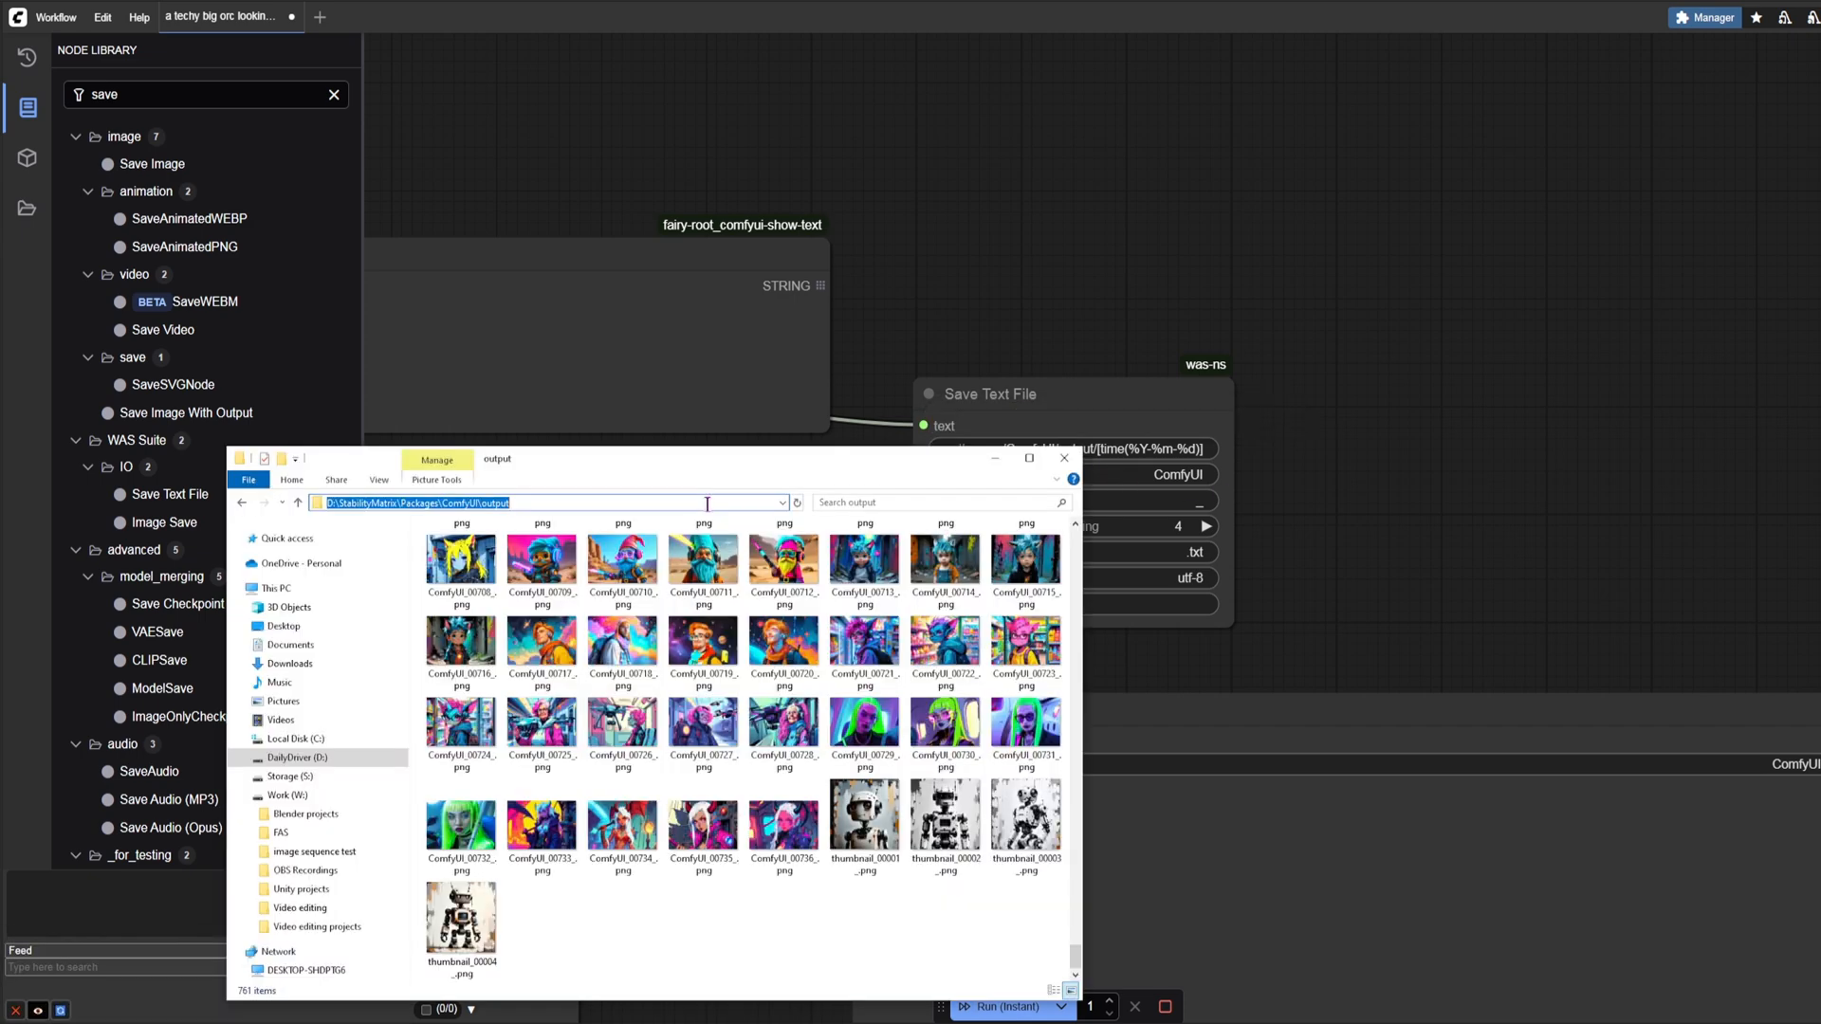
scroll("down", 3)
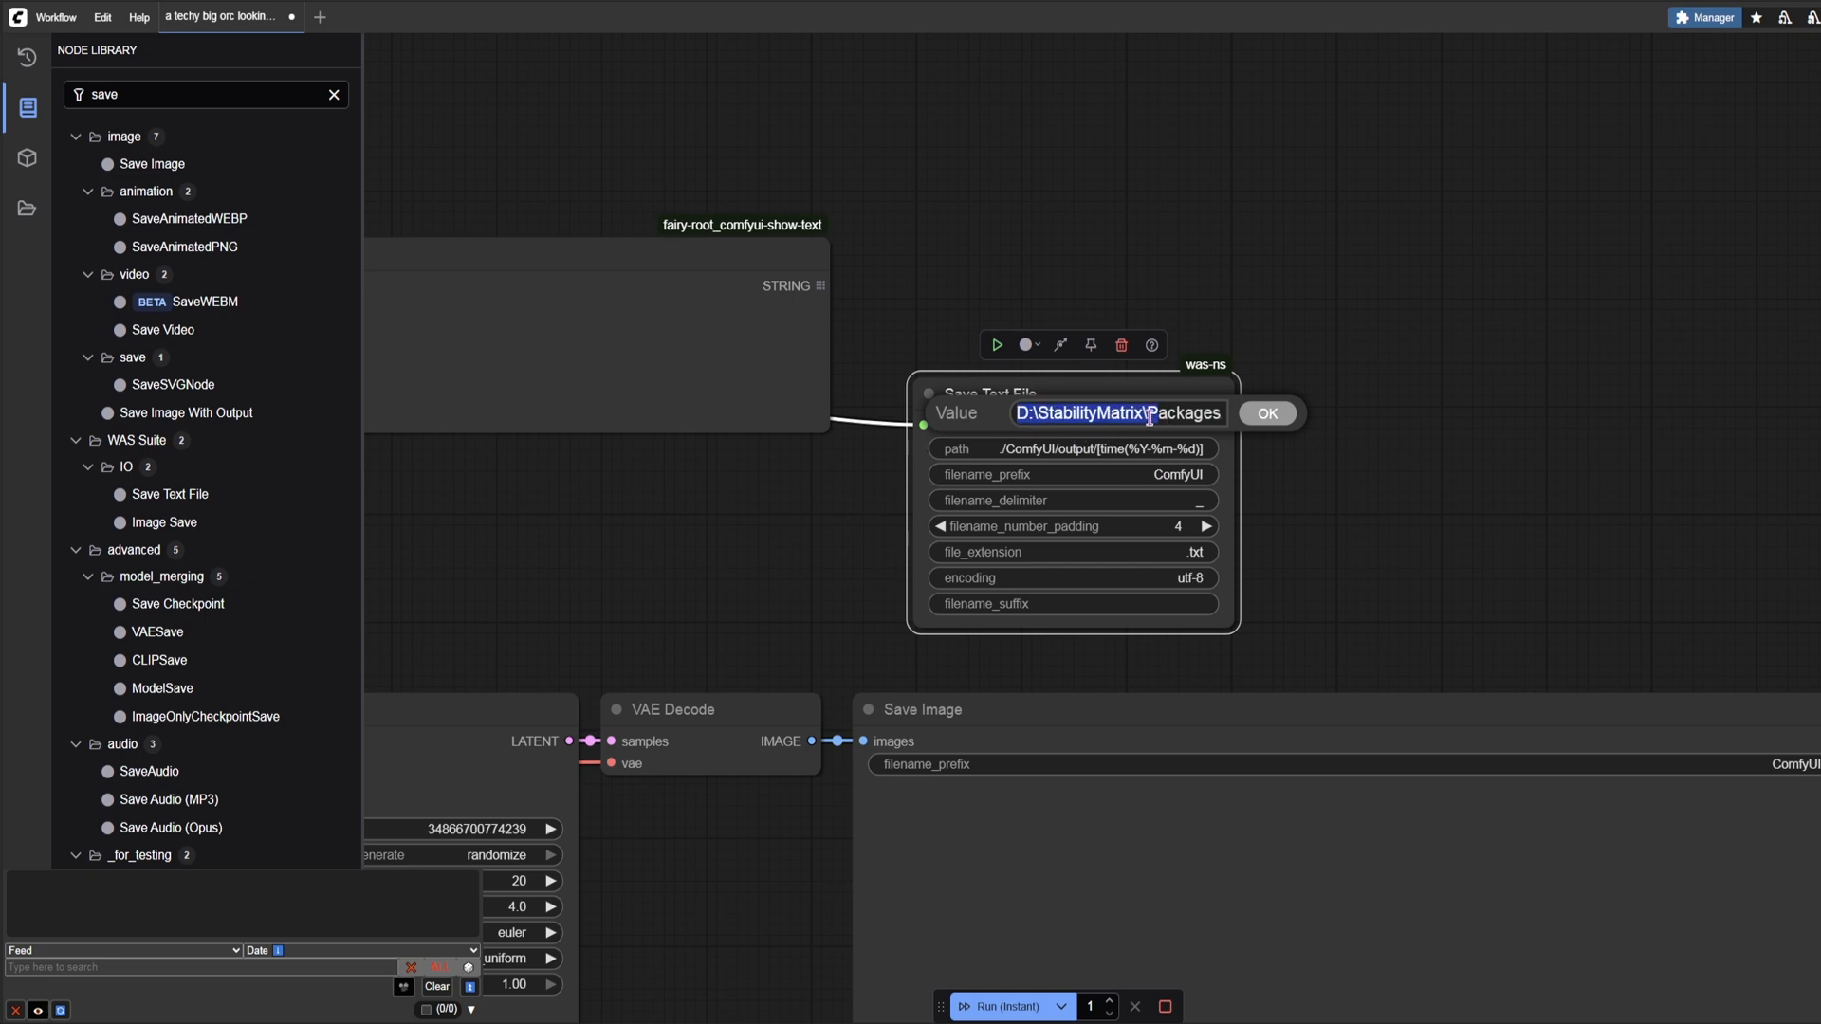
left_click(1264, 414)
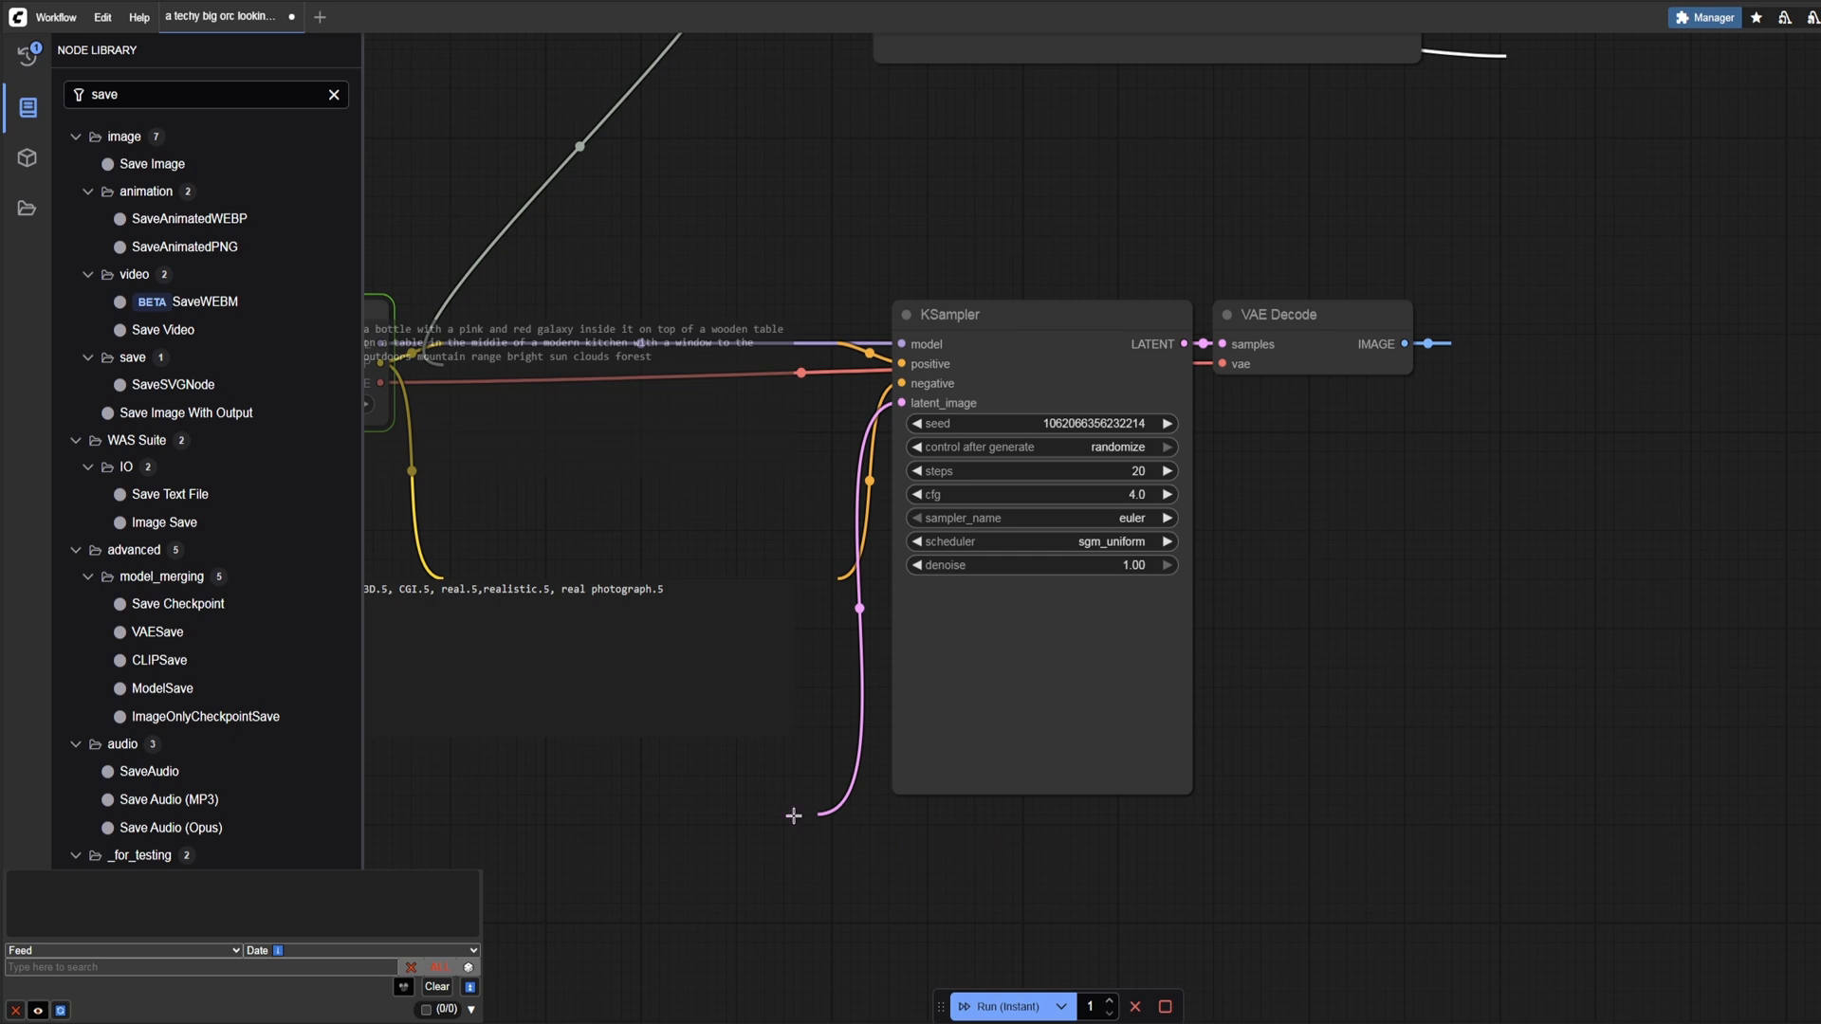
mouse_move(796, 838)
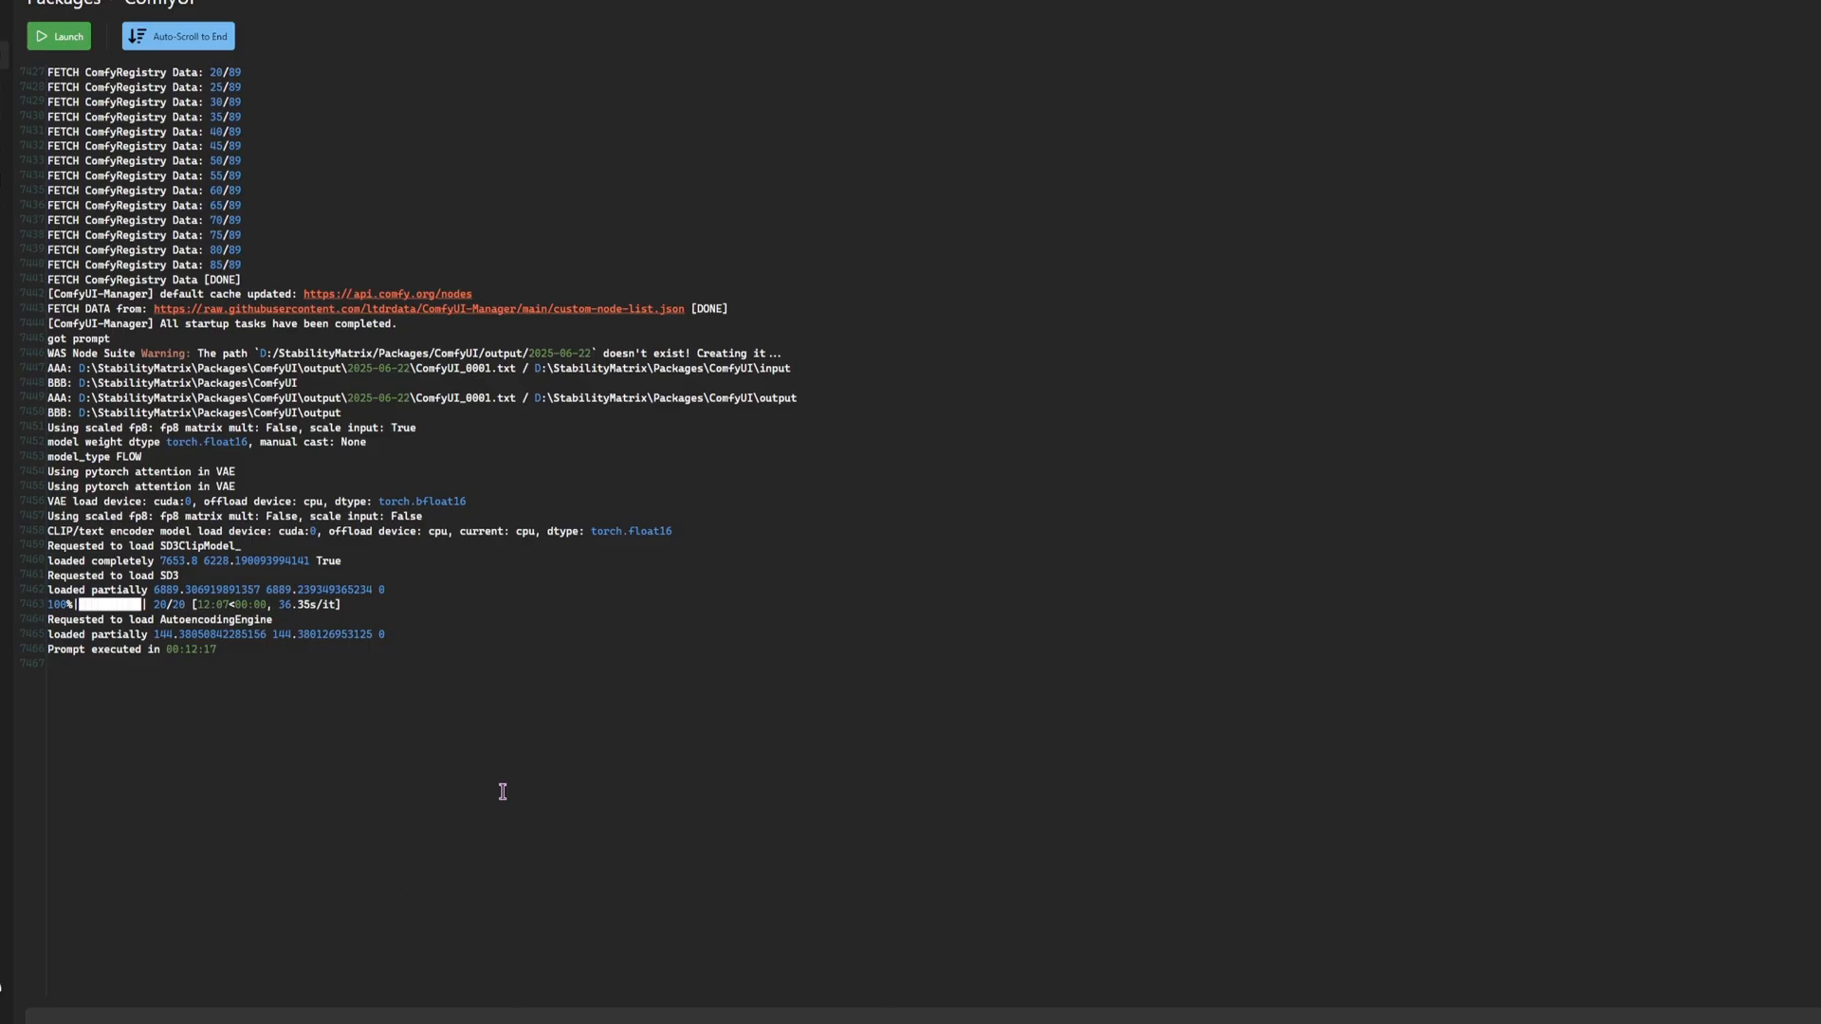
mouse_move(76, 653)
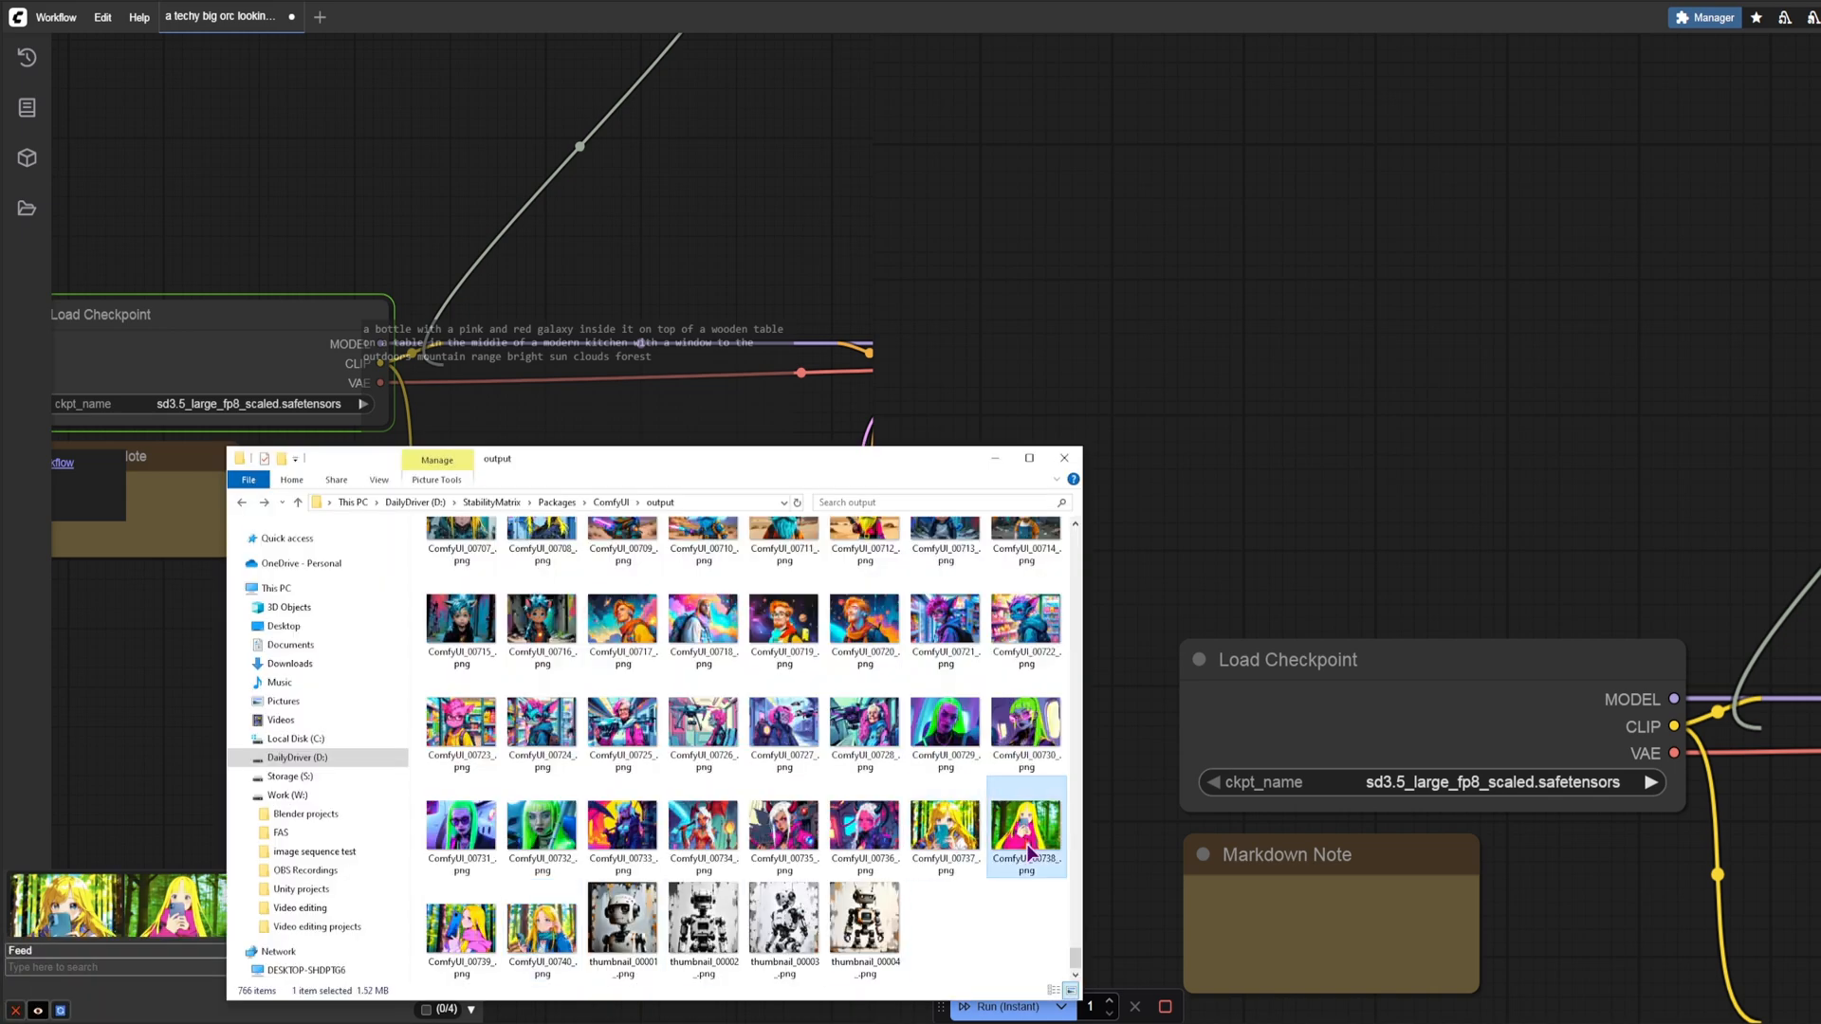
Step: Reload the ComfyUI page and open the Workflow menu
left_click(1061, 457)
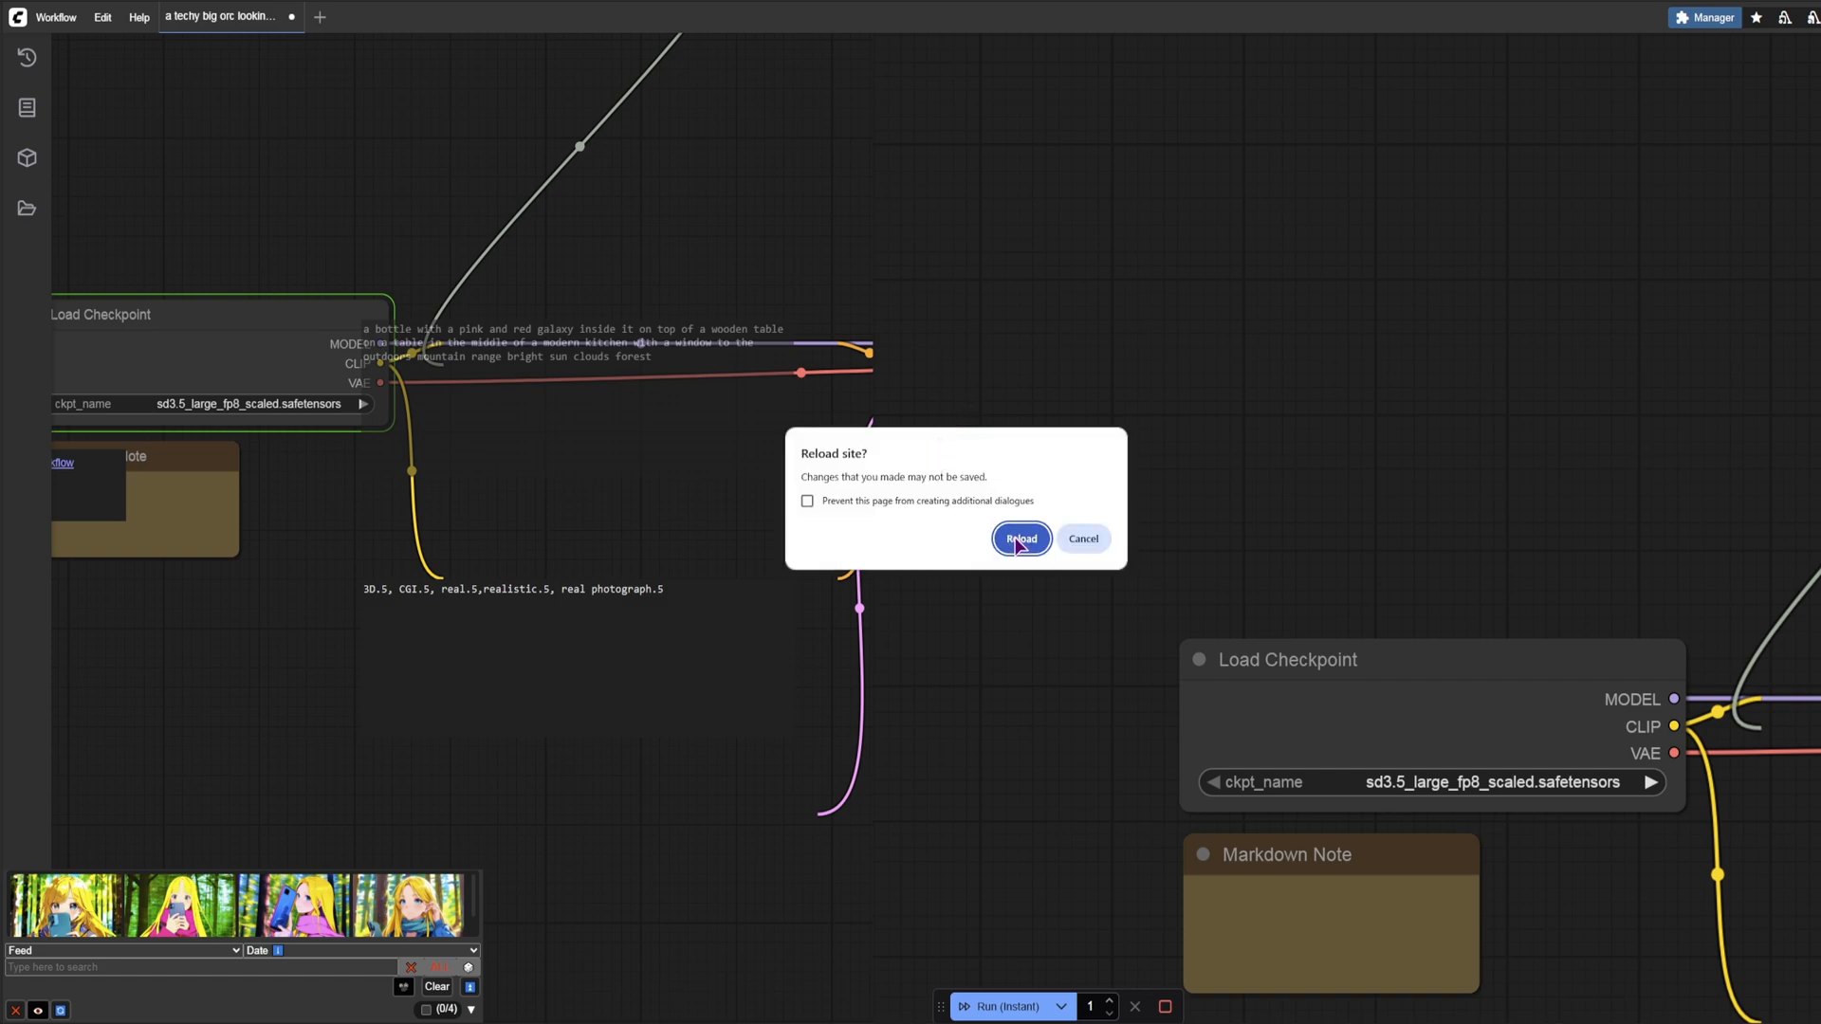
left_click(1019, 538)
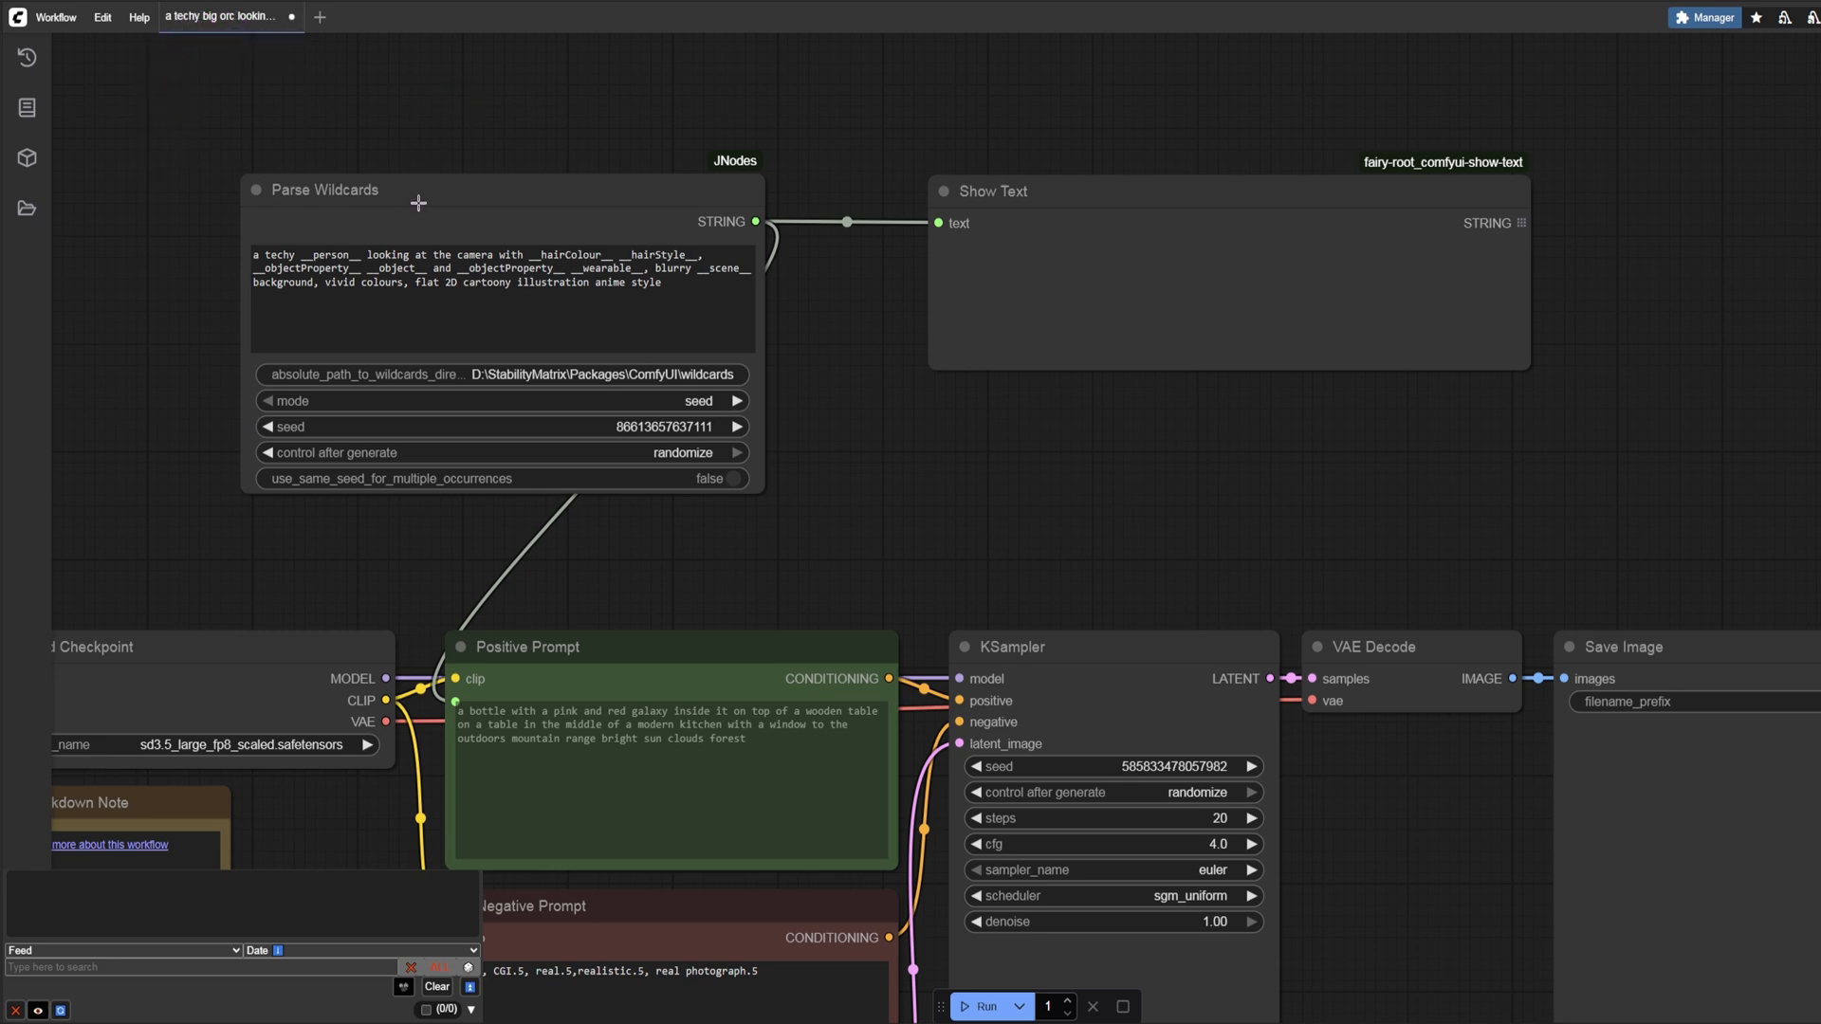
left_click(55, 16)
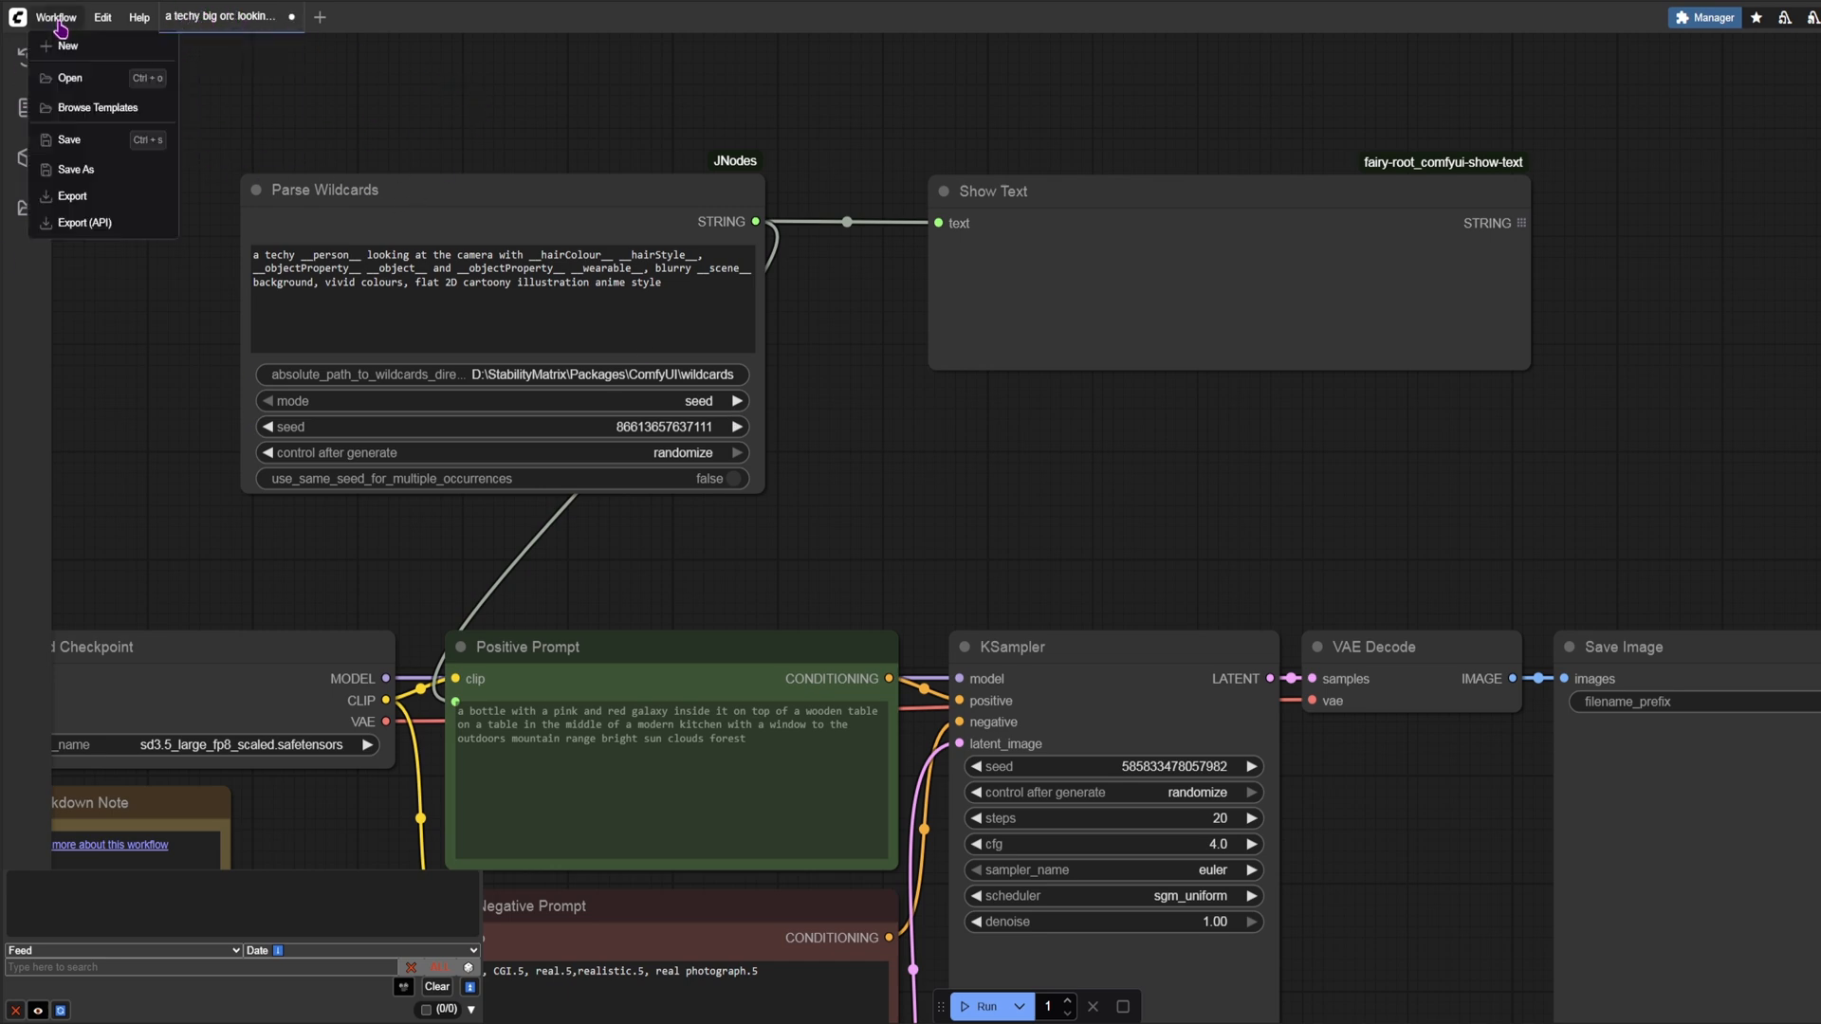
mouse_move(98, 109)
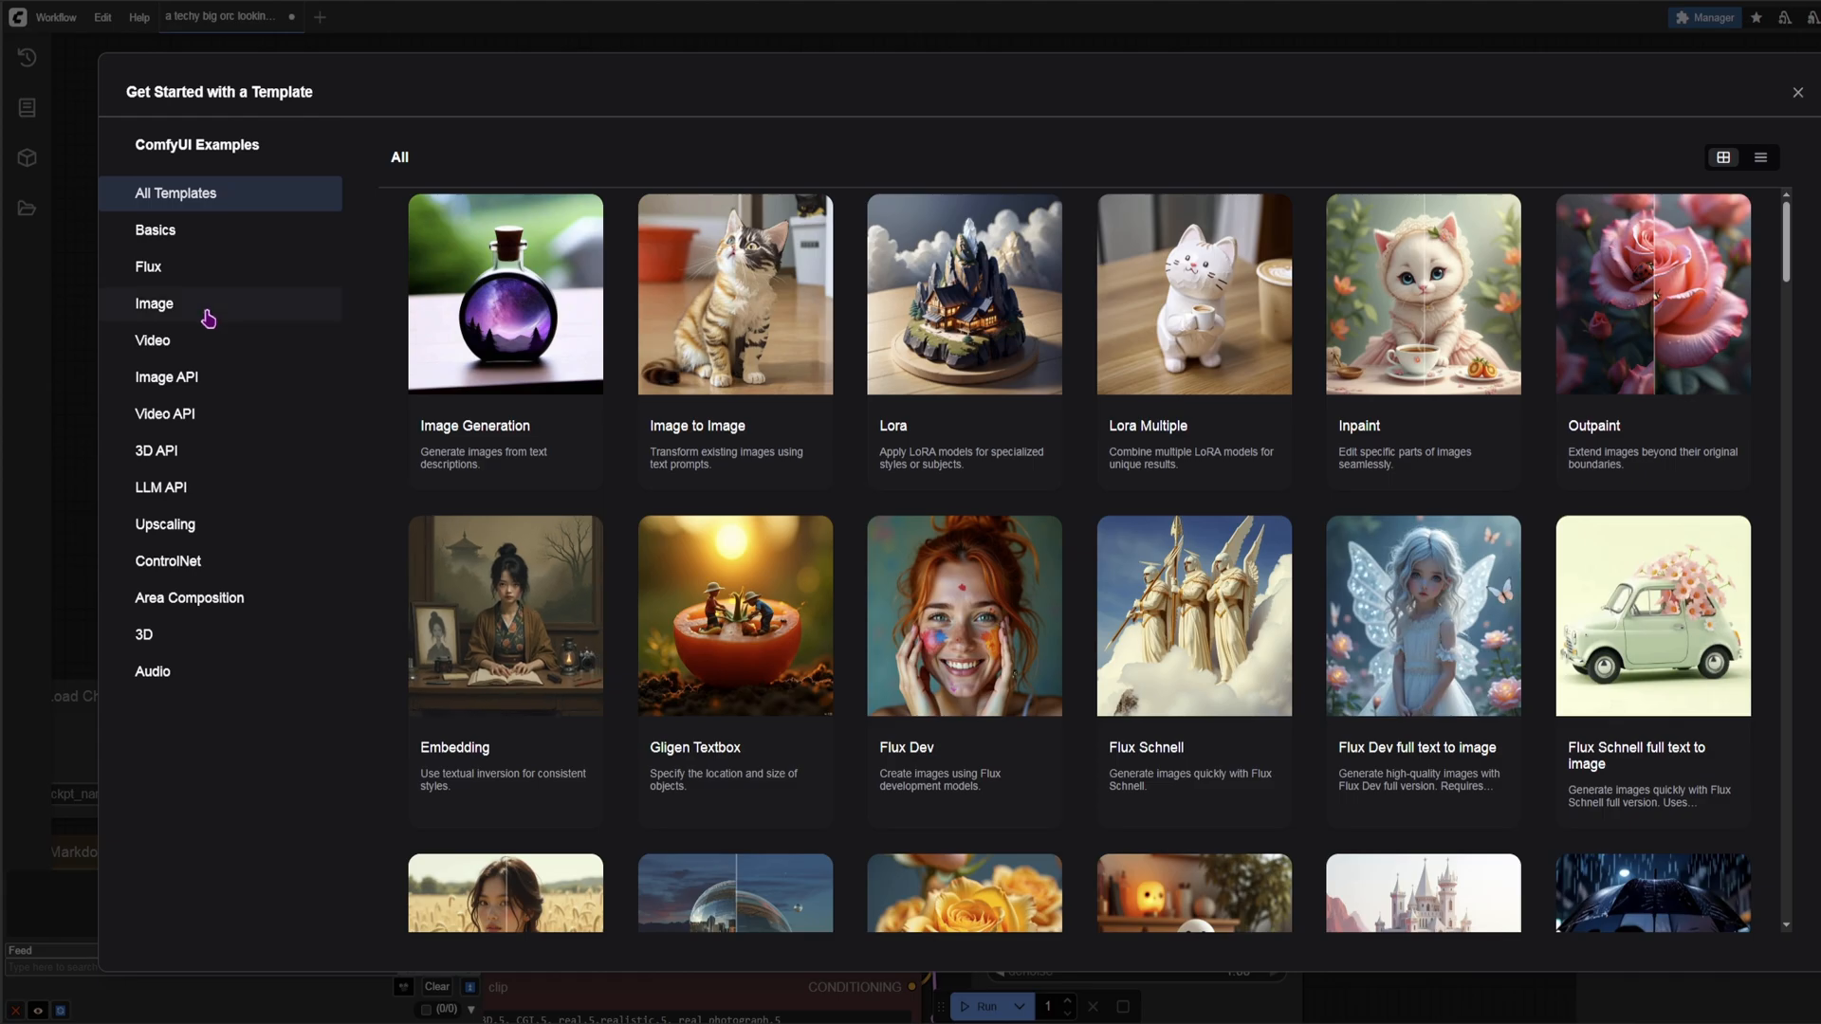
Step: Open the SD3.5 simple template and set its empty latent to 1216×832, batch 4
scroll("down", 3)
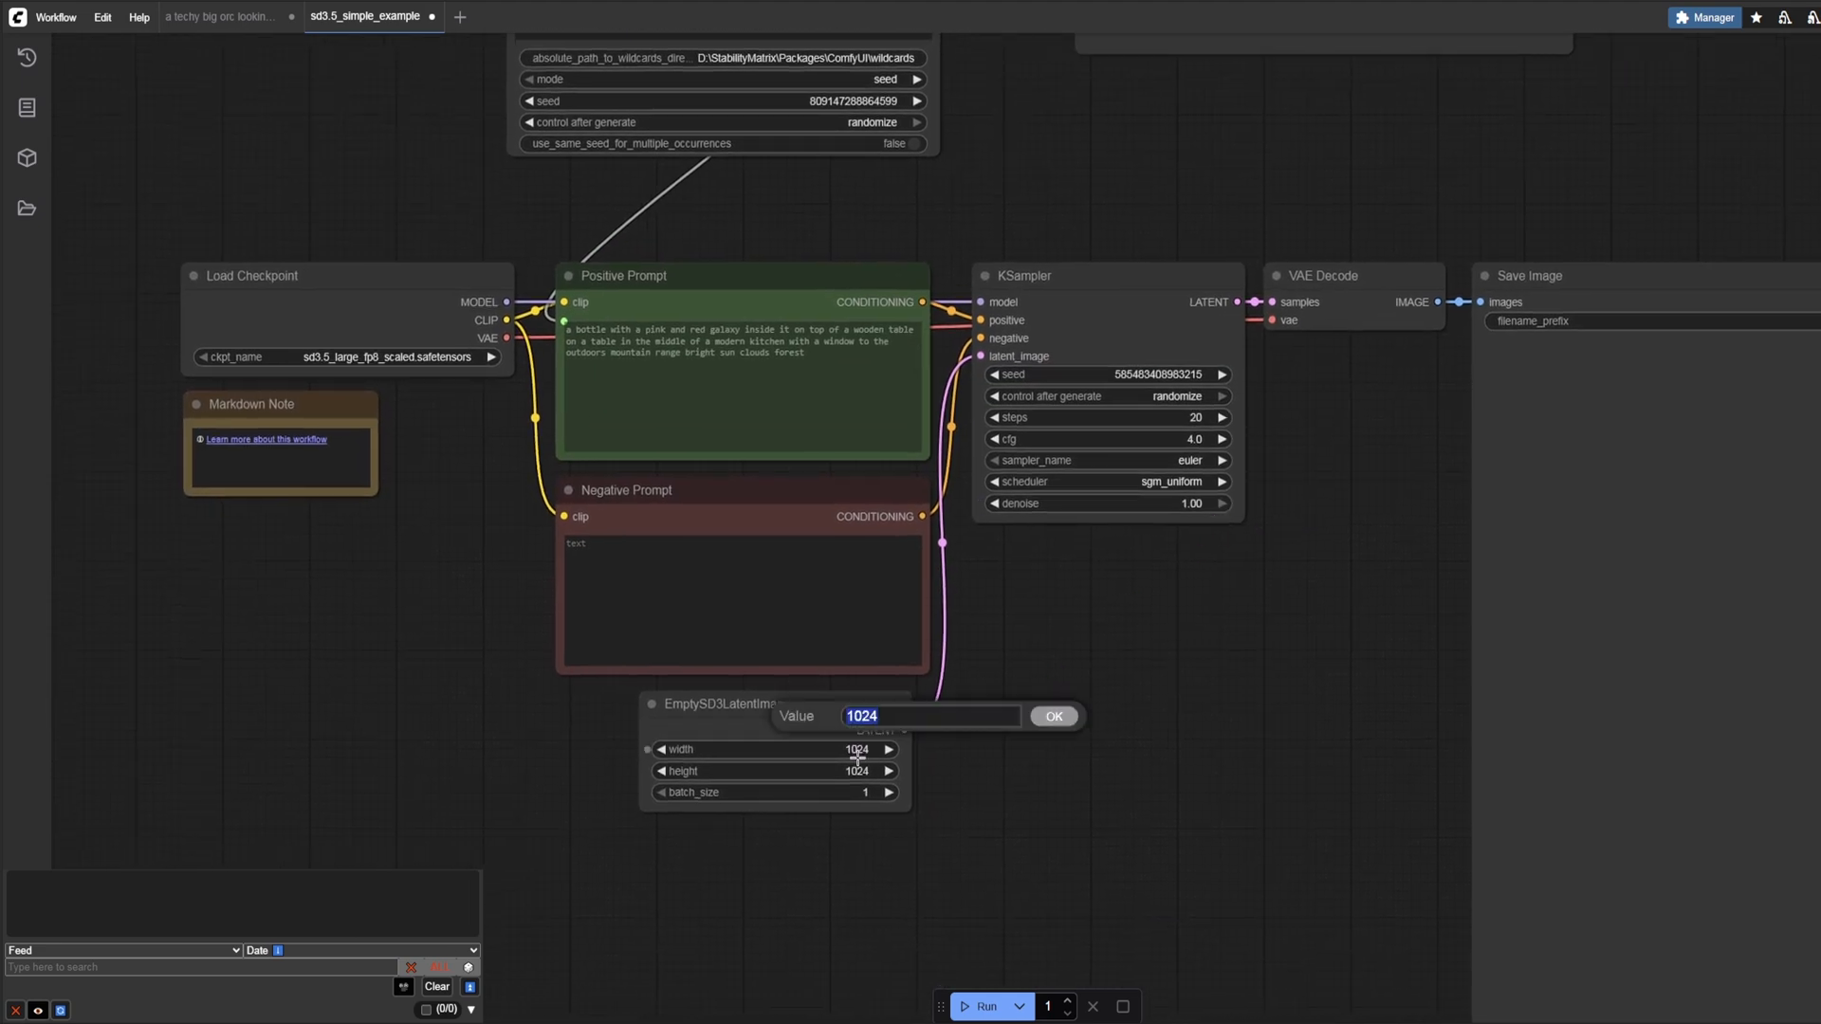
type("1")
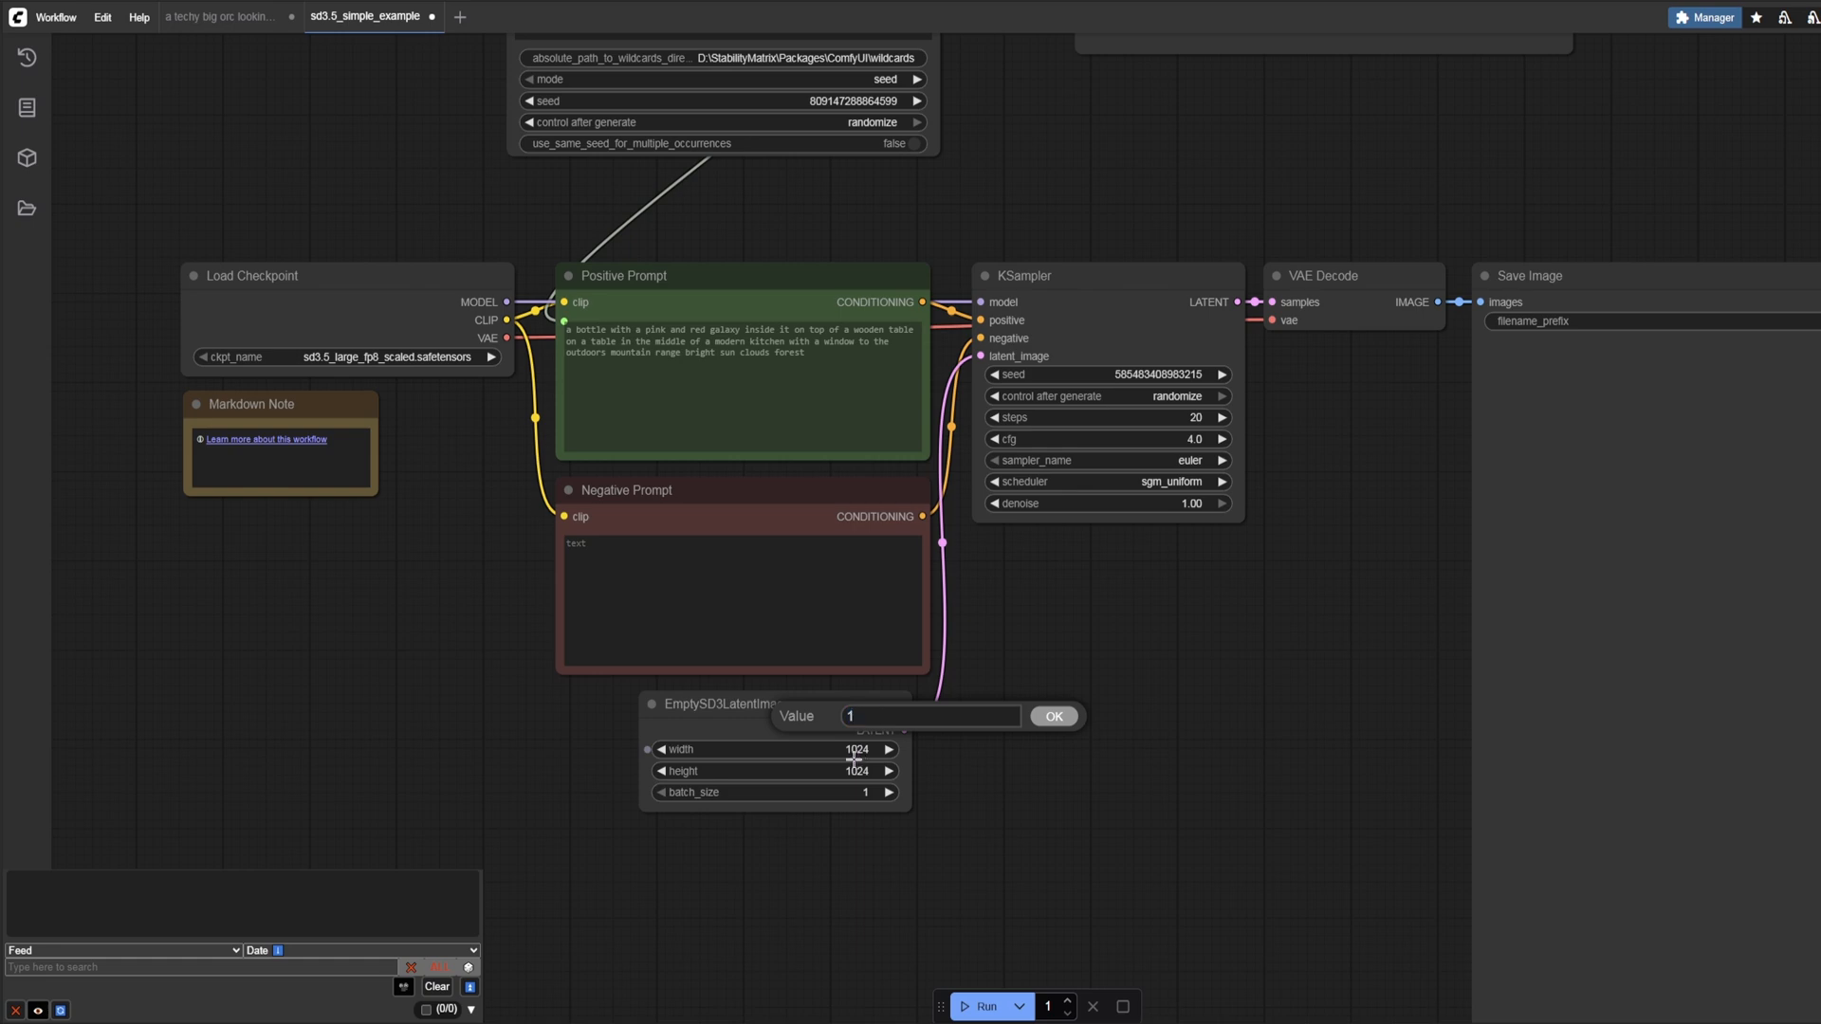
type("2")
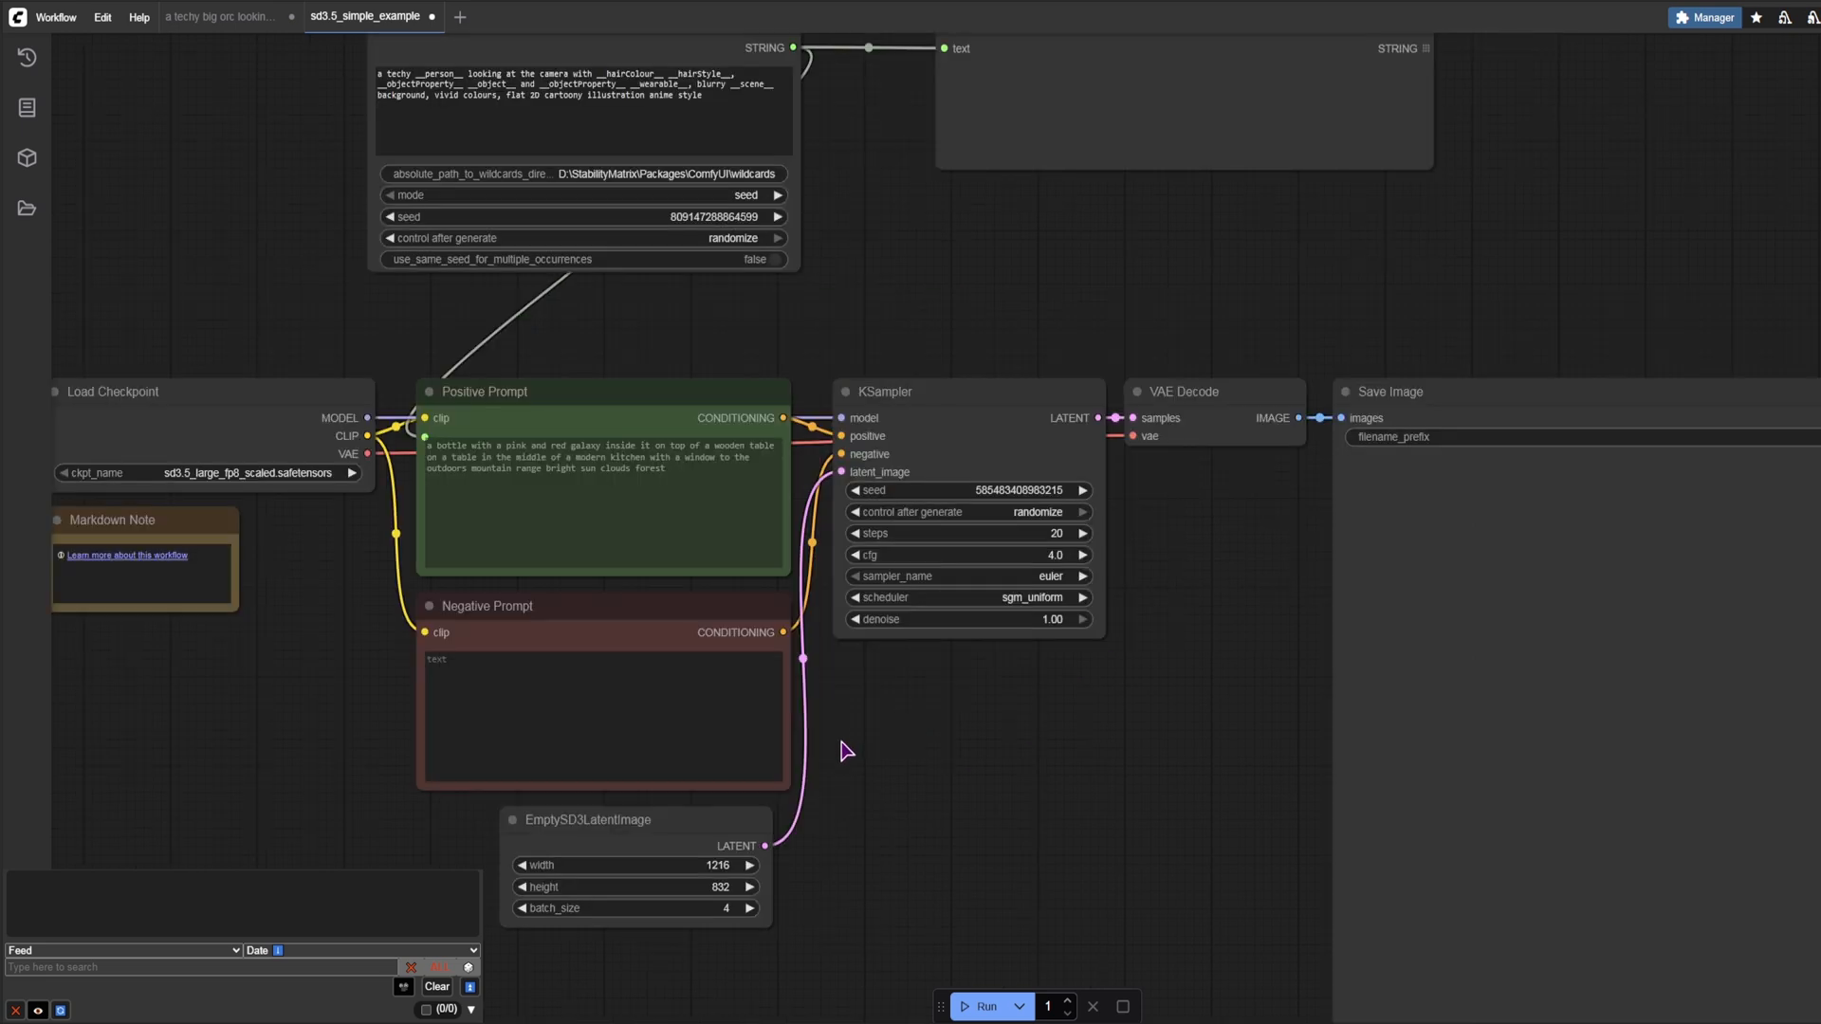
mouse_move(947, 813)
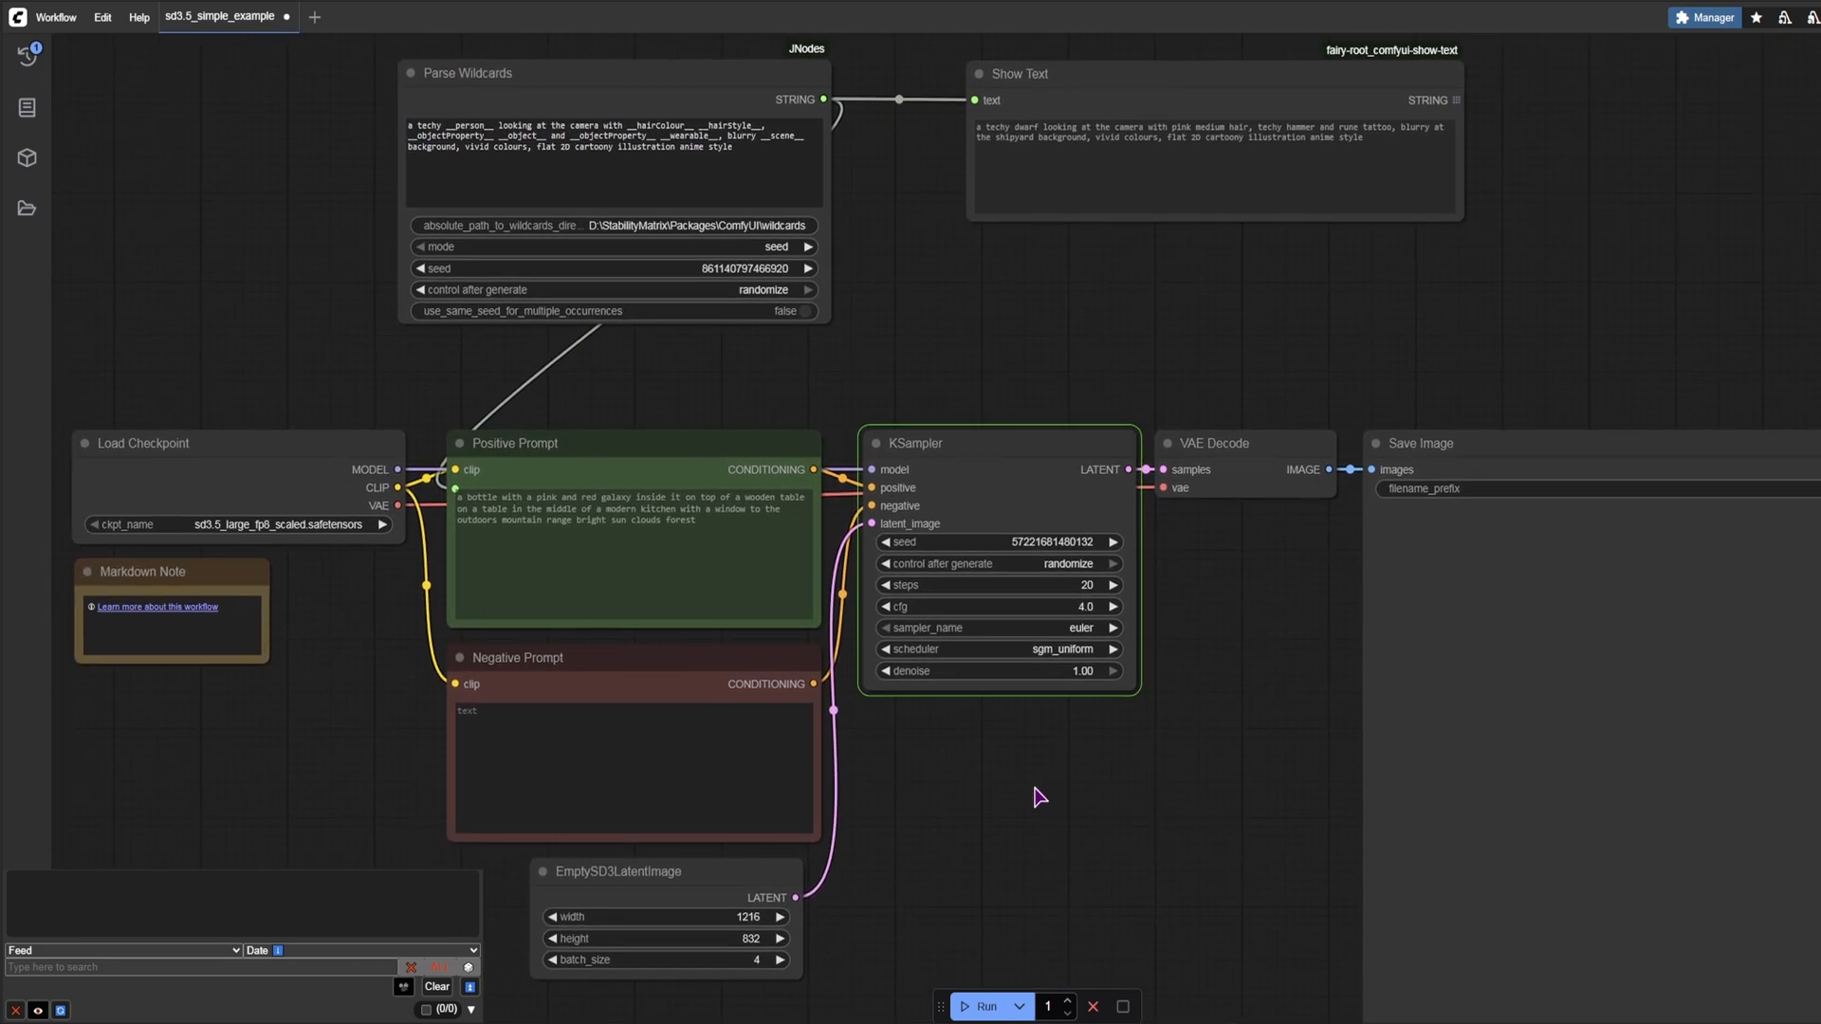
mouse_move(1122, 797)
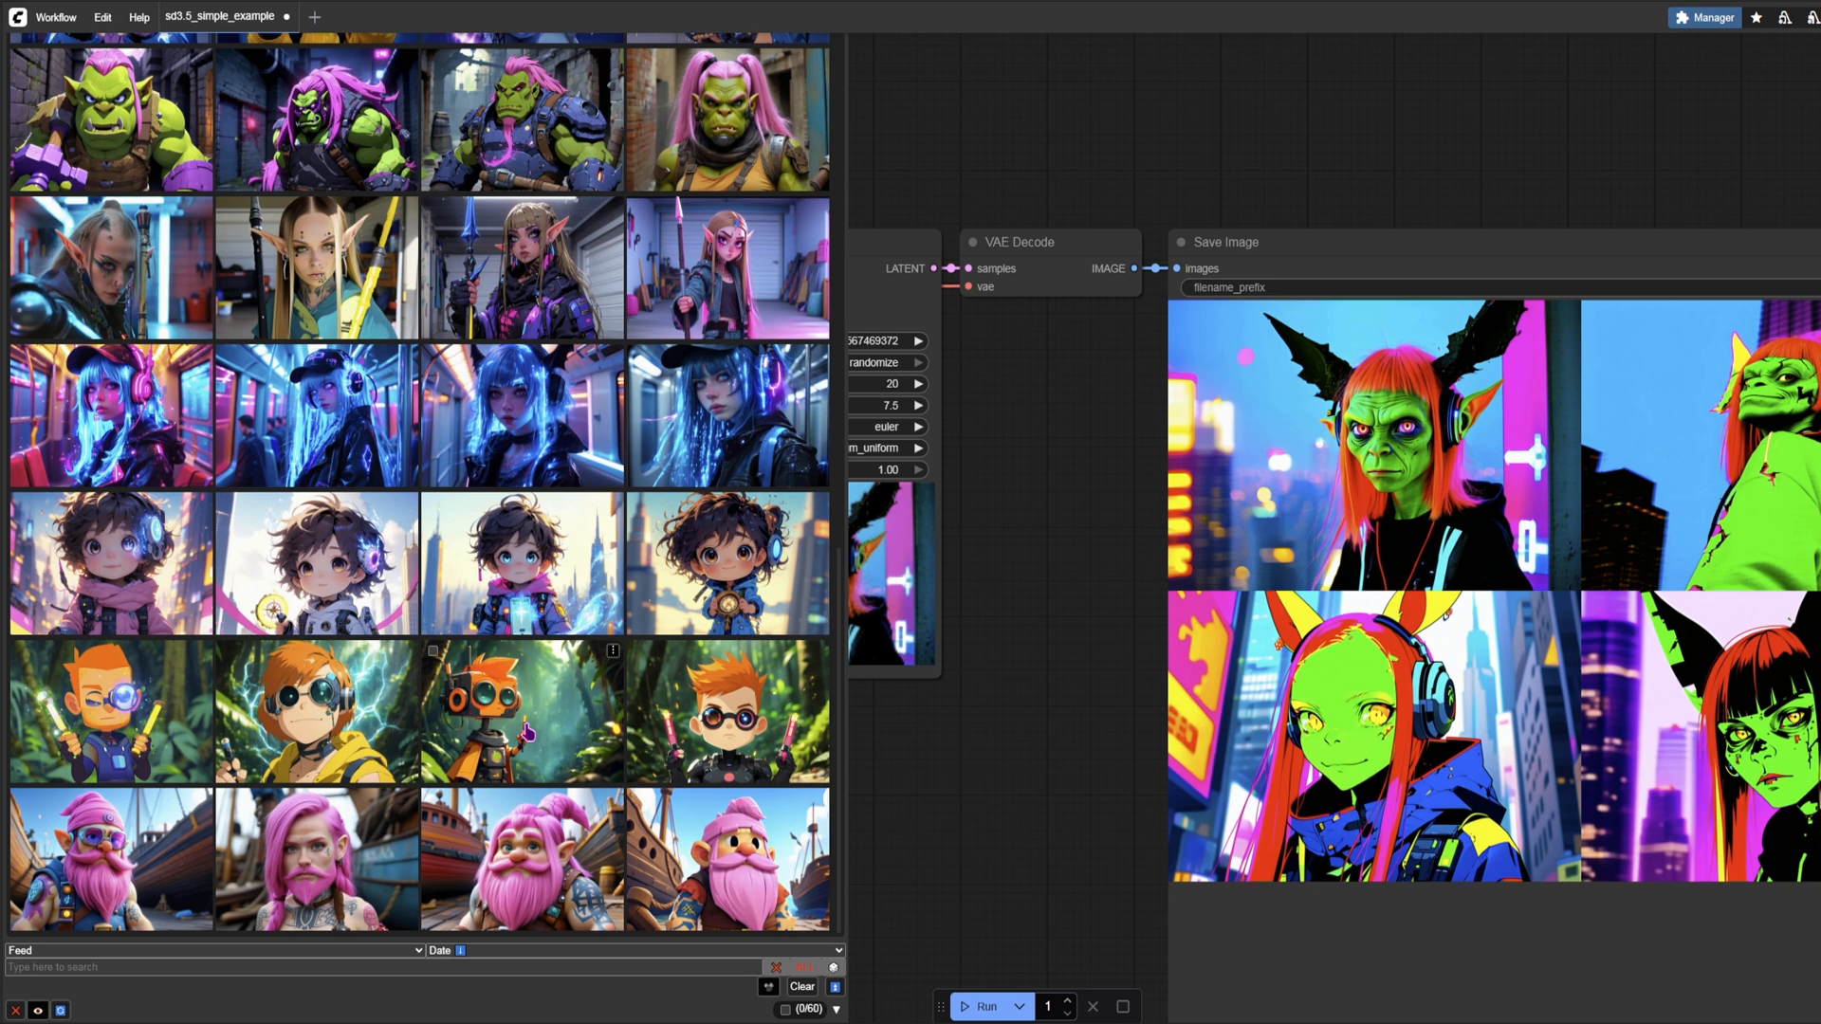
mouse_move(400, 734)
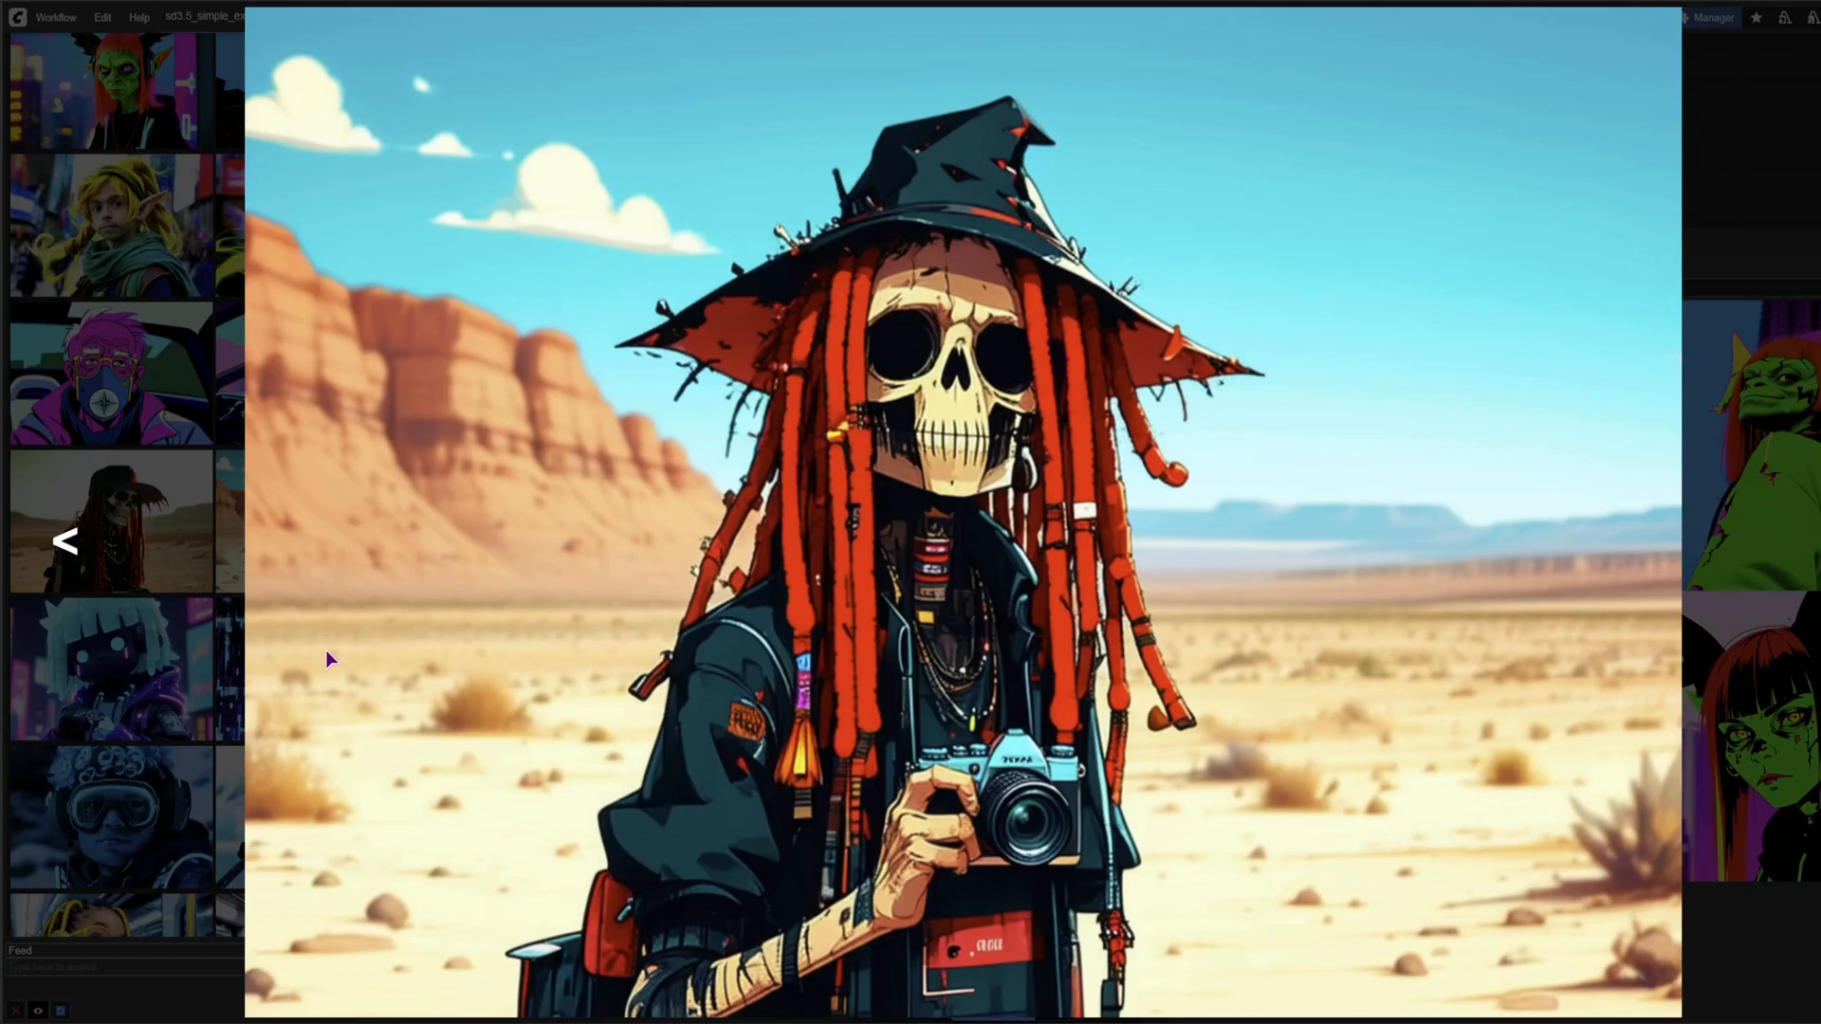
mouse_move(173, 688)
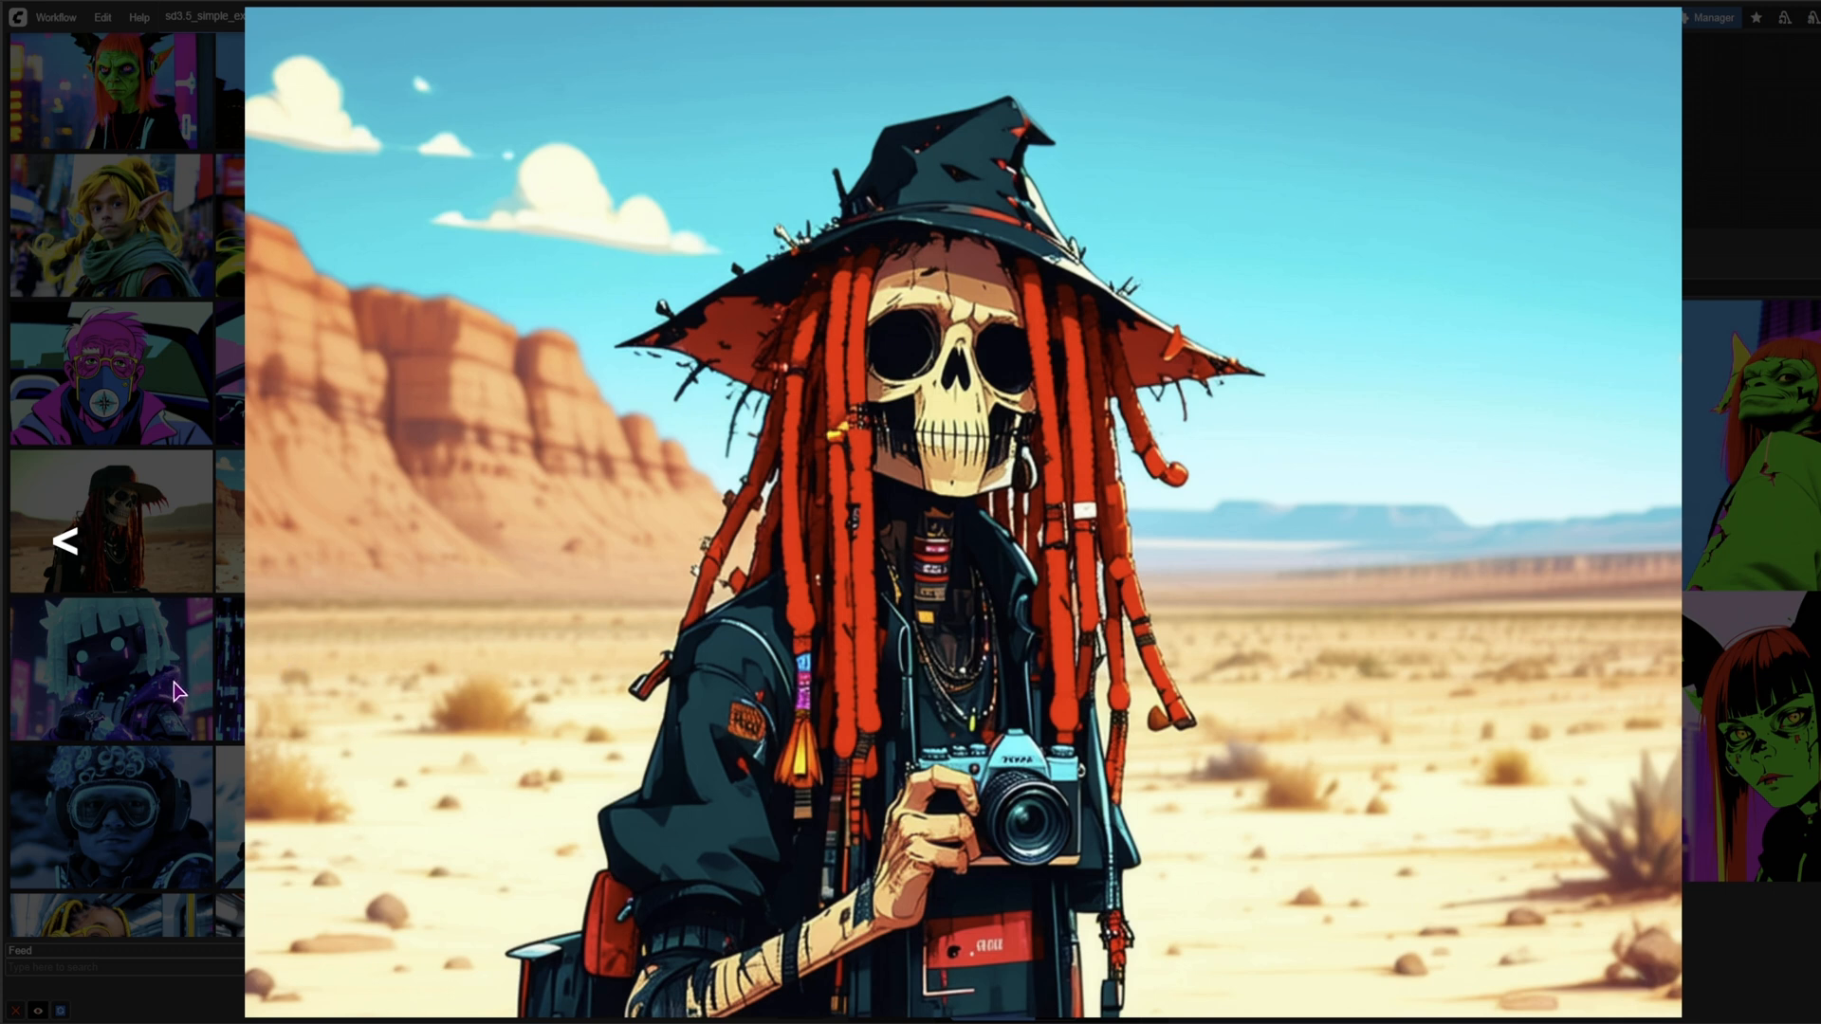
mouse_move(858, 503)
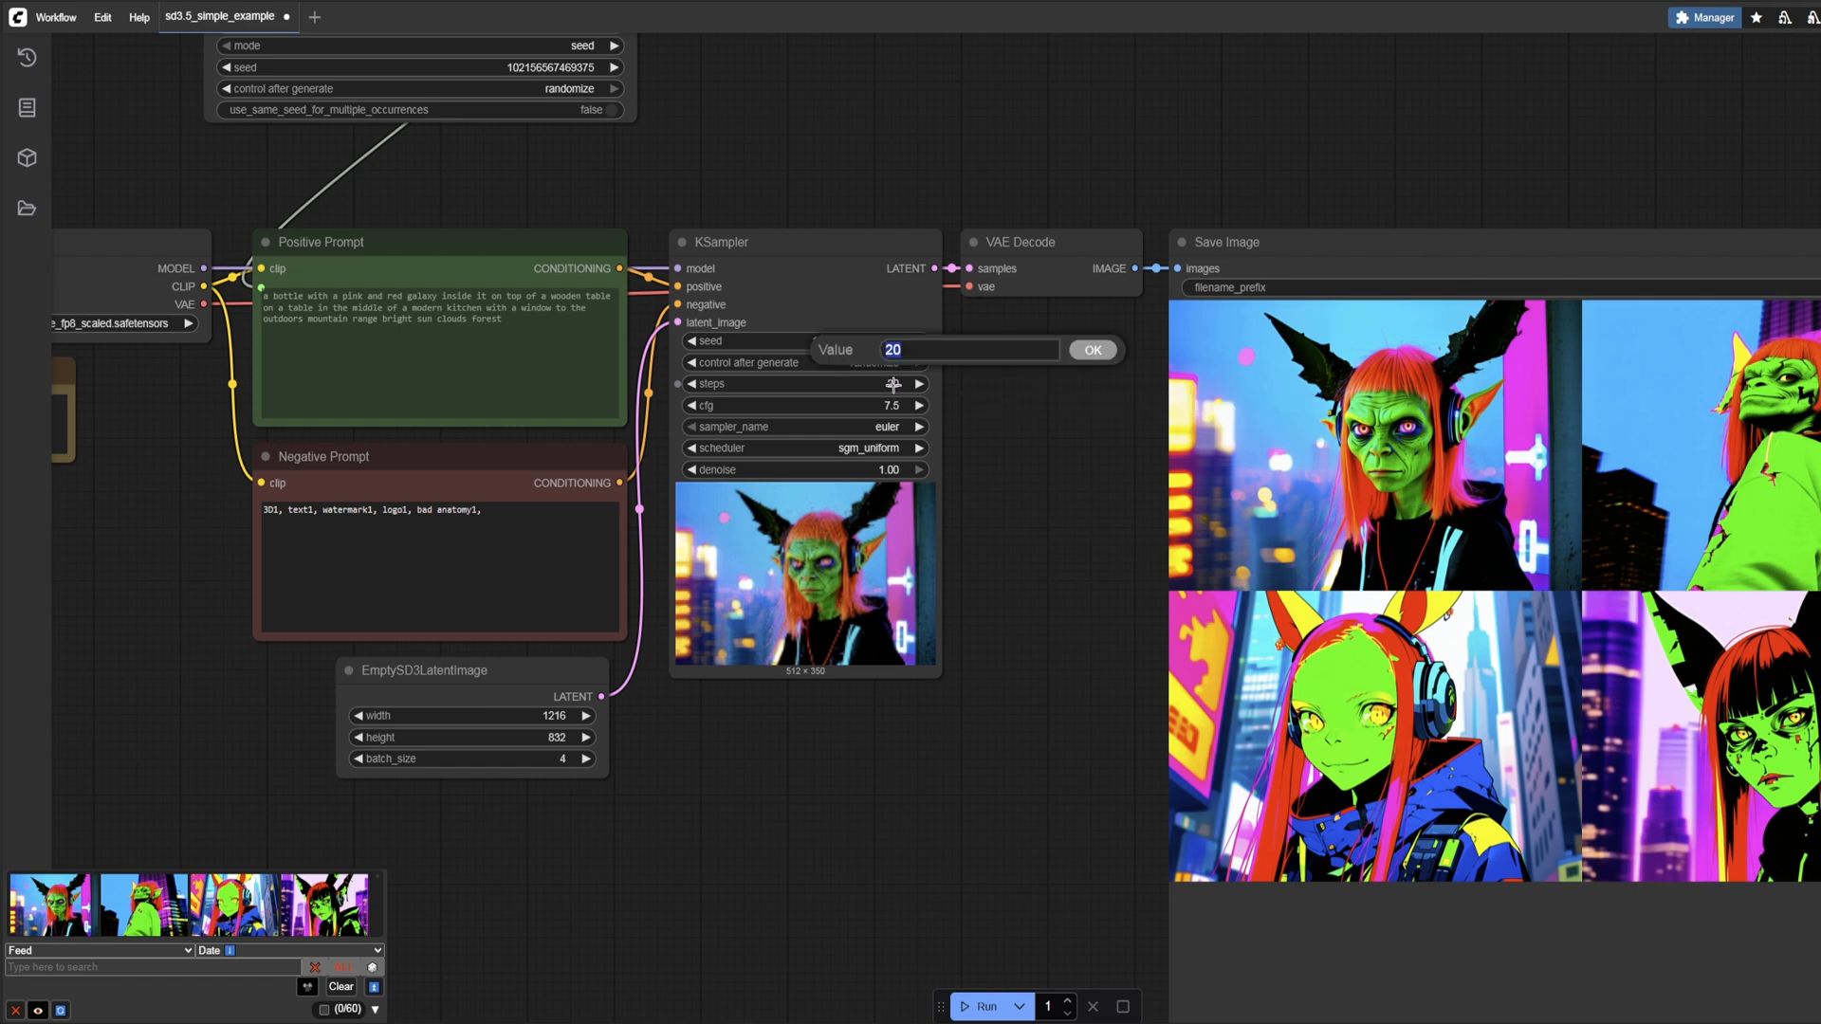
Step: Set the KSampler to 30 steps and cfg 4.0
type("30")
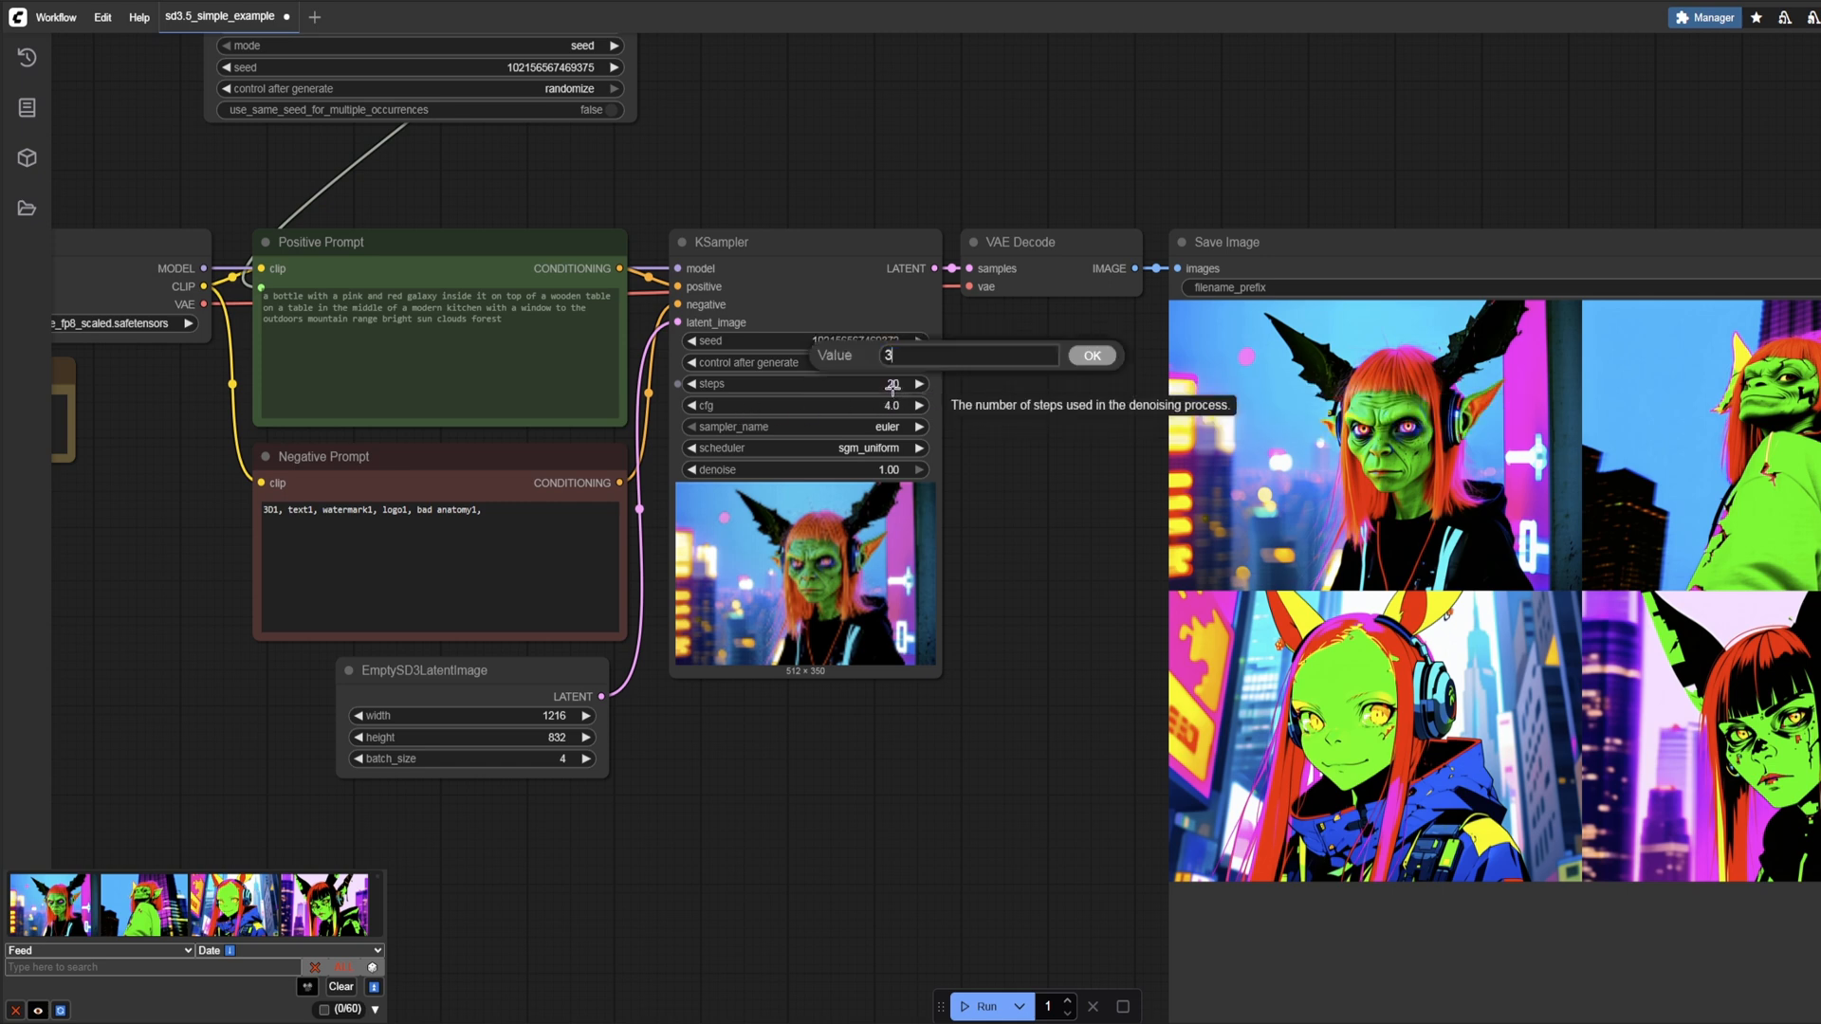
left_click(1090, 354)
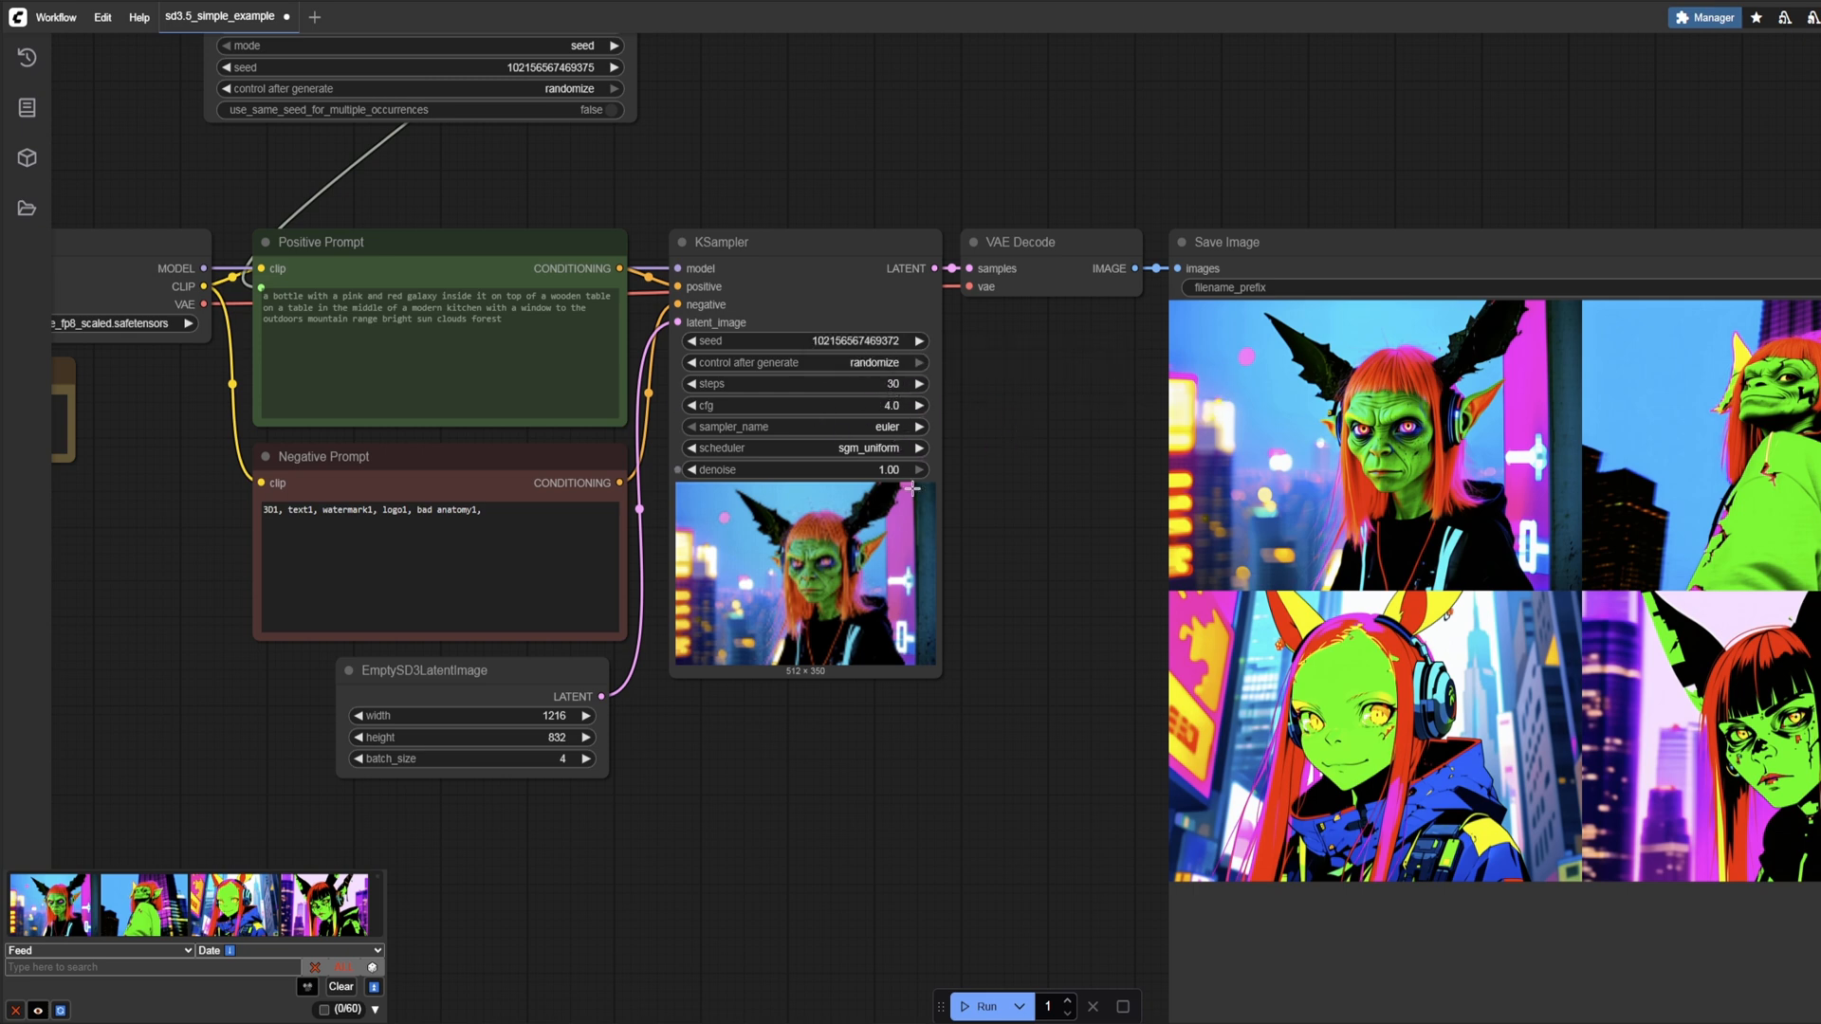
left_click(439, 569)
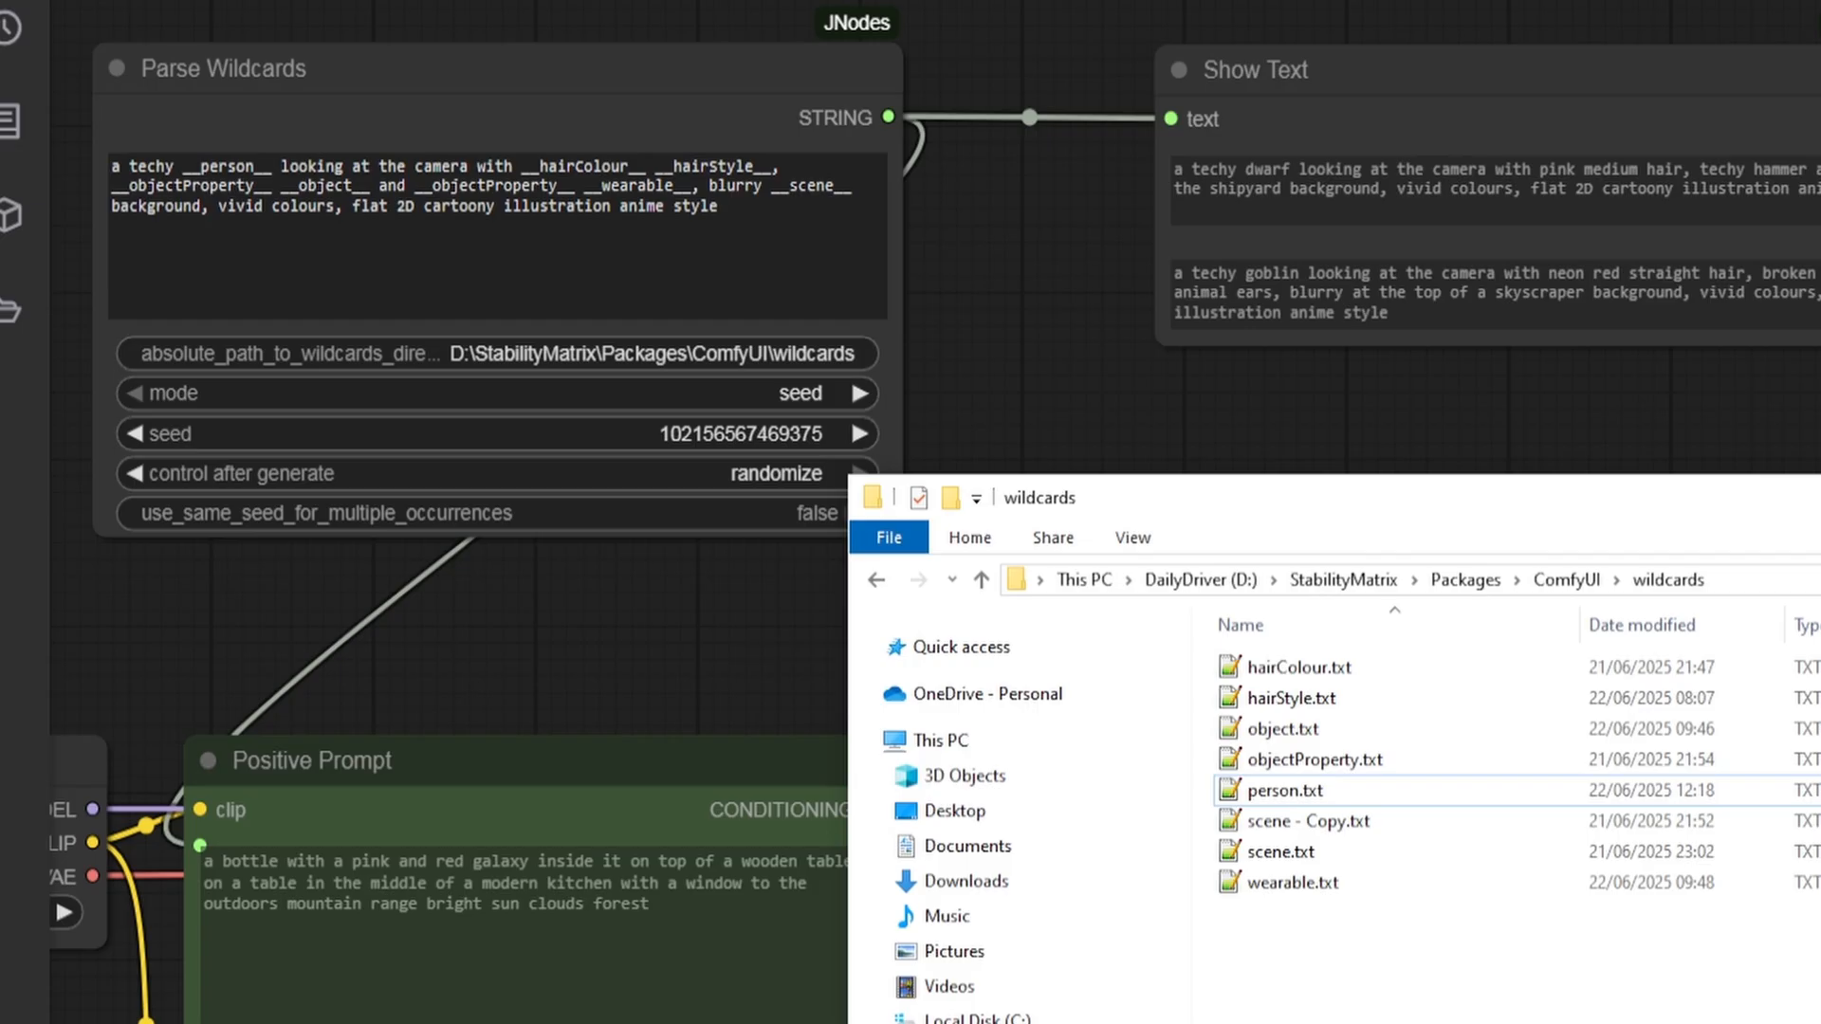
Step: Type a __filename__ placeholder into the Parse Wildcards prompt, then delete it again
left_click(217, 206)
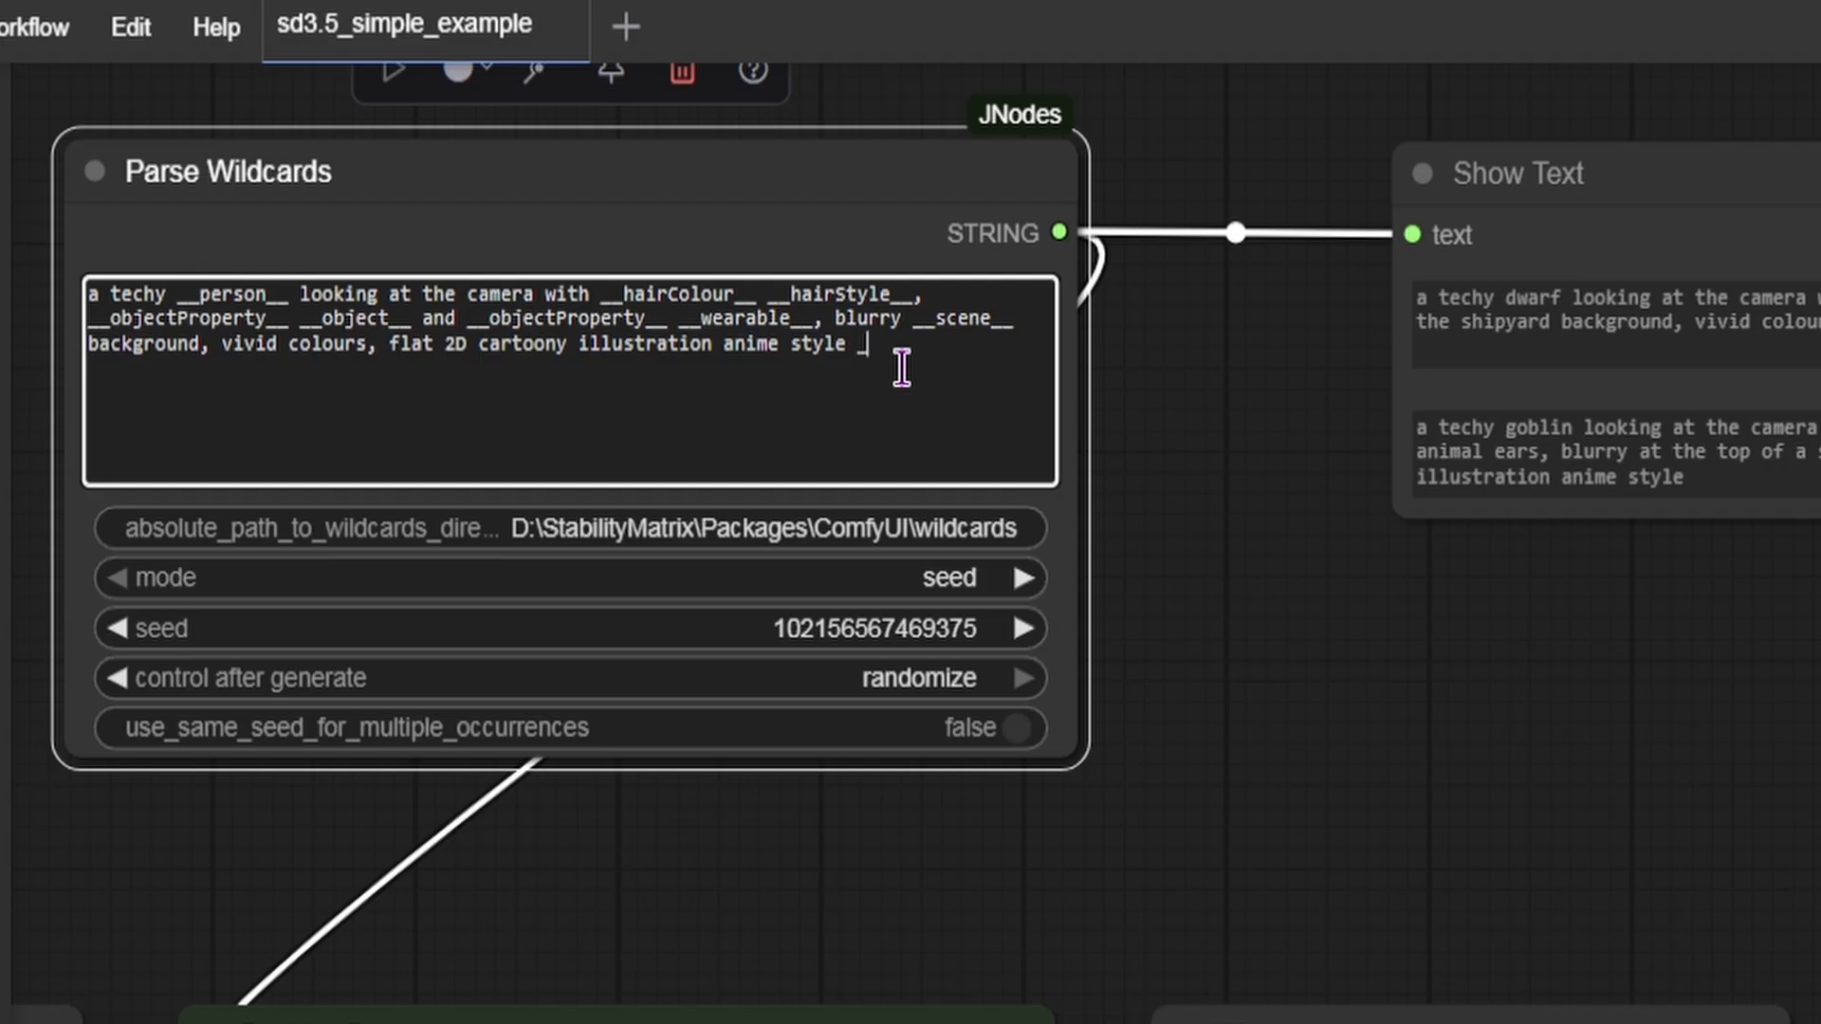
type("_")
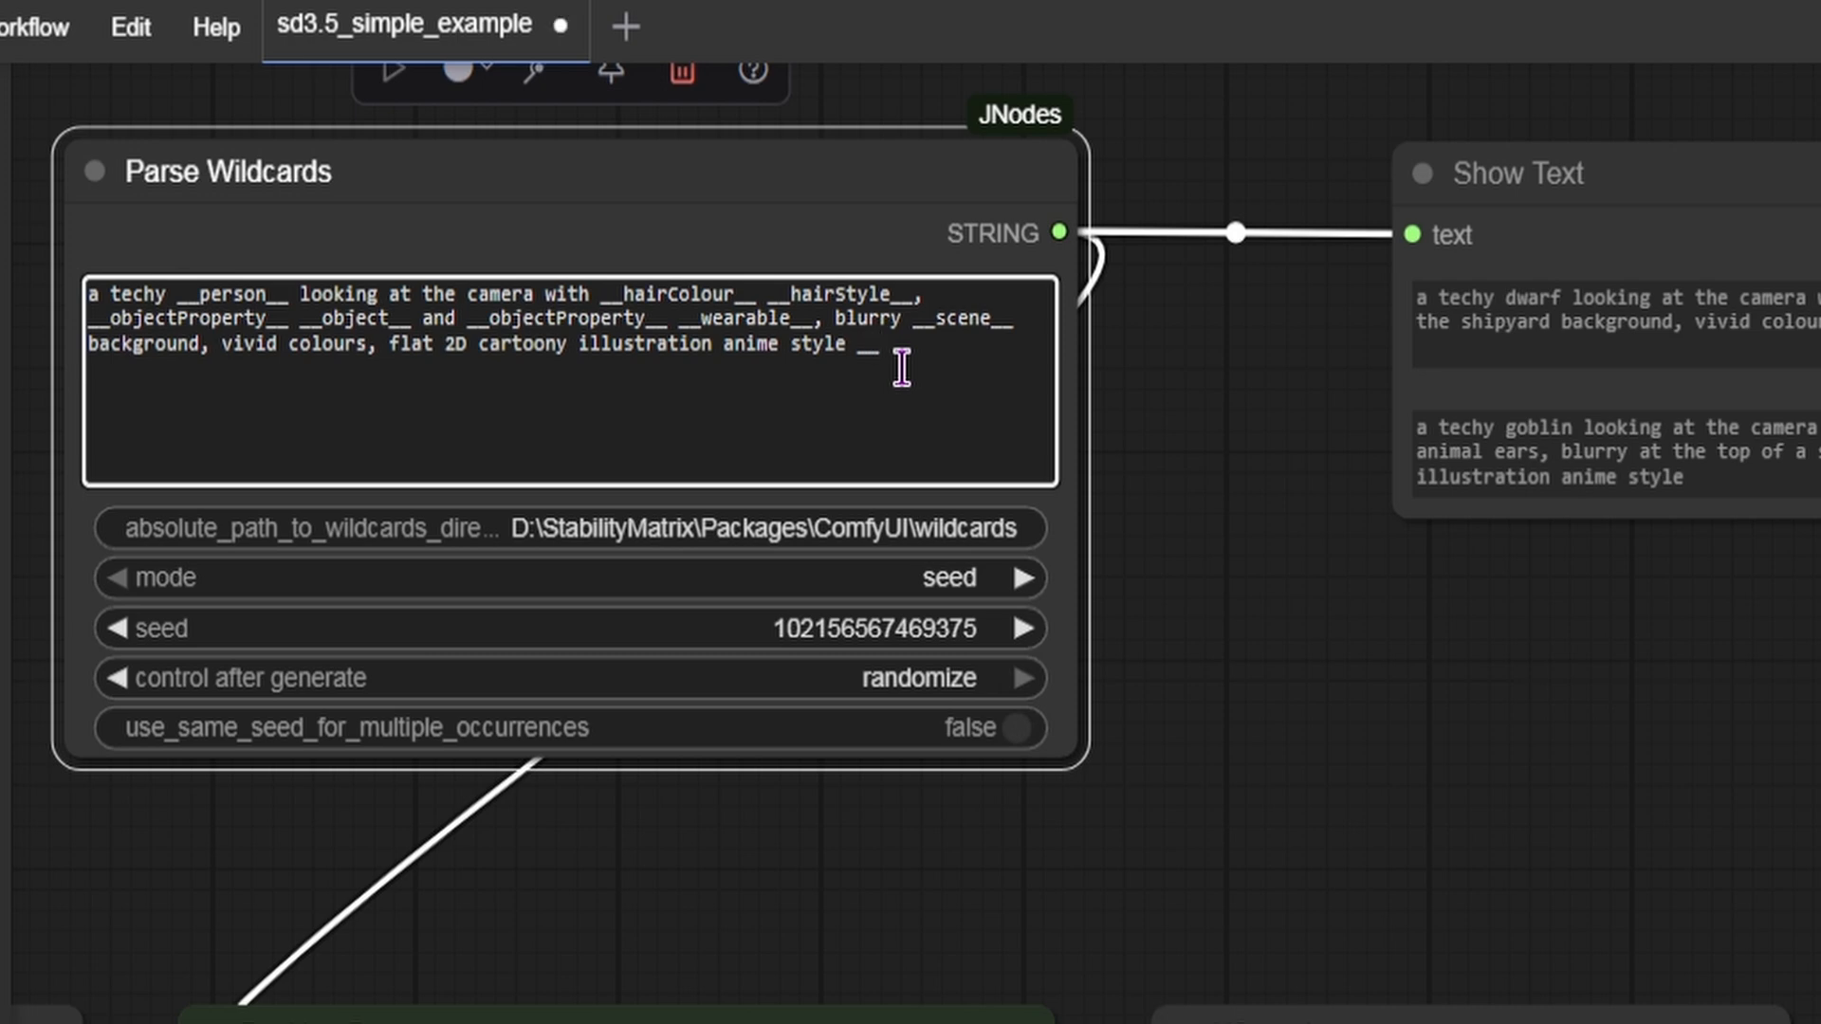
type("file")
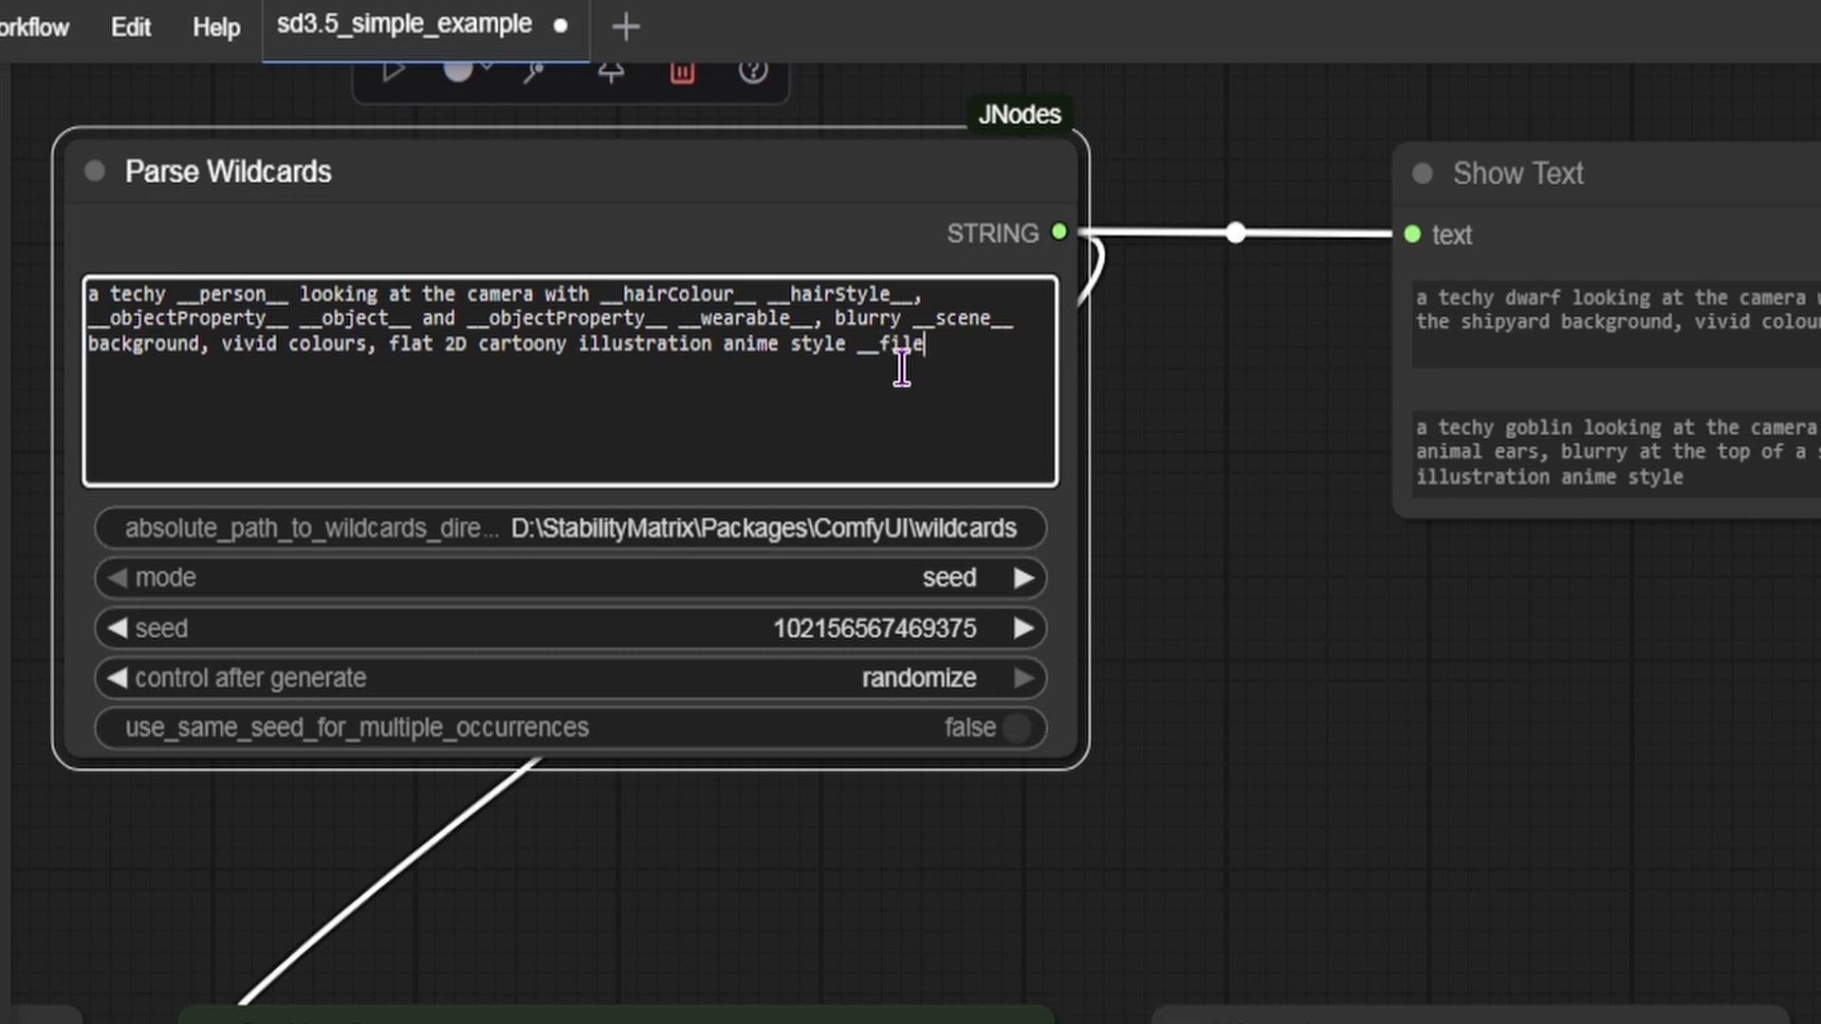
type("name__")
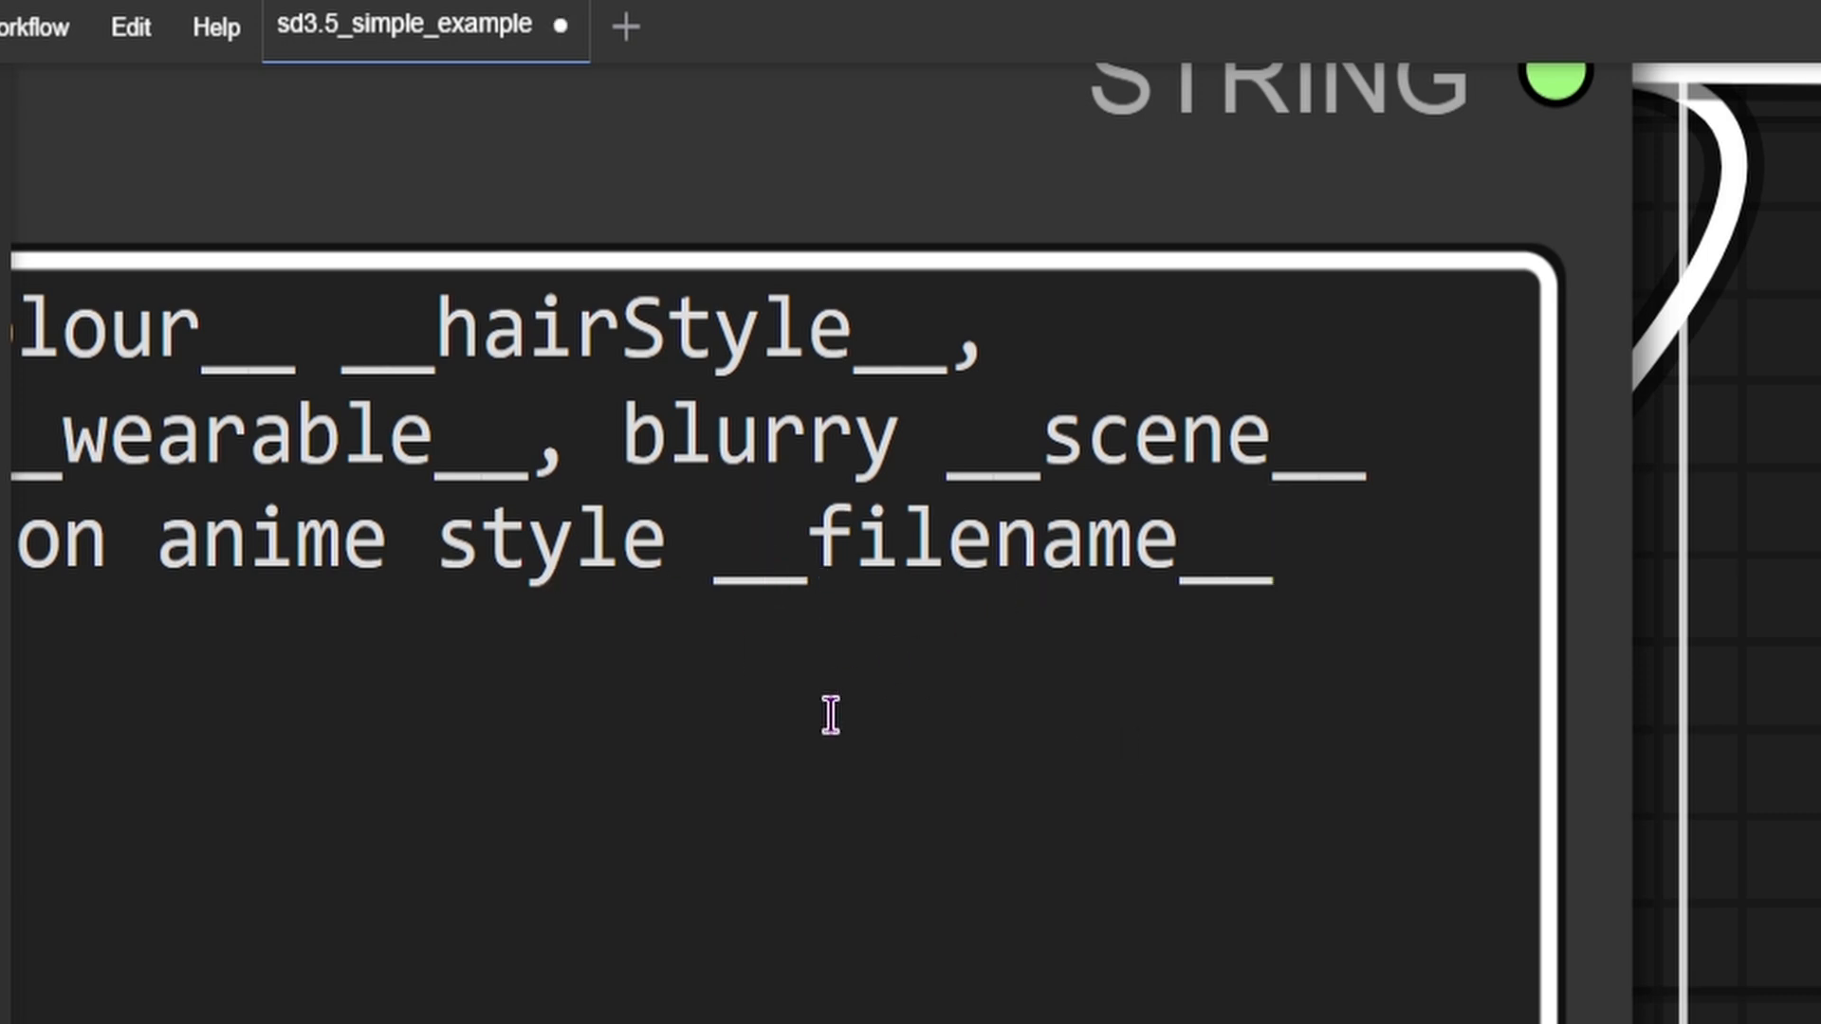
type("--")
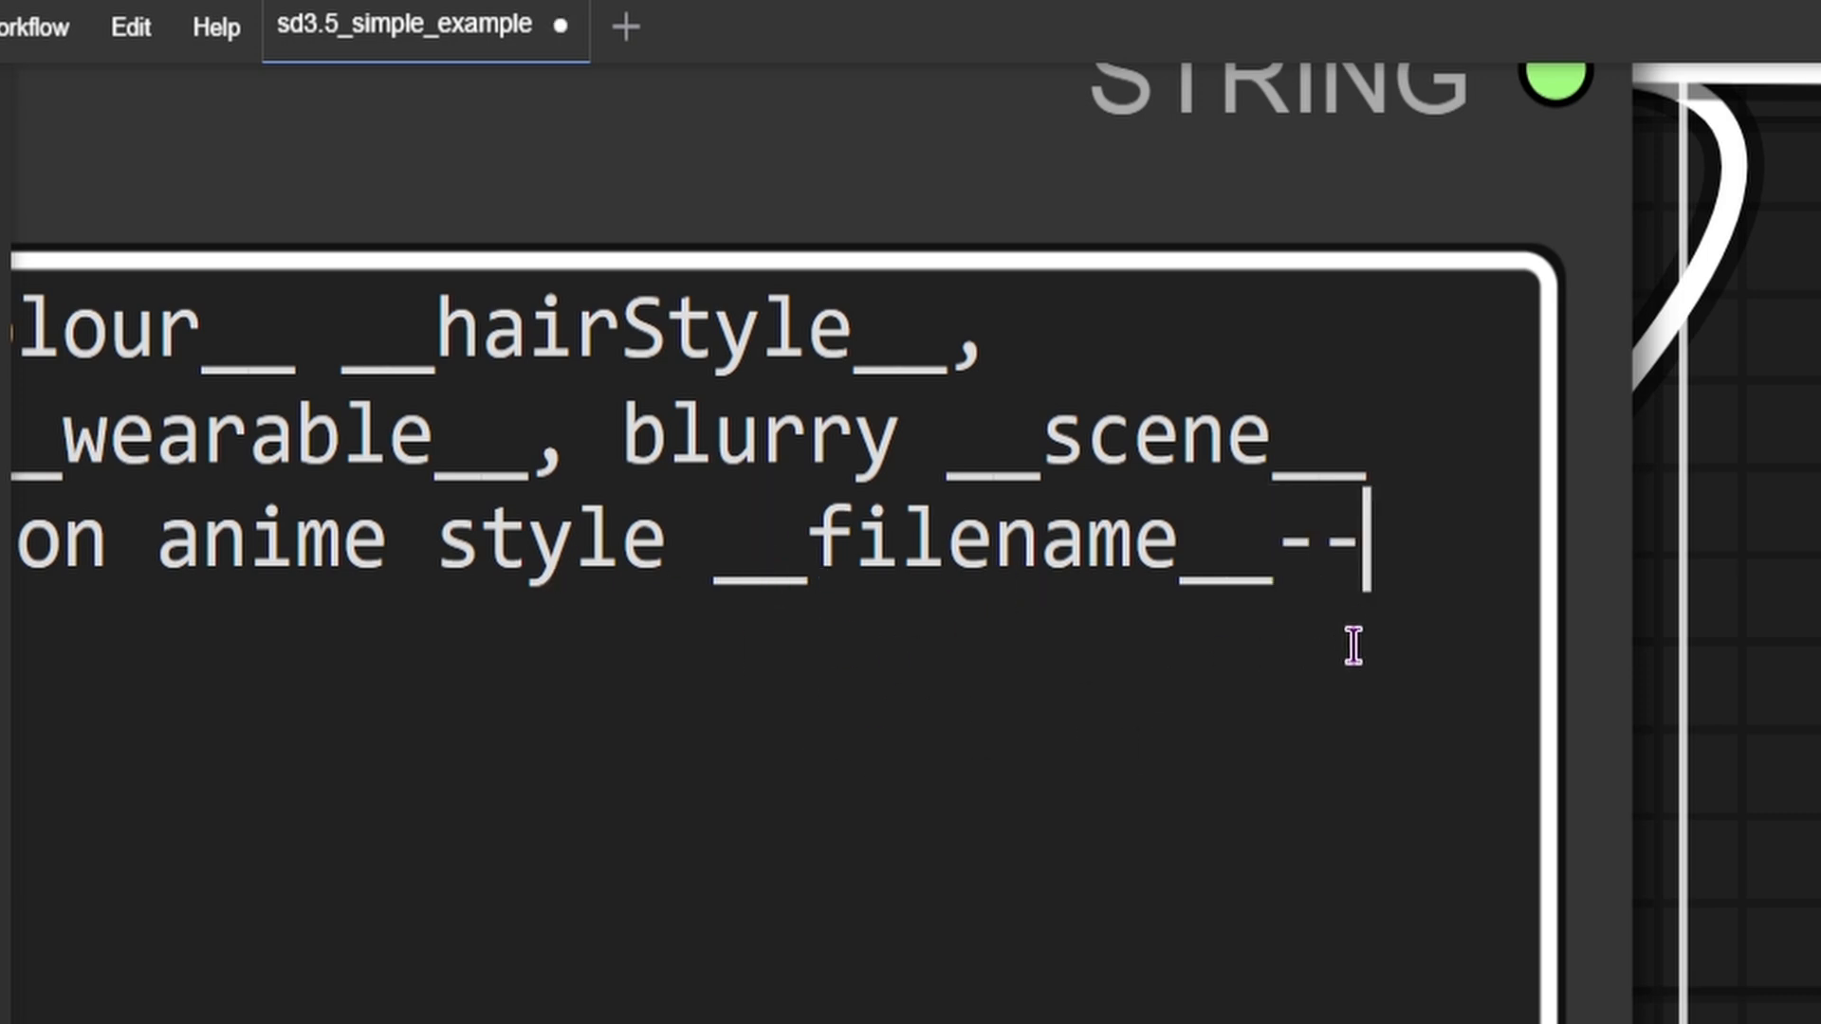
key("Backspace")
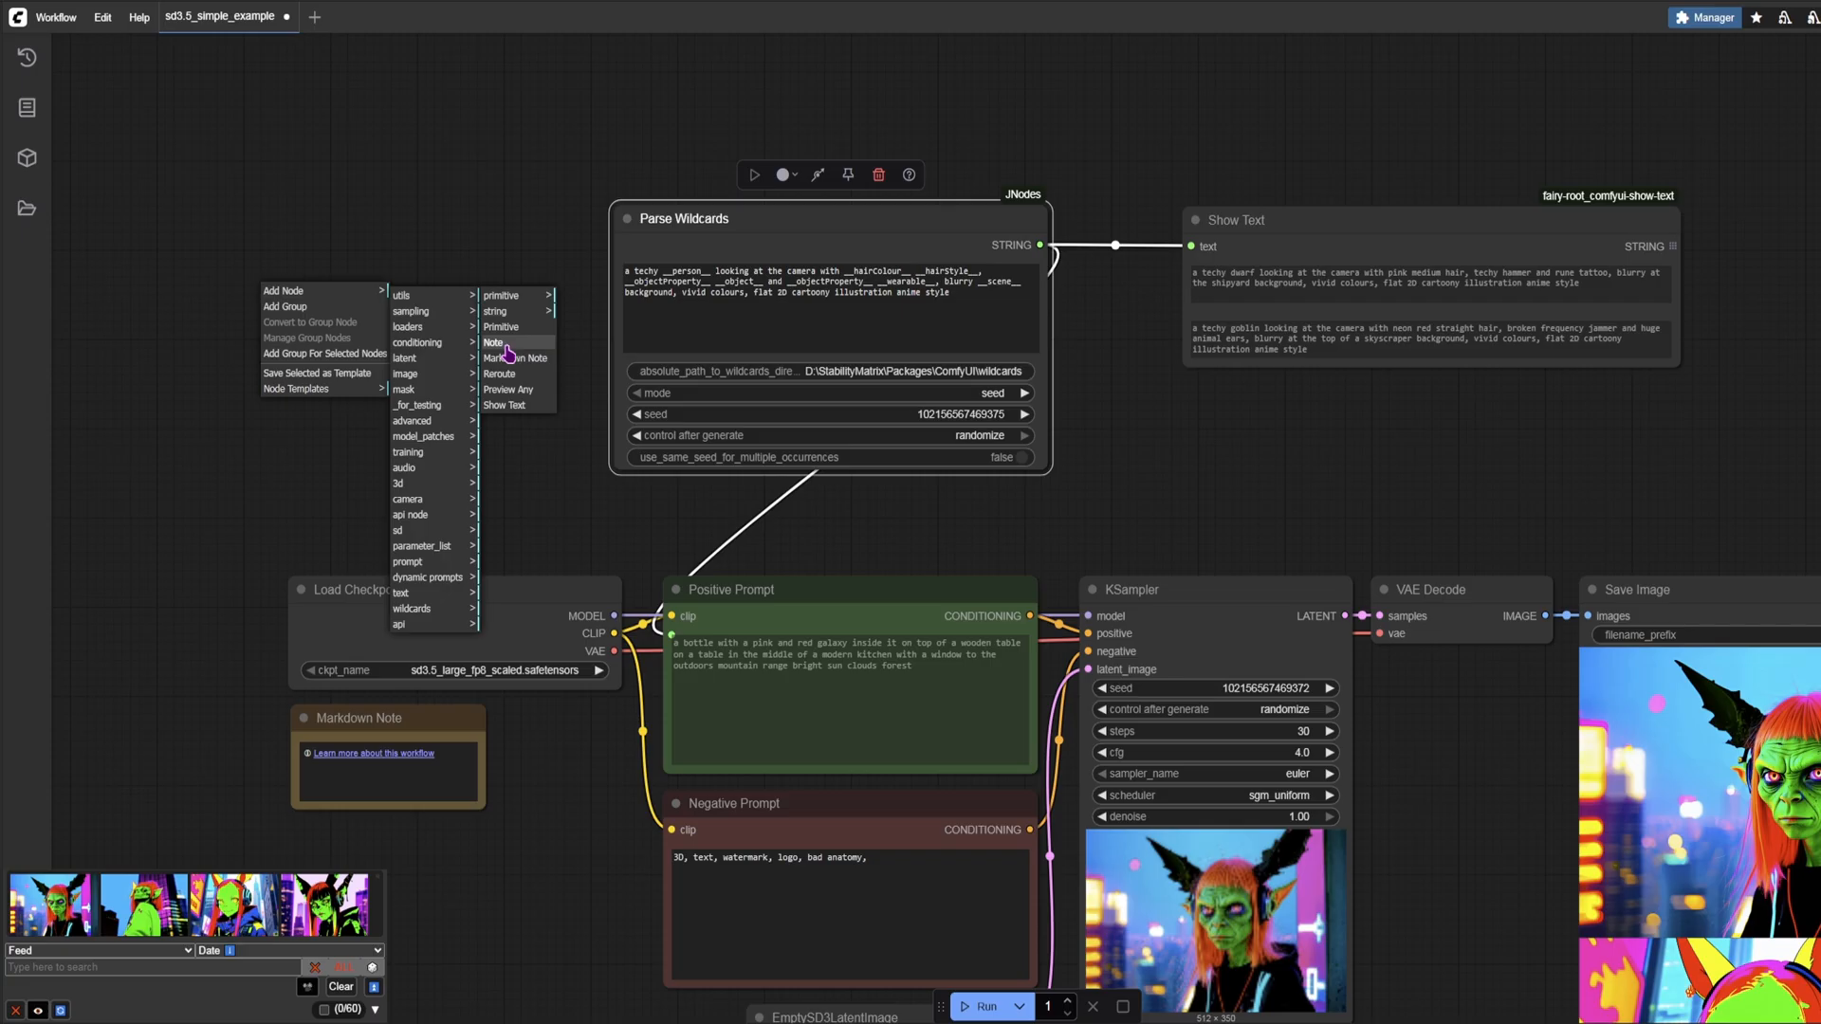
mouse_move(335, 292)
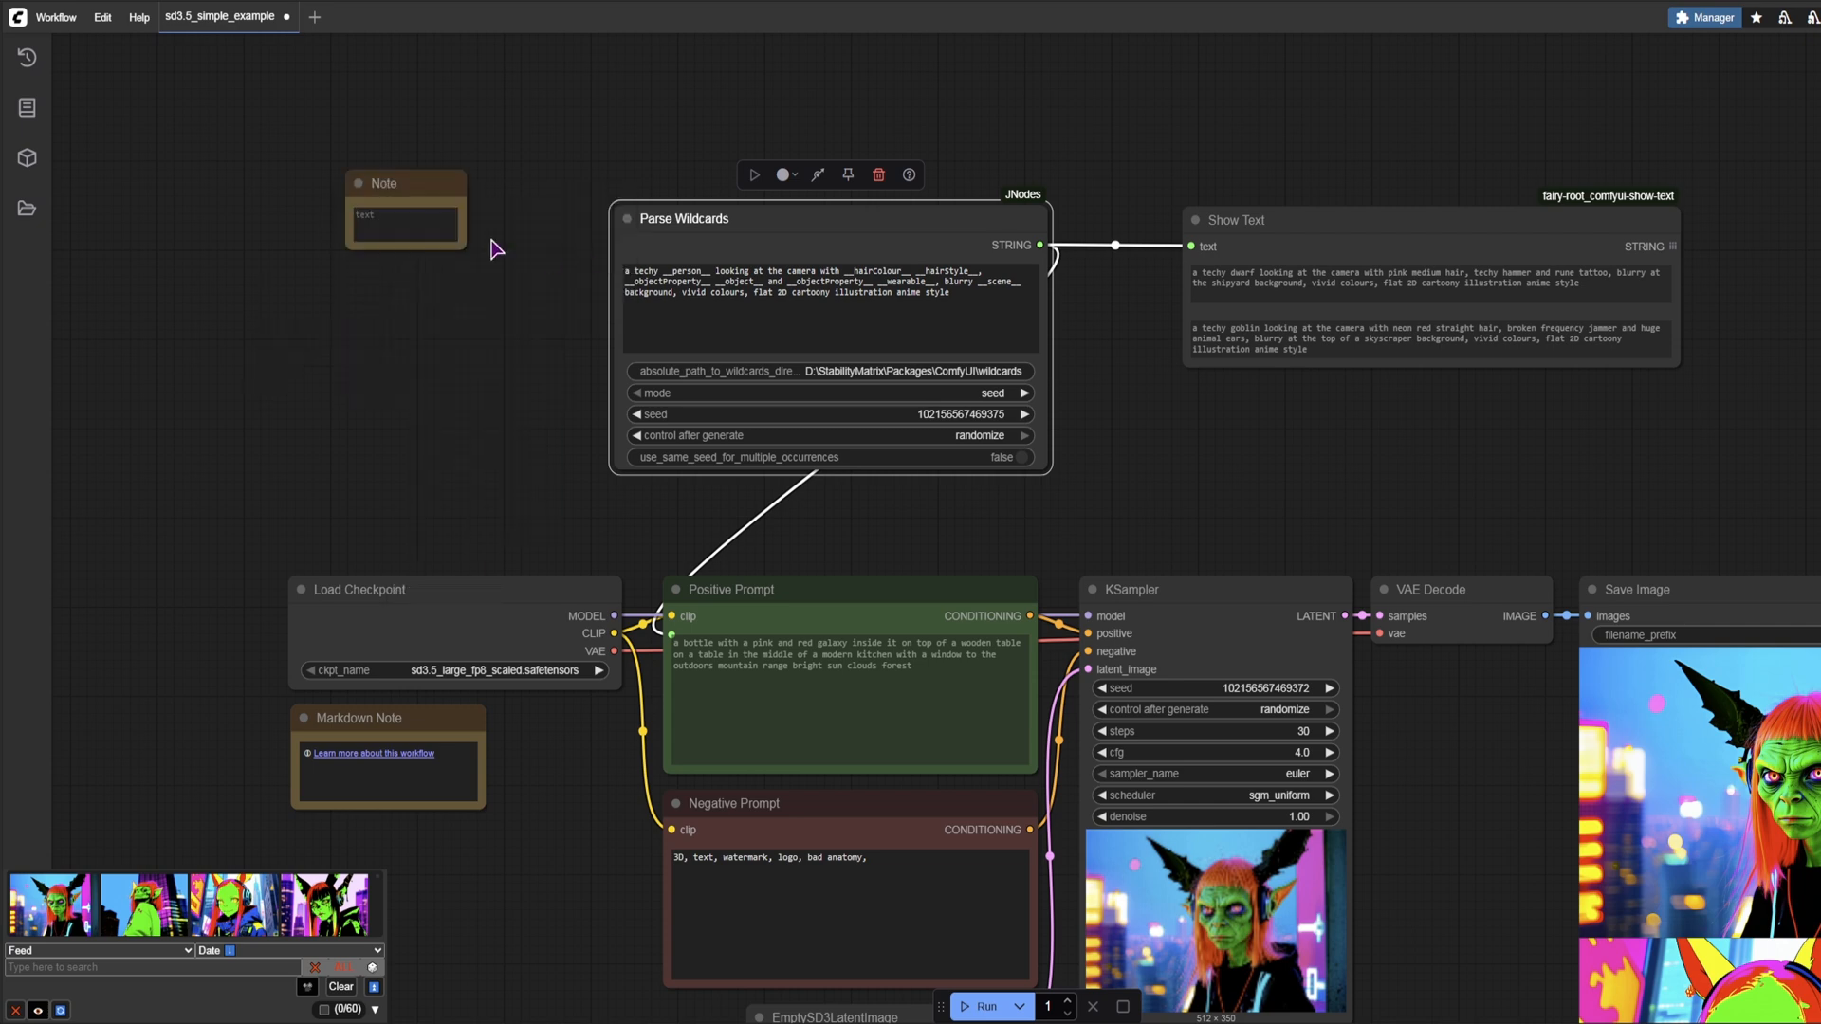
Step: Enlarge the new Note node and select hairColour.txt in the wildcards folder
left_click_drag(461, 249, 552, 534)
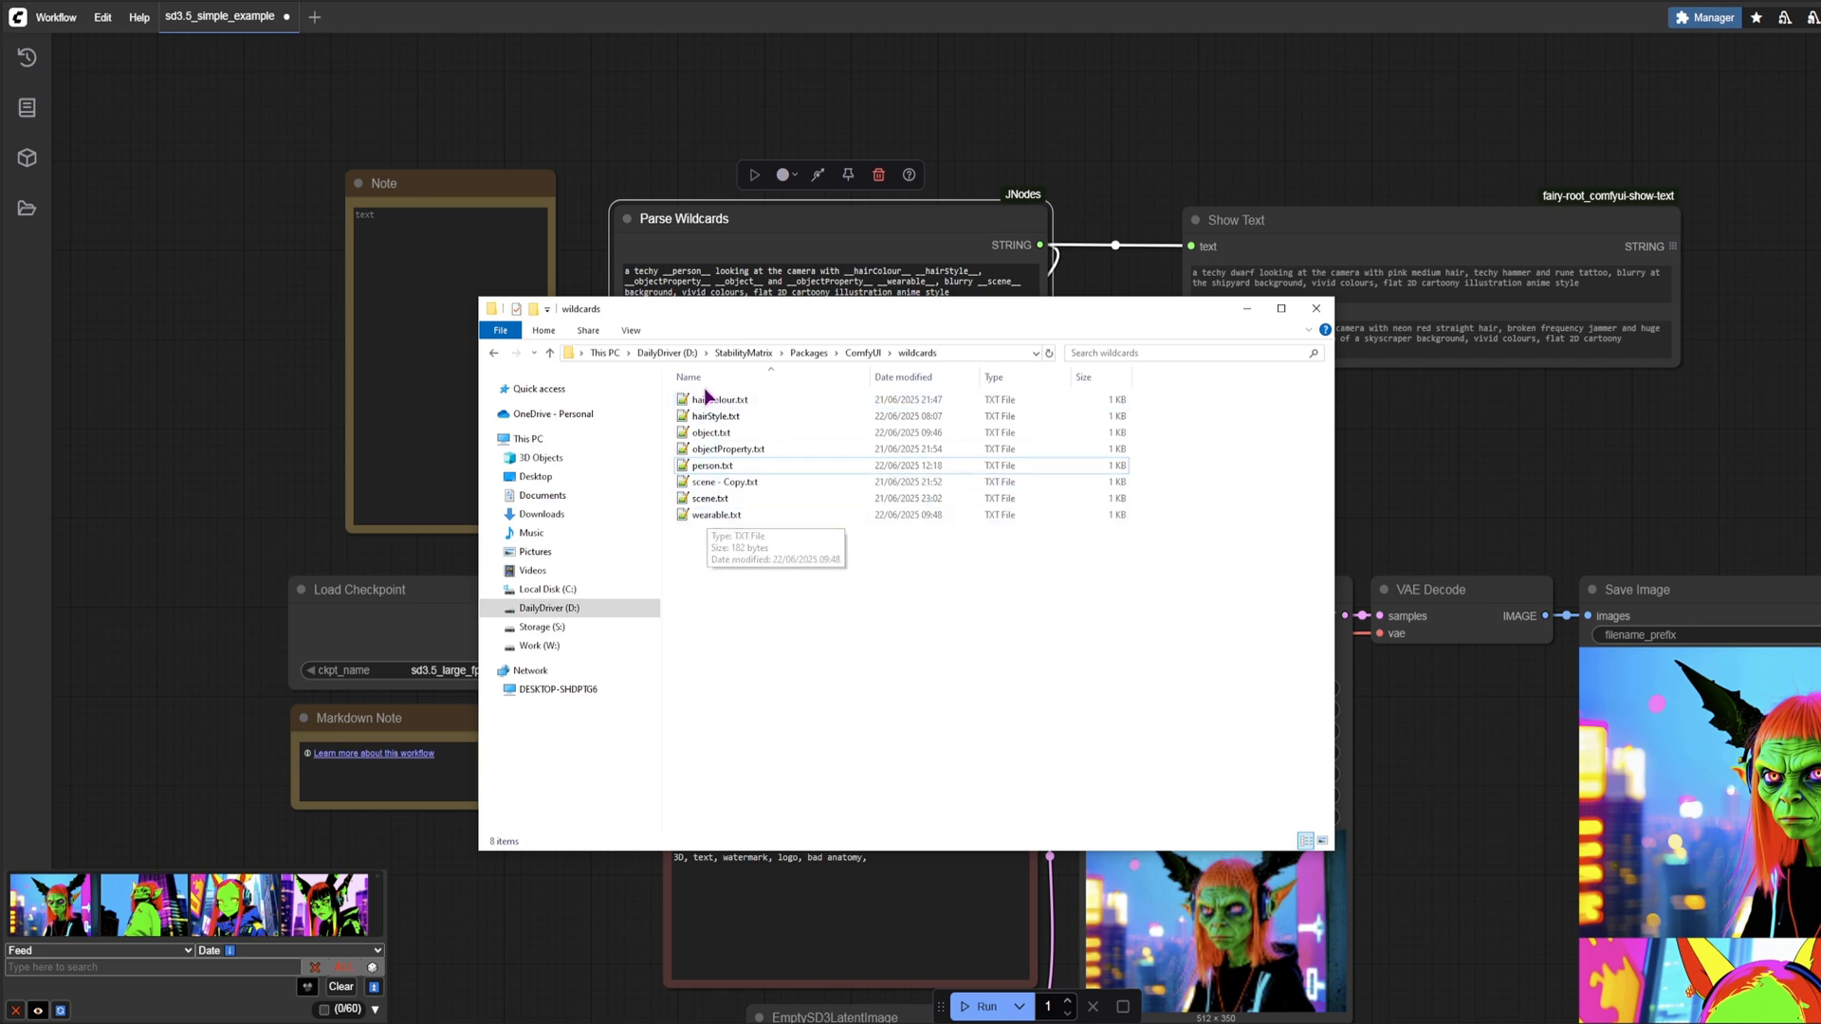
left_click(717, 399)
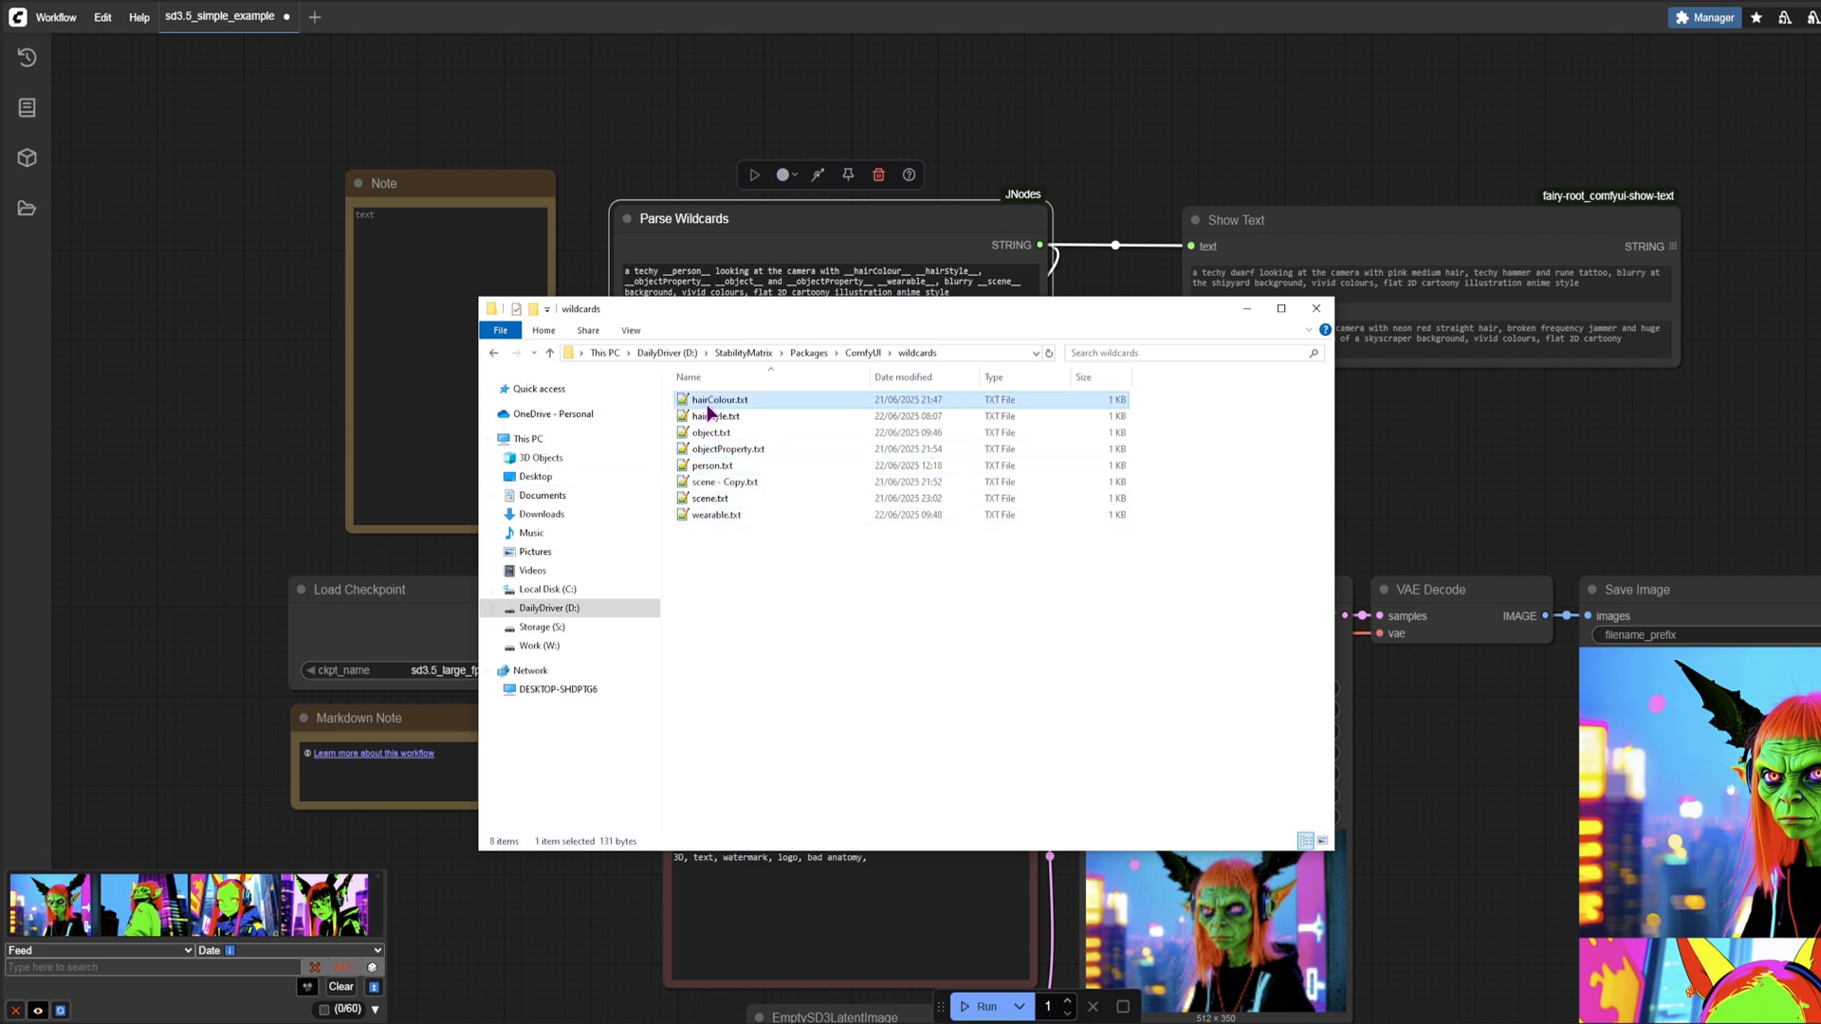